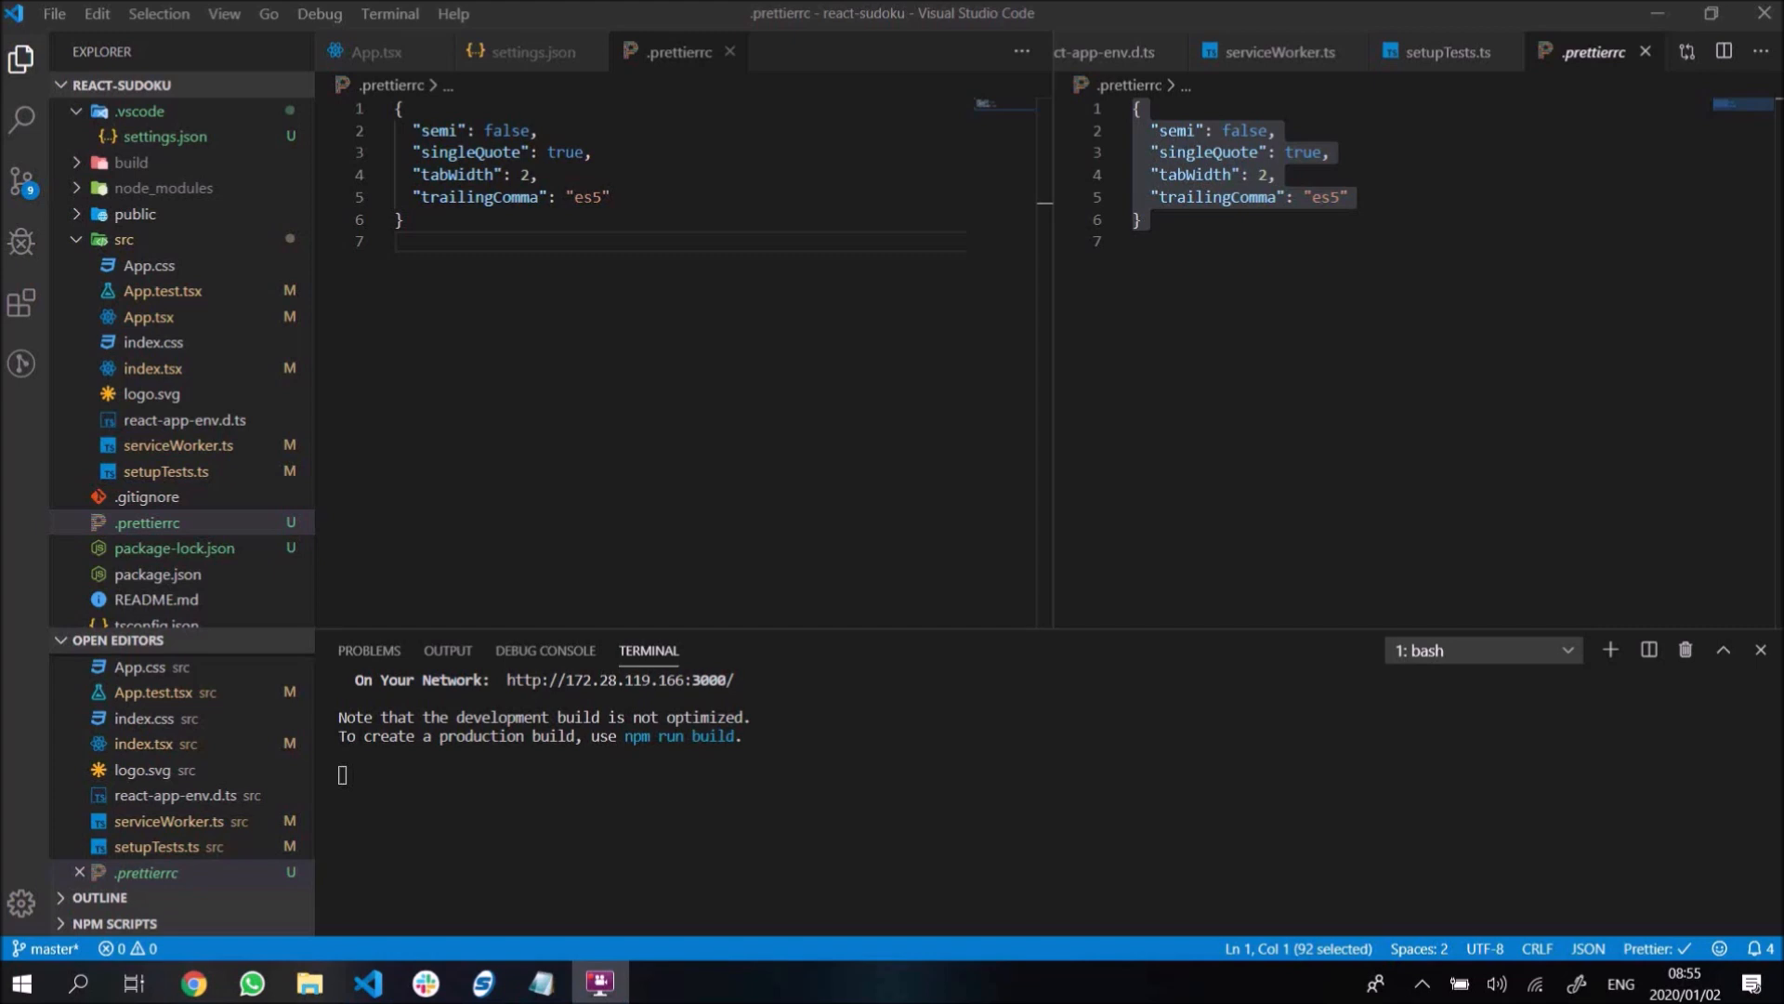
{"action": "mouse_move", "coordinate": [308, 425]}
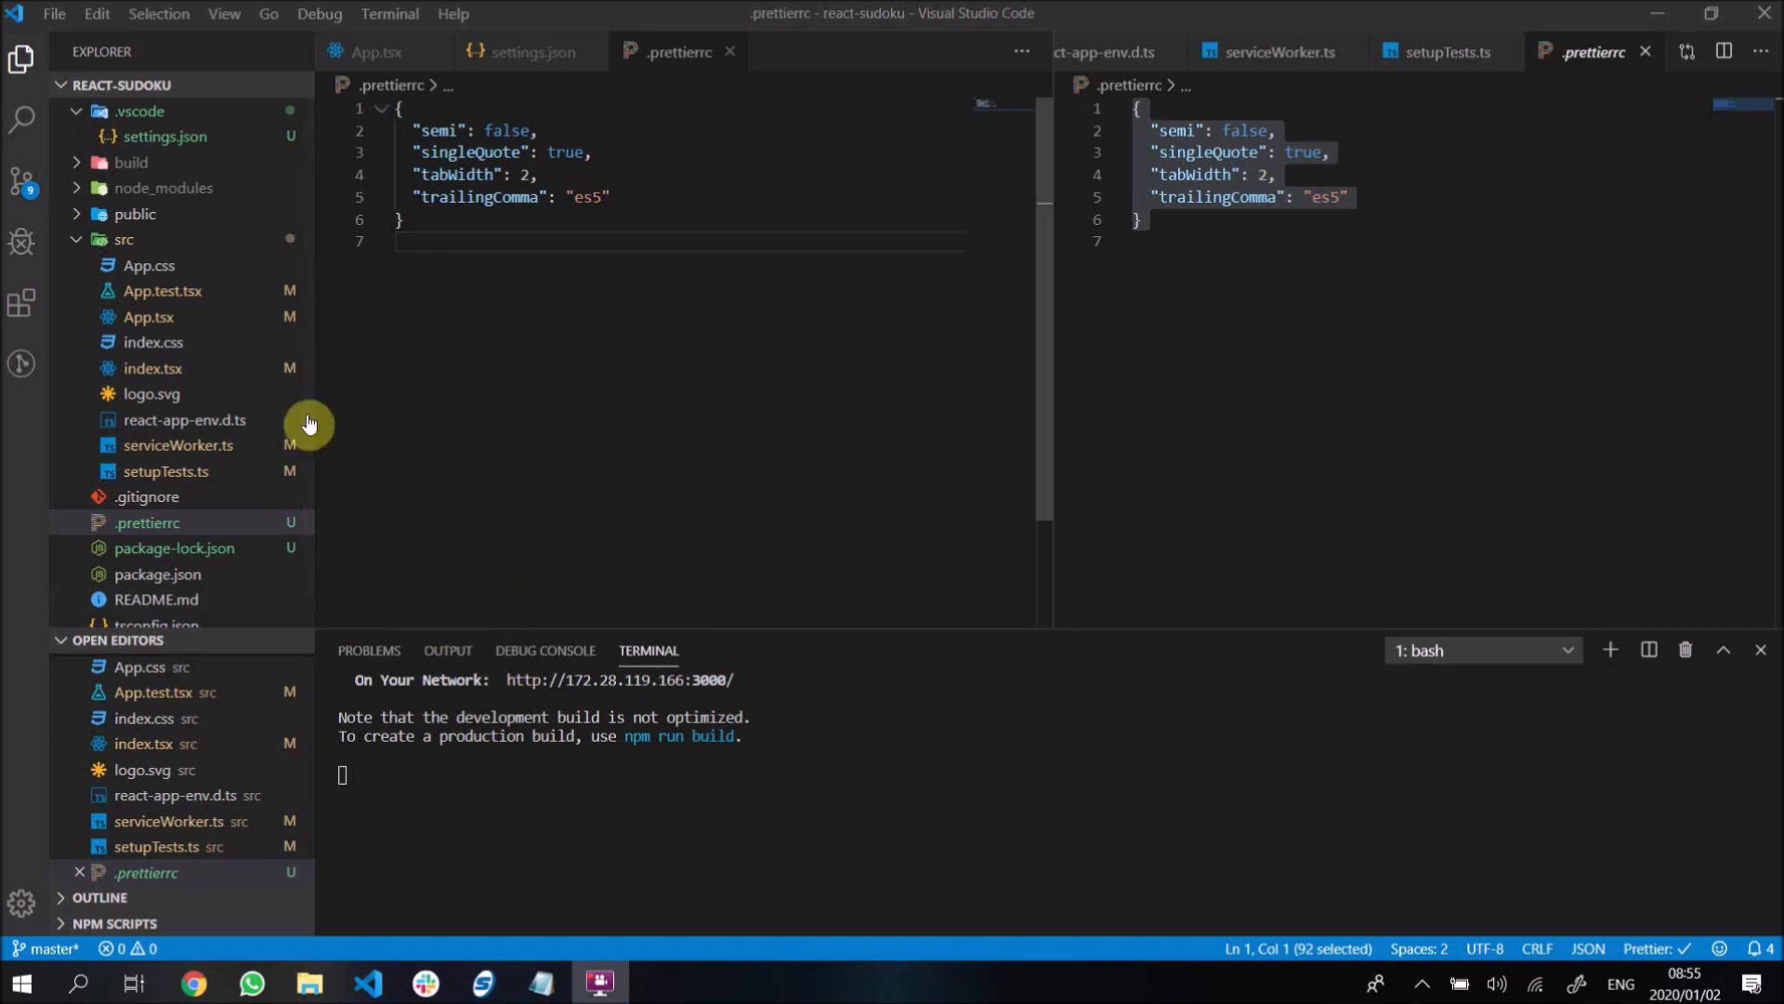
{"action": "mouse_move", "coordinate": [345, 238]}
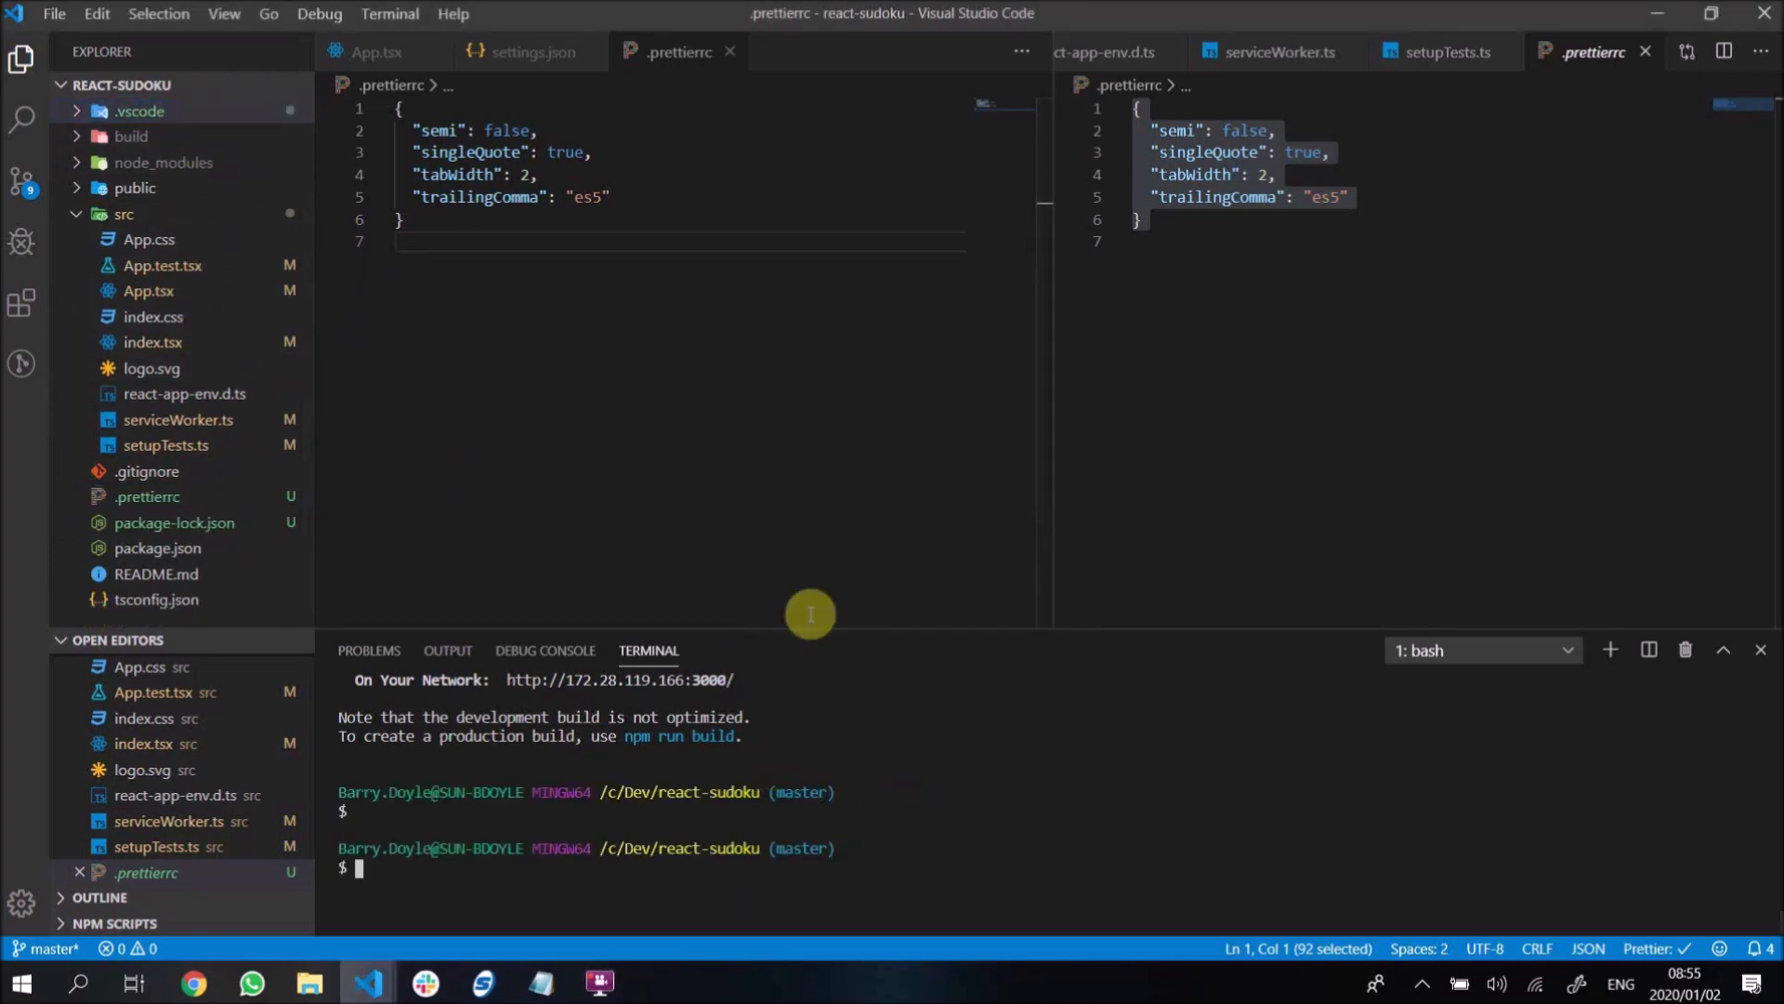
{"action": "mouse_move", "coordinate": [180, 223]}
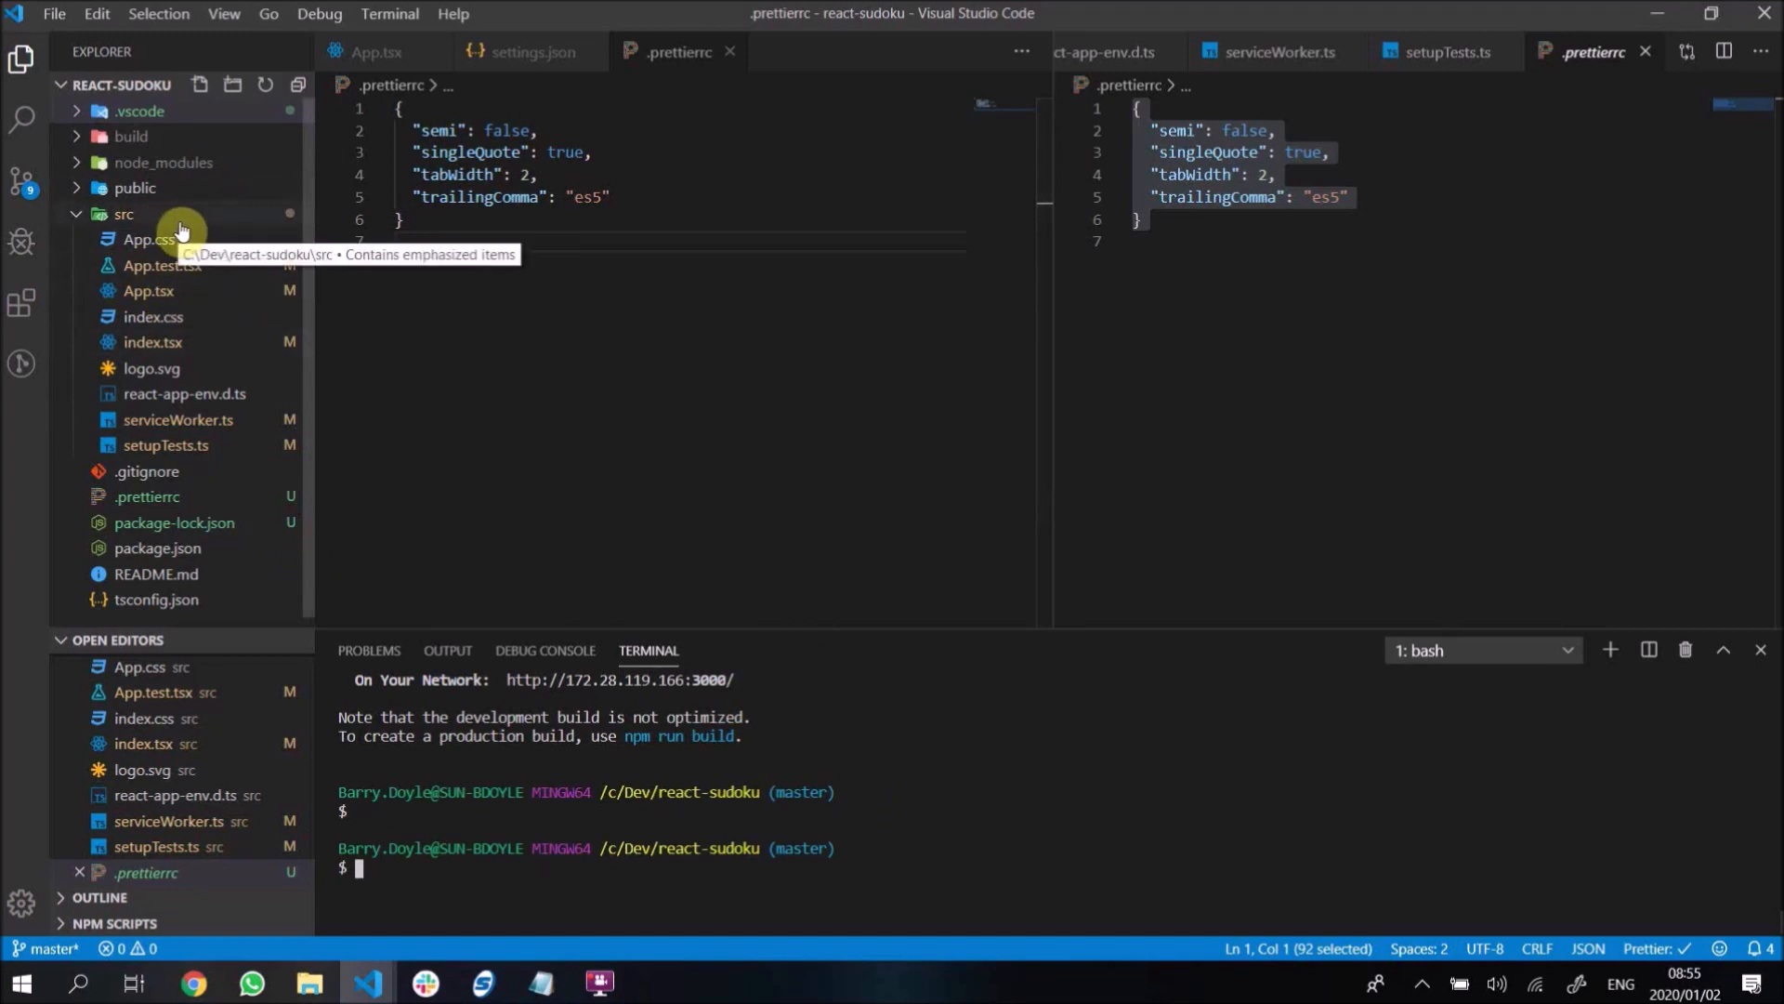
{"action": "mouse_move", "coordinate": [194, 369]}
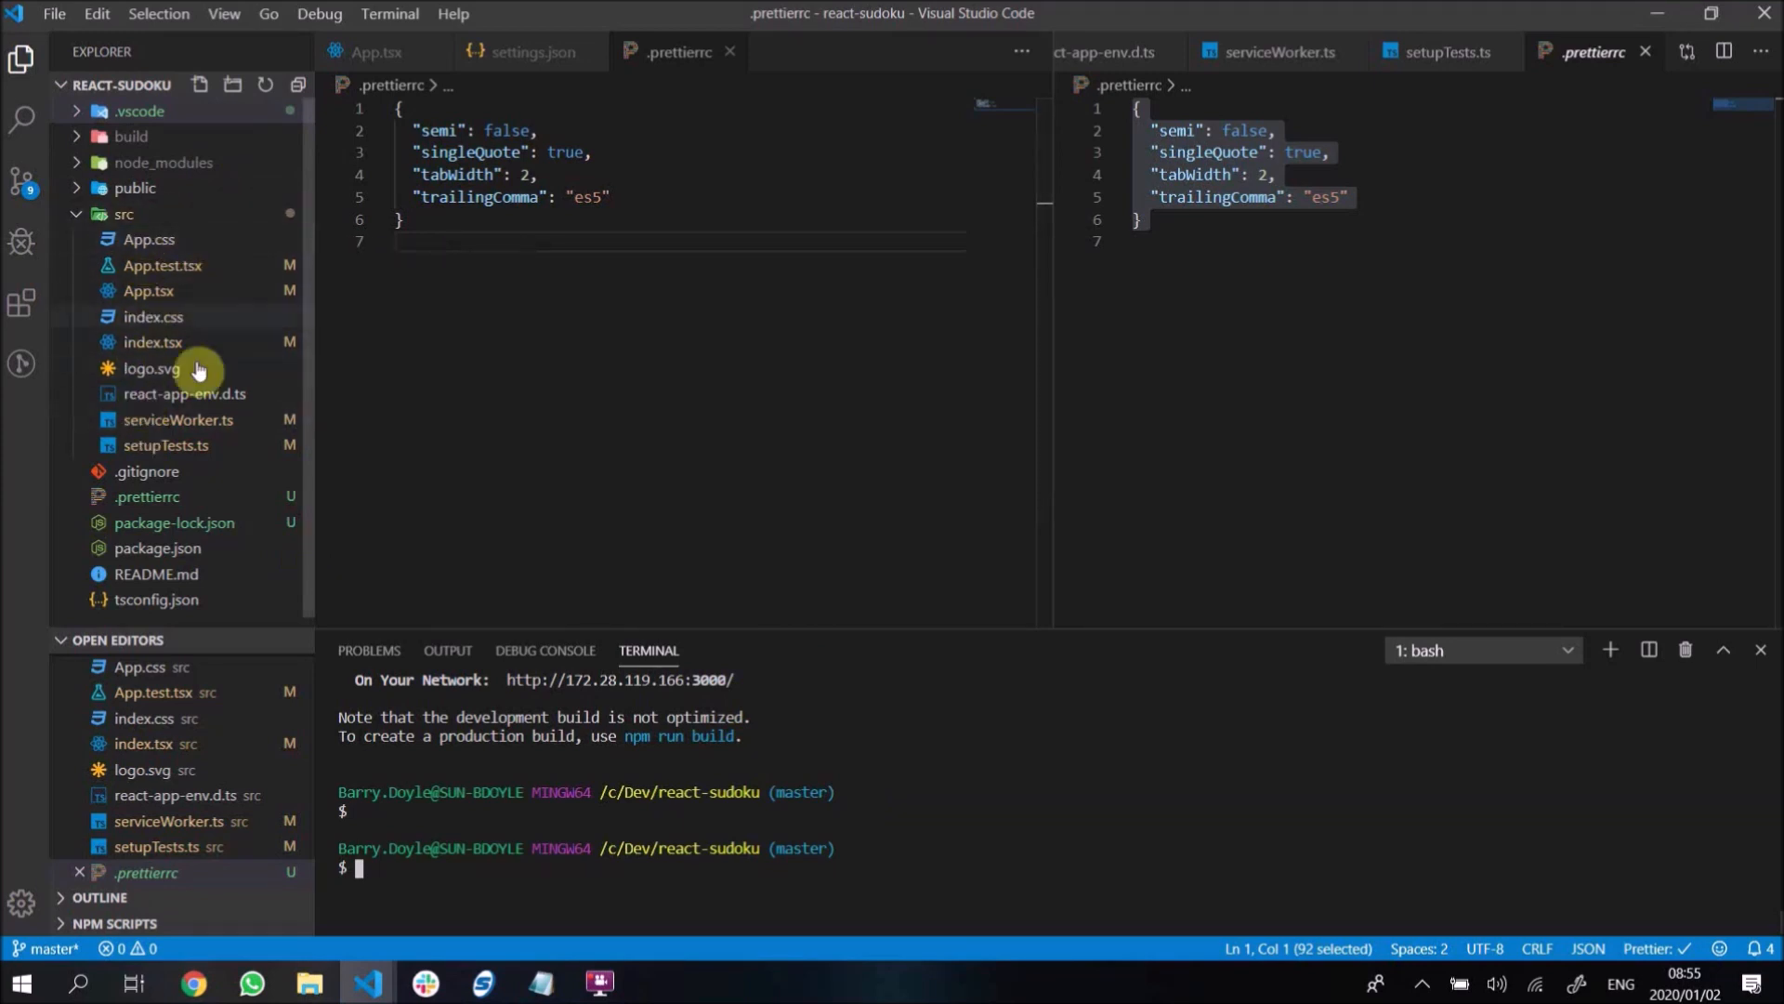
{"action": "mouse_move", "coordinate": [148, 239]}
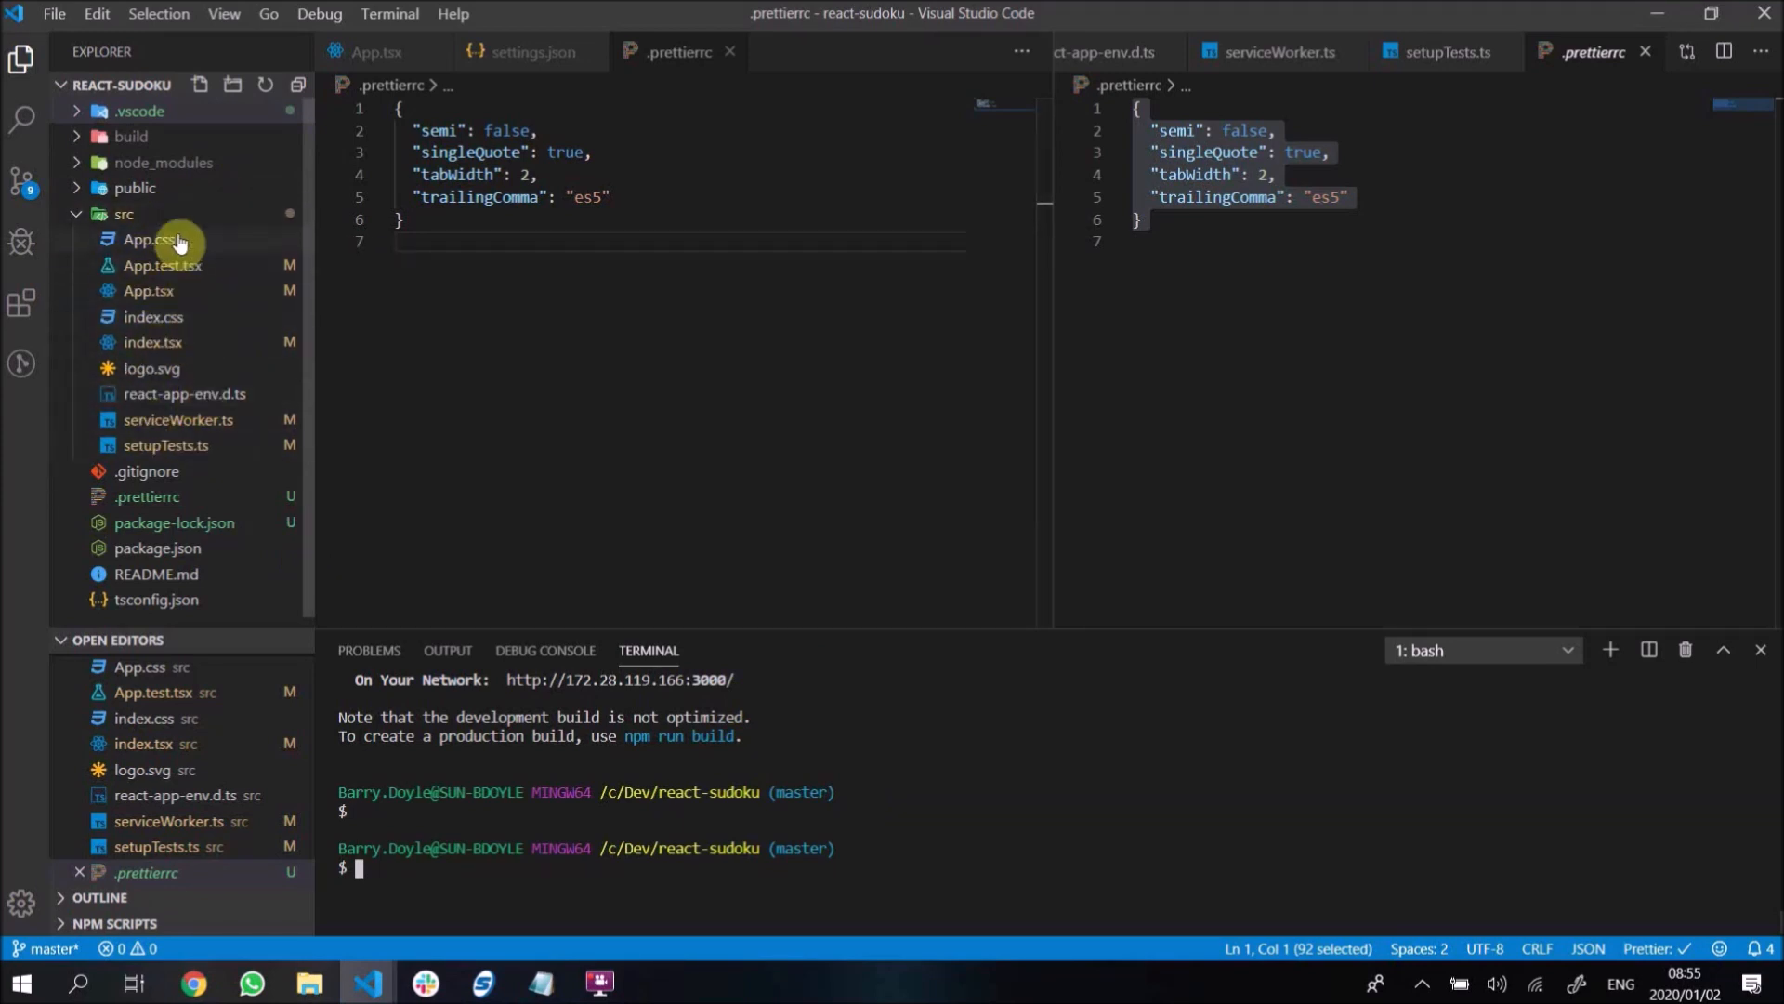
{"action": "mouse_move", "coordinate": [177, 314]}
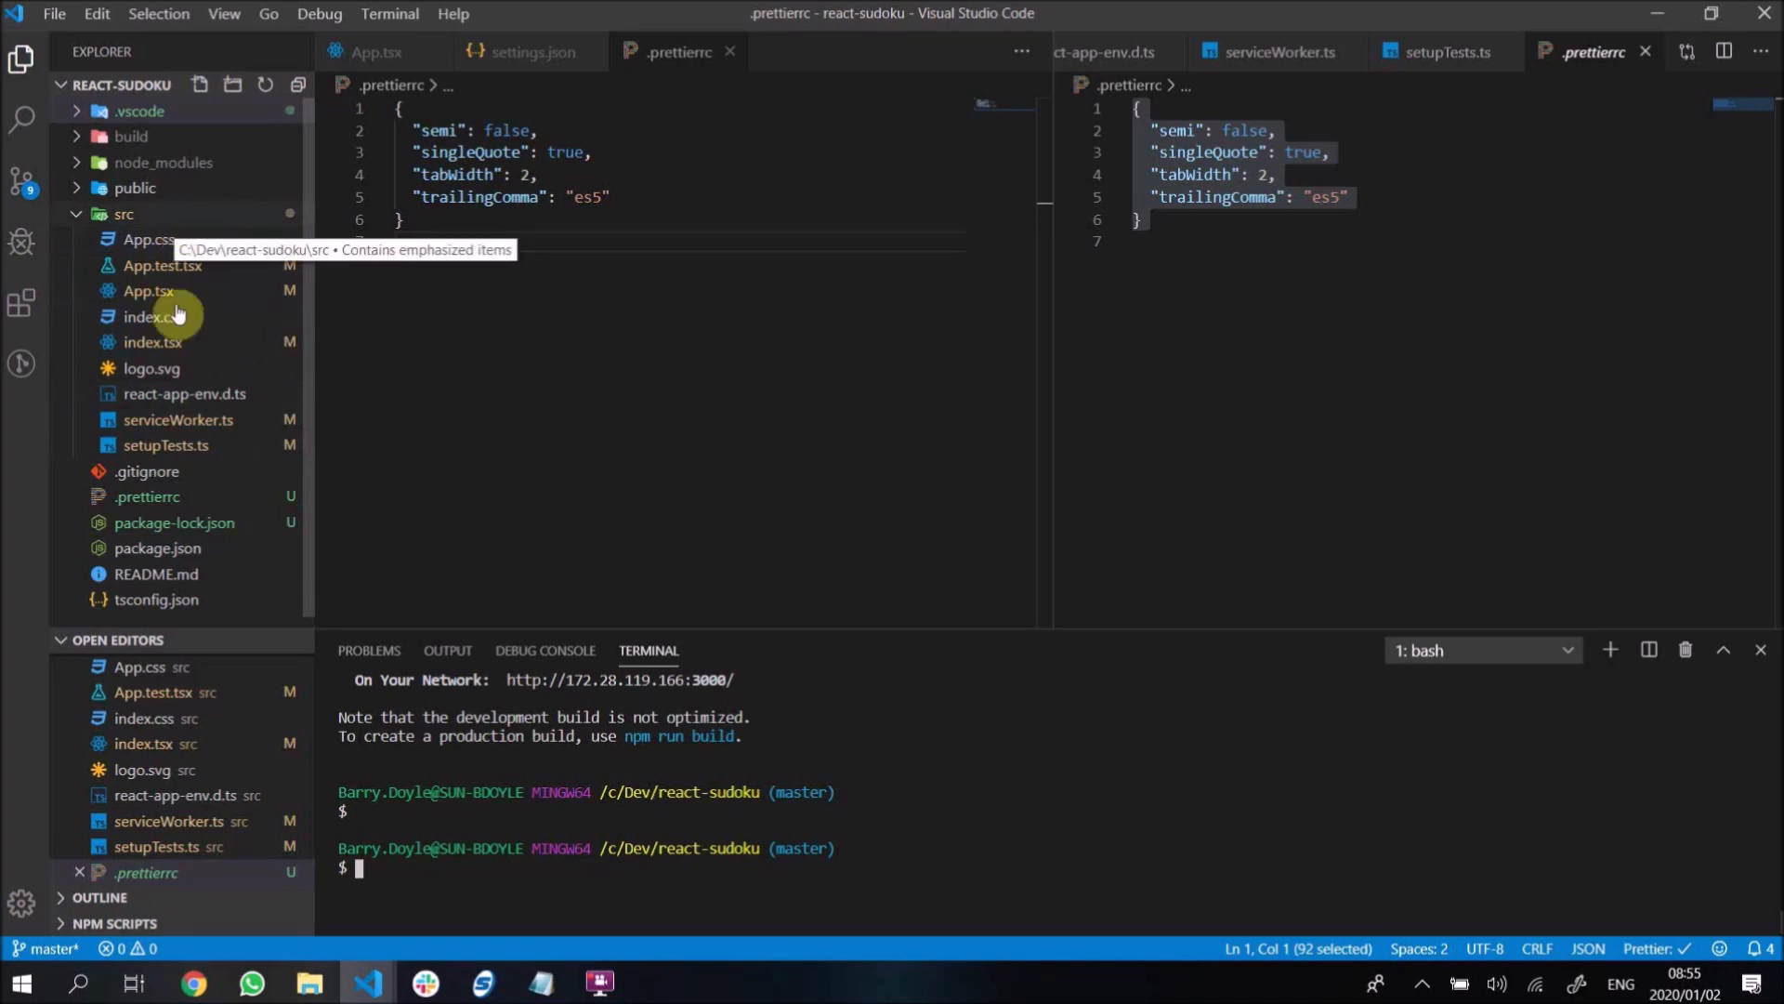
{"action": "mouse_move", "coordinate": [159, 222]}
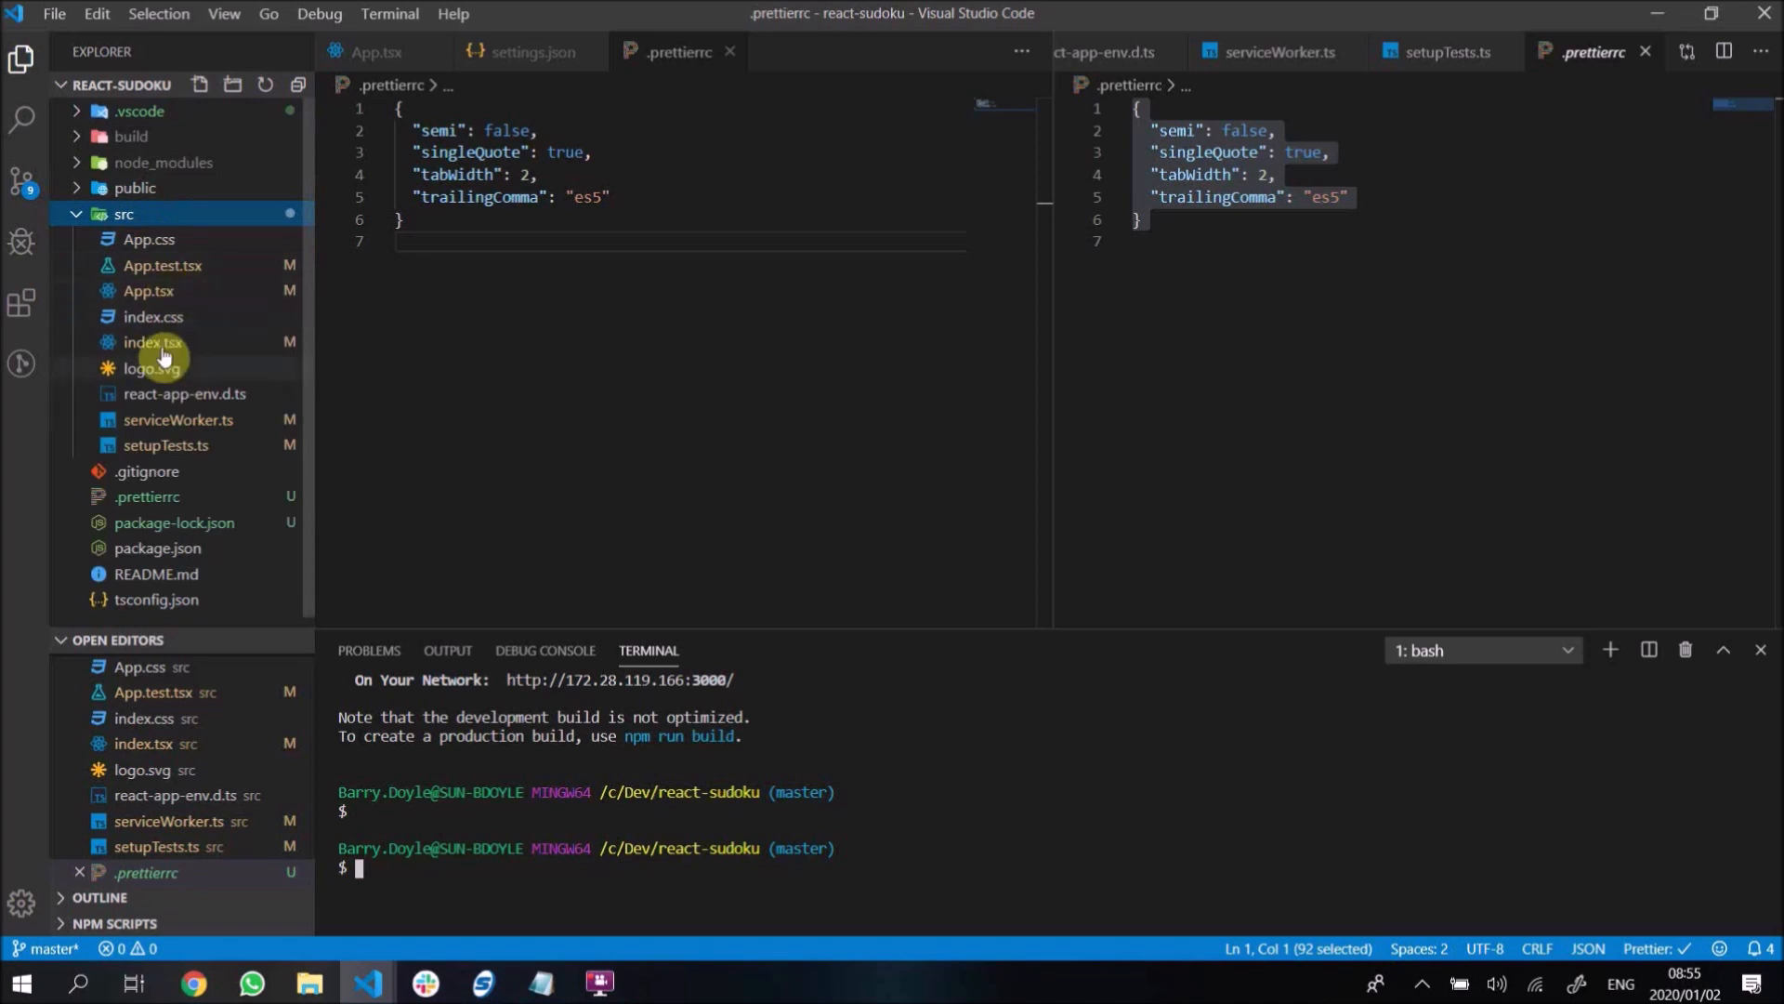
{"action": "mouse_move", "coordinate": [193, 252]}
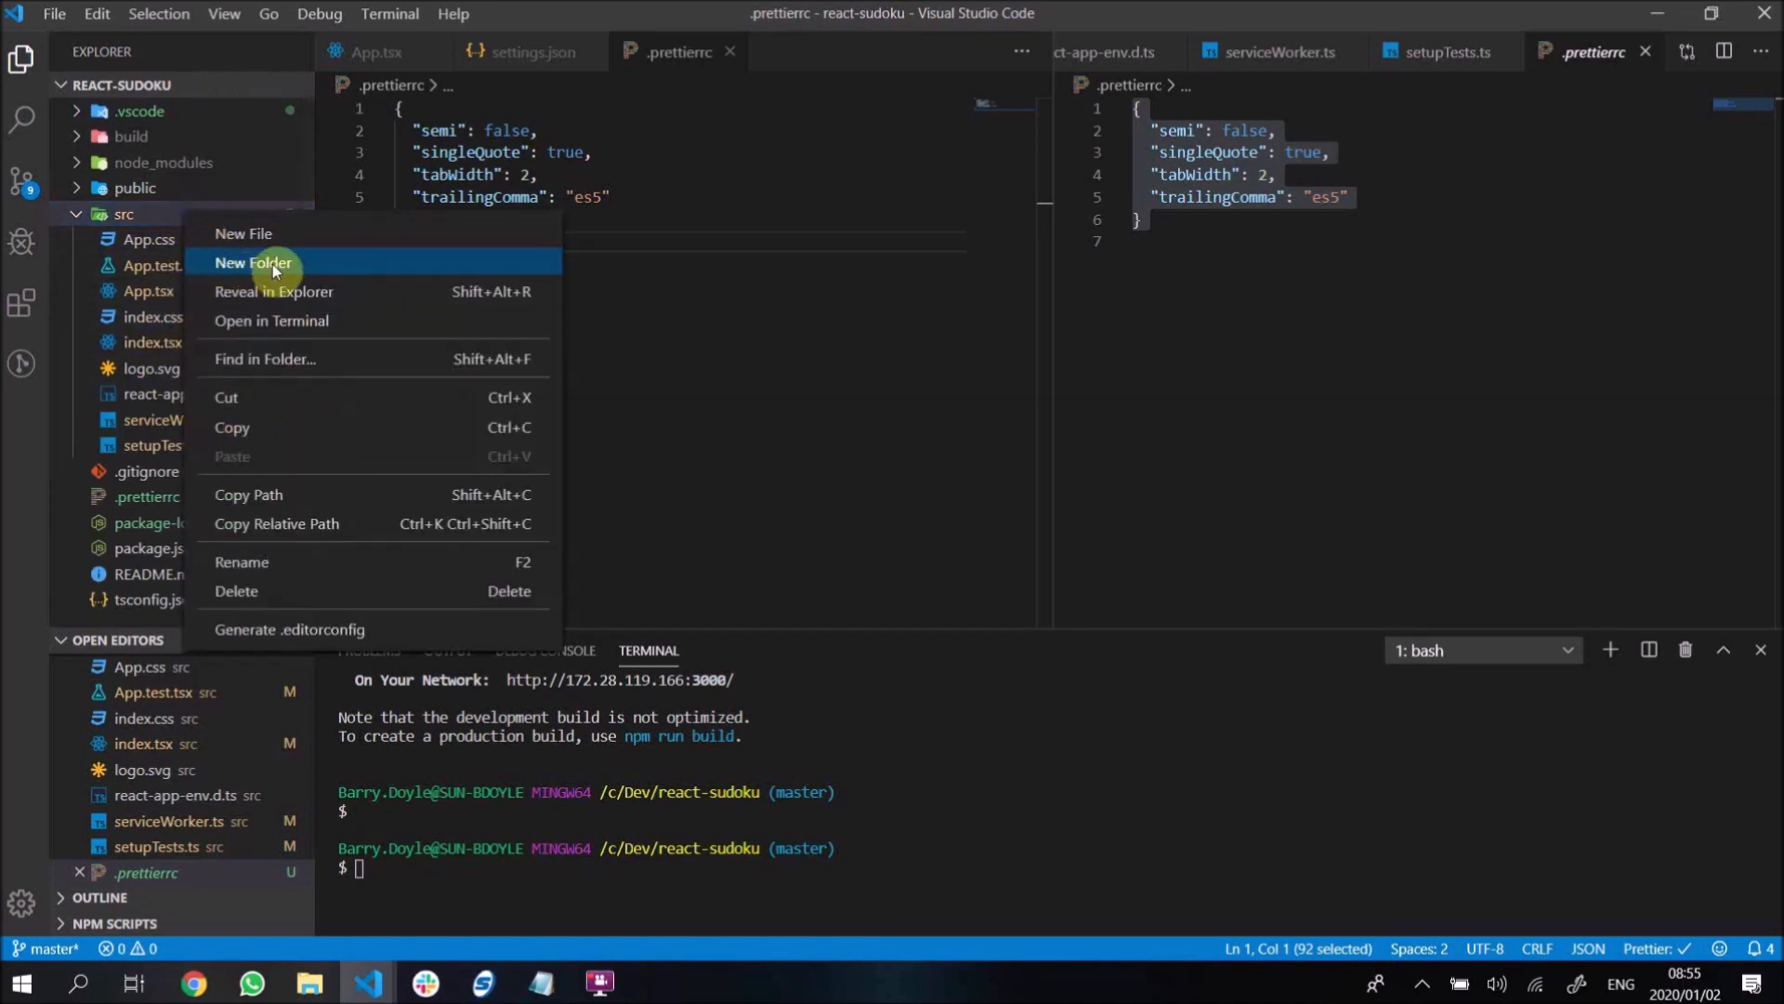
- Create a core folder under src, then a service-worker folder nested inside core
{"action": "left_click", "coordinate": [253, 263]}
{"action": "type", "text": "core"}
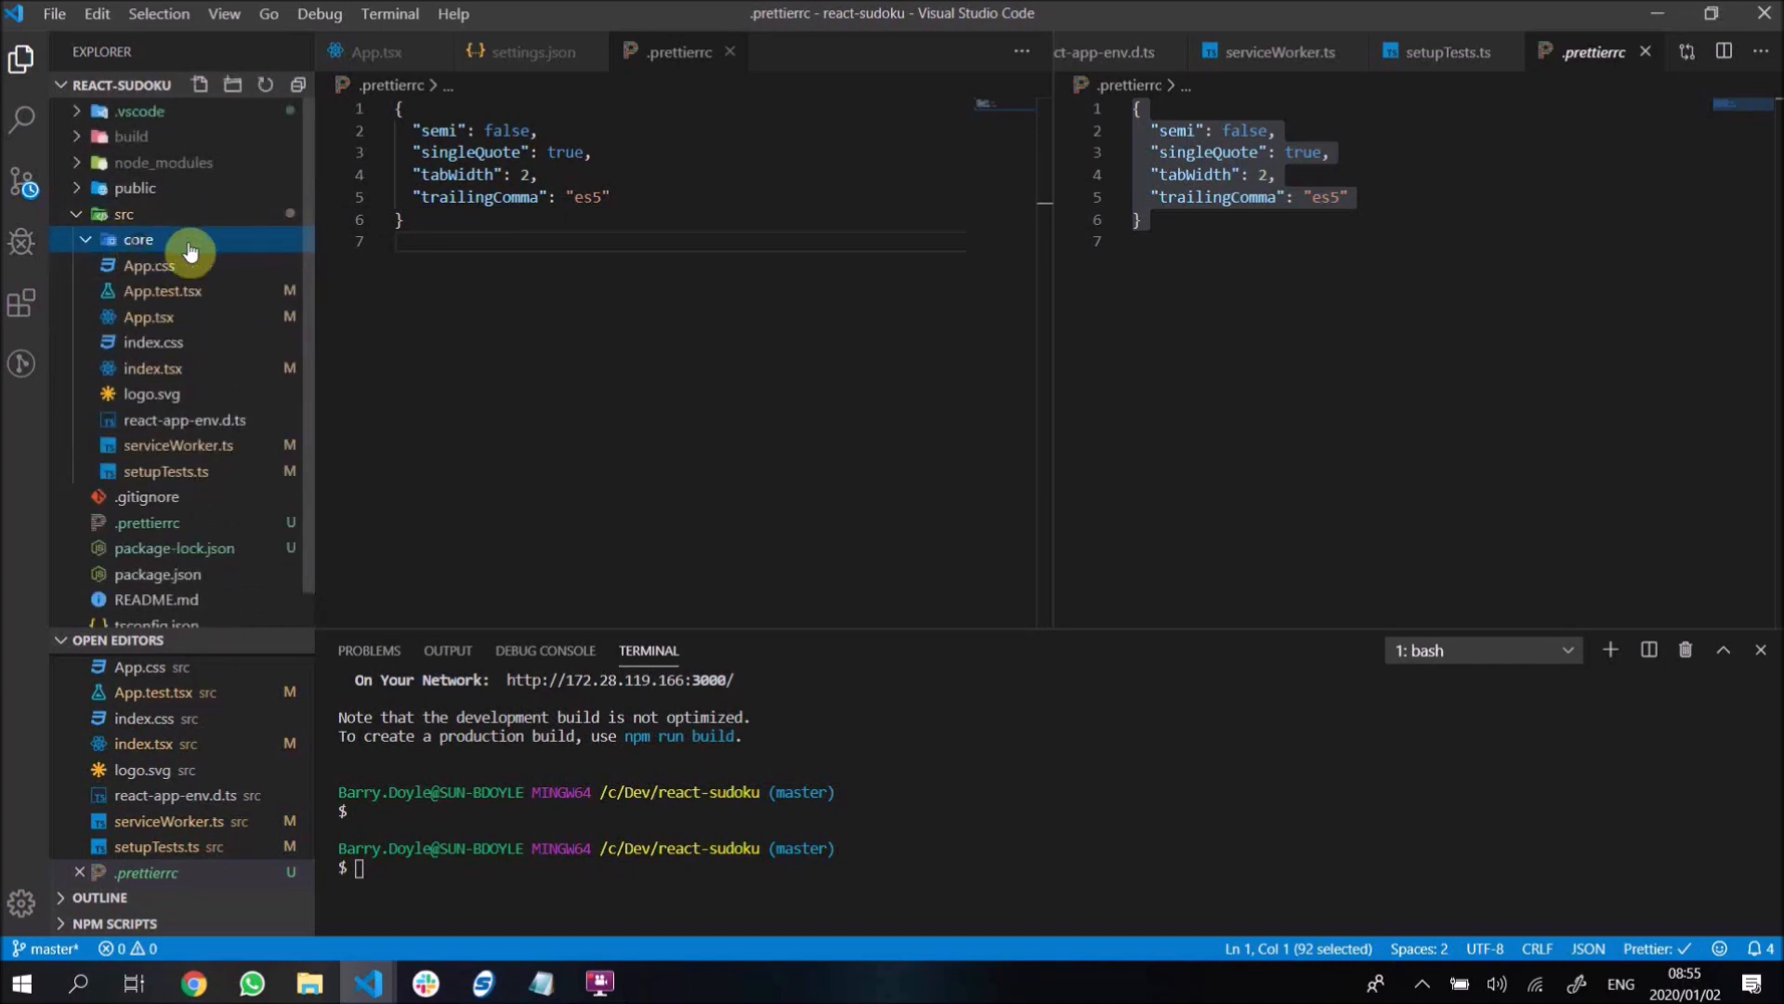
{"action": "left_click", "coordinate": [138, 239]}
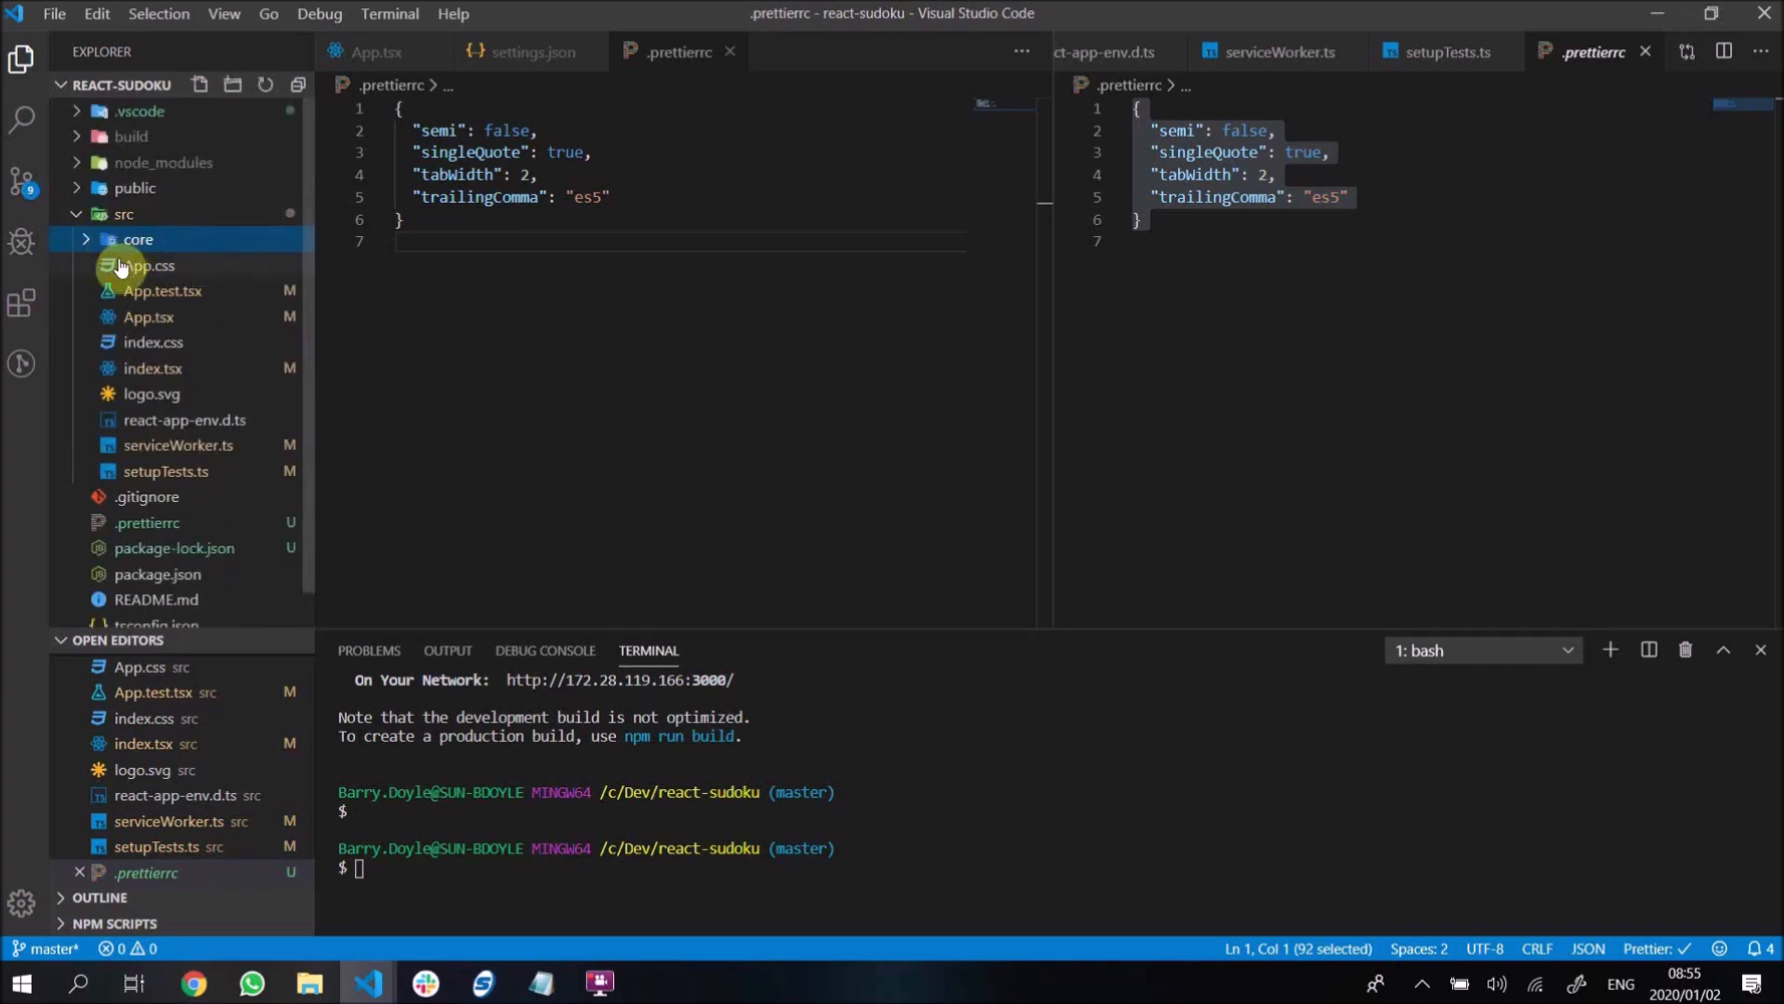
{"action": "mouse_move", "coordinate": [137, 239]}
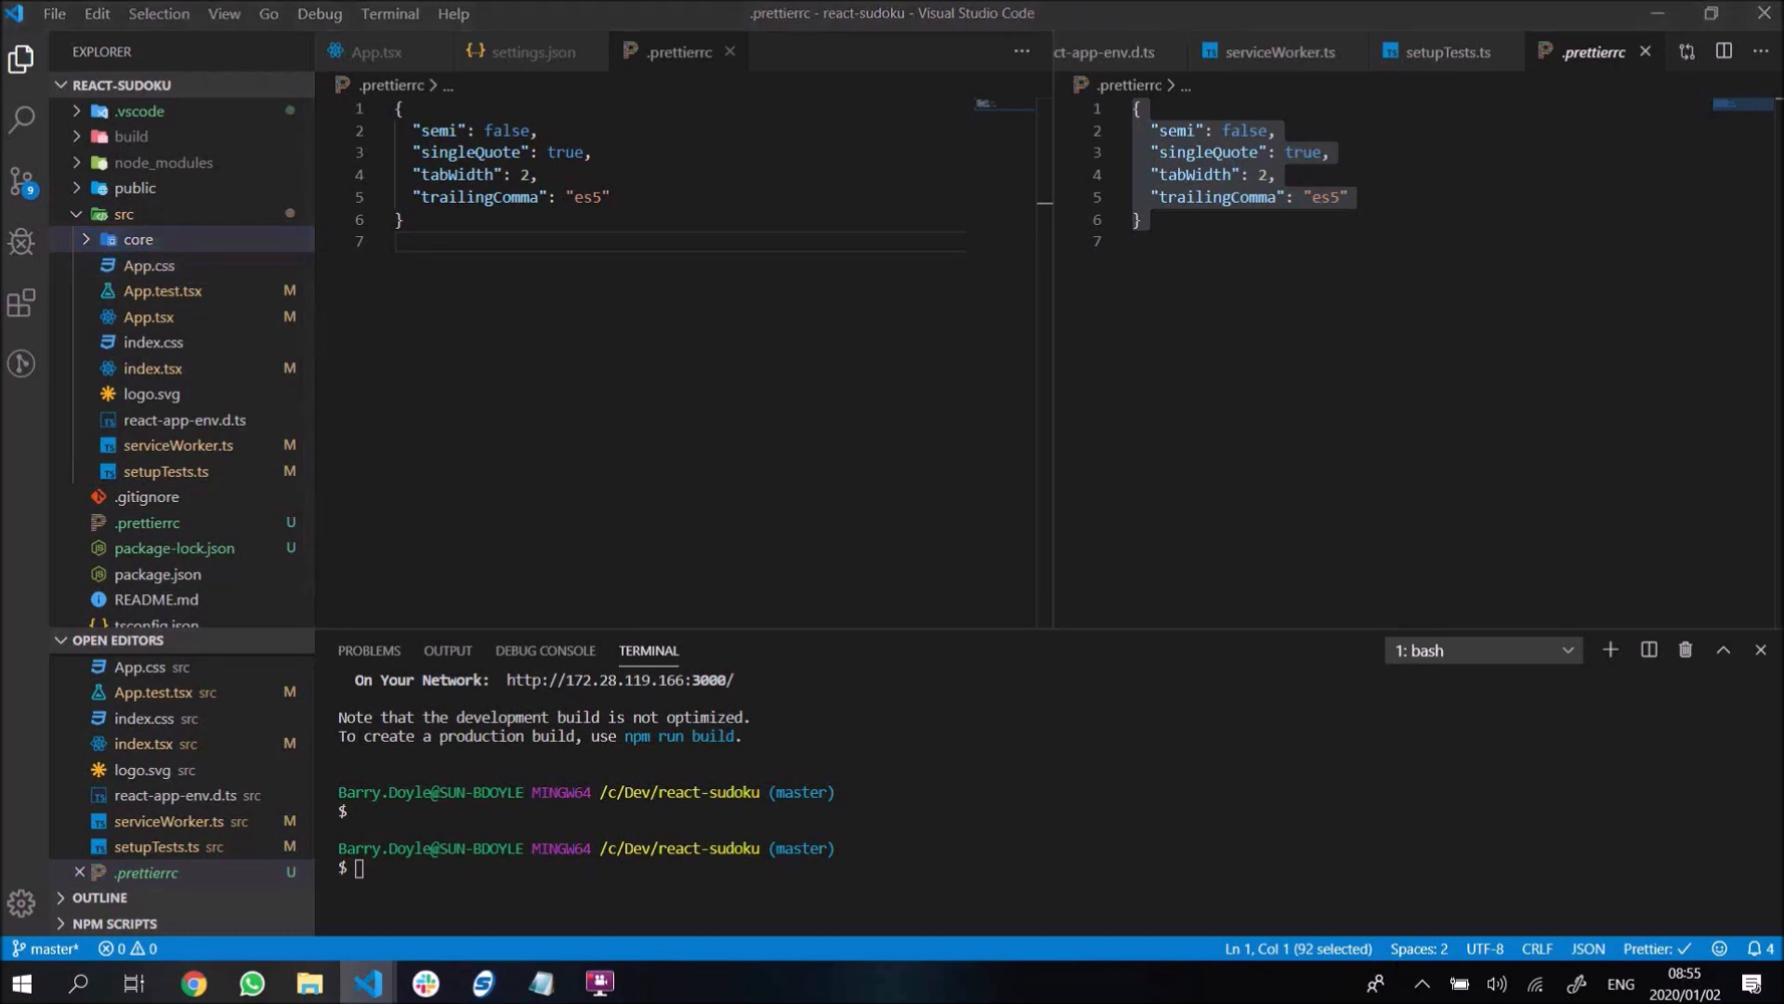
{"action": "mouse_move", "coordinate": [248, 410]}
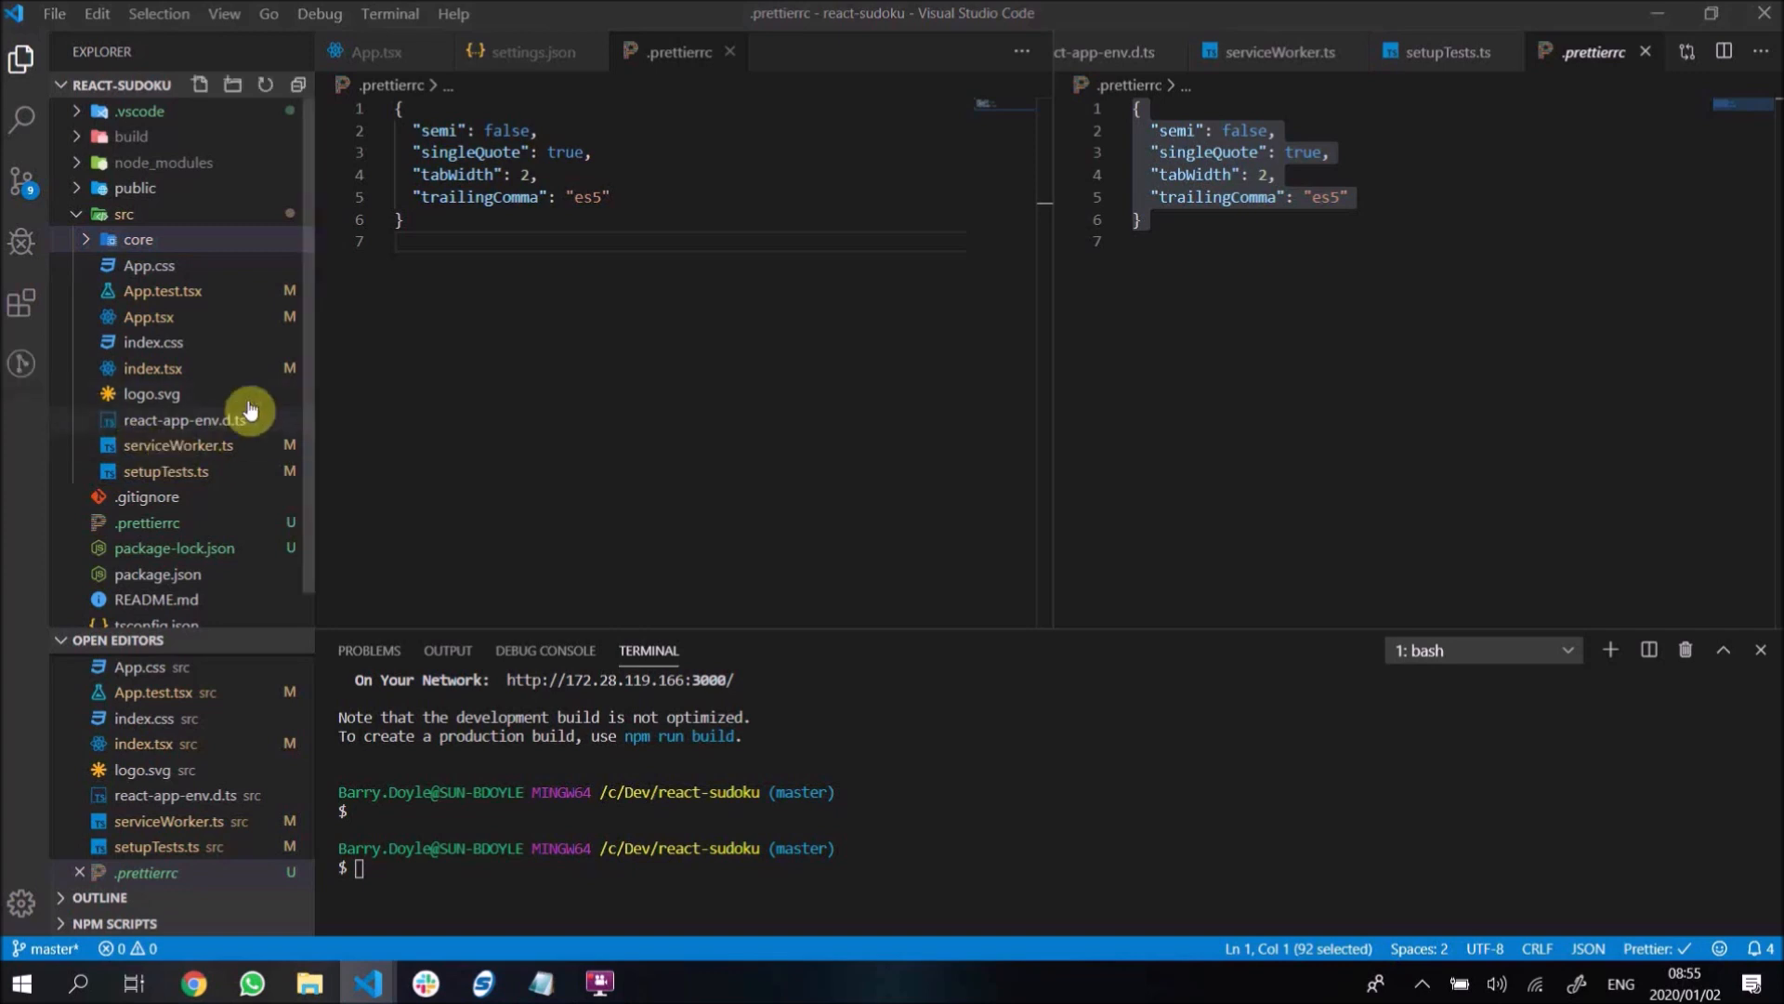
{"action": "mouse_move", "coordinate": [178, 264]}
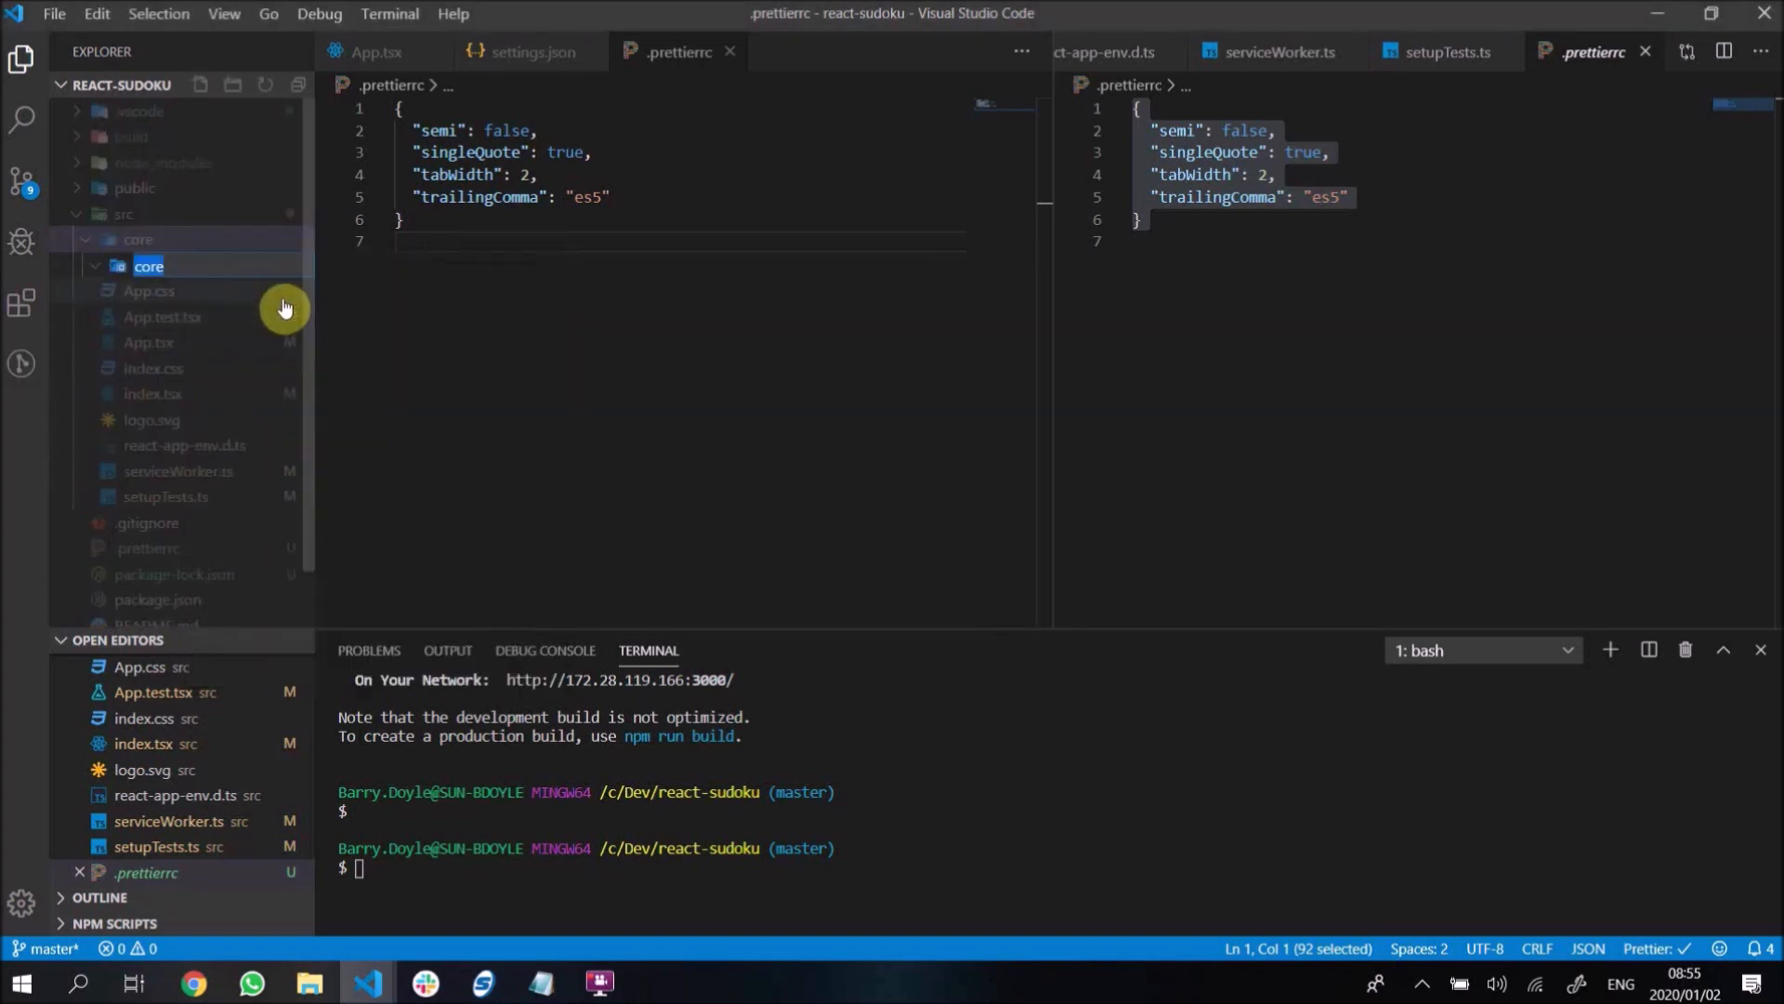
{"action": "mouse_move", "coordinate": [284, 308]}
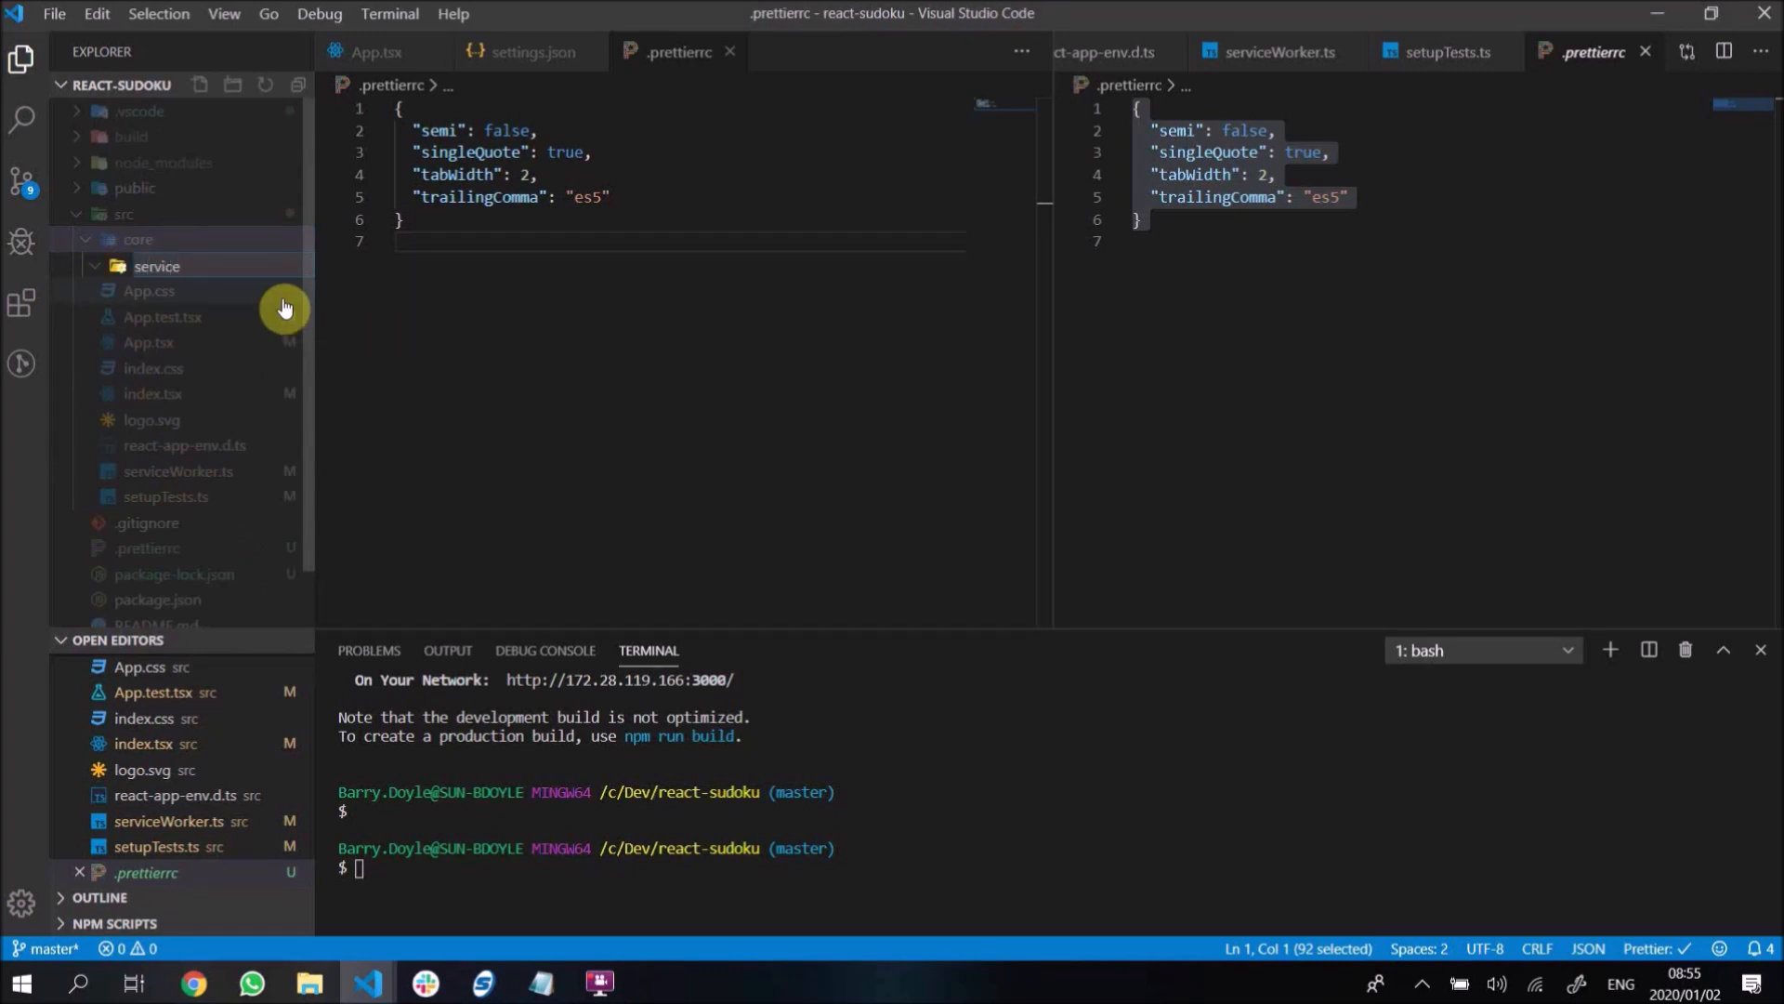
{"action": "left_click", "coordinate": [157, 265]}
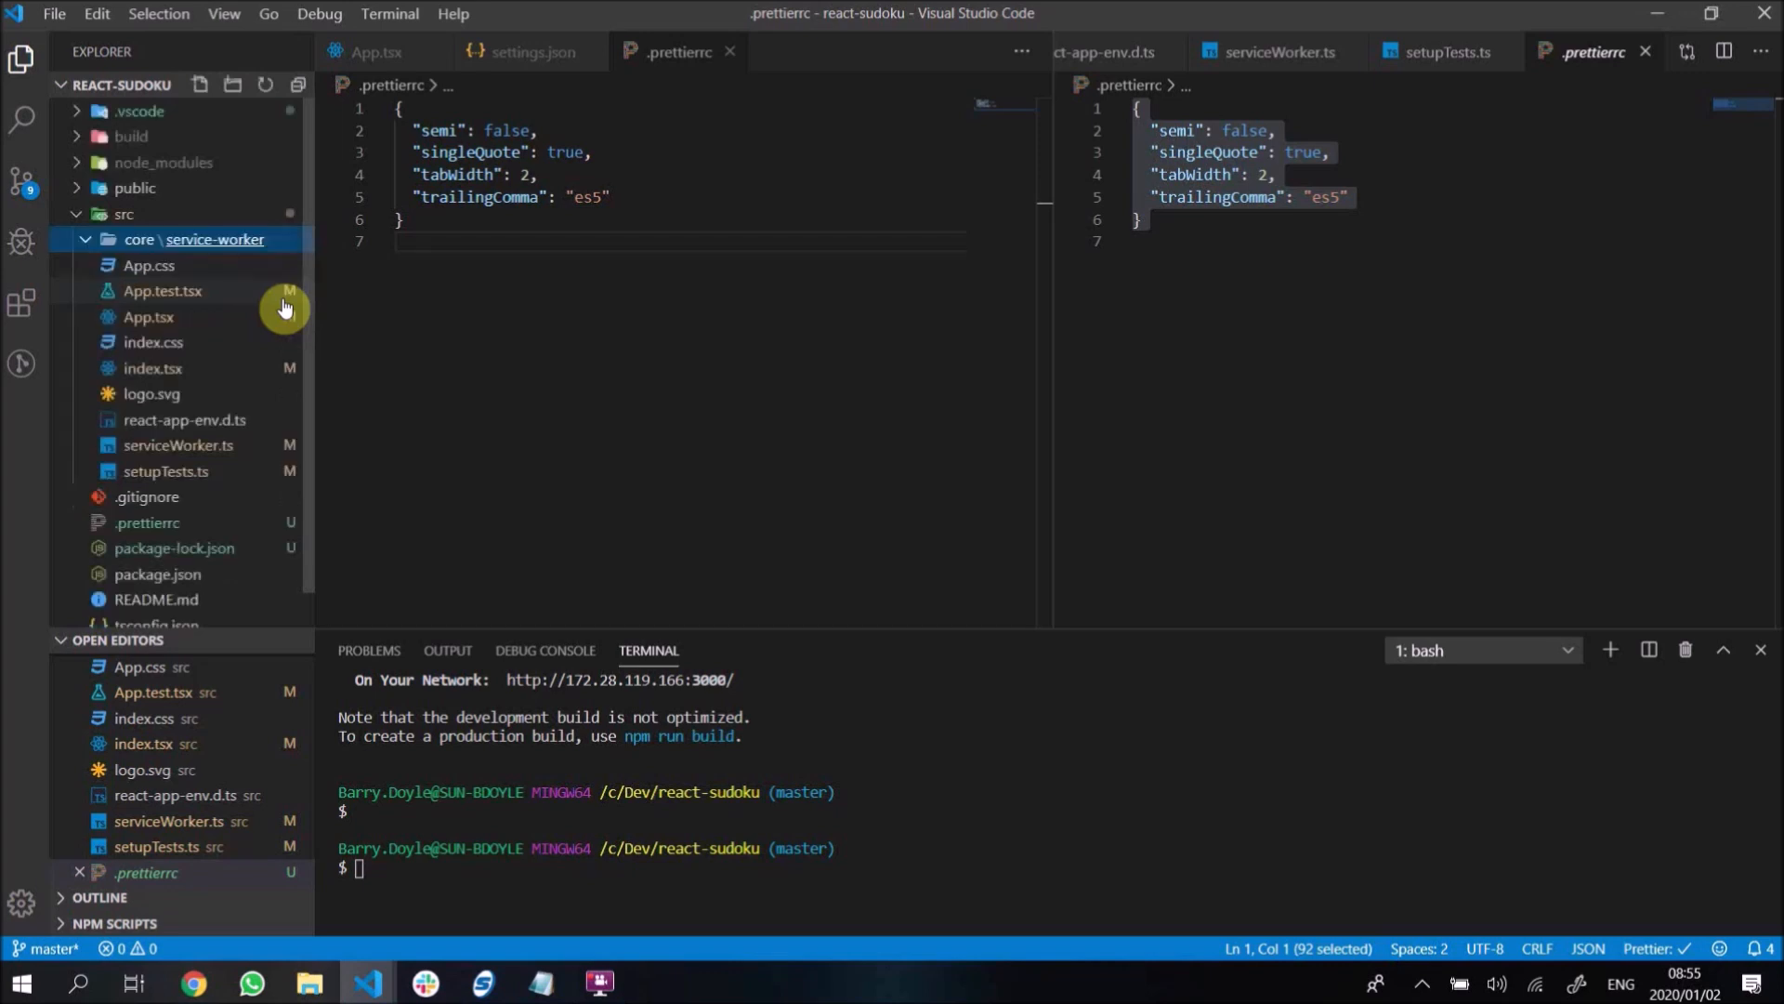
- Add an empty index.ts to core/service-worker and another directly in core
{"action": "right_click", "coordinate": [199, 239]}
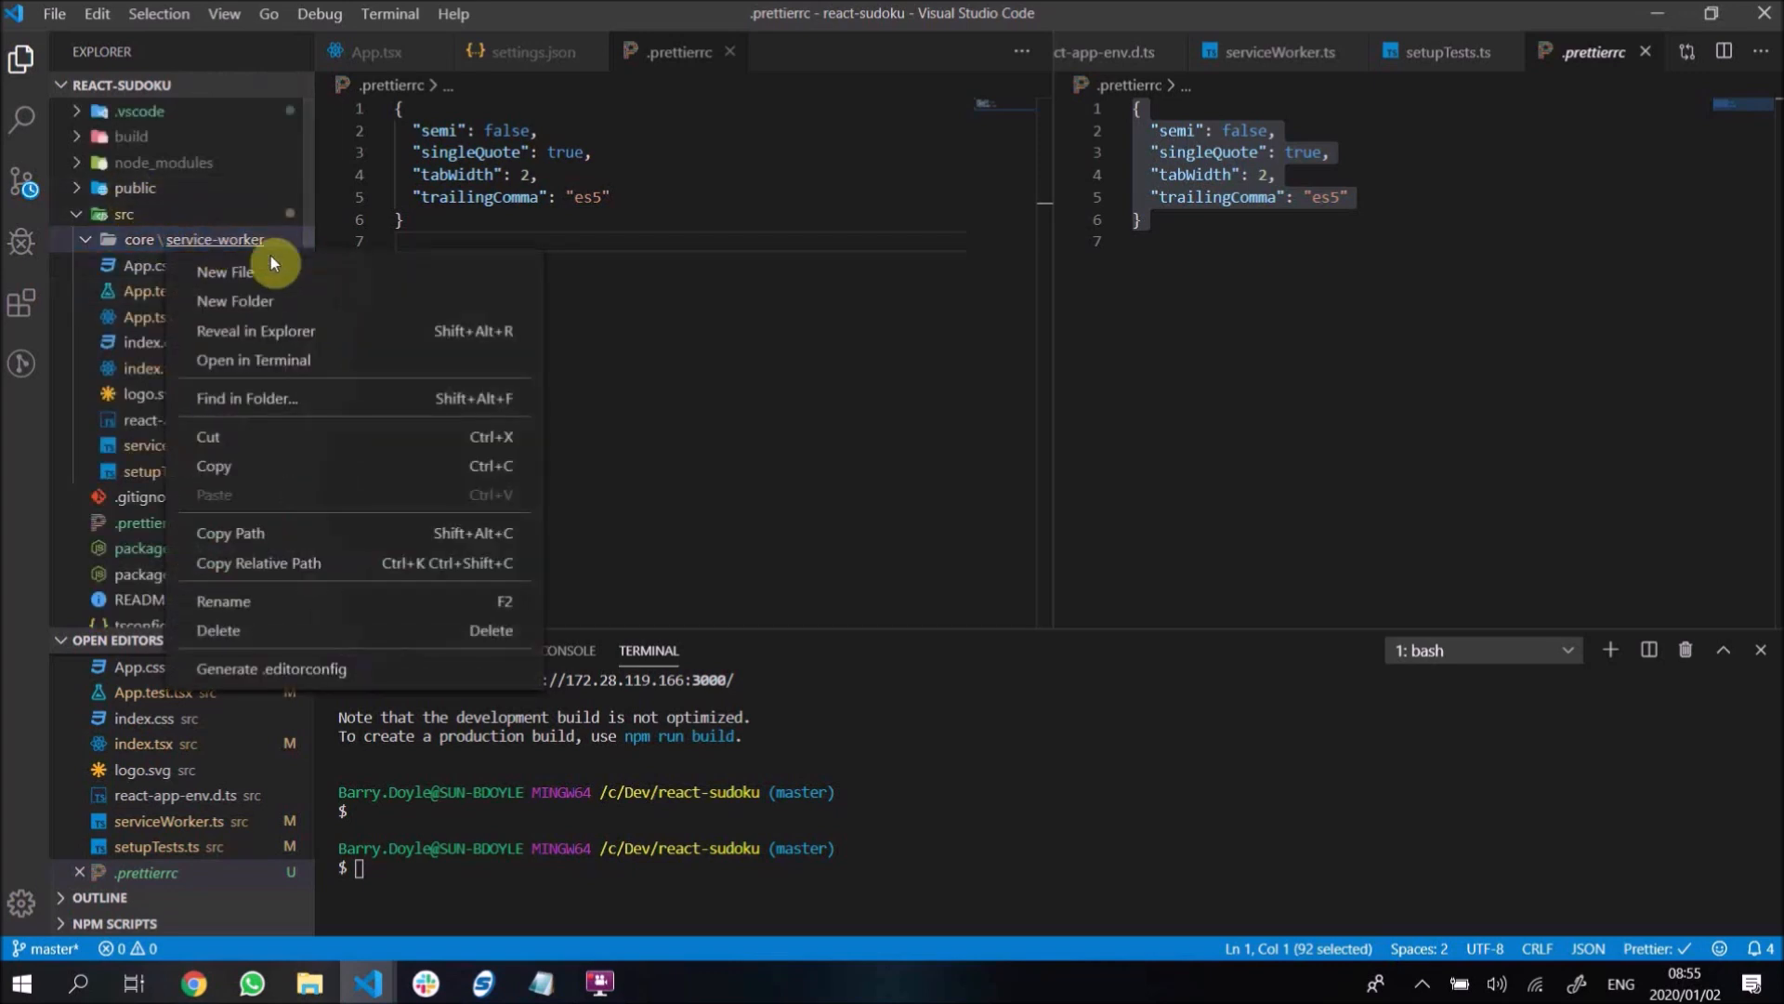
{"action": "left_click", "coordinate": [224, 272]}
{"action": "type", "text": "index.ts"}
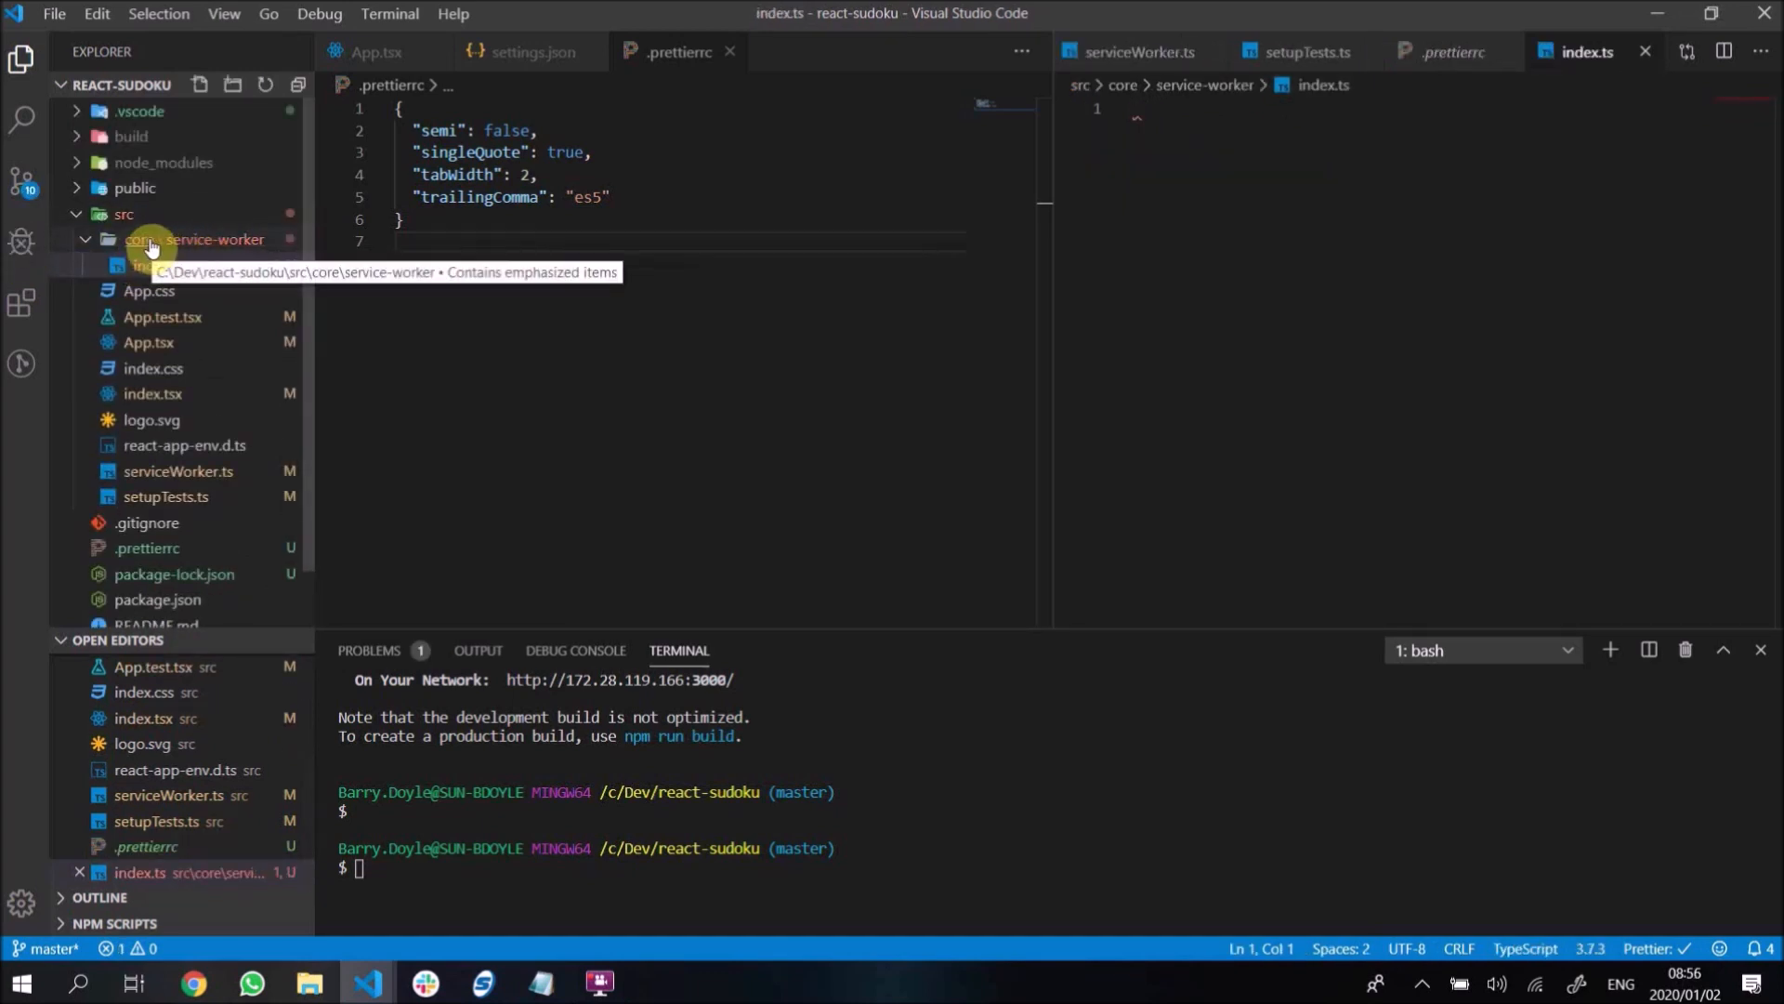
{"action": "mouse_move", "coordinate": [171, 245]}
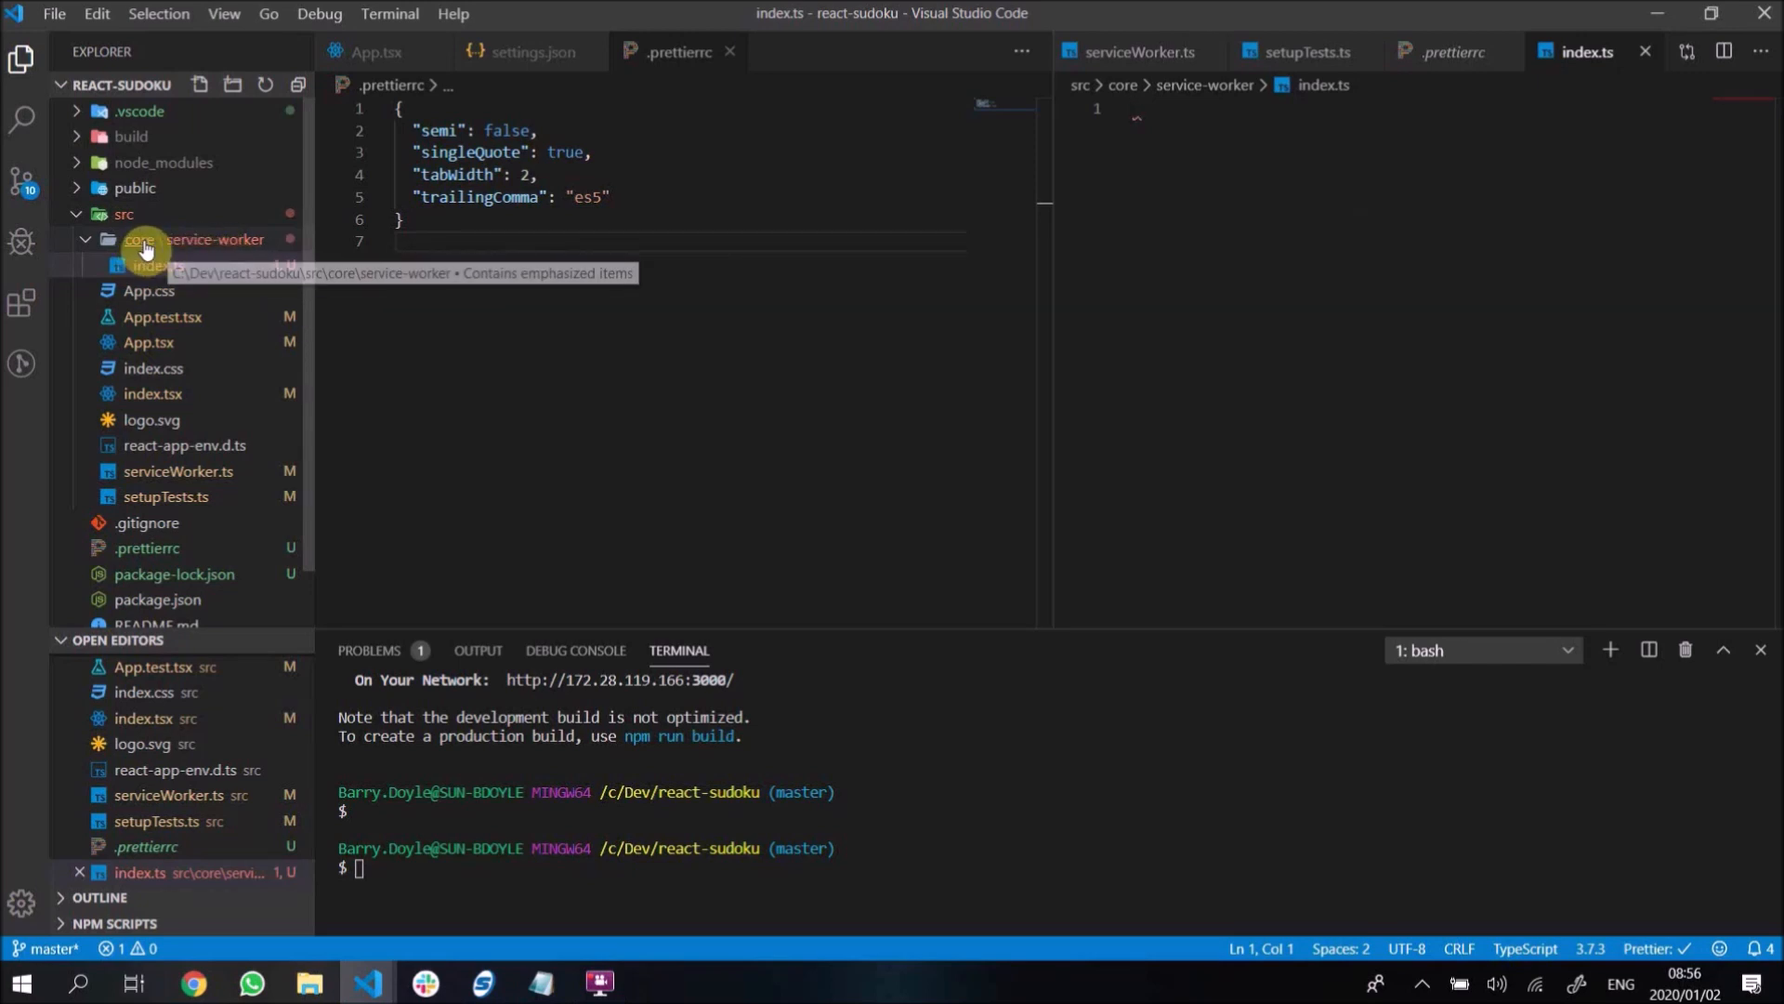
{"action": "right_click", "coordinate": [142, 248]}
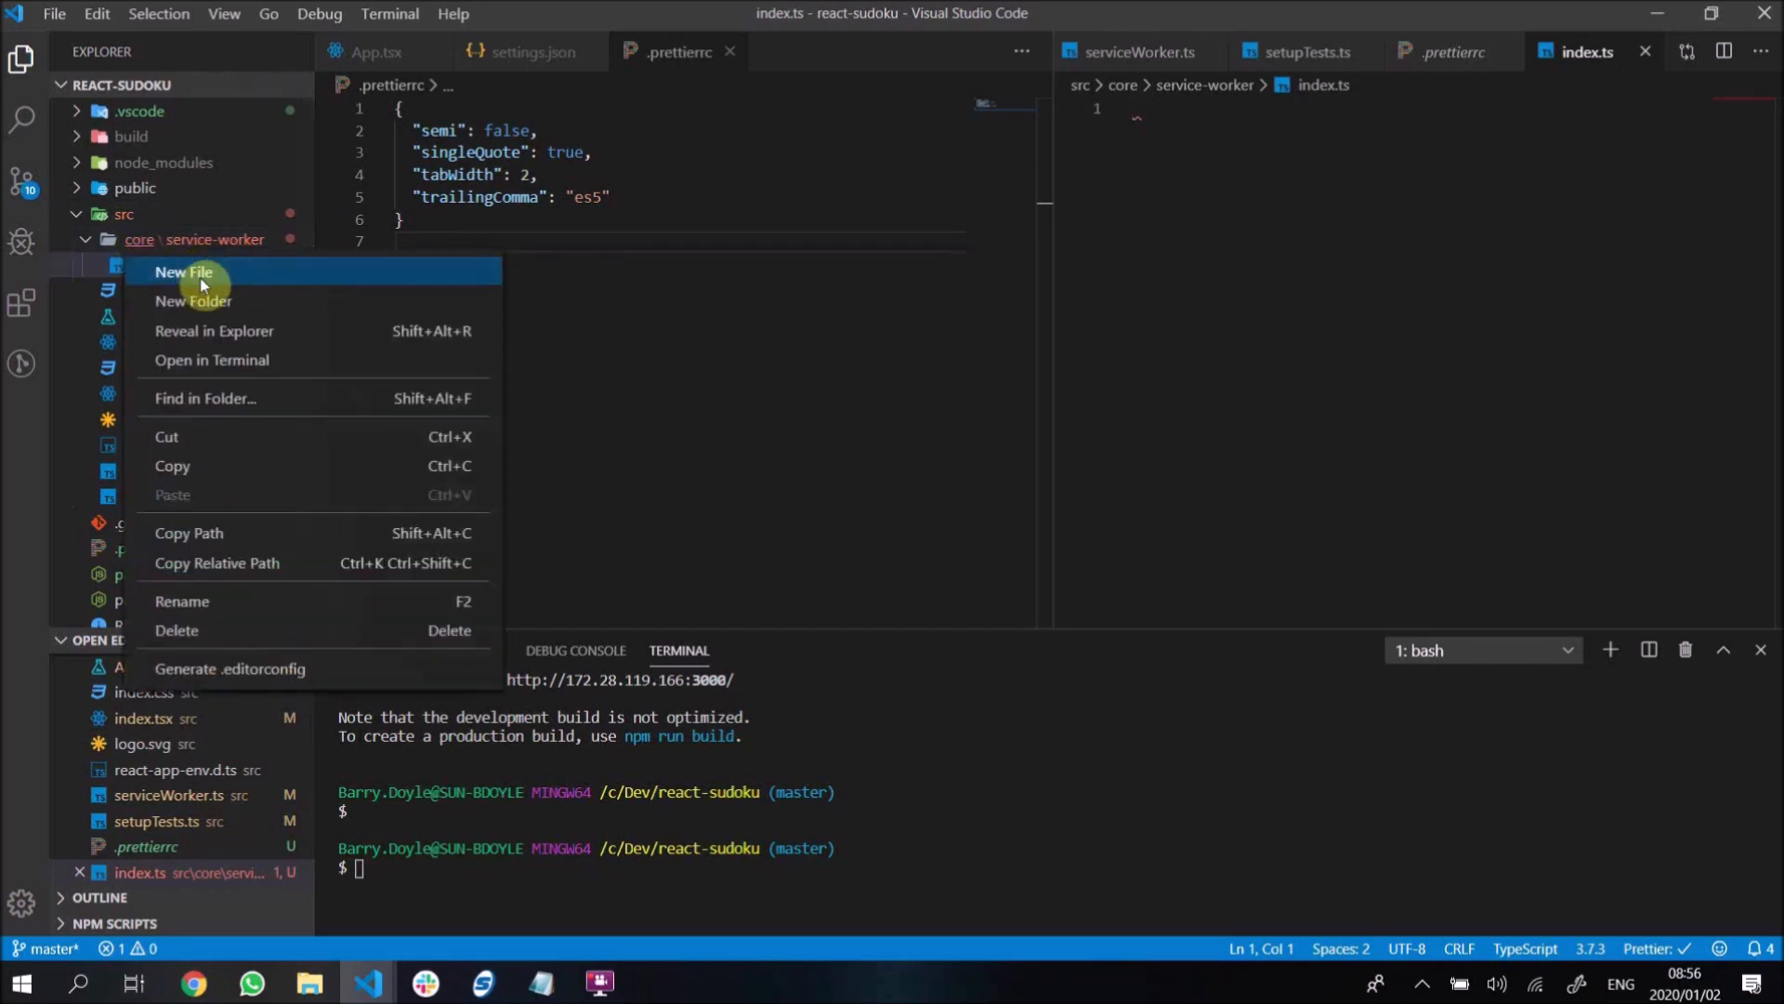
{"action": "left_click", "coordinate": [184, 272]}
{"action": "type", "text": "index.ts"}
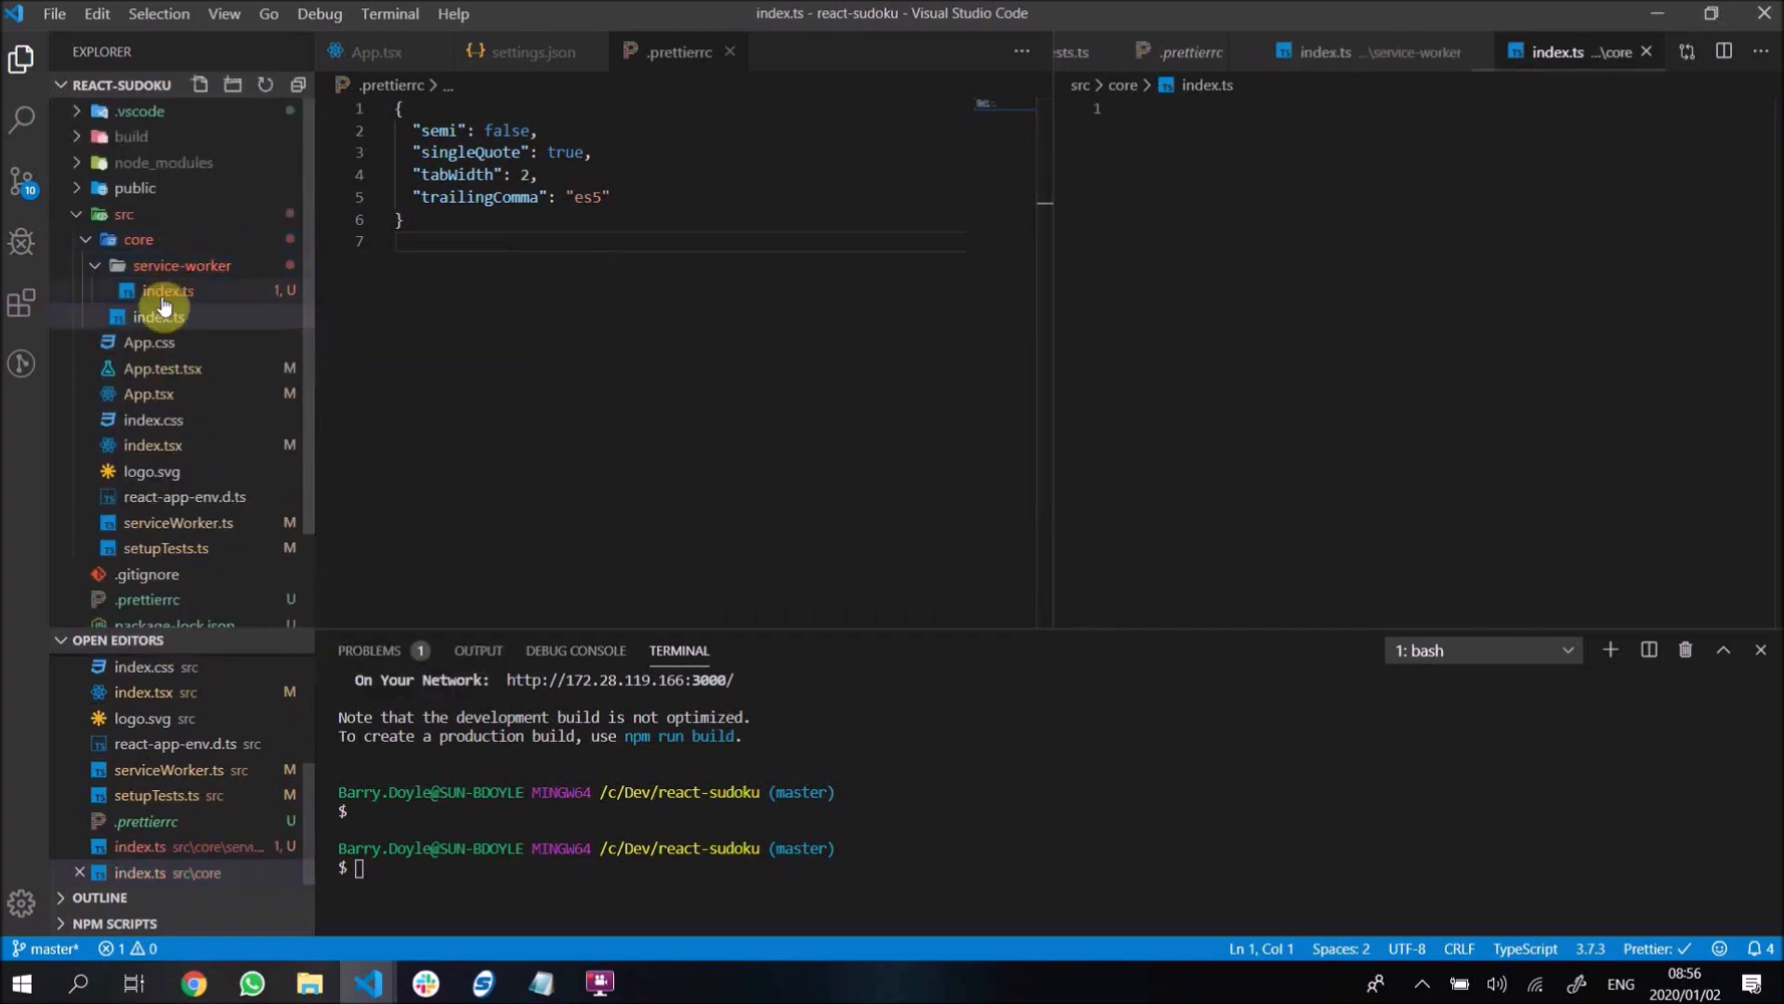
{"action": "mouse_move", "coordinate": [182, 270]}
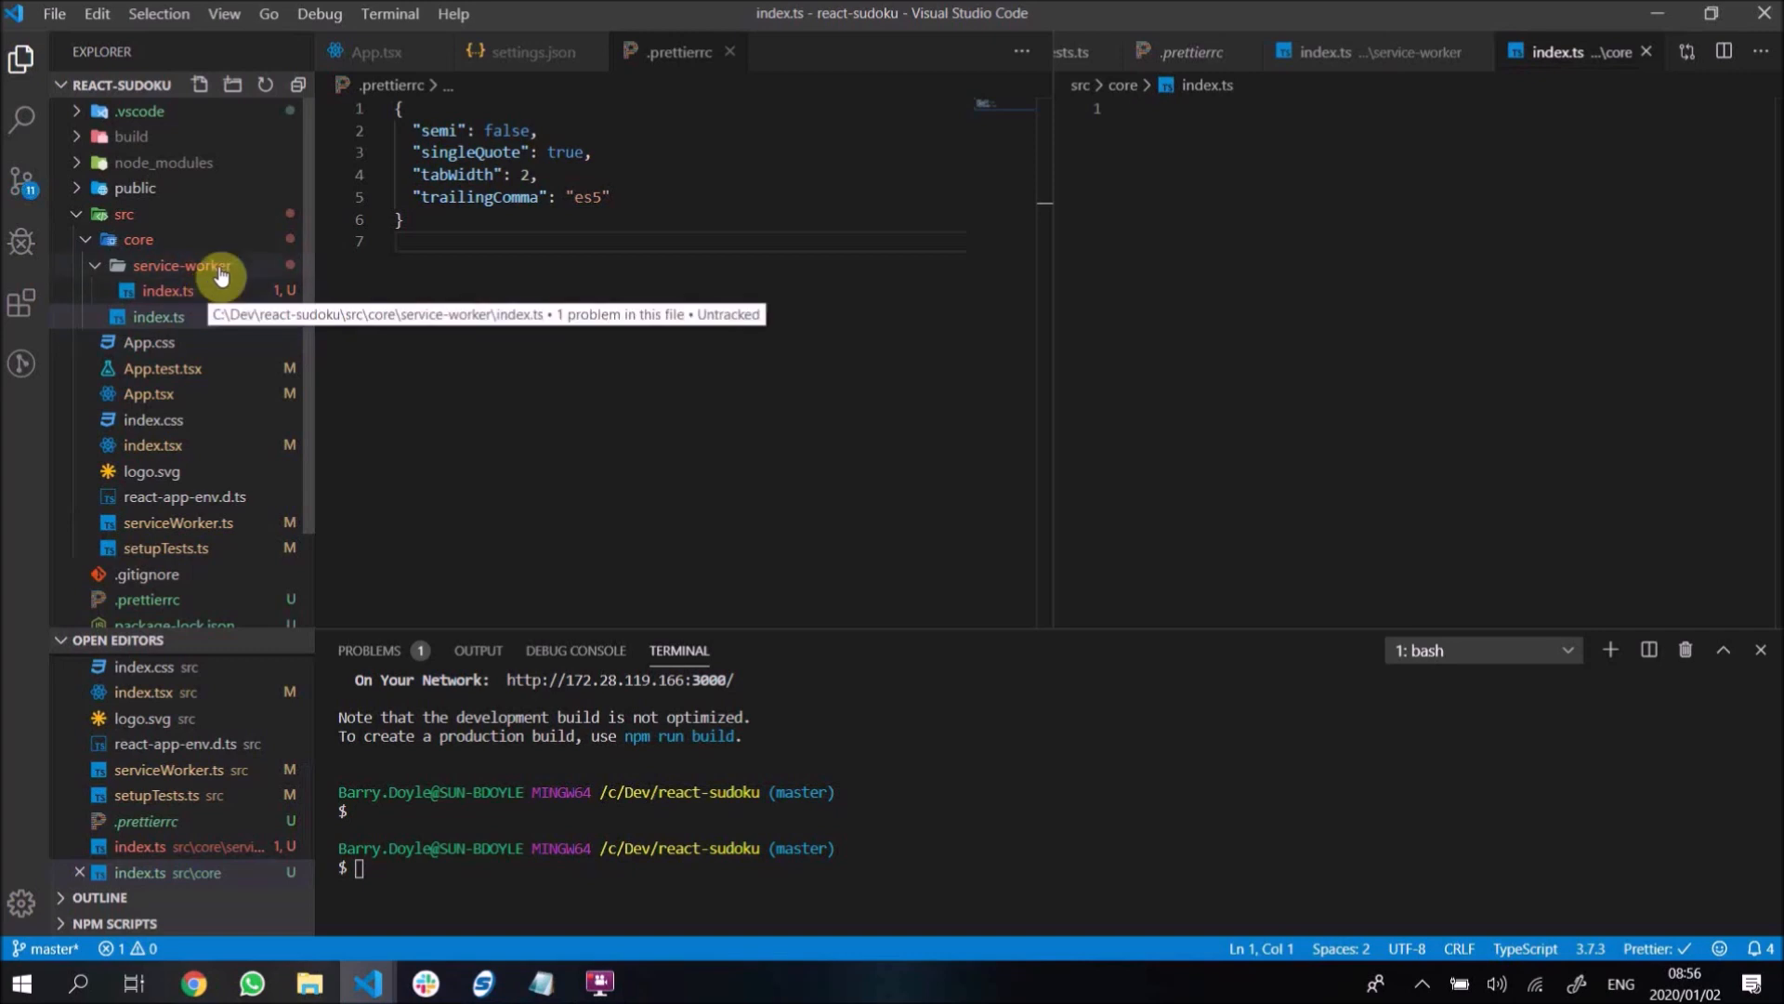
{"action": "mouse_move", "coordinate": [214, 527]}
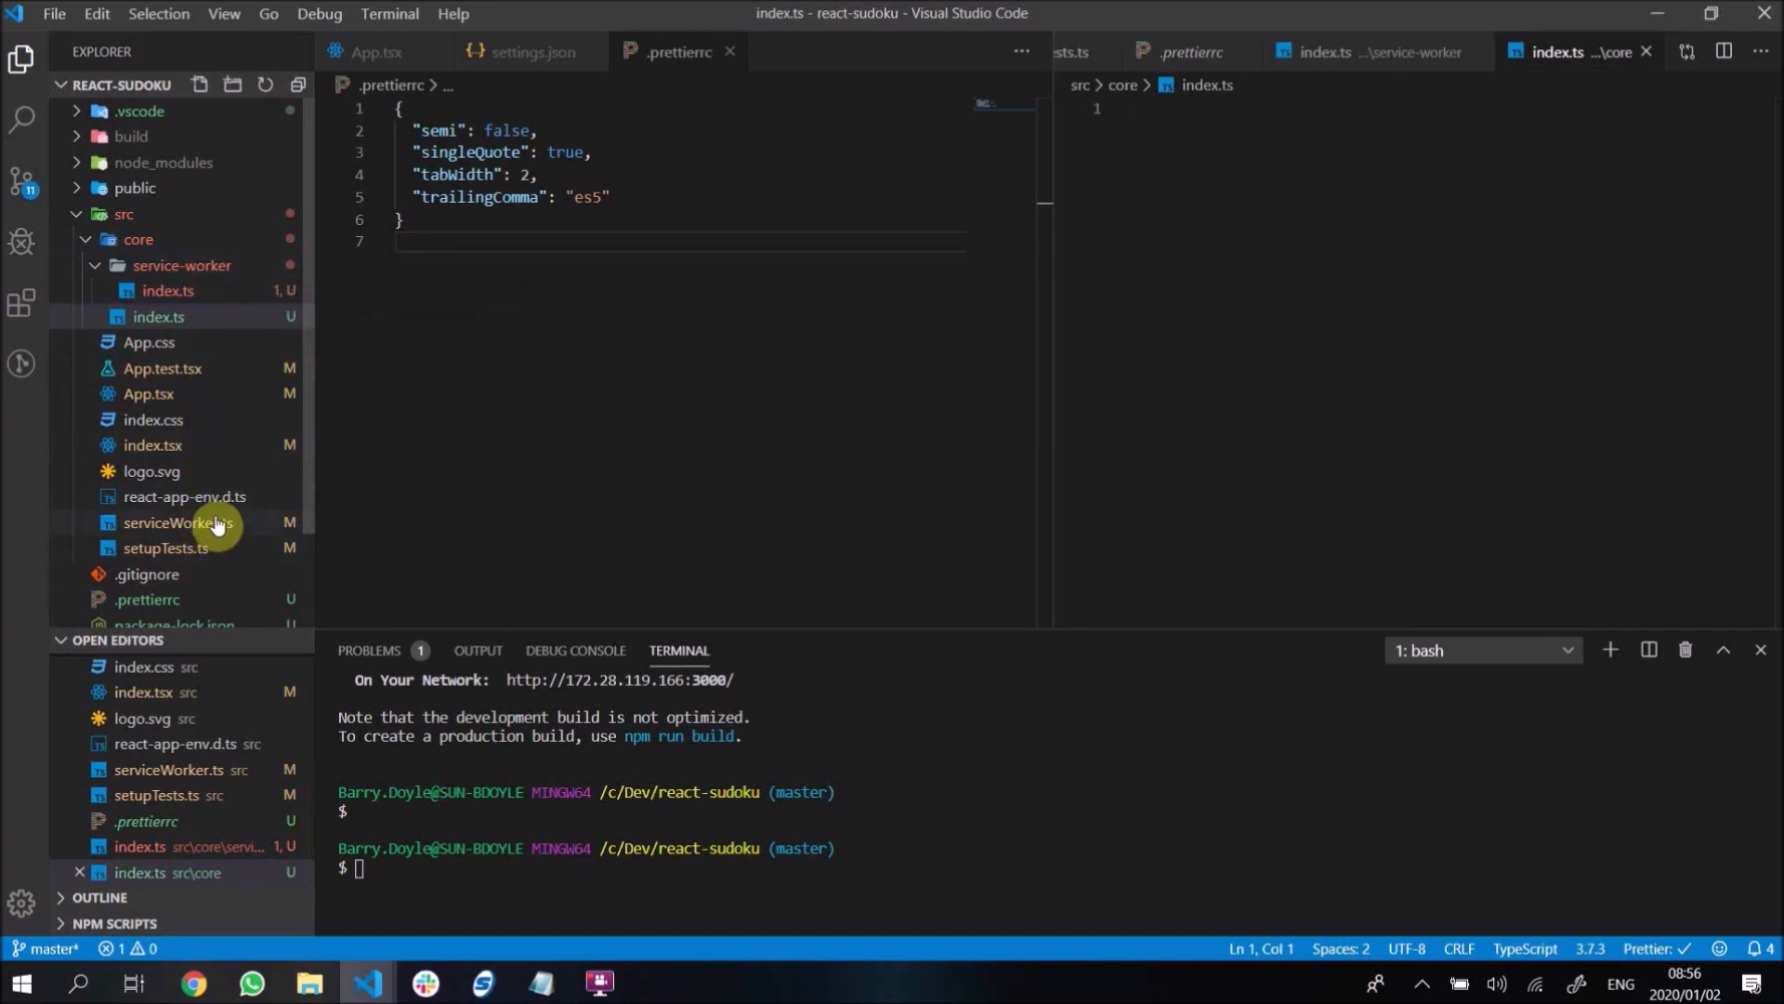
- Cut all serviceWorker.ts code into service-worker/index.ts and delete serviceWorker.ts
{"action": "left_click", "coordinate": [177, 527]}
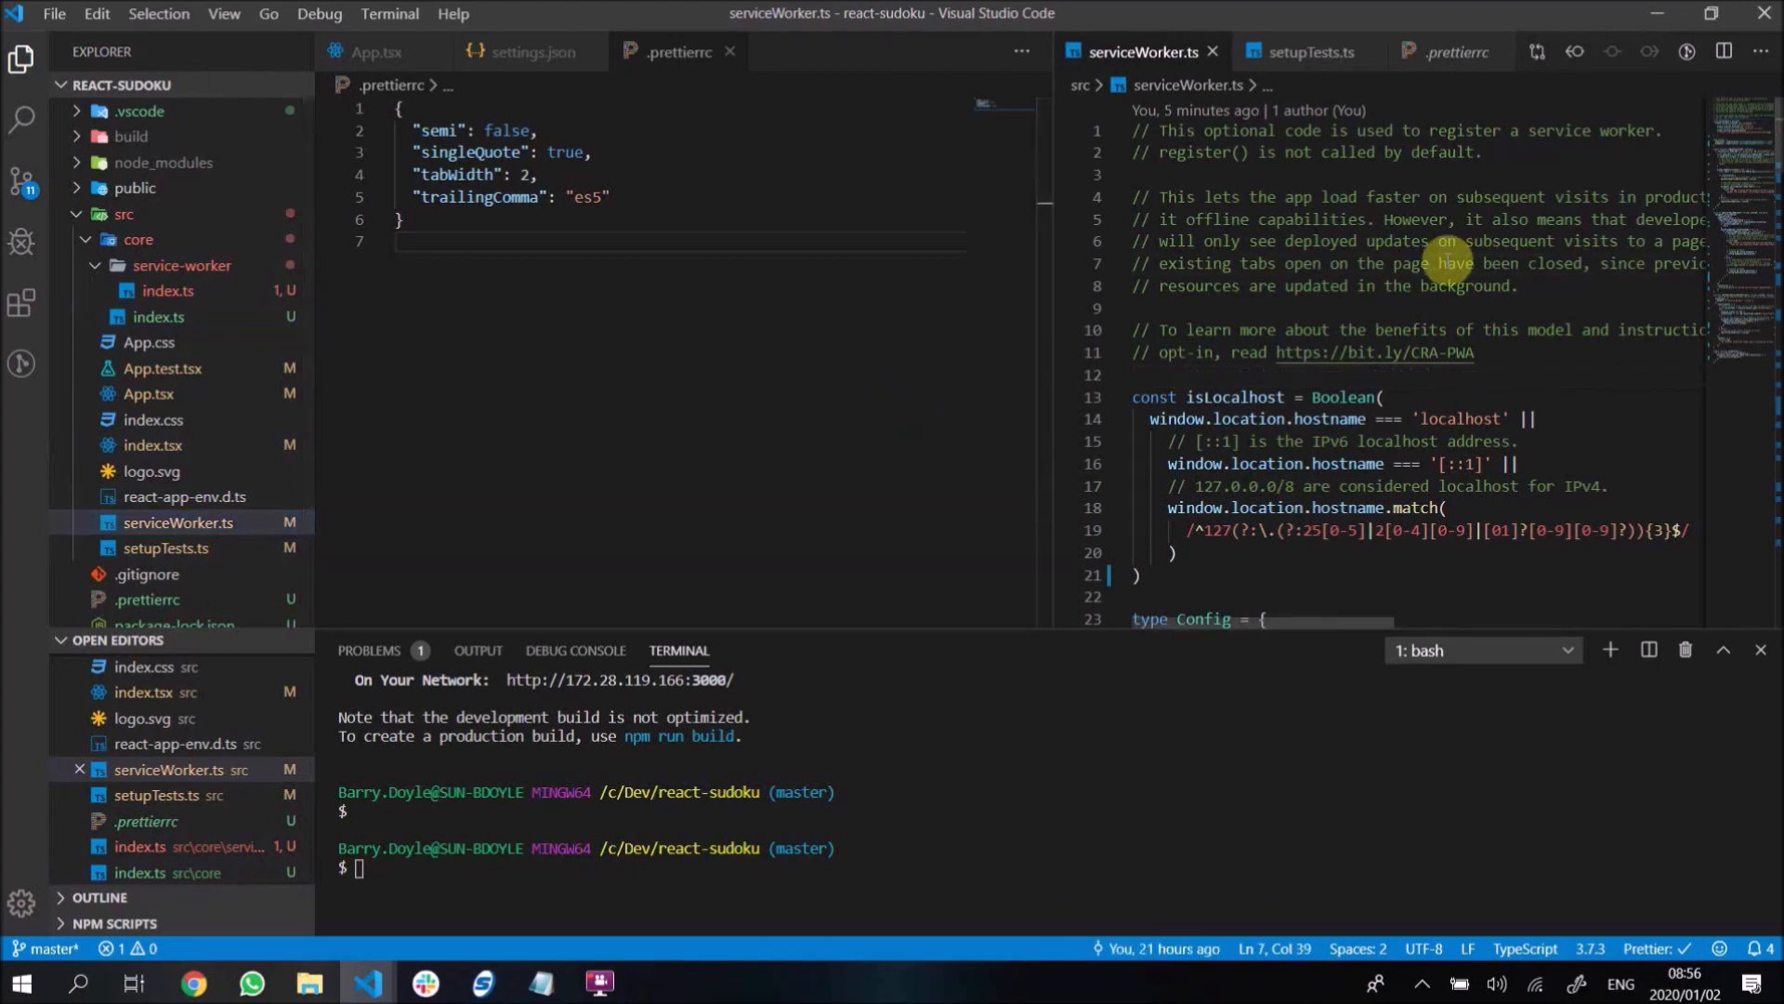
{"action": "key", "text": "ctrl+a"}
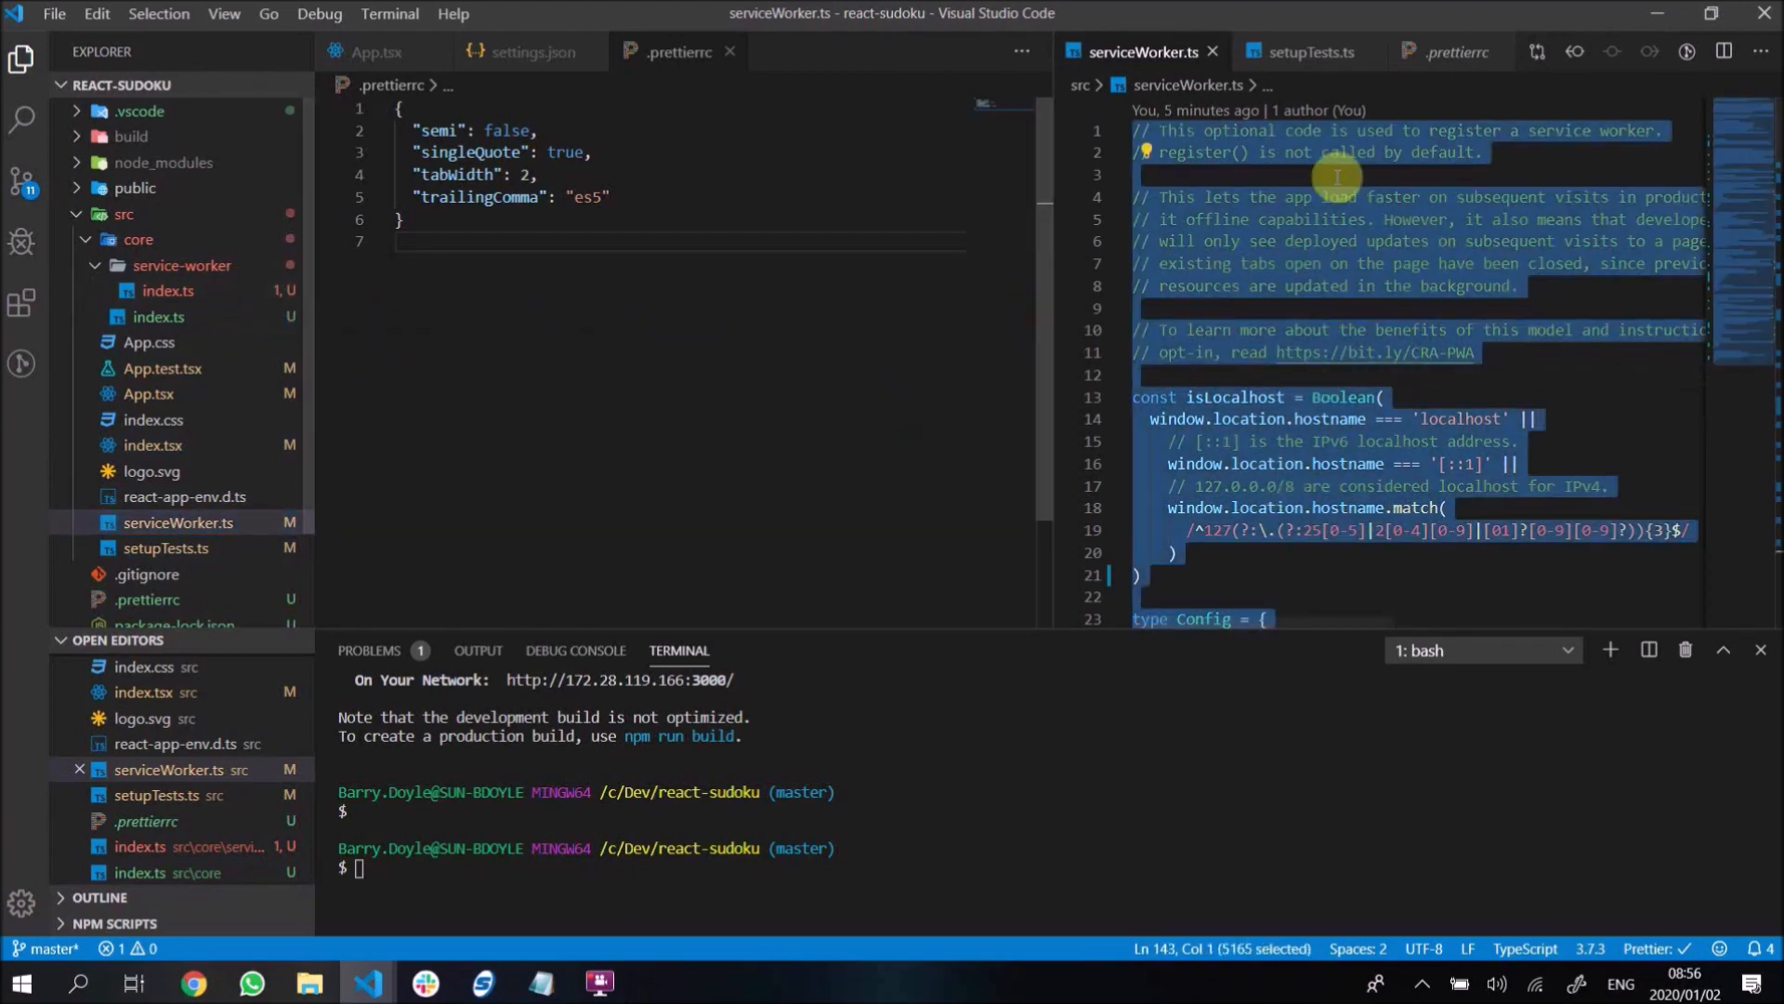
{"action": "left_click", "coordinate": [168, 290]}
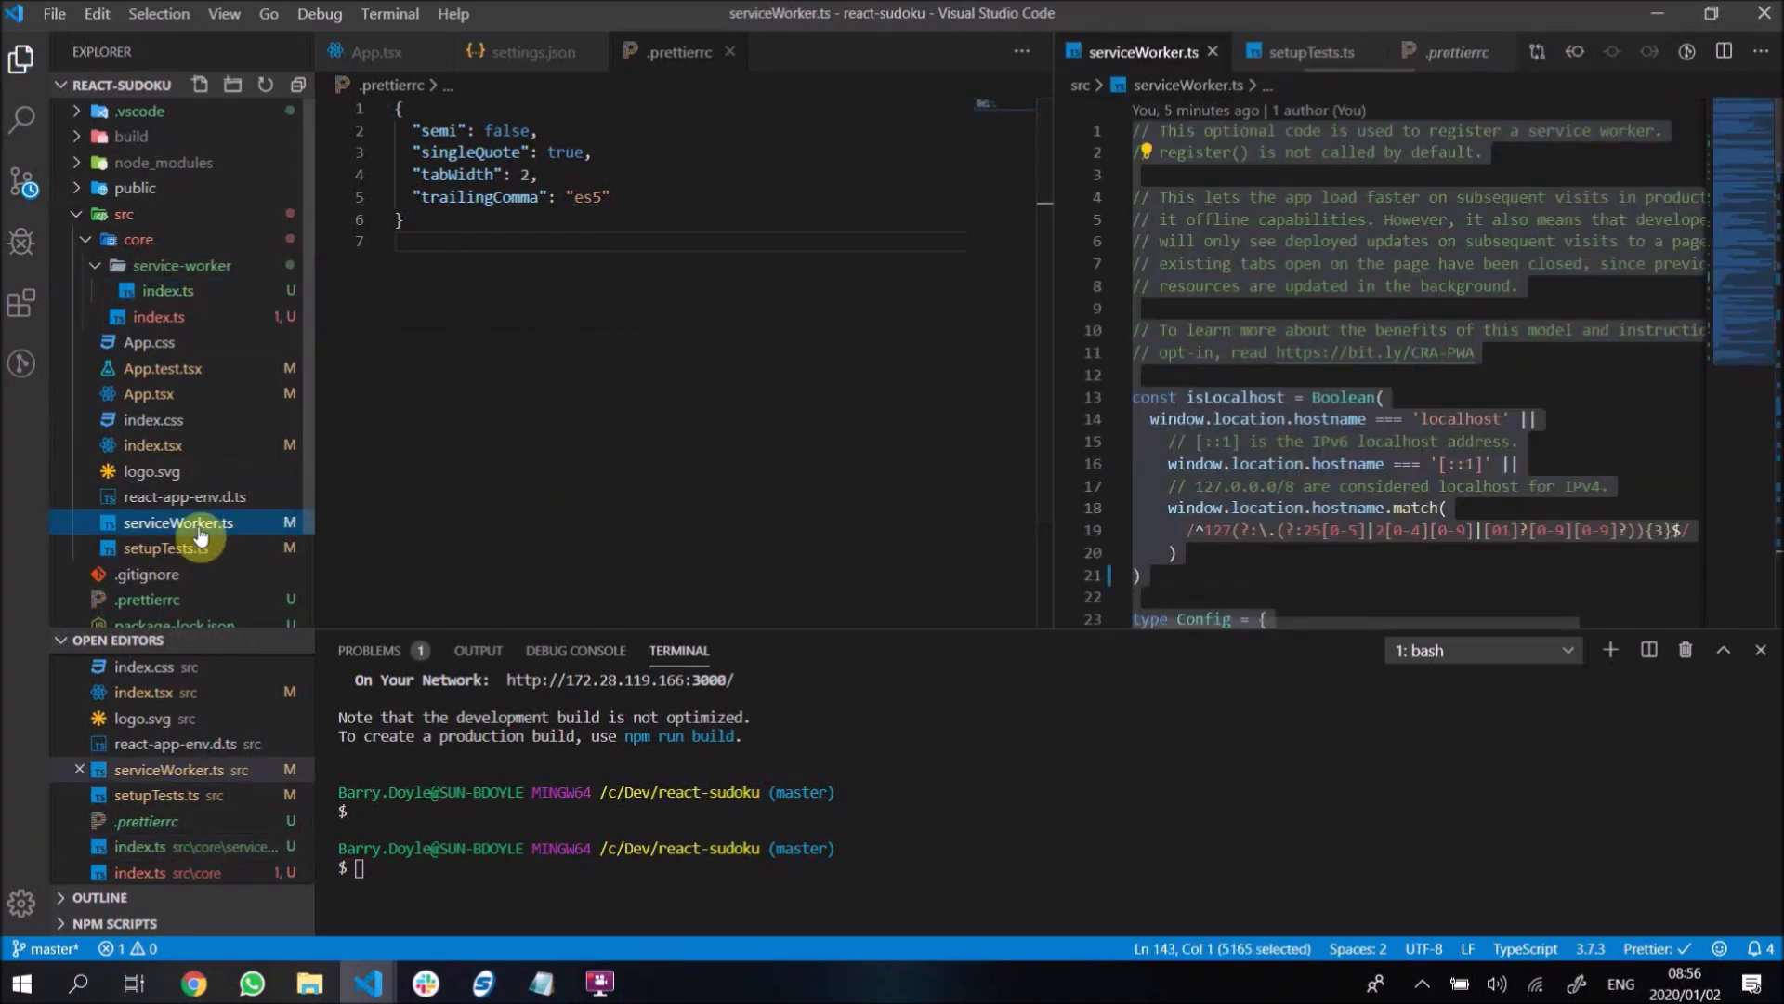
{"action": "mouse_move", "coordinate": [328, 455]}
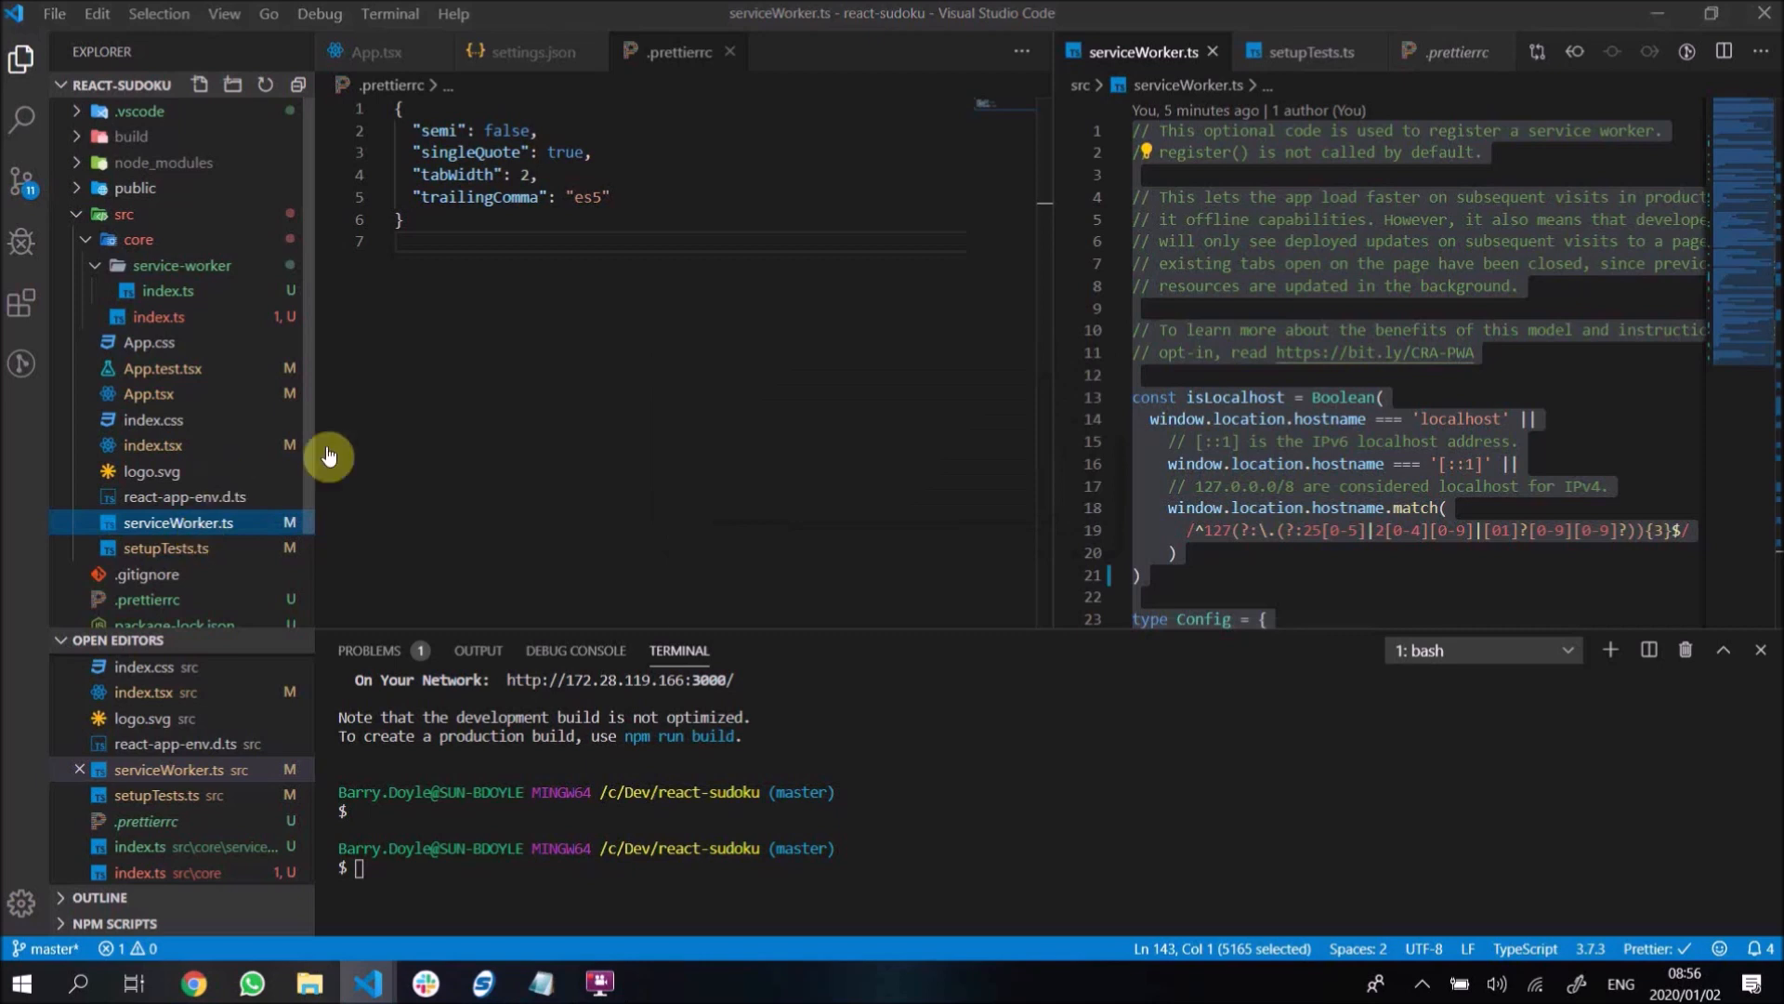
{"action": "left_click", "coordinate": [168, 290]}
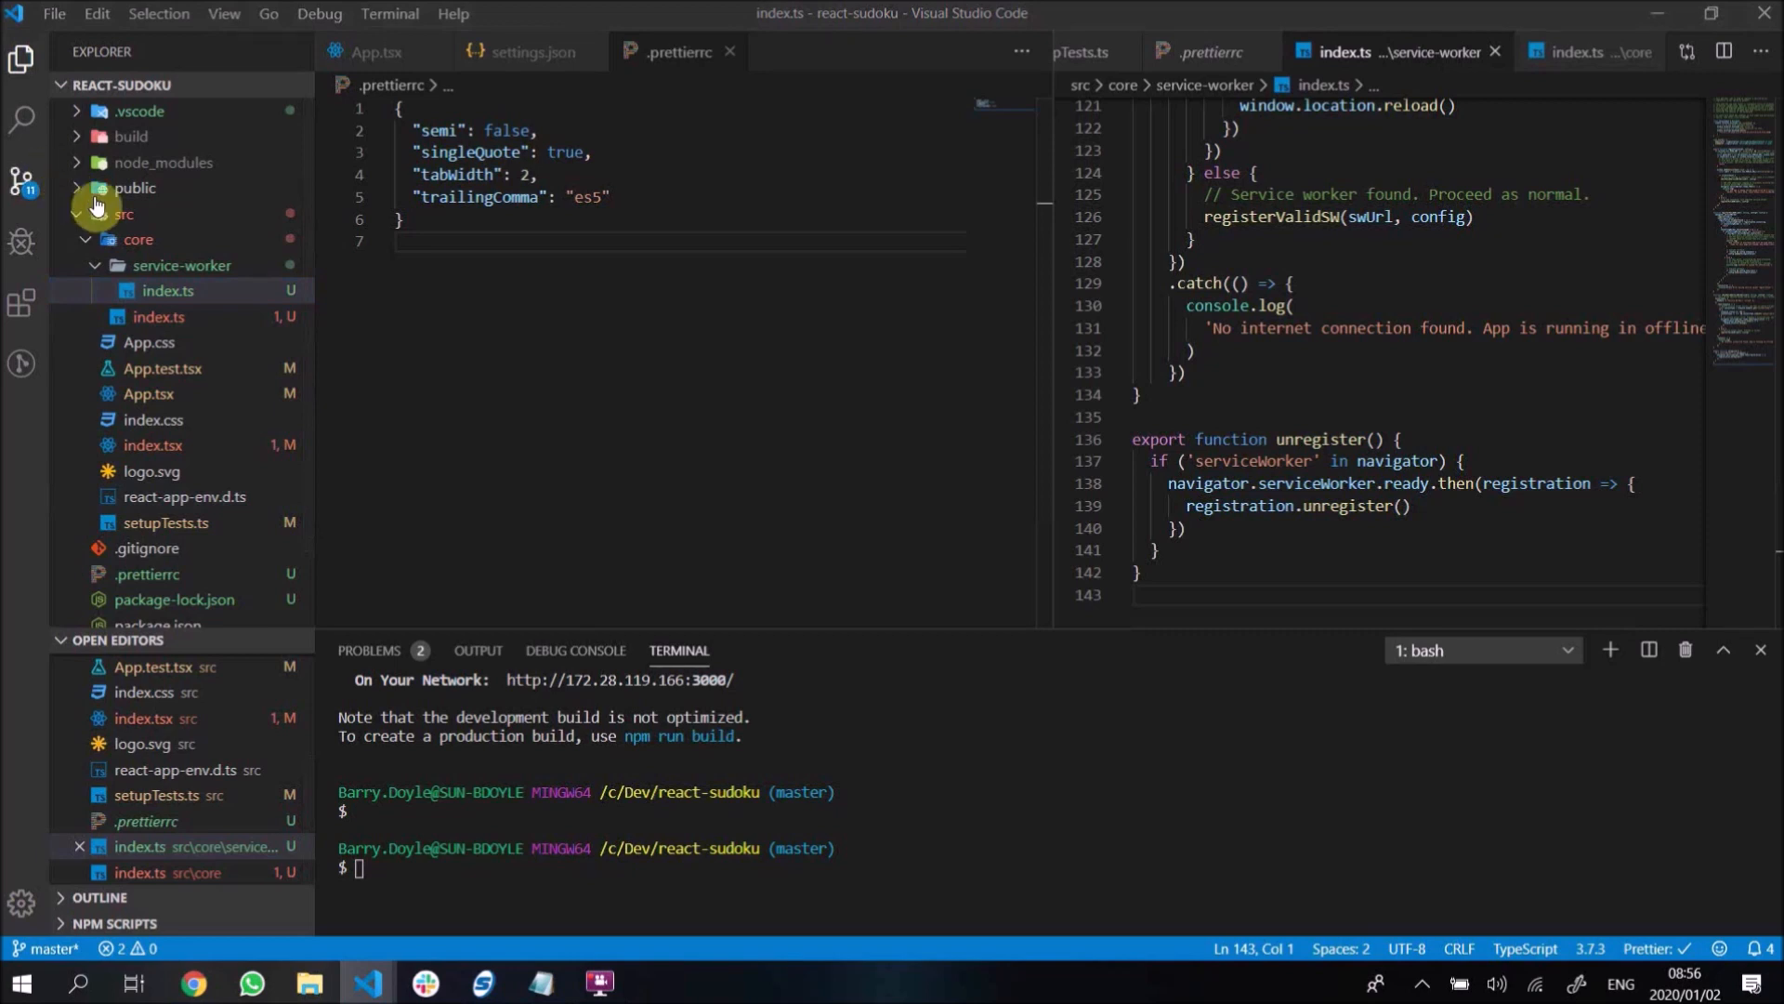
{"action": "mouse_move", "coordinate": [209, 329]}
{"action": "type", "text": "e"}
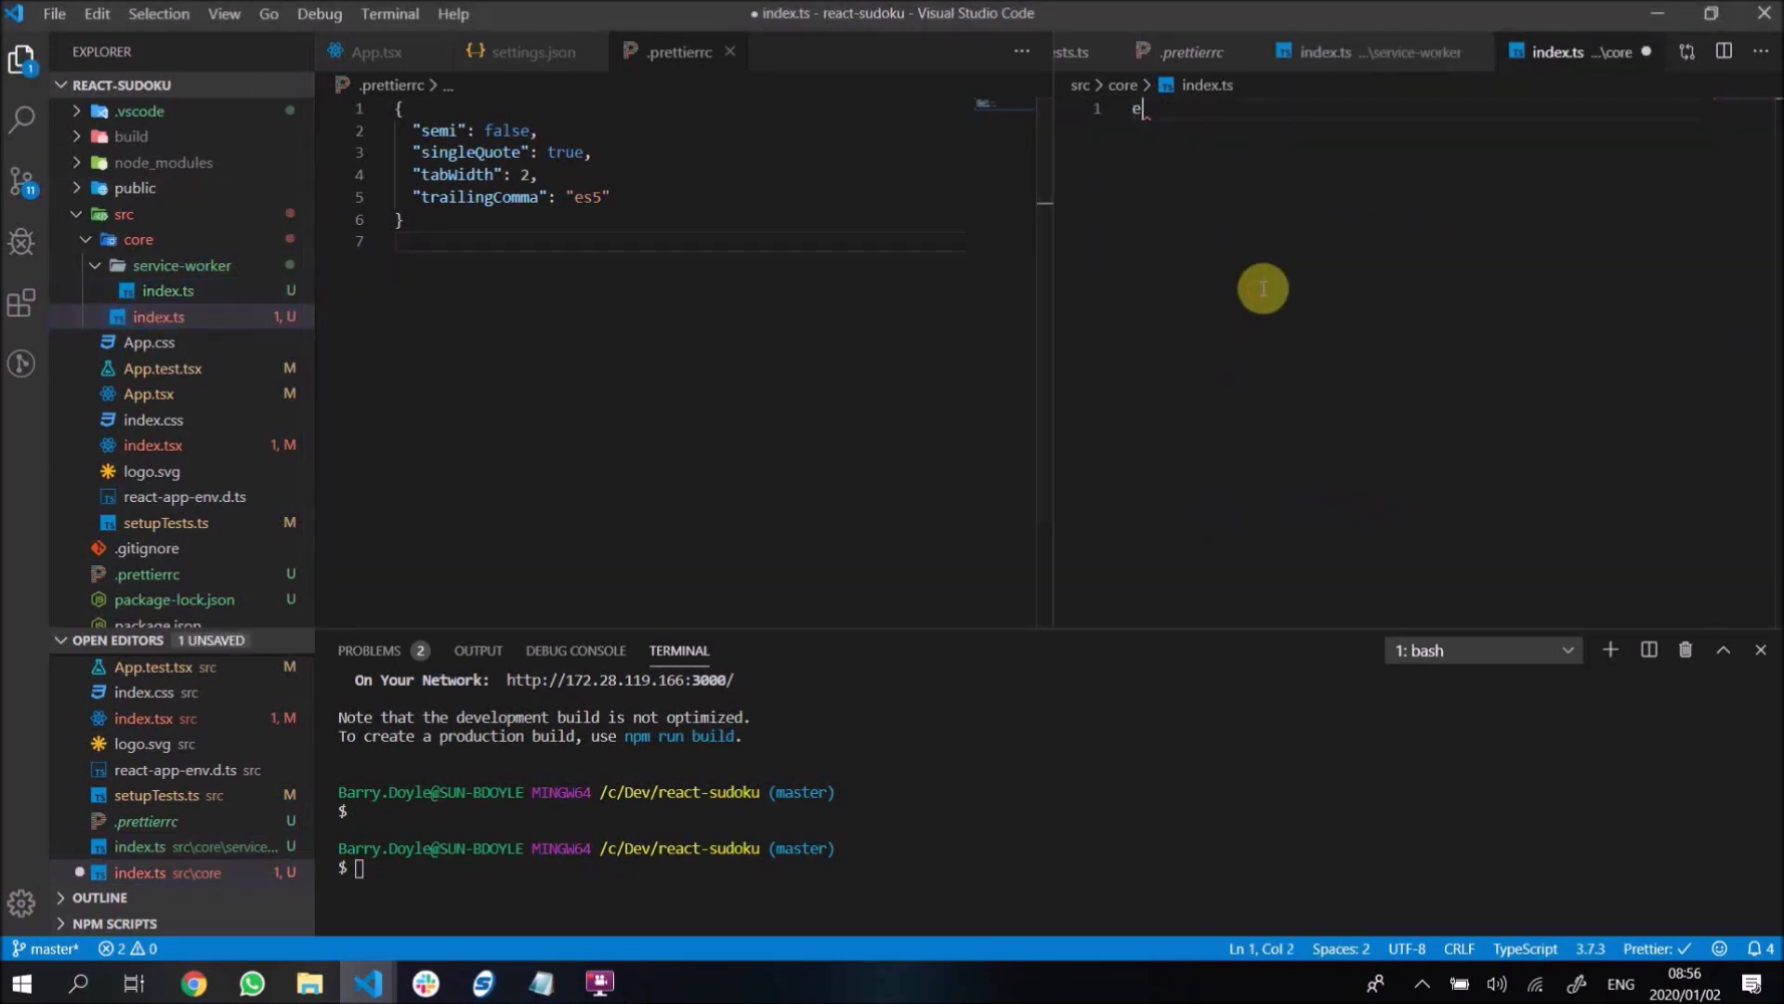
- Add export * from './service-worker' to core/index.ts, save, and refine the path
{"action": "type", "text": "xport * f"}
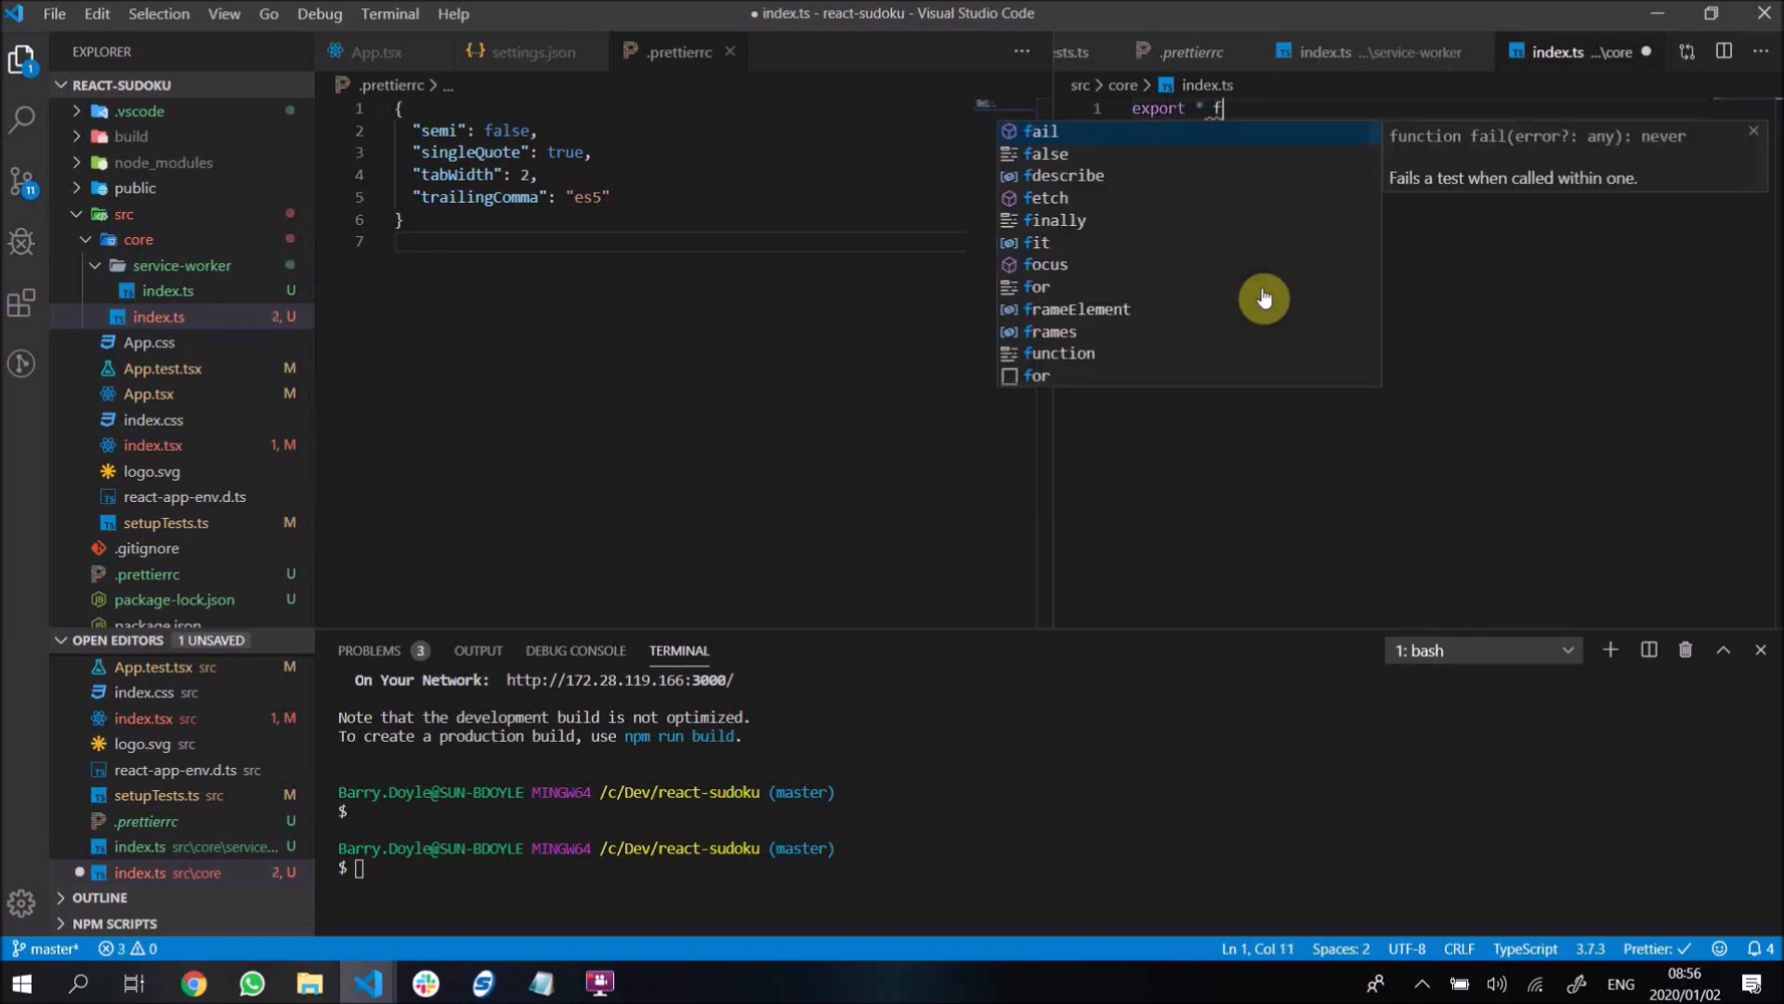
{"action": "type", "text": "rom './service-worker'"}
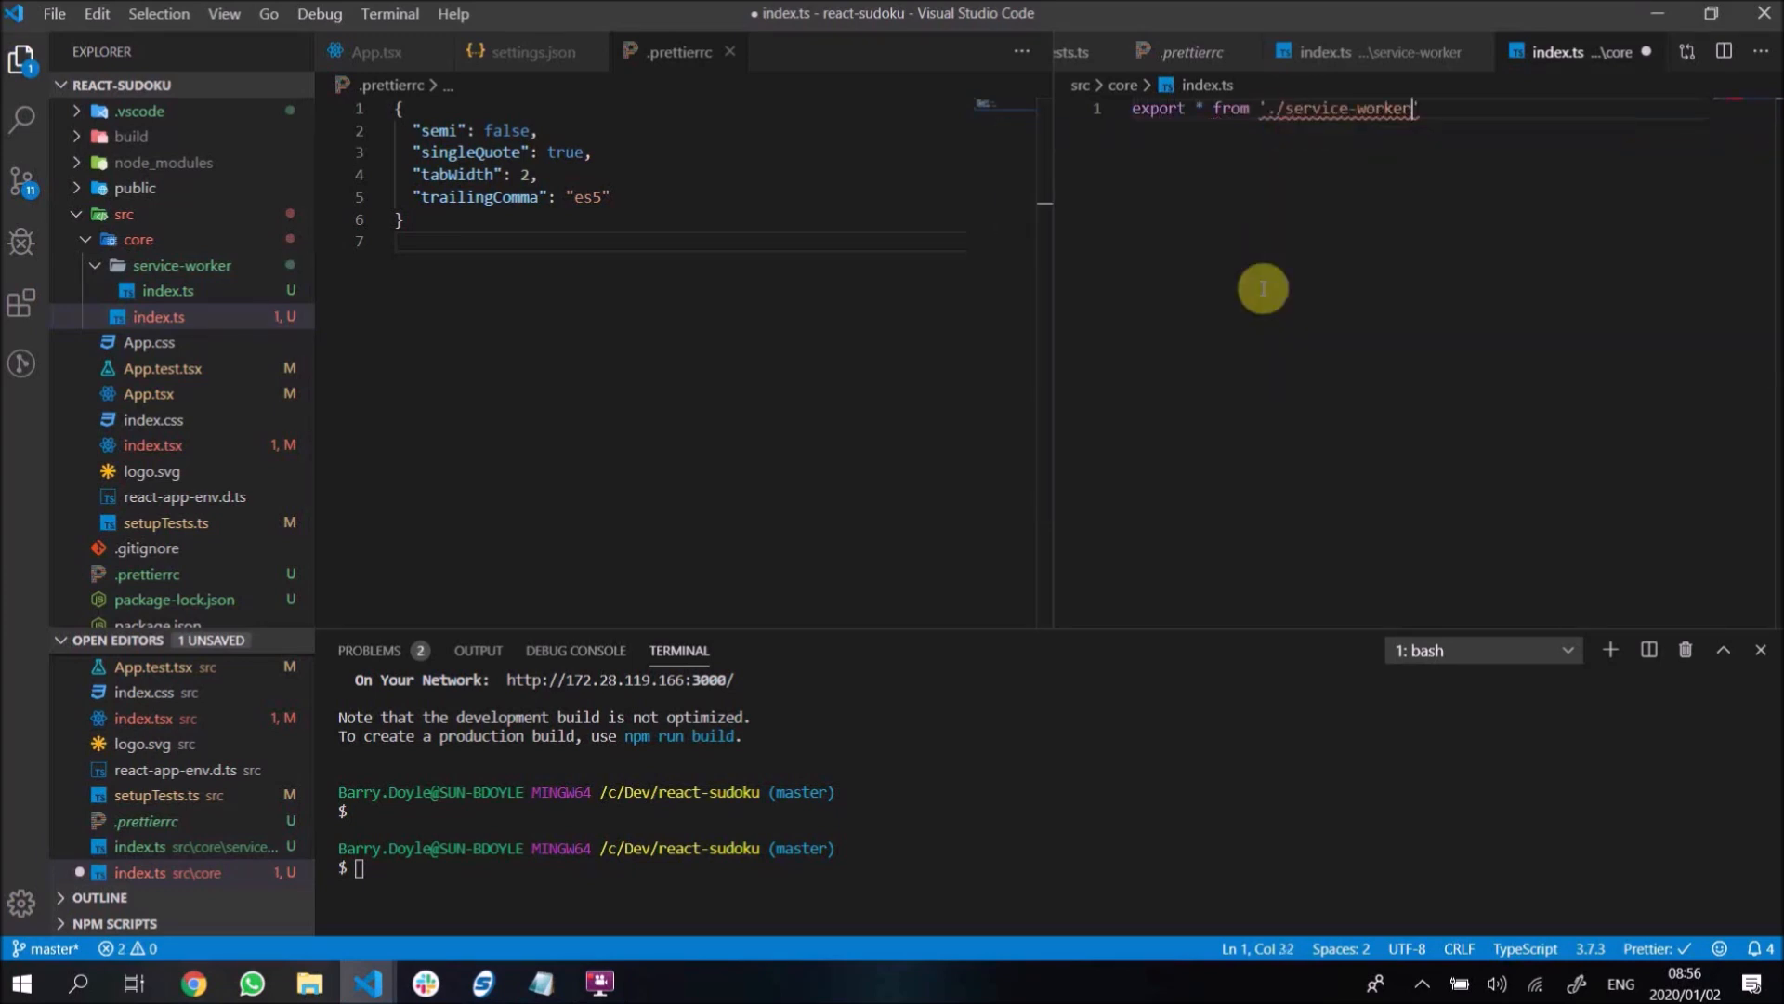
{"action": "key", "text": "ctrl+s"}
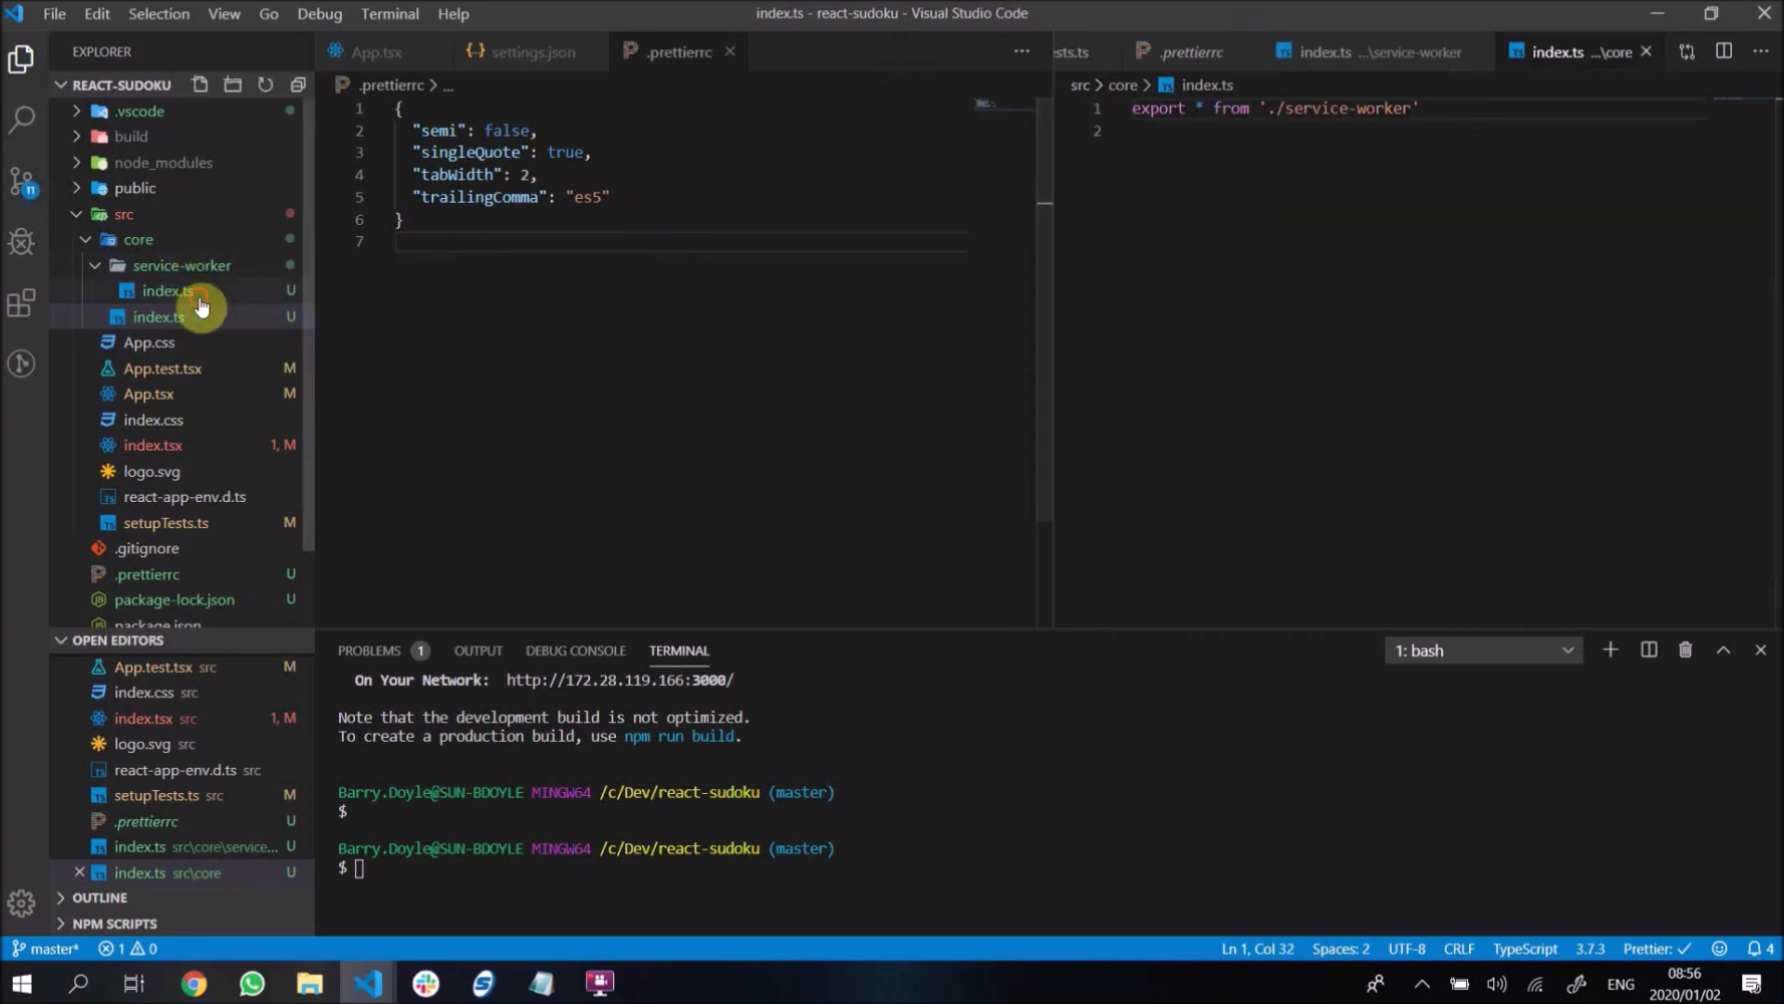
{"action": "left_click", "coordinate": [168, 291]}
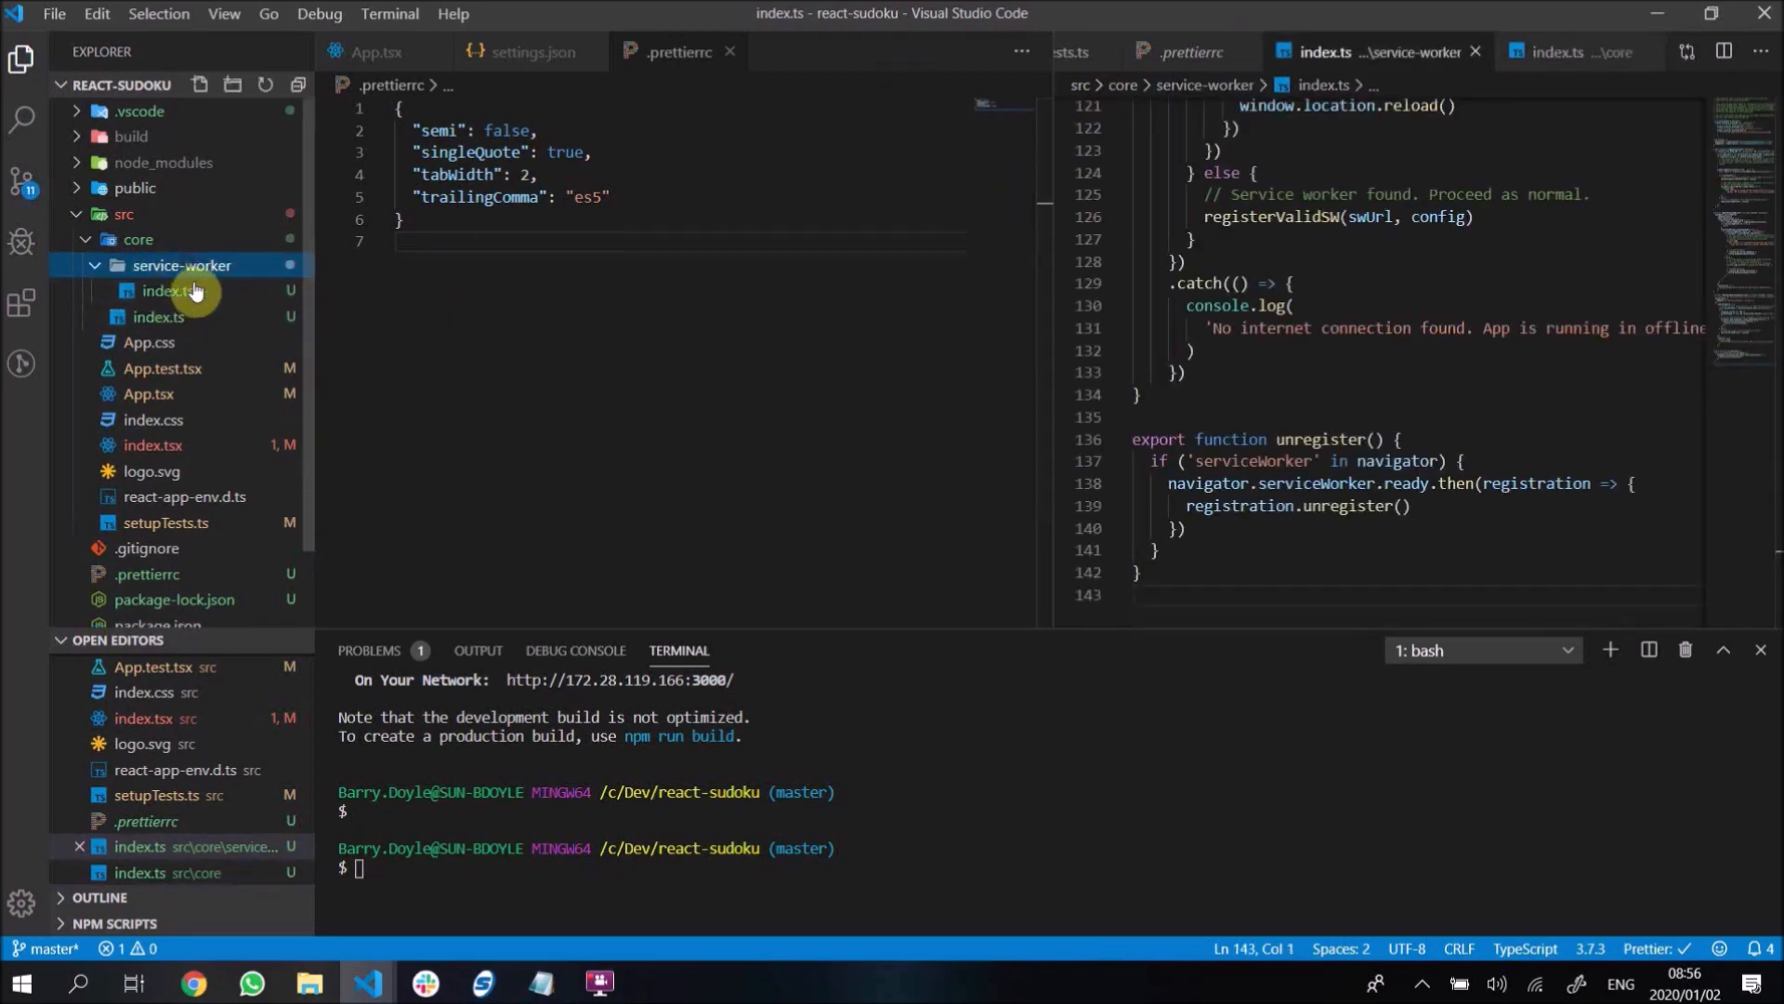
{"action": "left_click", "coordinate": [158, 316]}
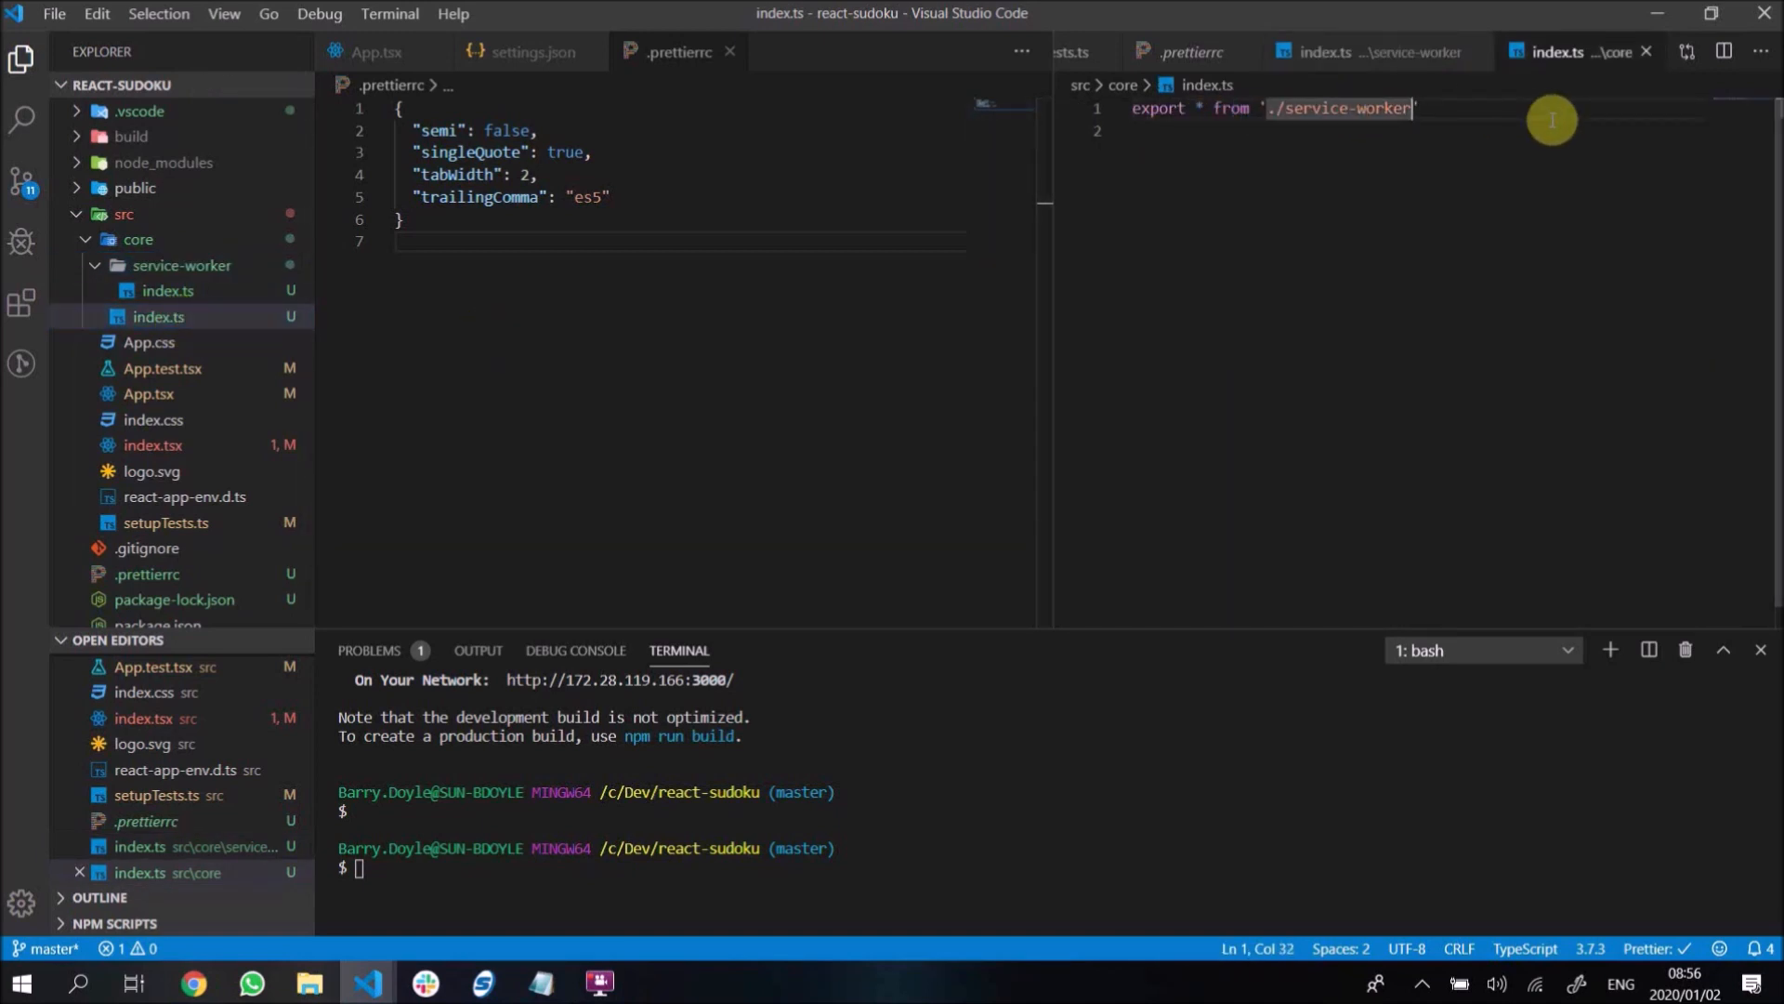
{"action": "type", "text": "/inde"}
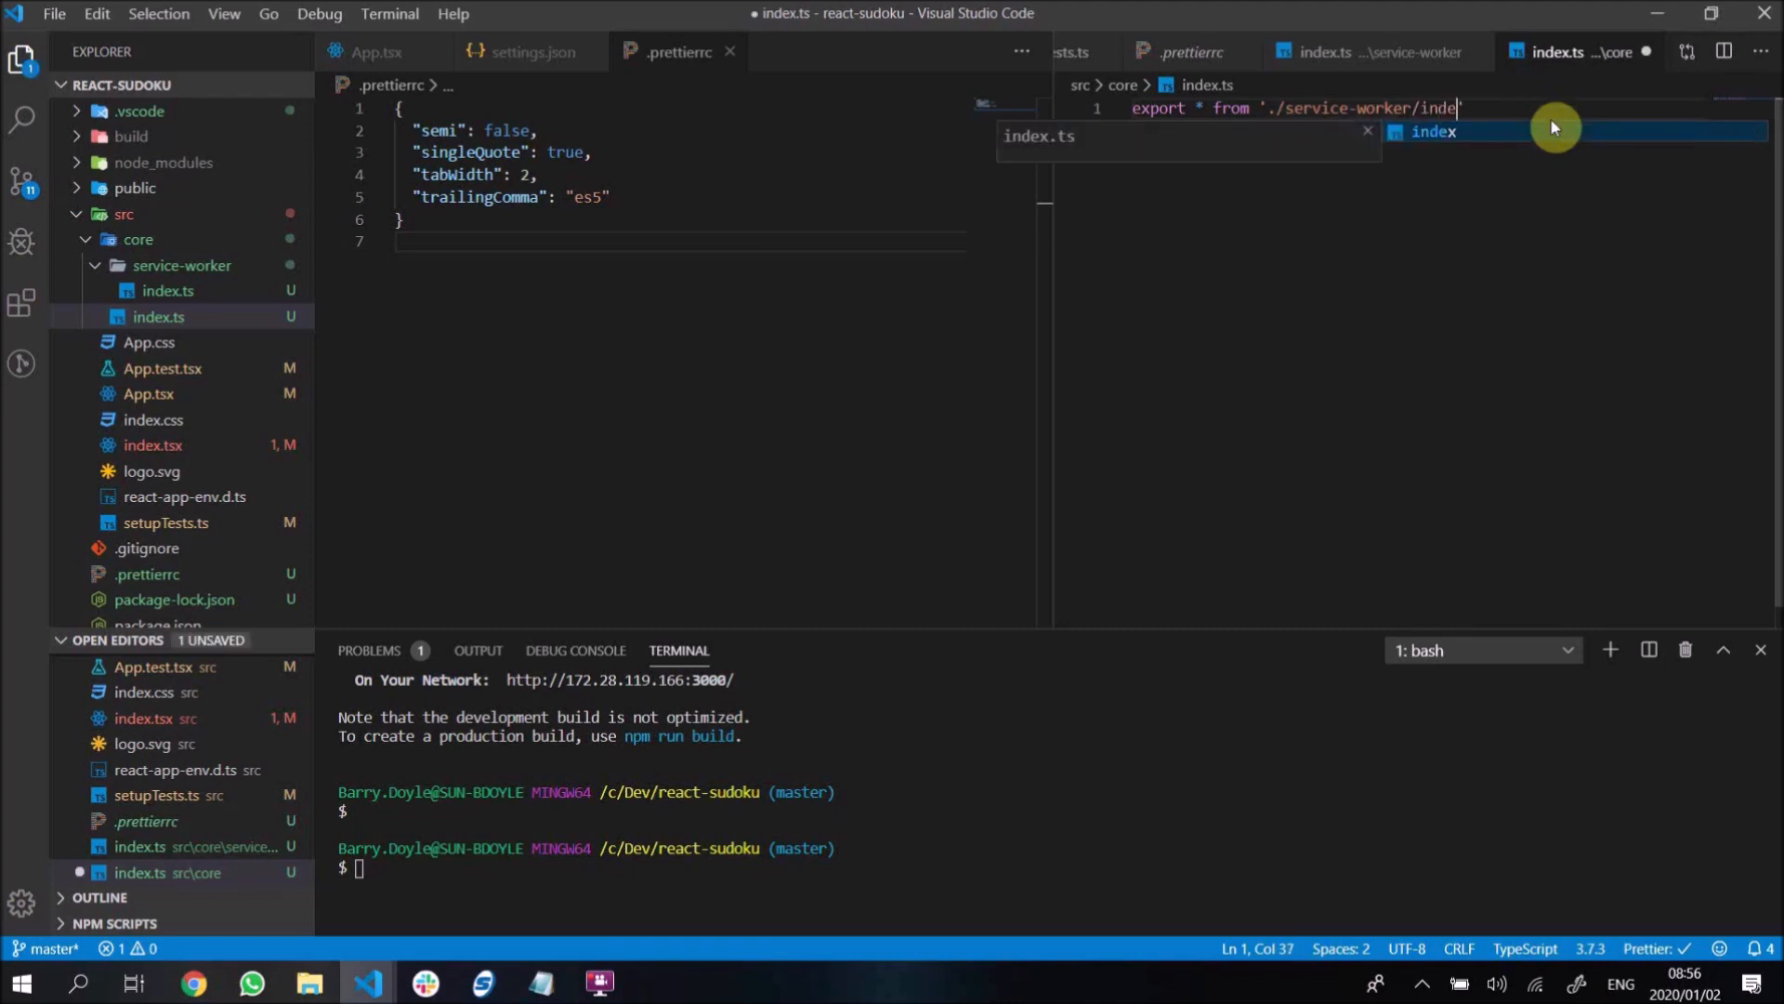
{"action": "type", "text": "x'"}
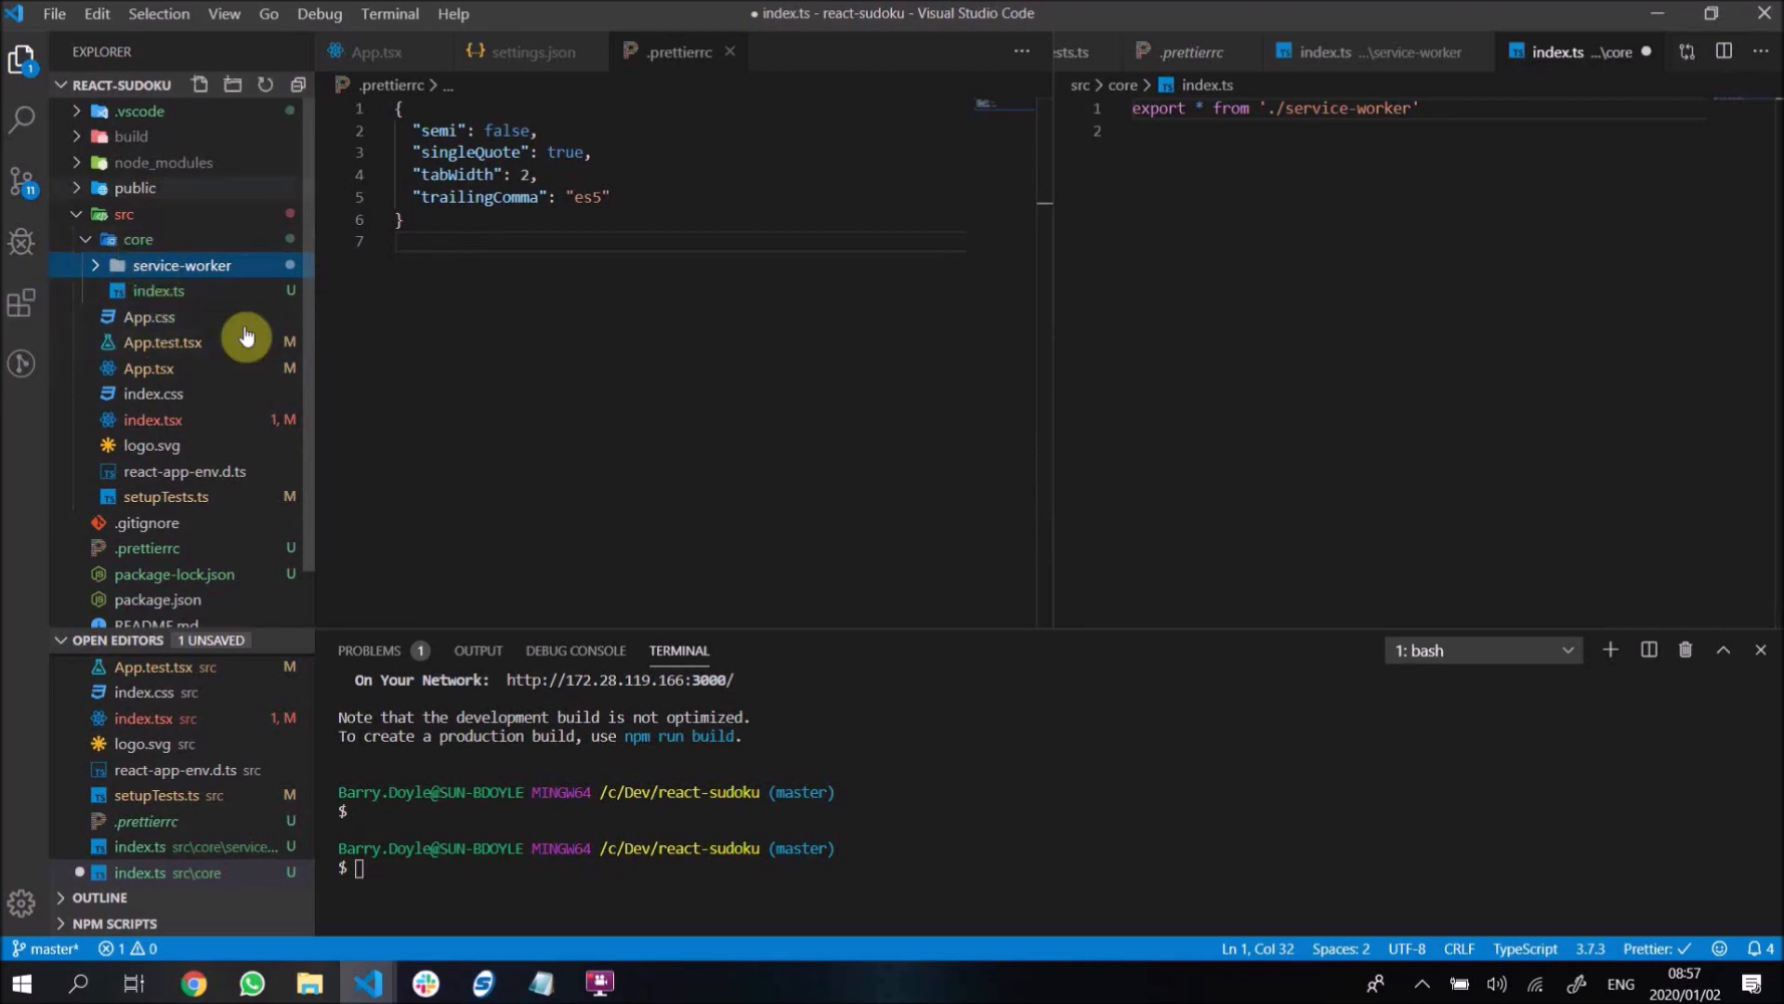
{"action": "mouse_move", "coordinate": [165, 343]}
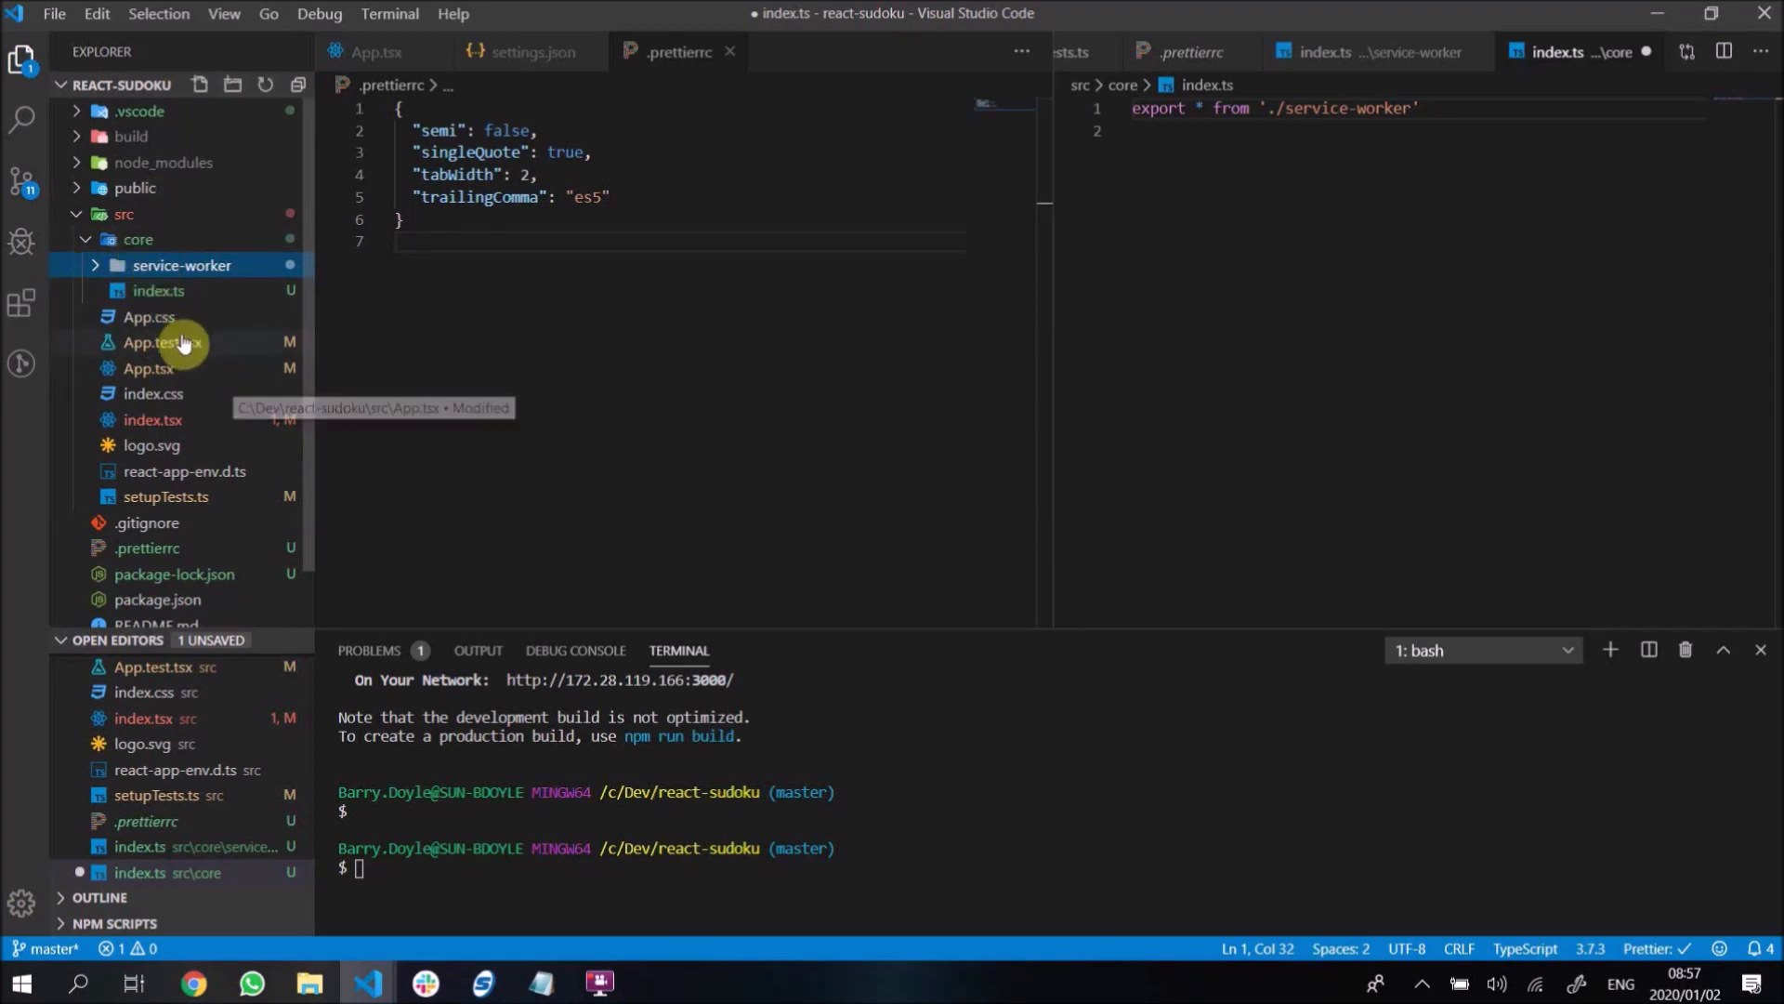
{"action": "mouse_move", "coordinate": [201, 351]}
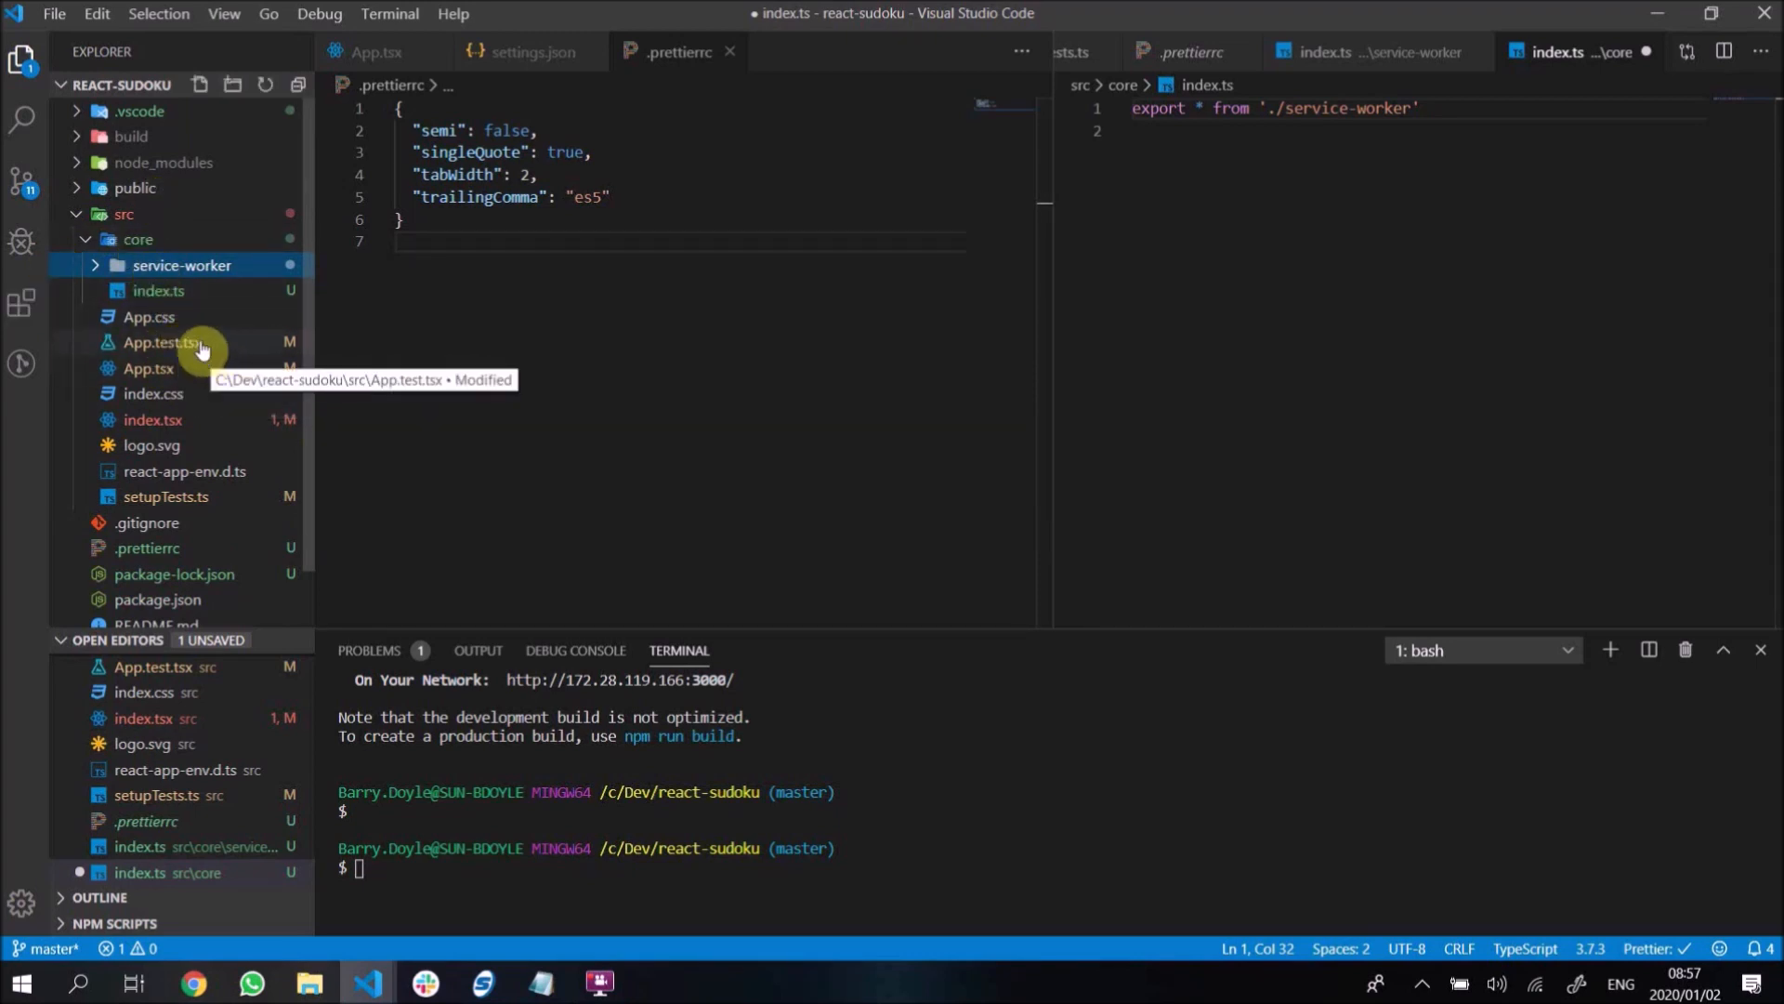
{"action": "mouse_move", "coordinate": [241, 289]}
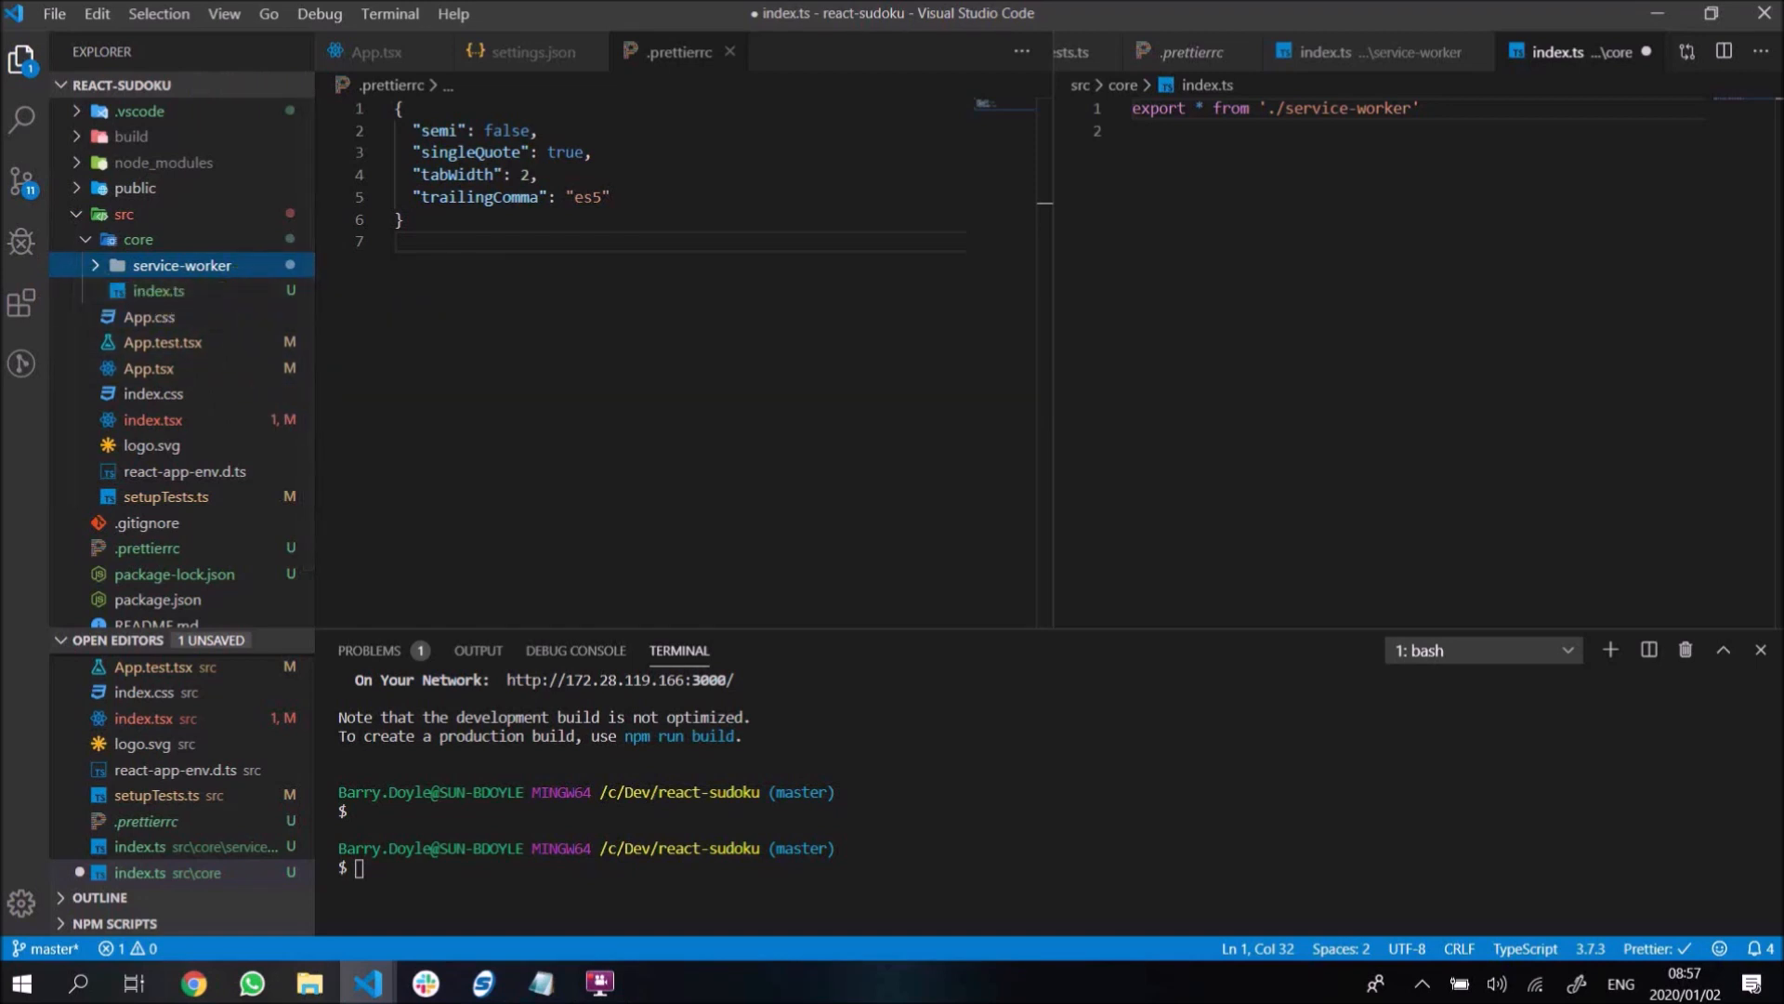
{"action": "mouse_move", "coordinate": [349, 331]}
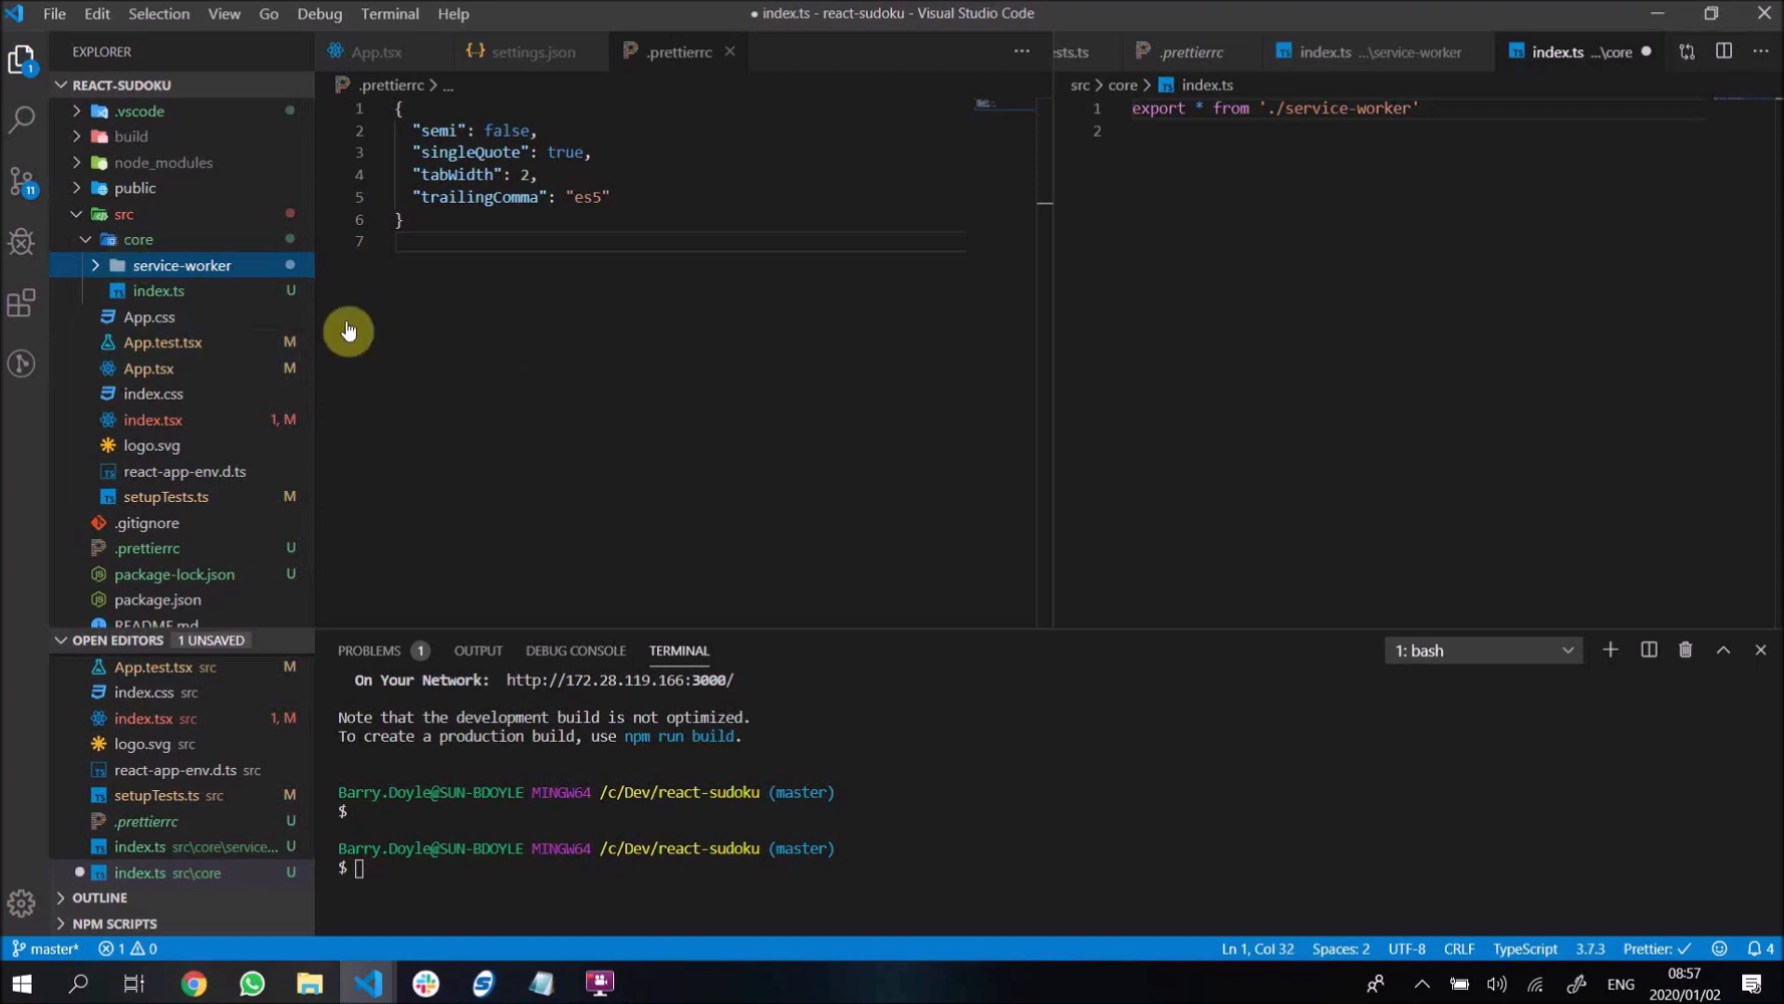
- Import { unregister } from './core' in index.tsx, call unregister(), and remove the comments
{"action": "left_click", "coordinate": [152, 419]}
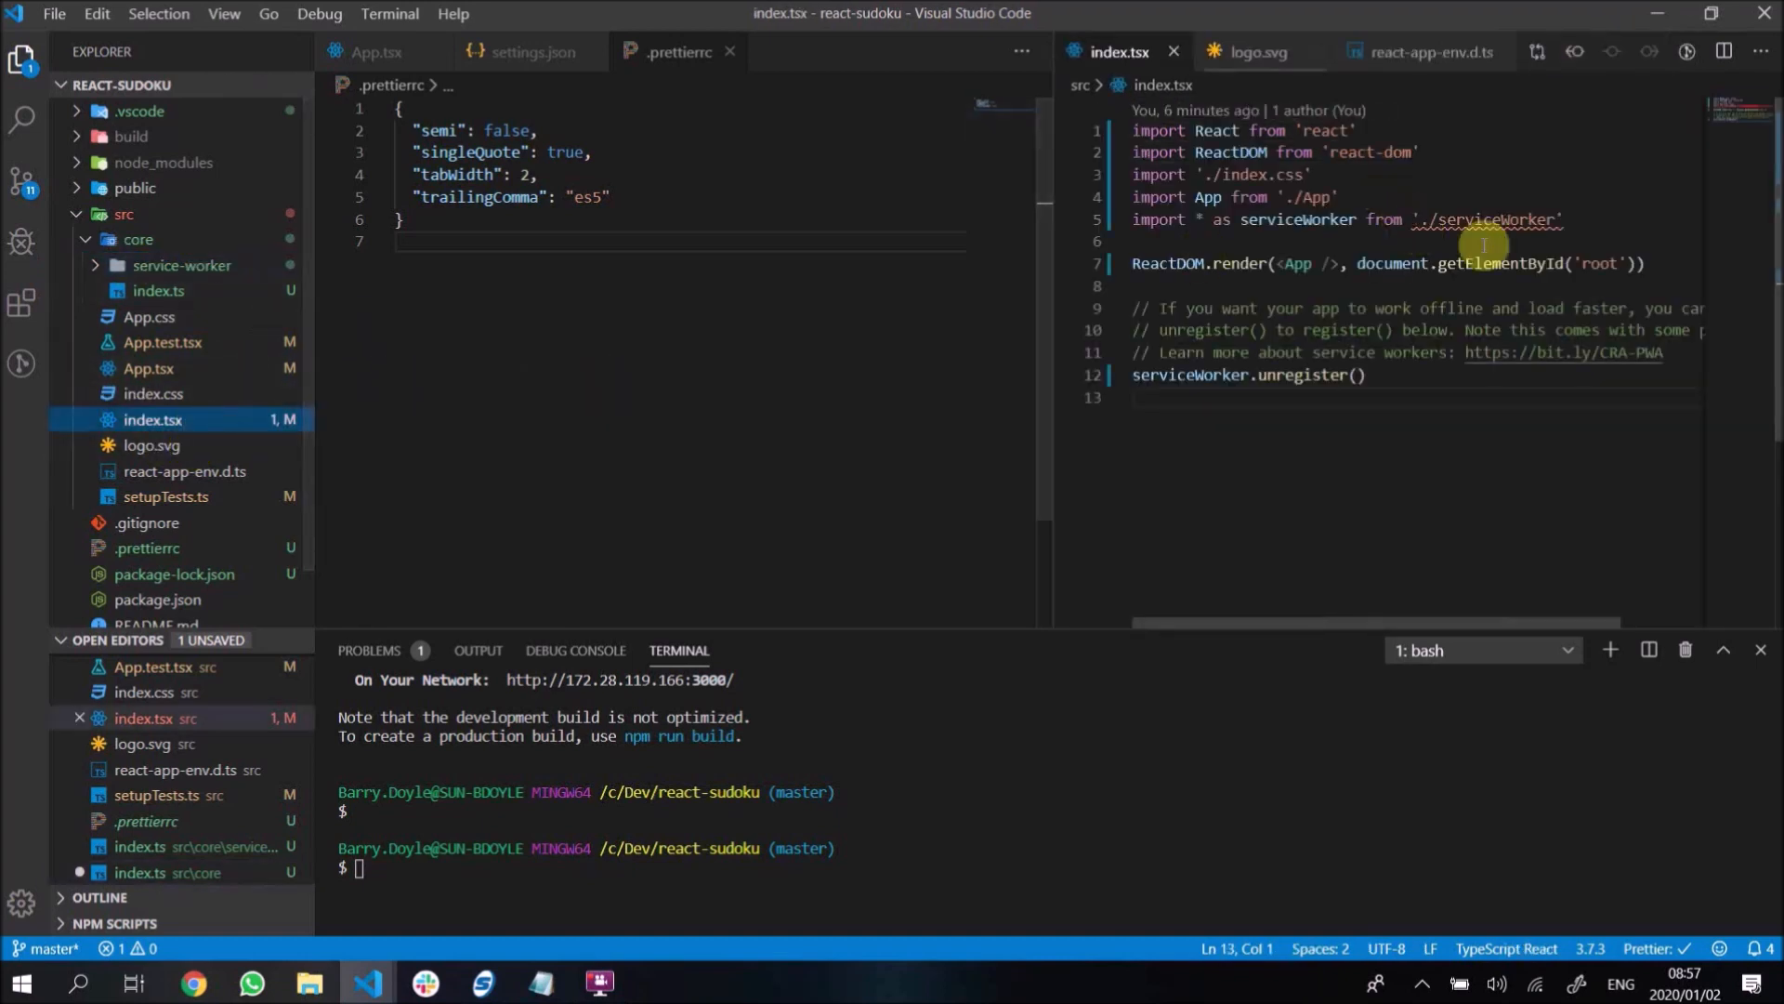
{"action": "mouse_move", "coordinate": [1393, 196]}
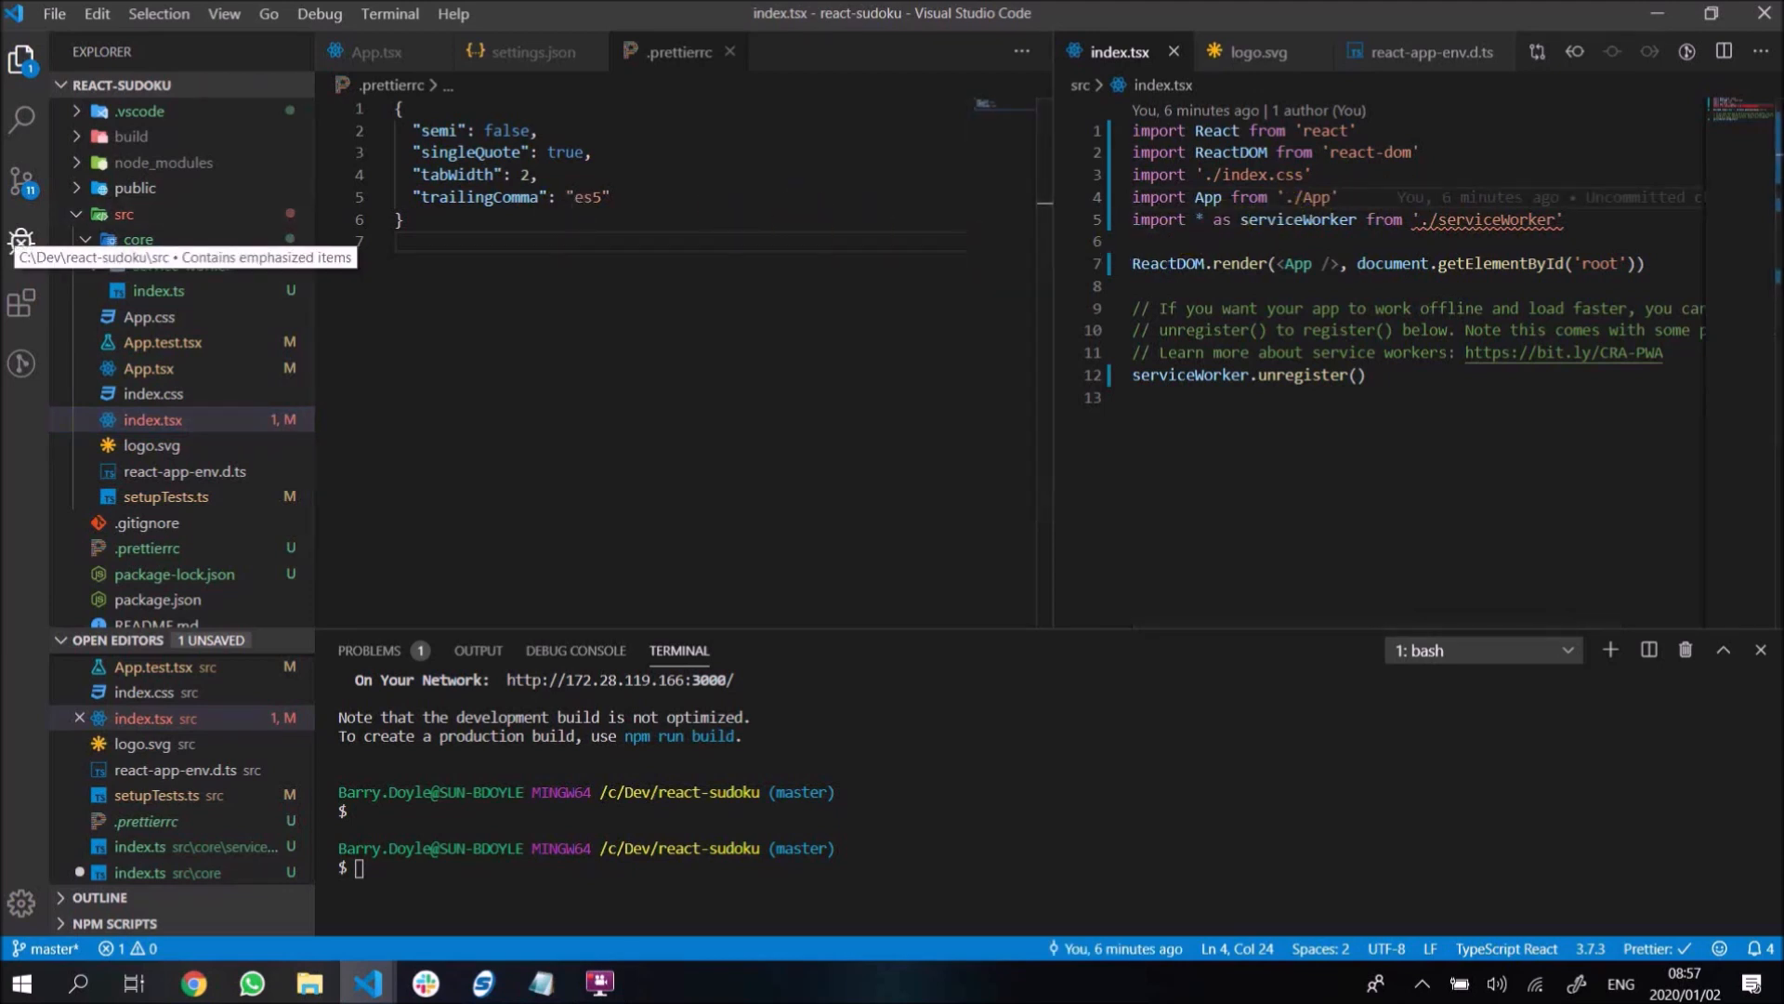
{"action": "left_click", "coordinate": [136, 239]}
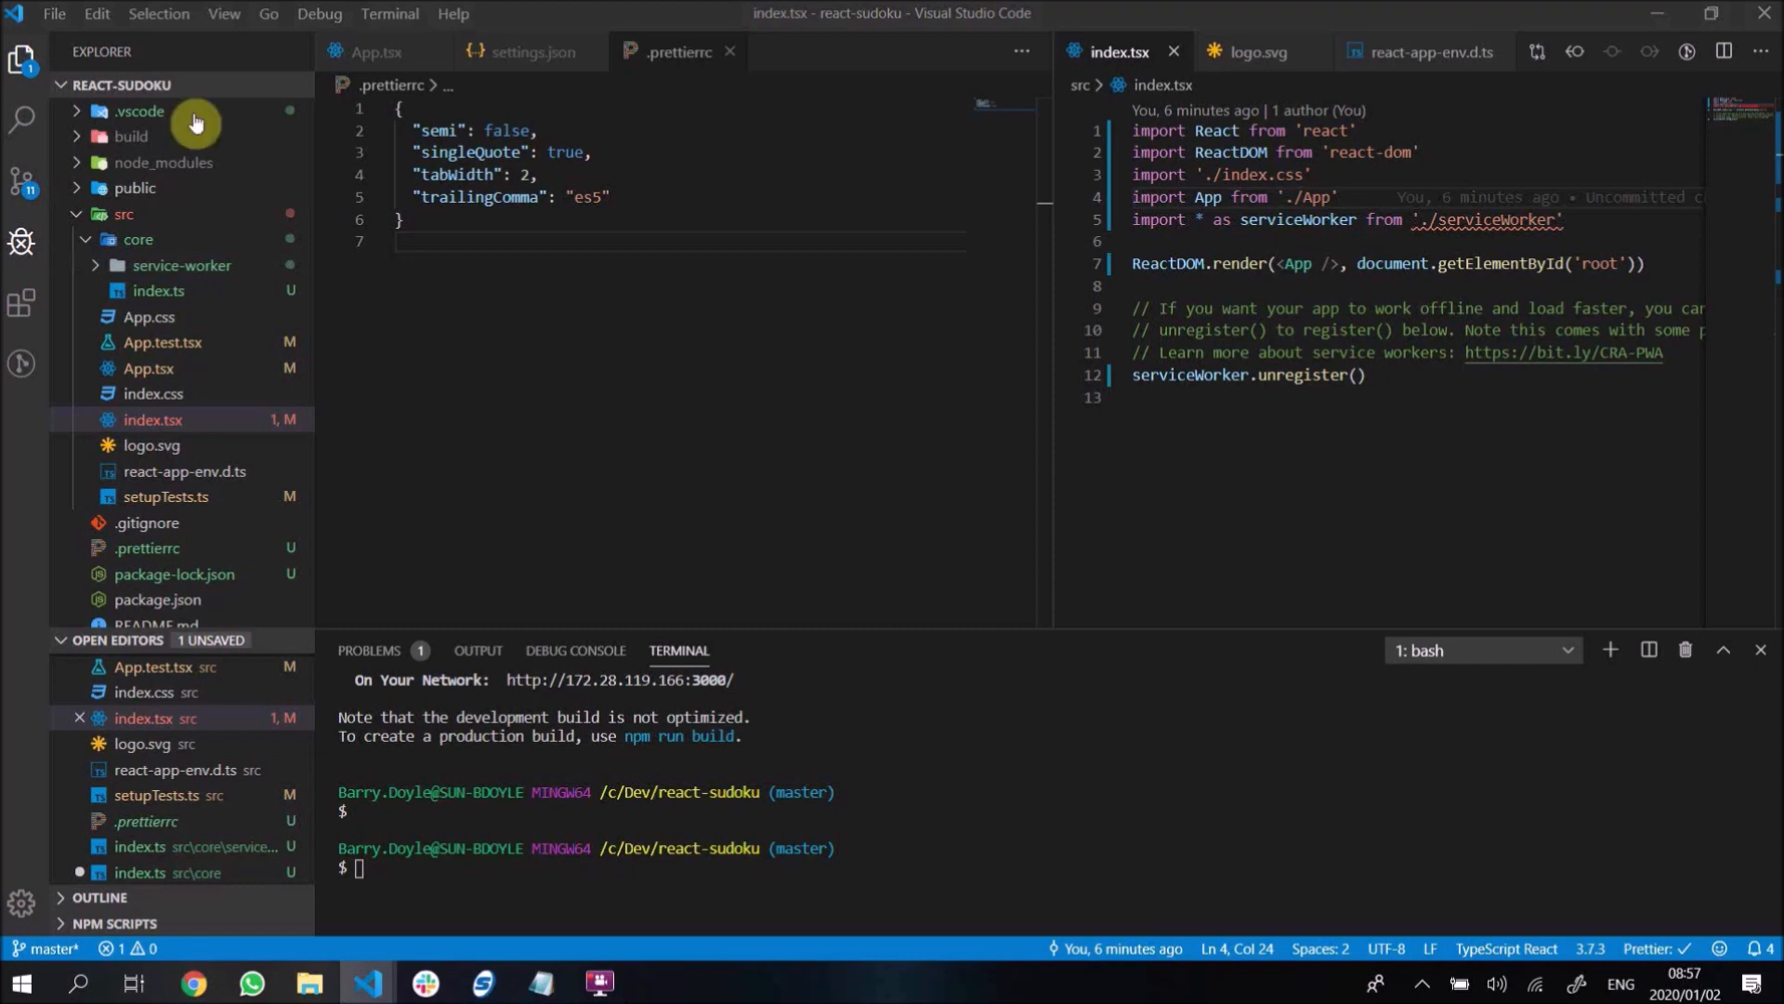
{"action": "double_click", "coordinate": [1190, 375]}
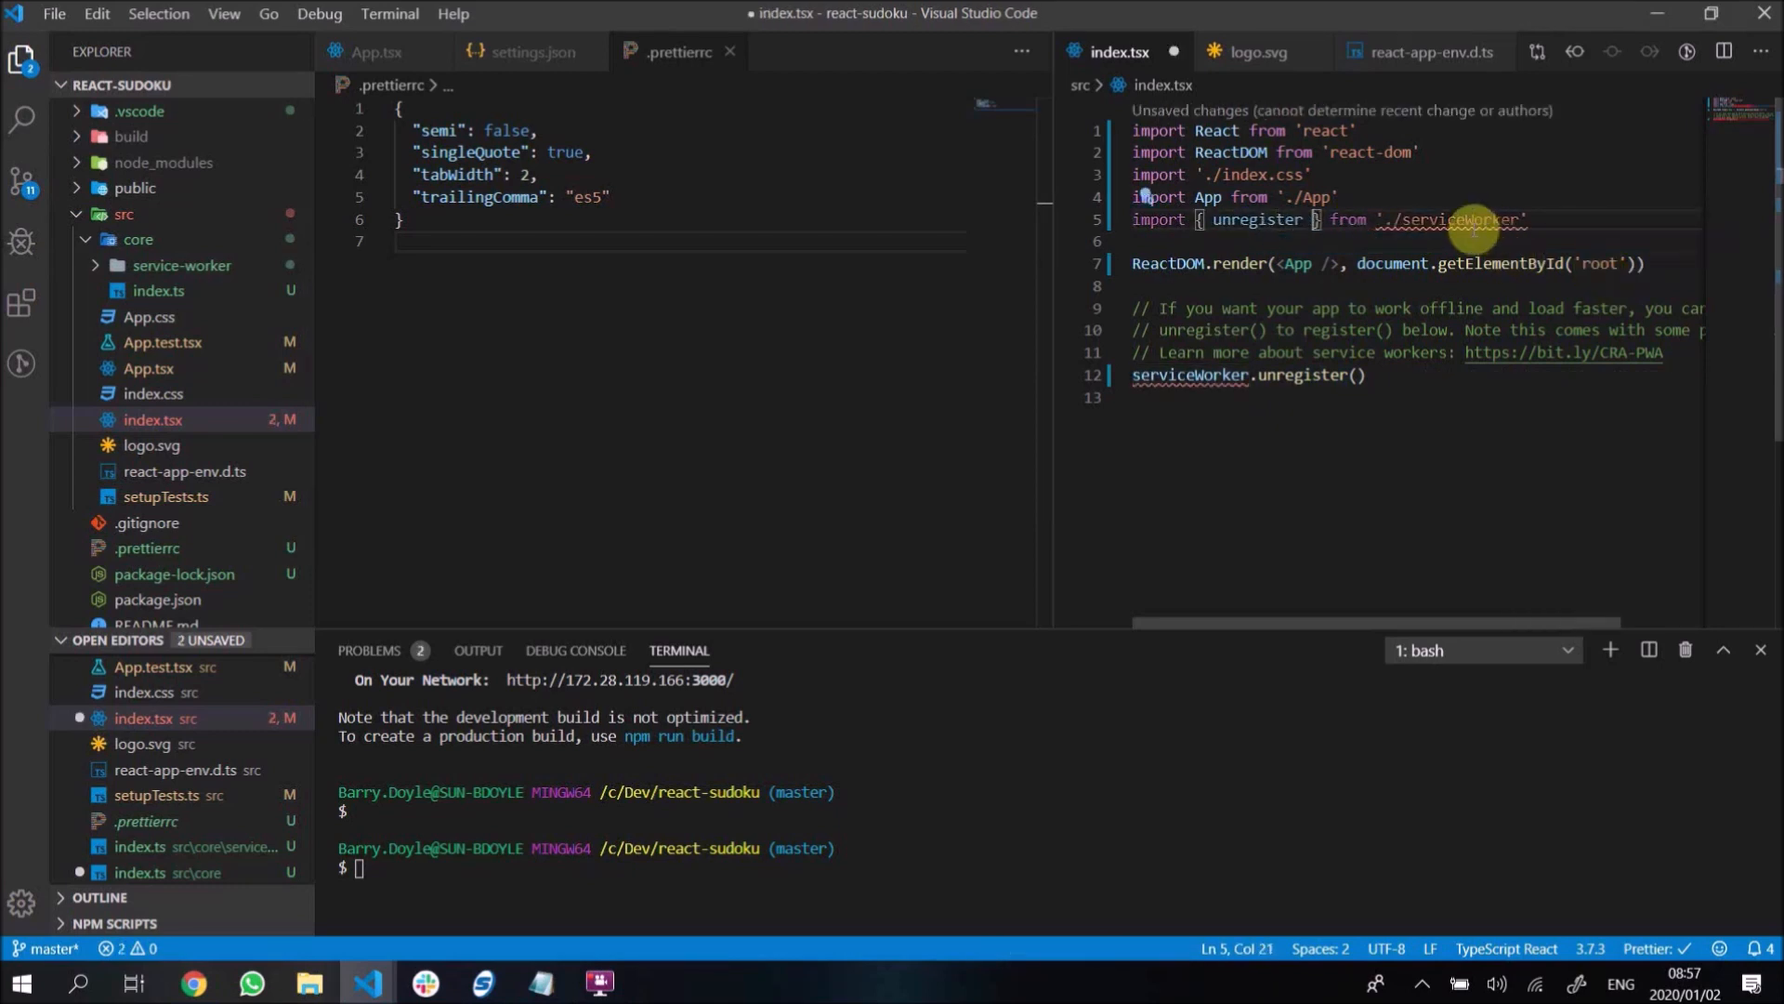
{"action": "double_click", "coordinate": [1456, 220]}
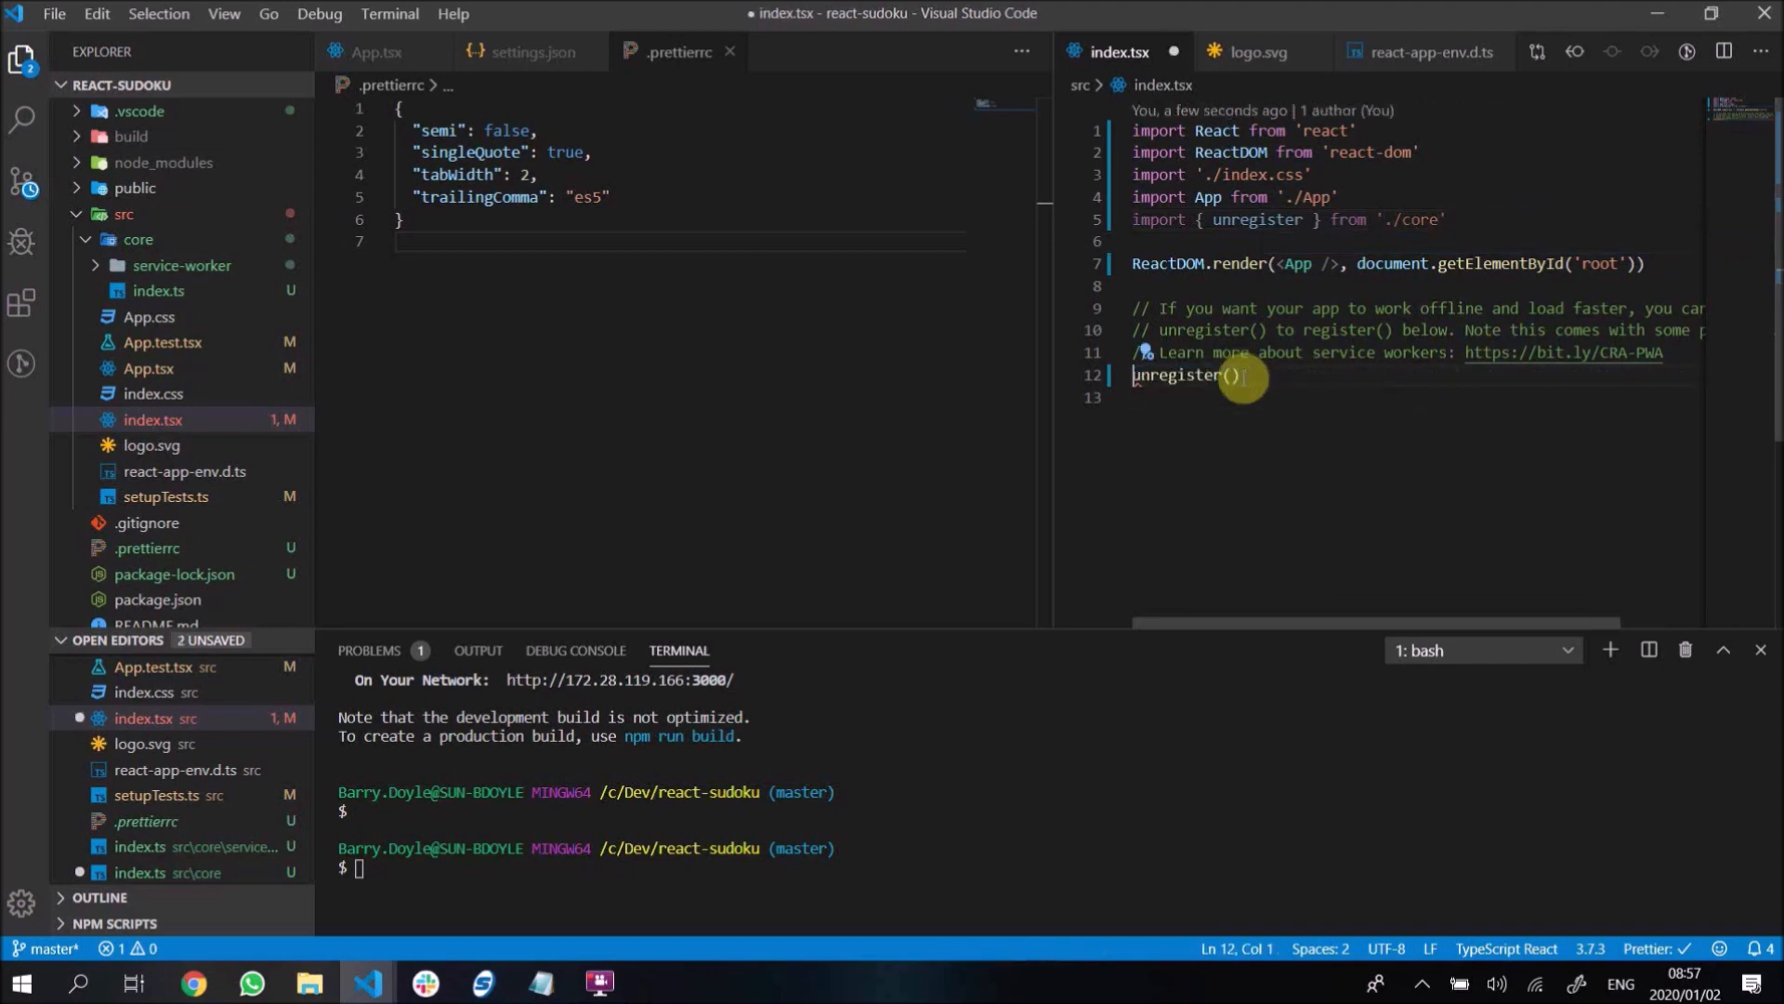
{"action": "key", "text": "ctrl+s"}
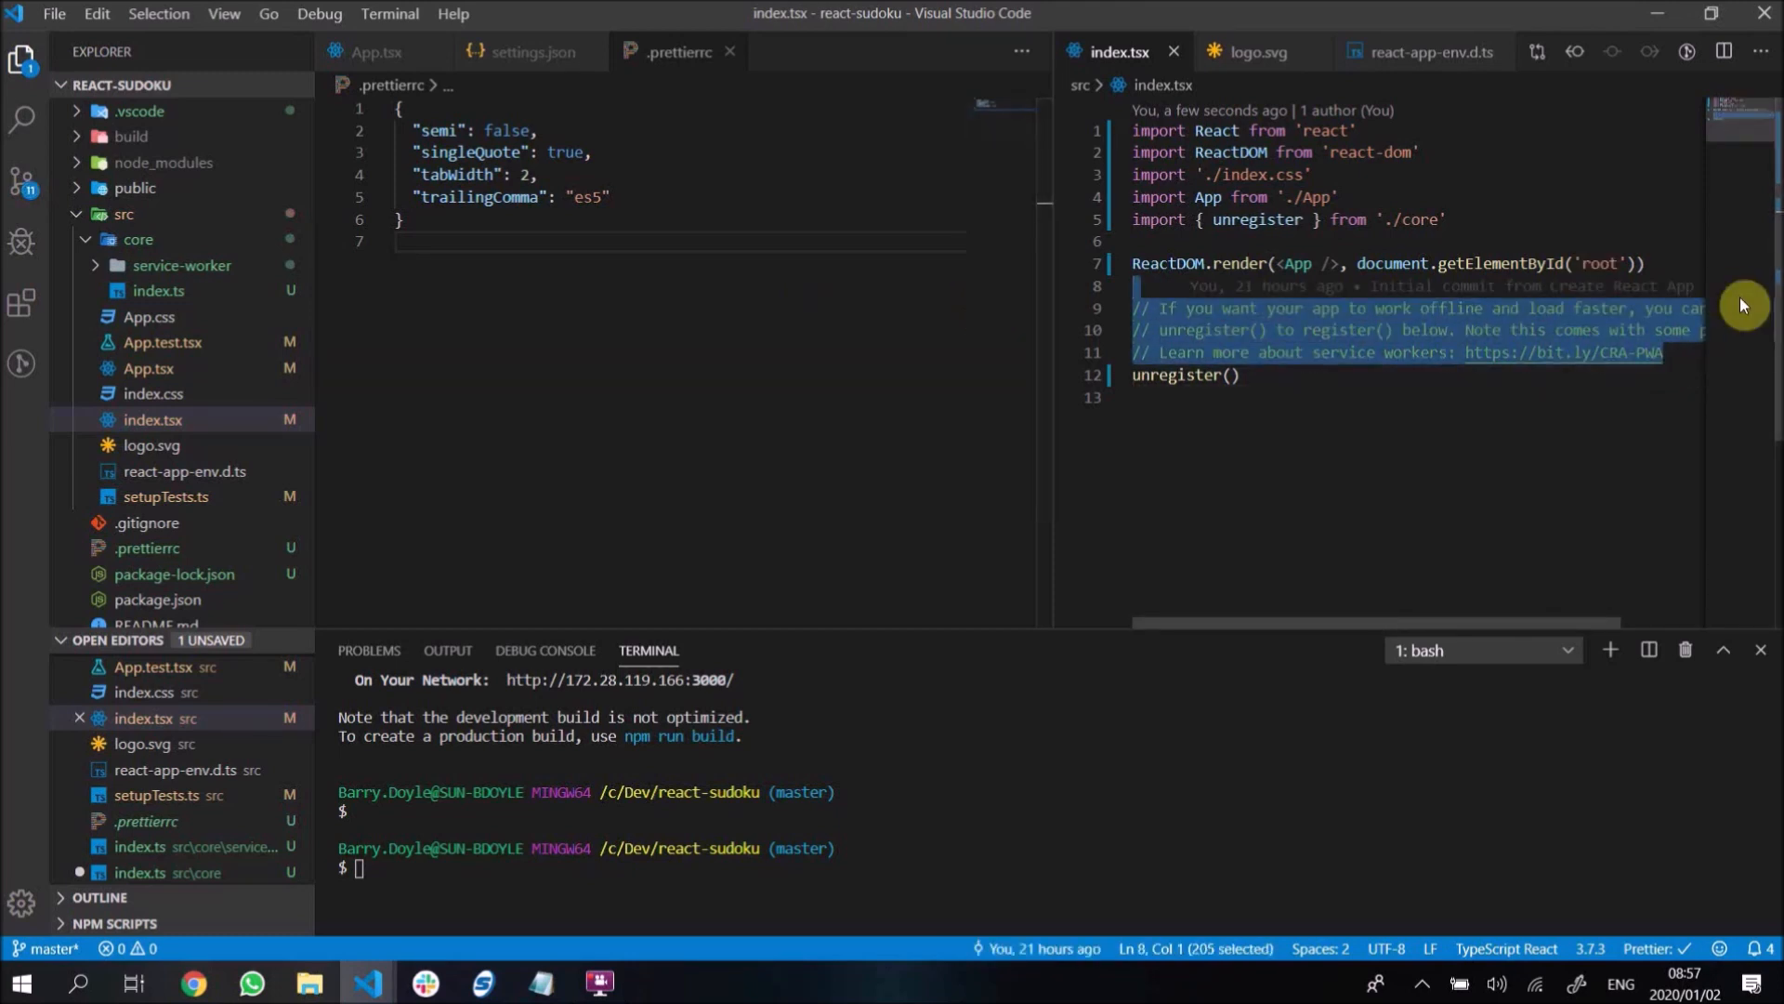
{"action": "key", "text": "Delete"}
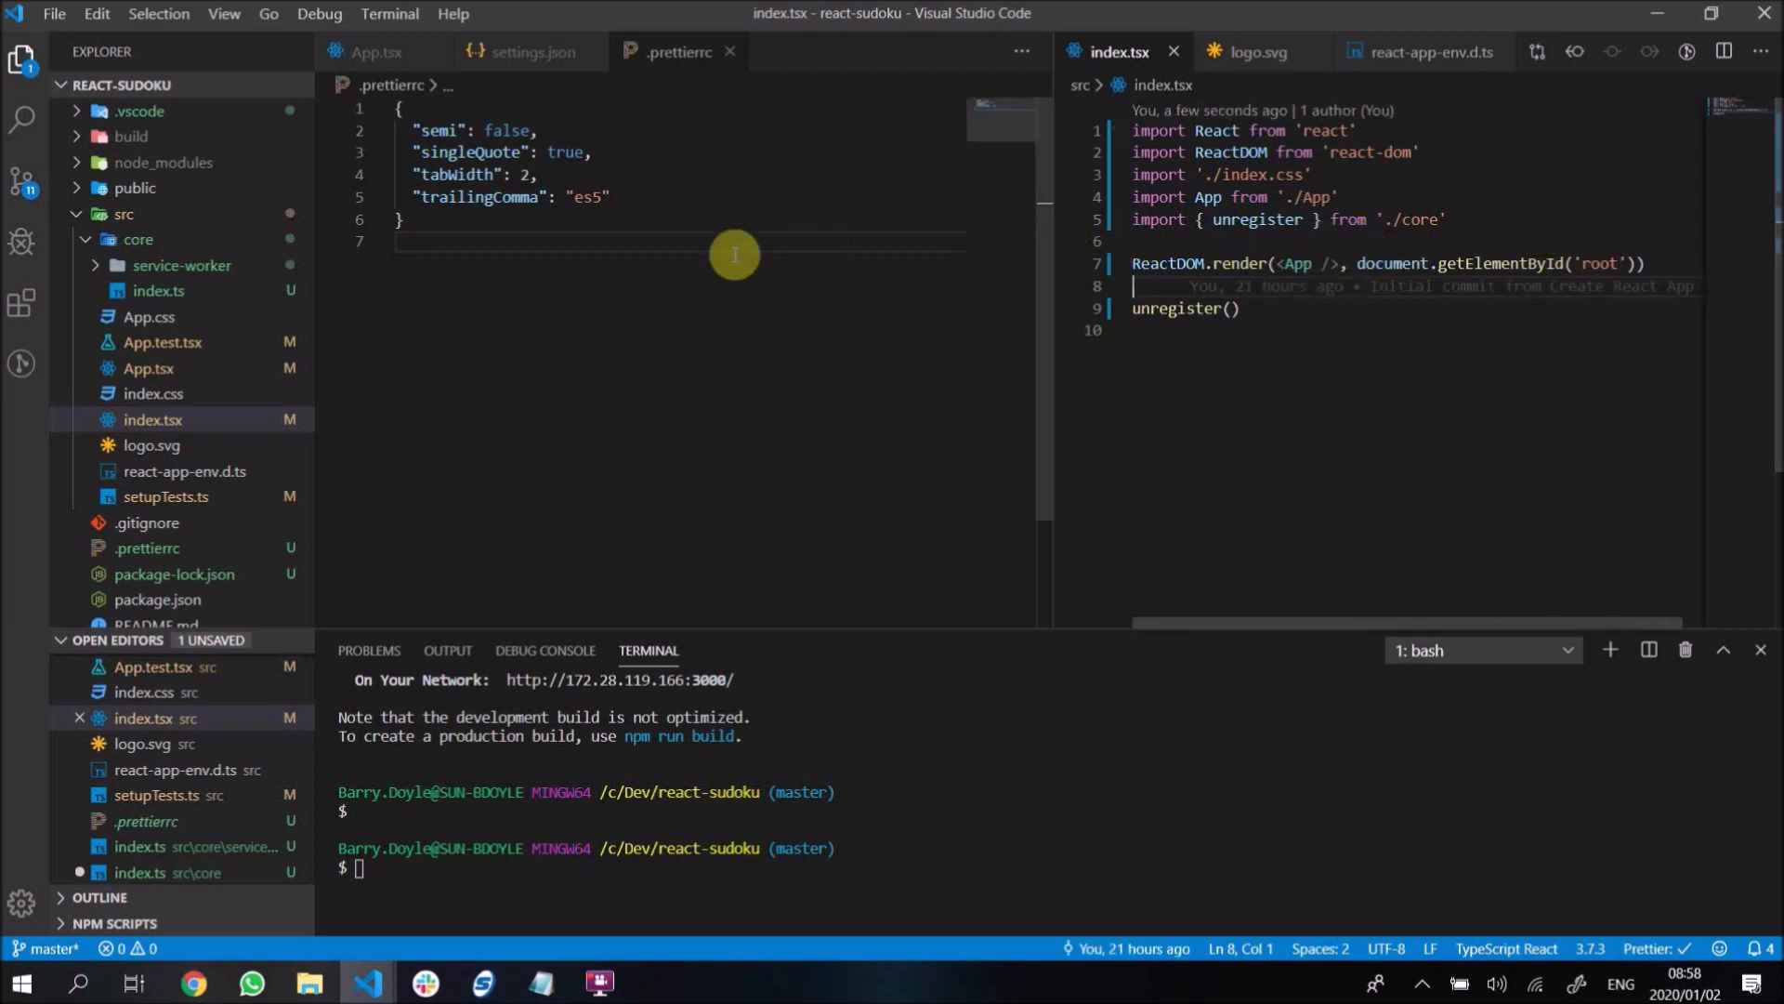
- Maximise index.tsx and open core/index.ts beside it
{"action": "double_click", "coordinate": [1261, 219]}
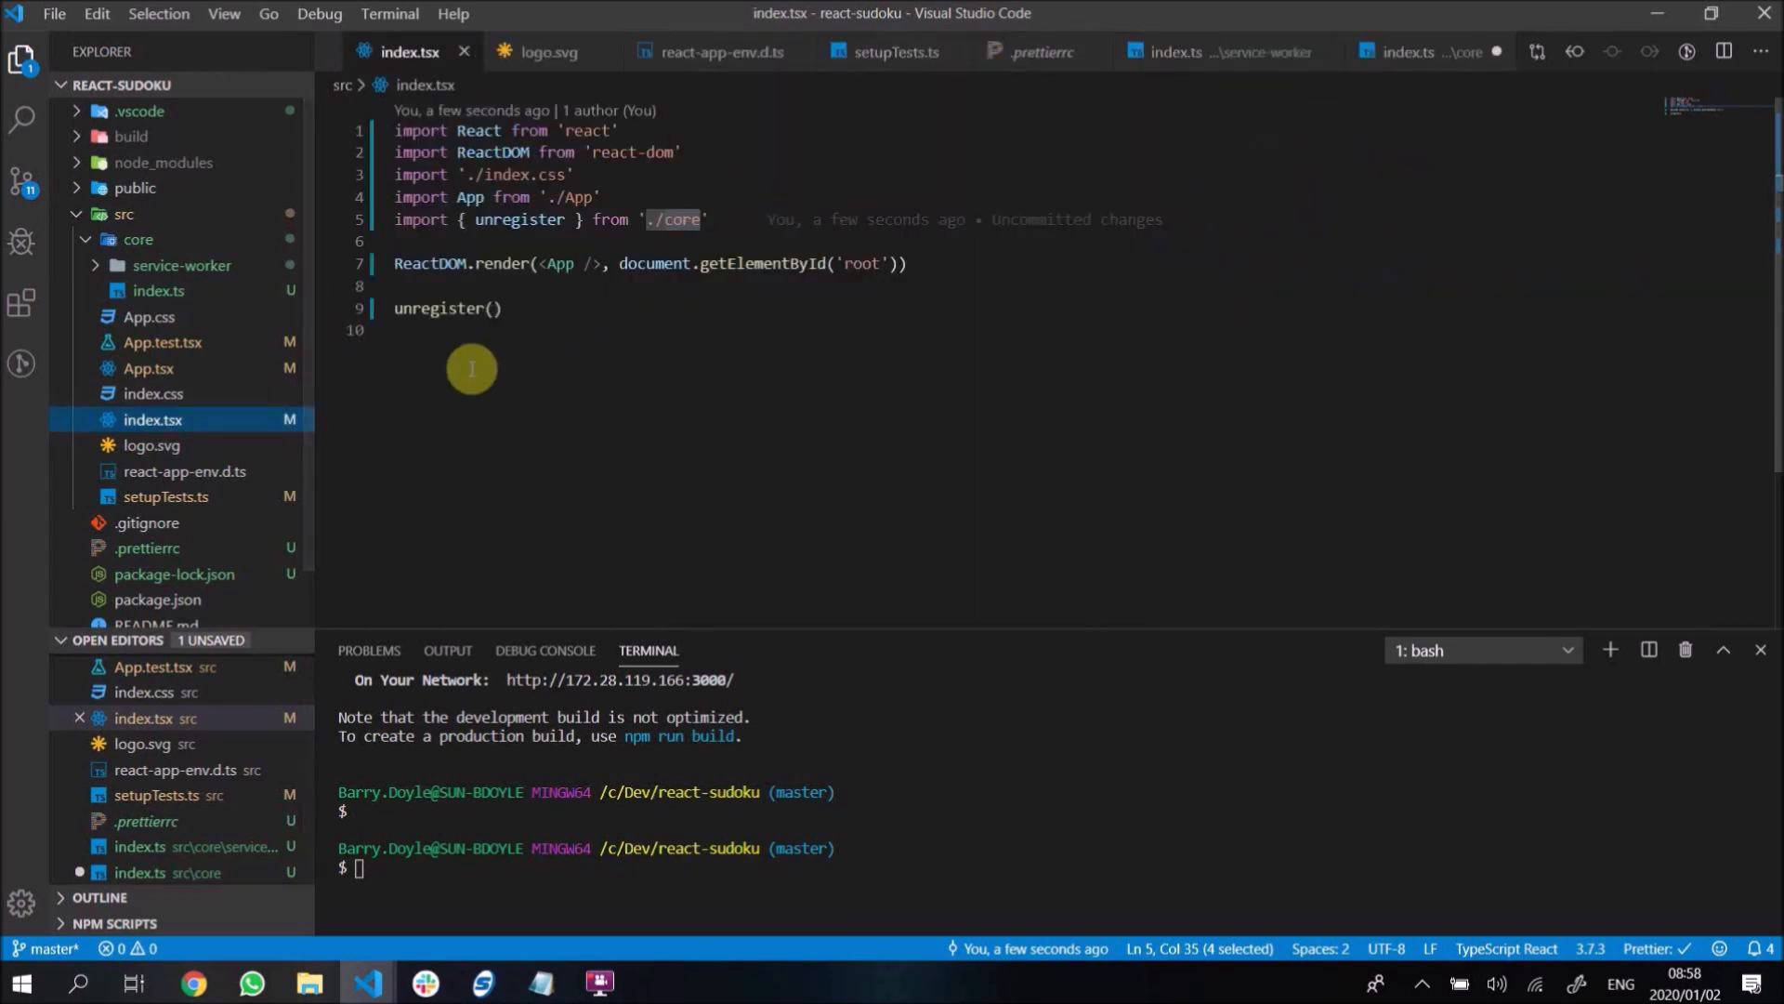
{"action": "left_click", "coordinate": [137, 239]}
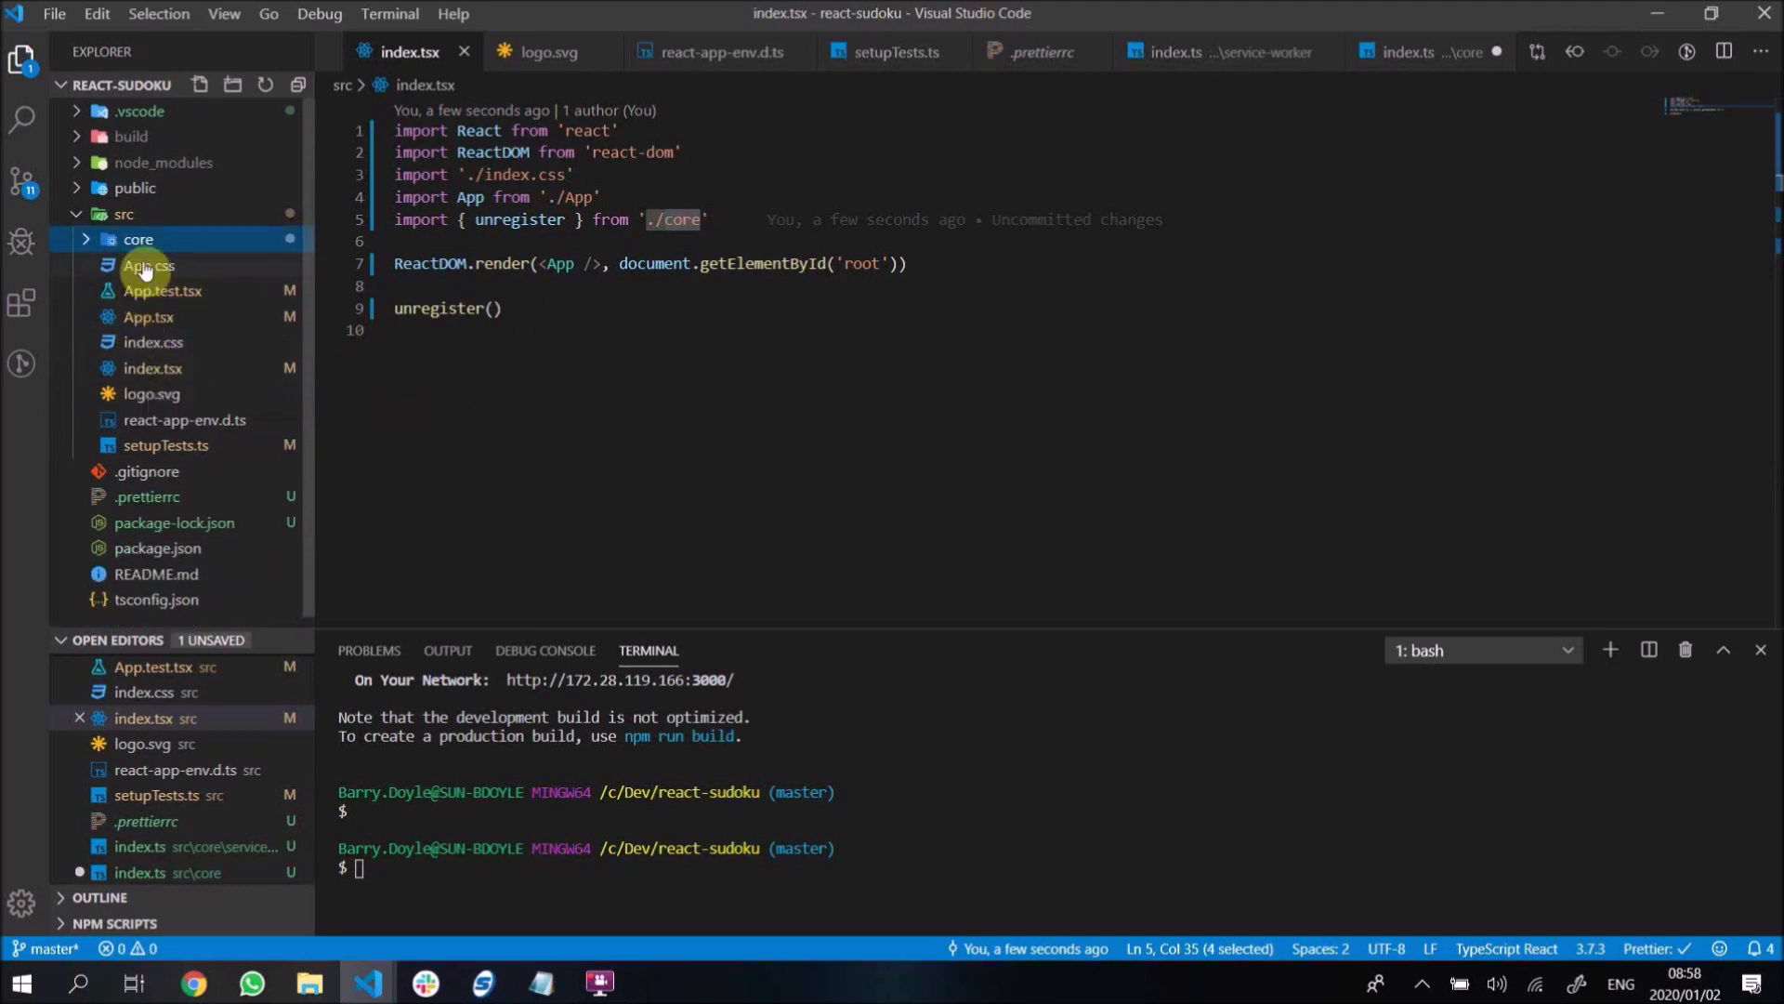
{"action": "mouse_move", "coordinate": [152, 374]}
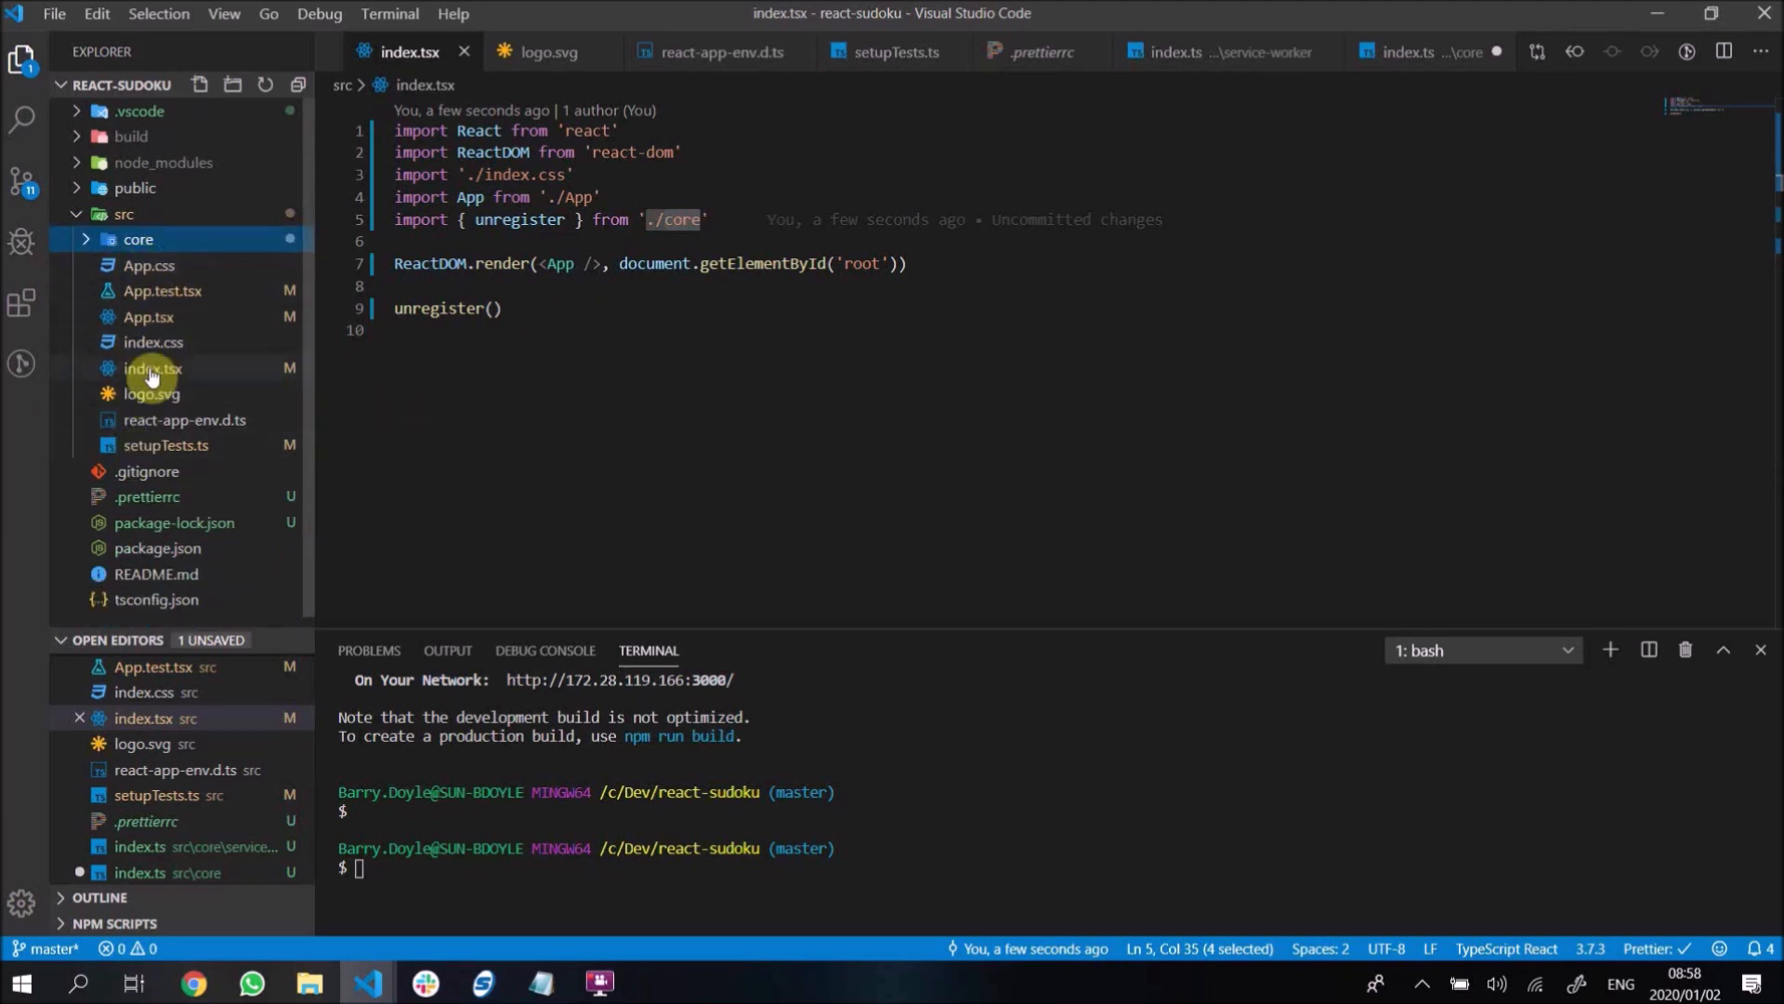
{"action": "left_click", "coordinate": [138, 239]}
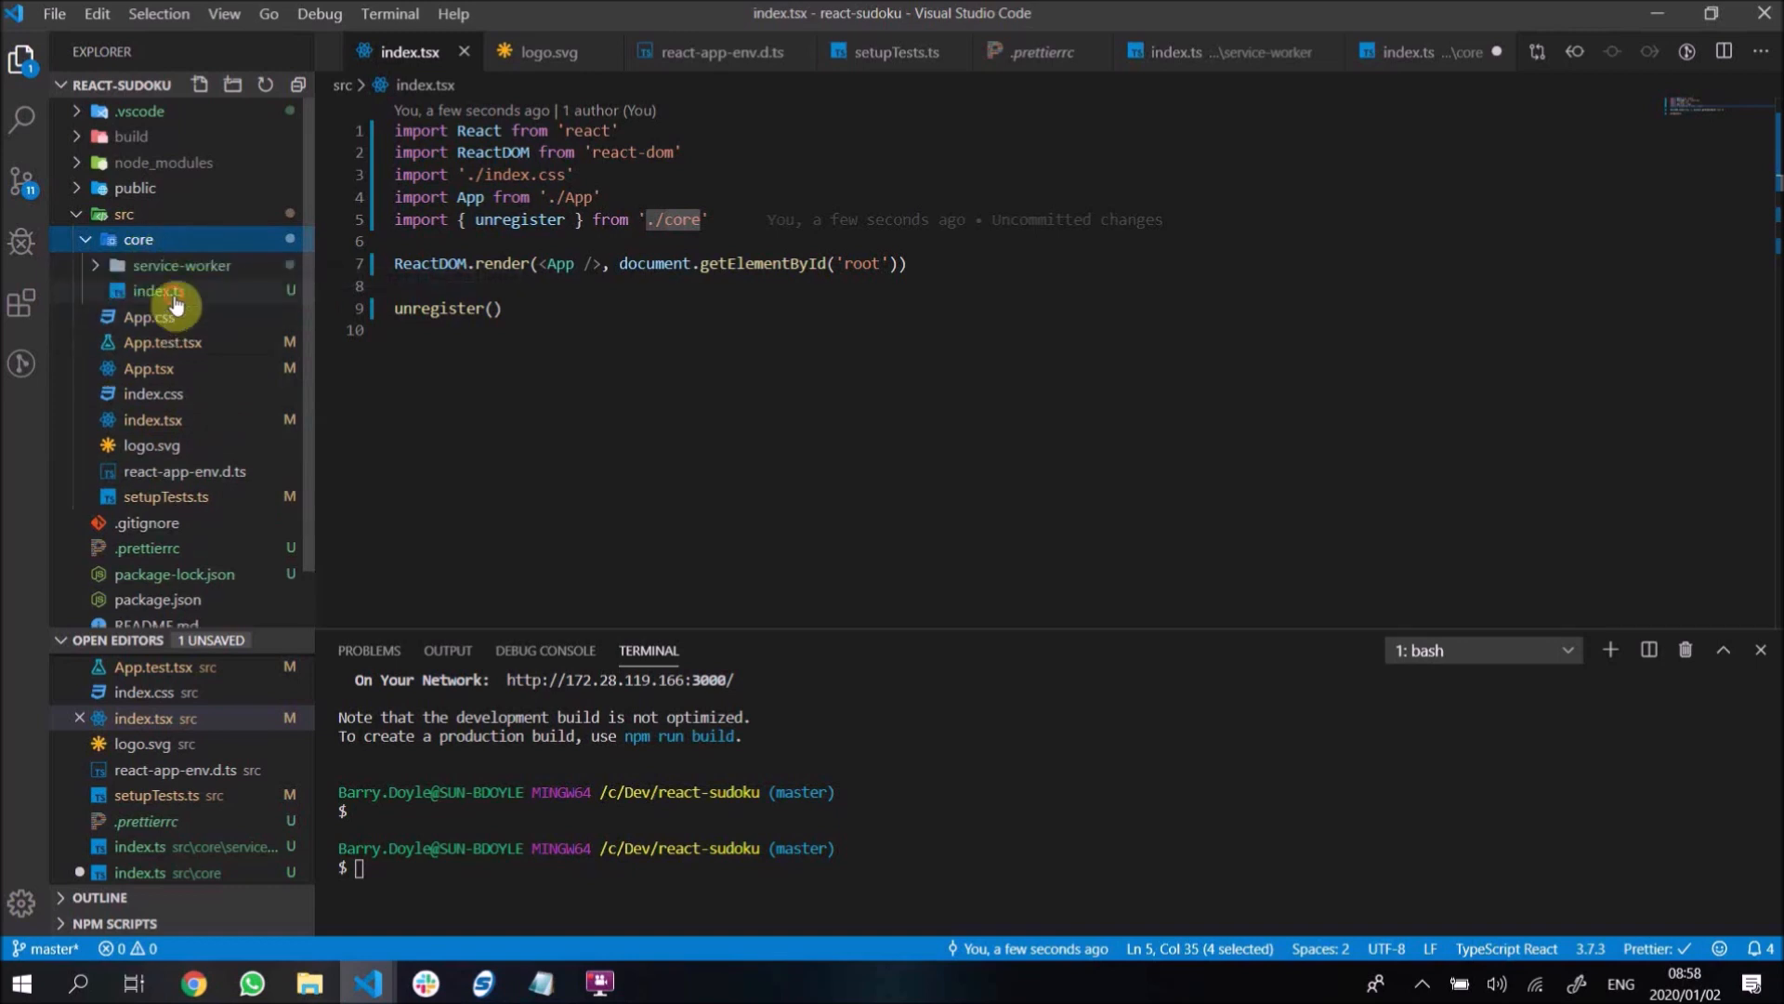
{"action": "left_click", "coordinate": [157, 289]}
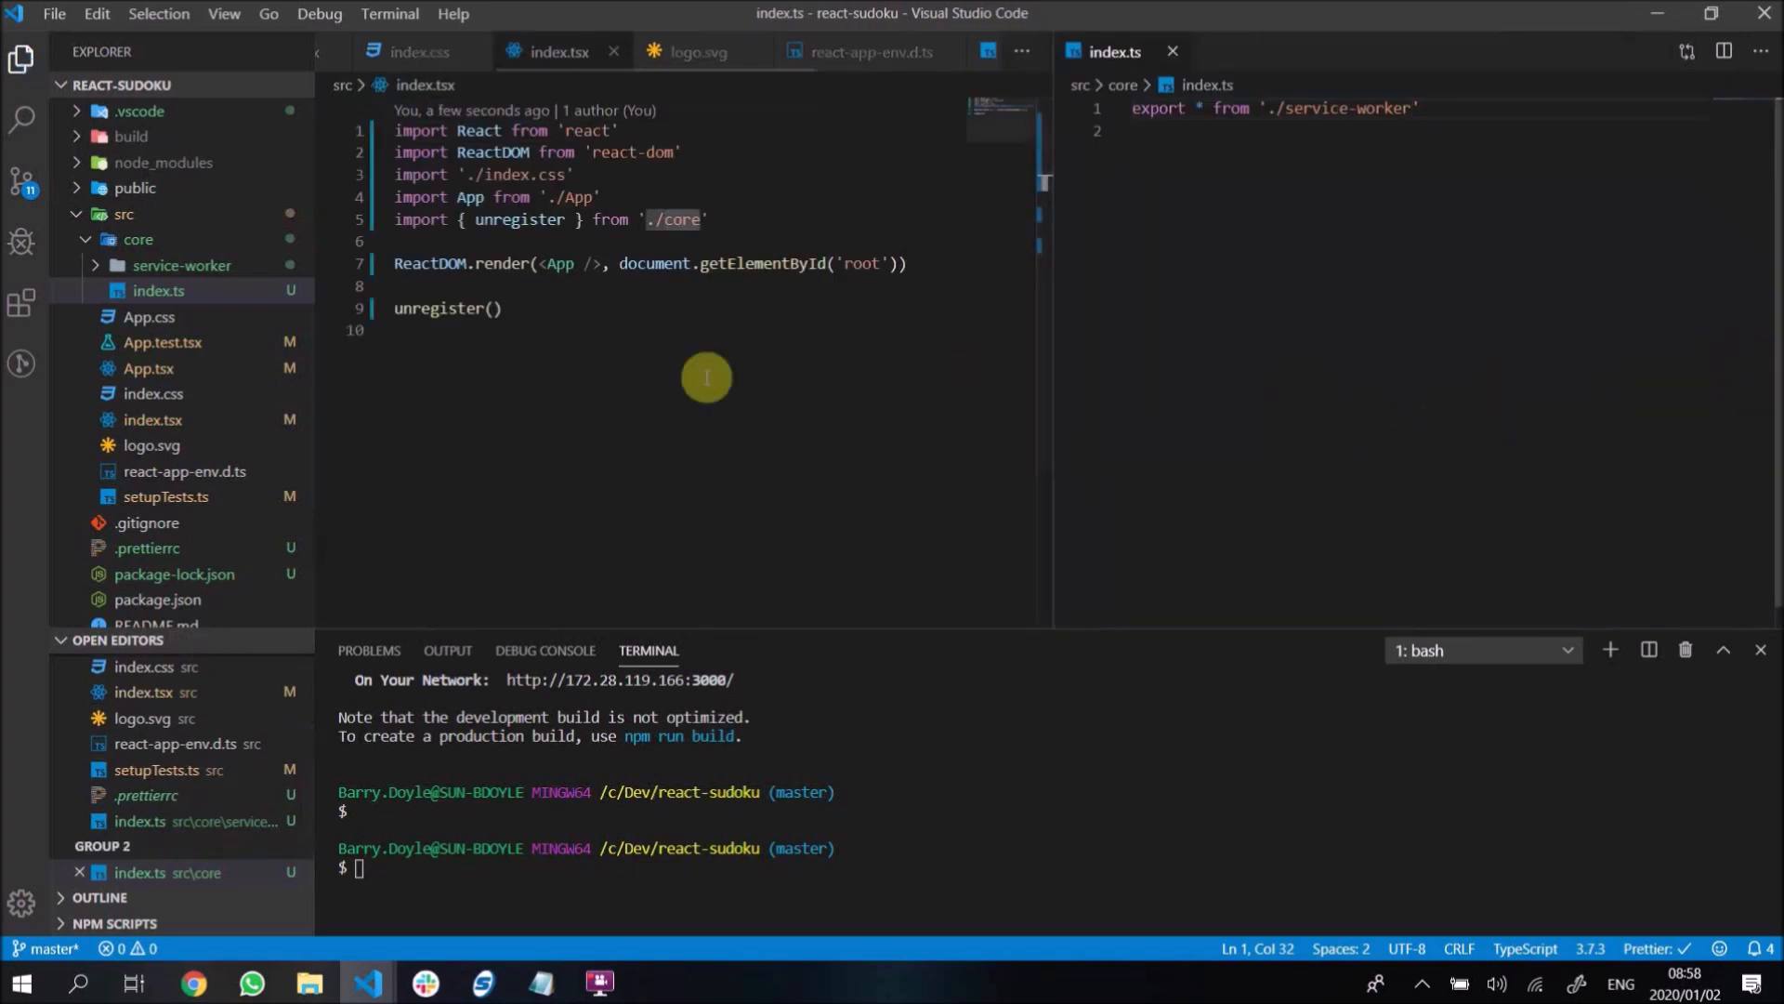
{"action": "mouse_move", "coordinate": [1329, 242]}
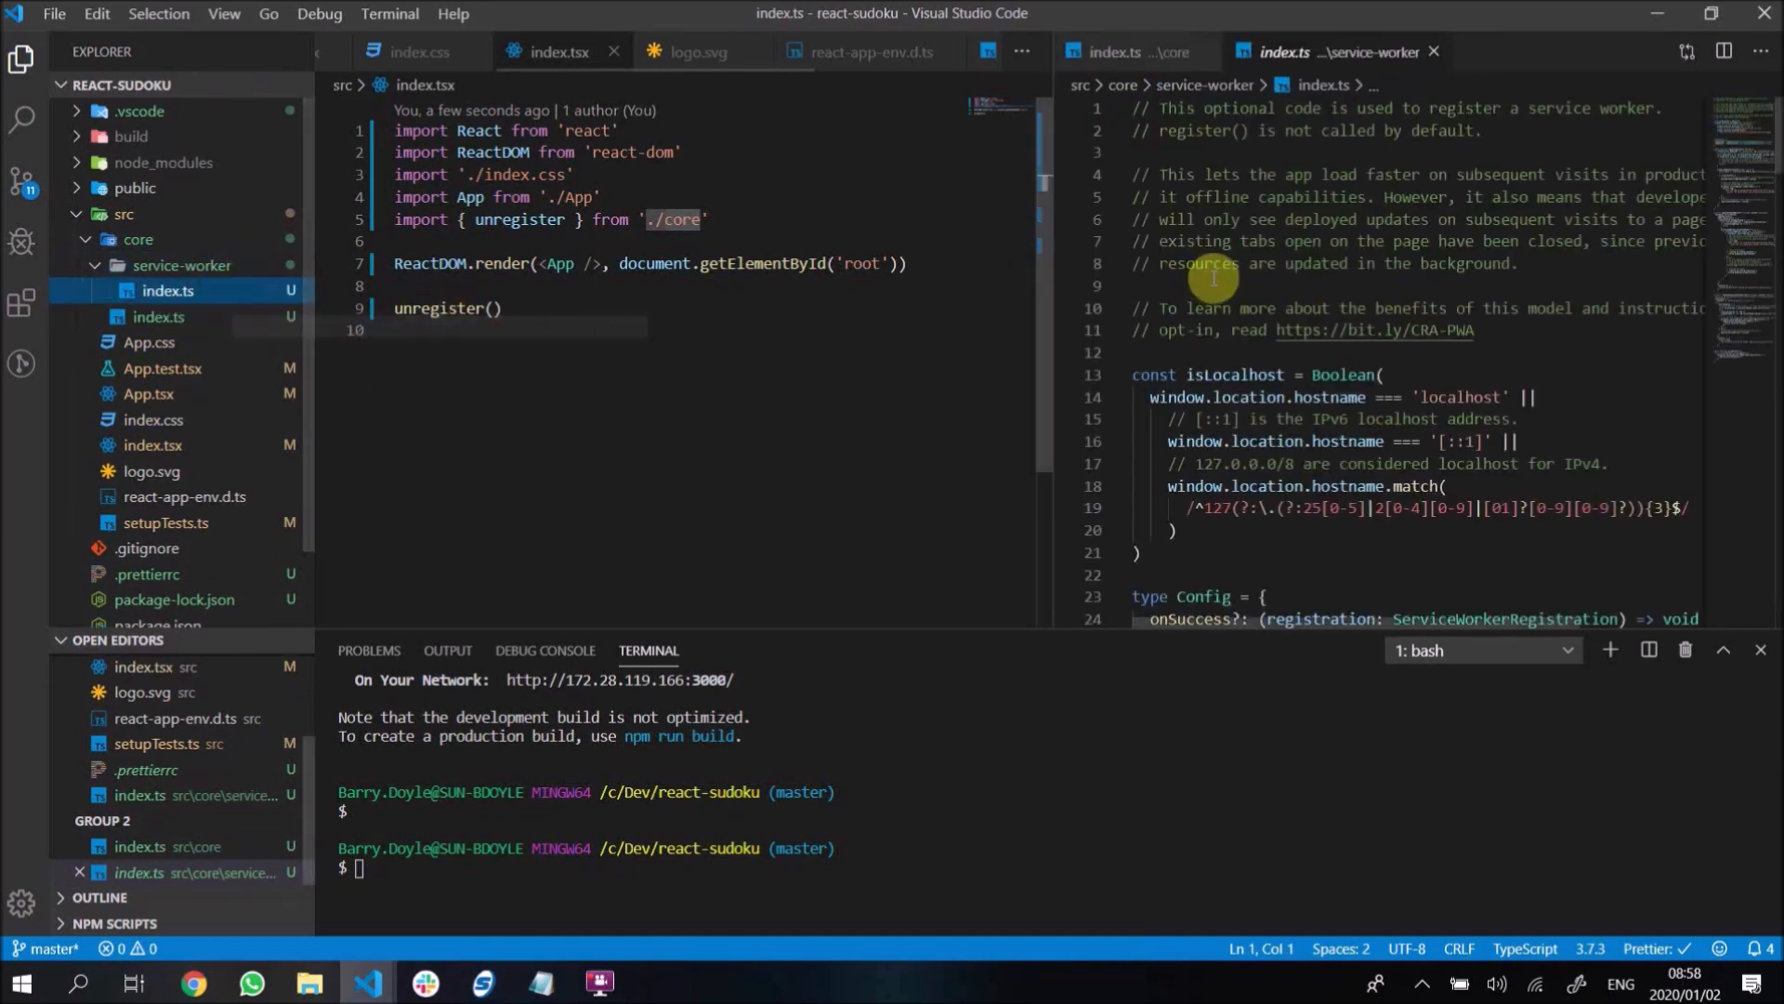
- Read through the service-worker module code, then return to core/index.ts
{"action": "scroll", "scroll_direction": "down", "scroll_amount": 3}
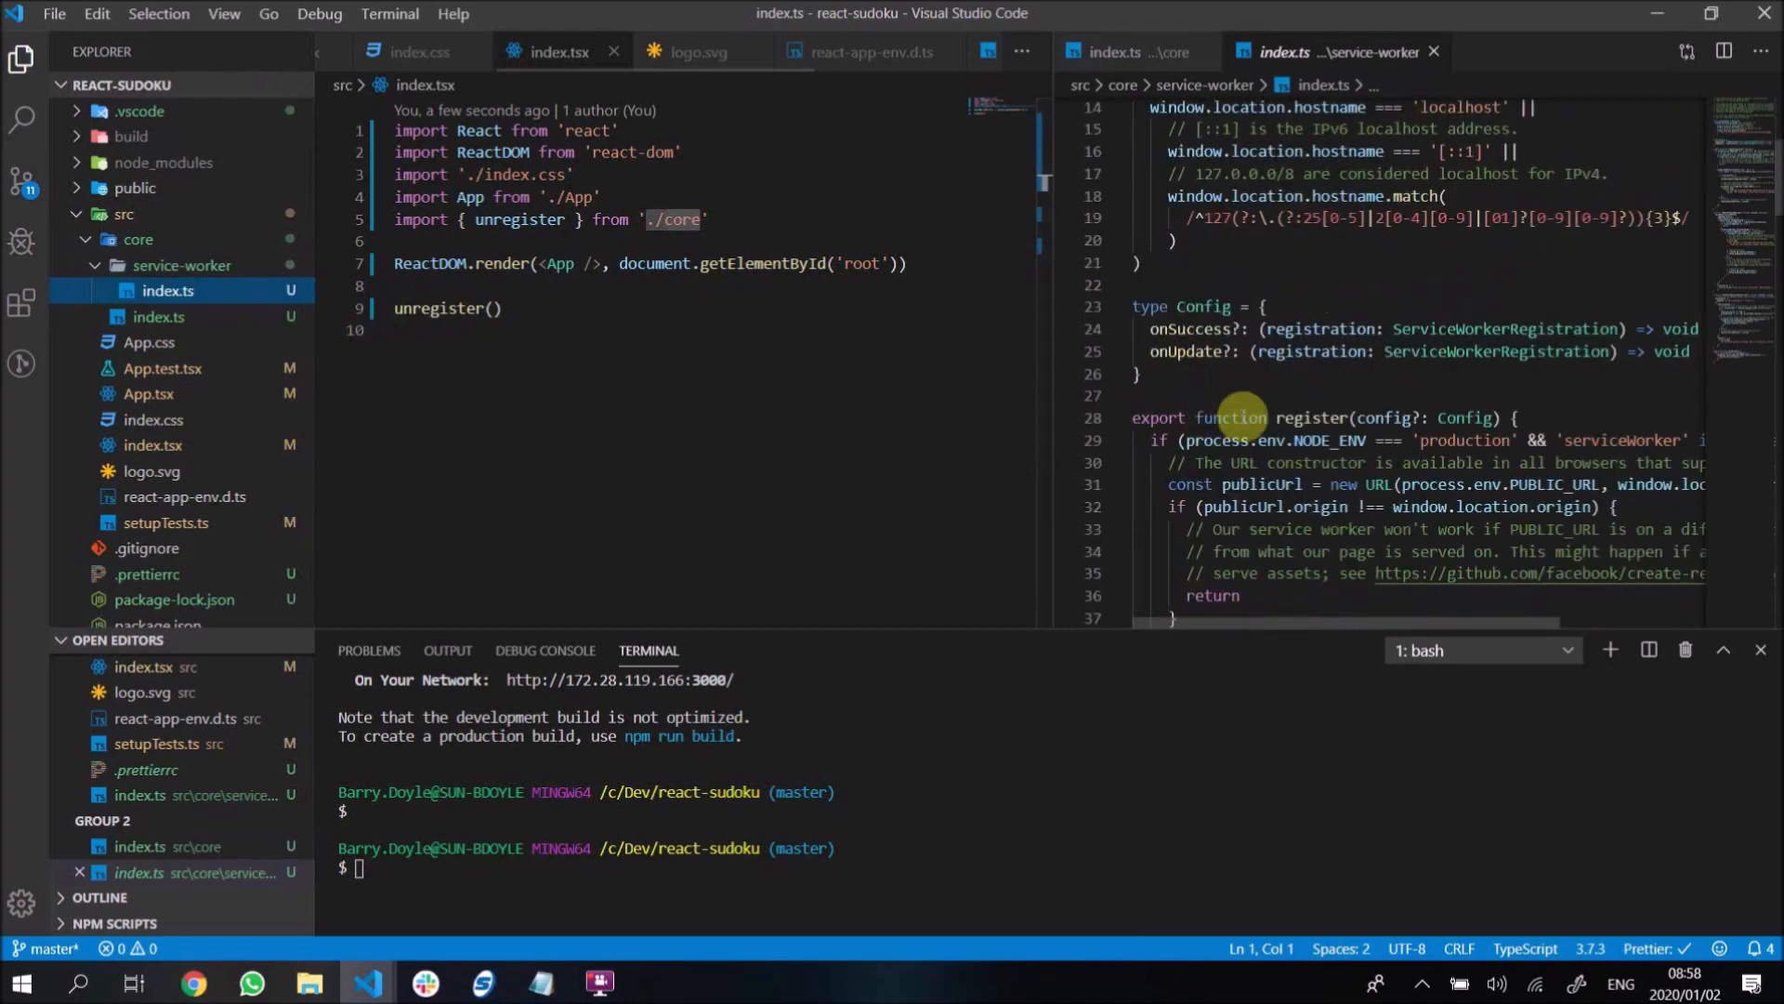
{"action": "scroll", "scroll_direction": "down", "scroll_amount": 3}
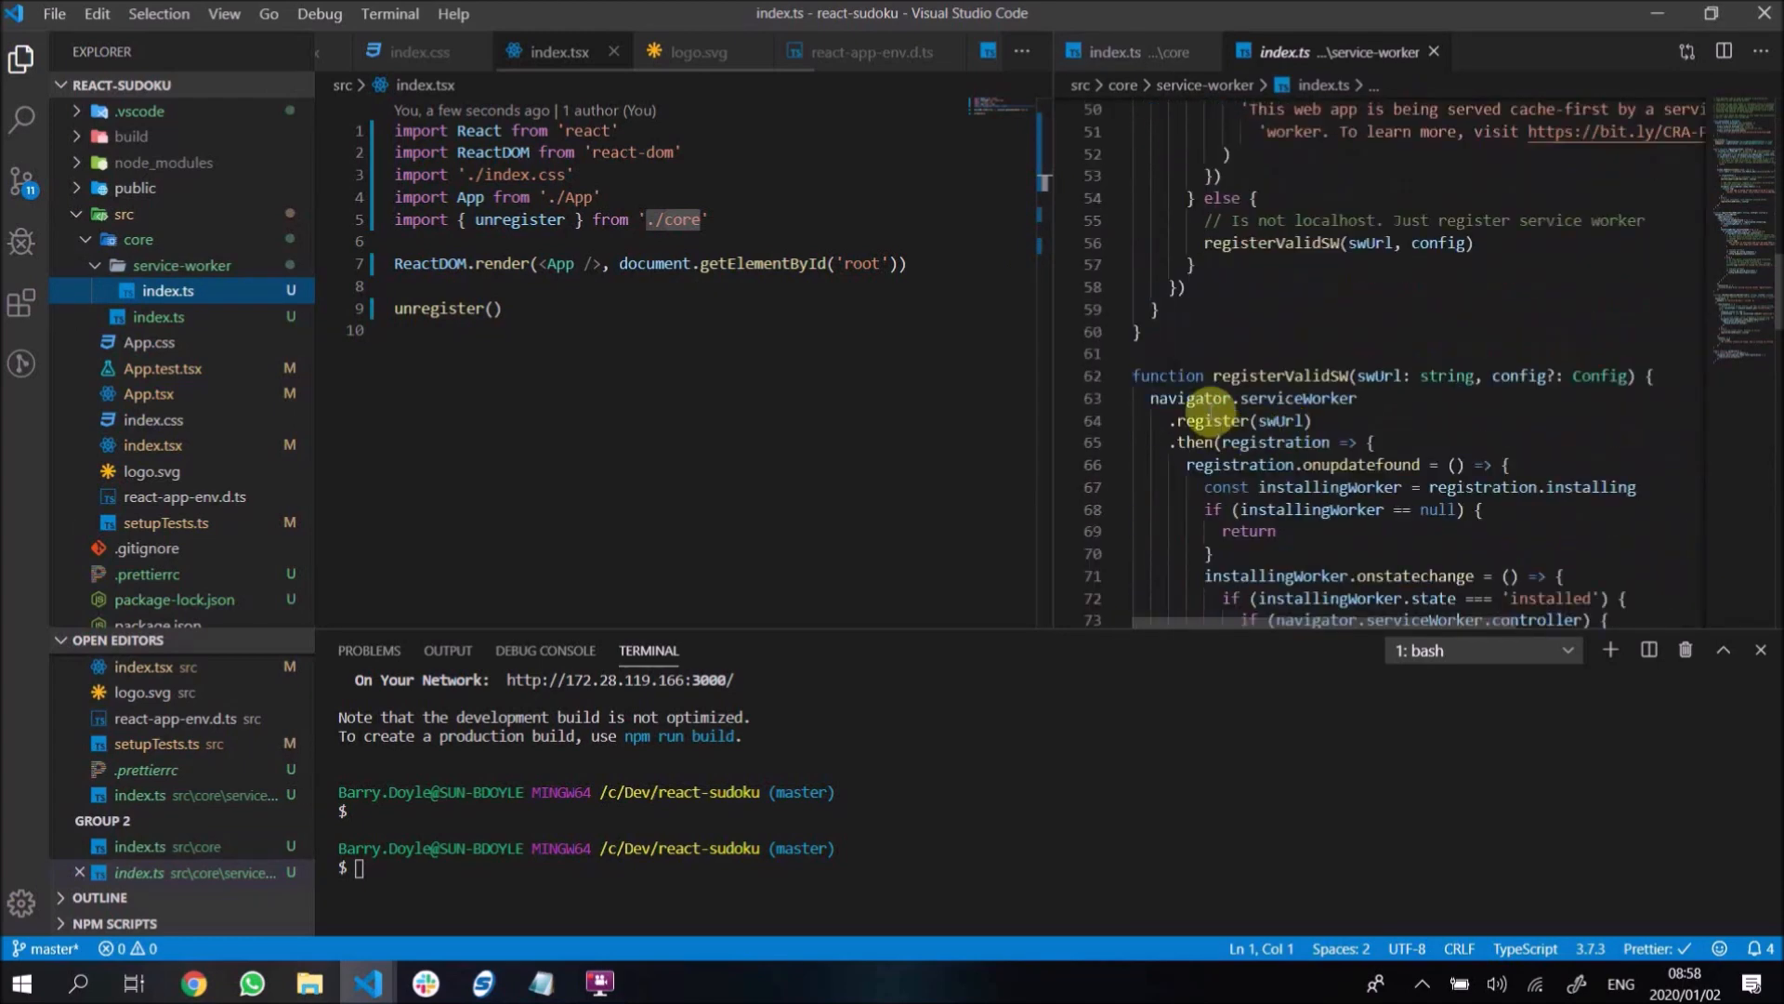
{"action": "scroll", "scroll_direction": "down", "scroll_amount": 3}
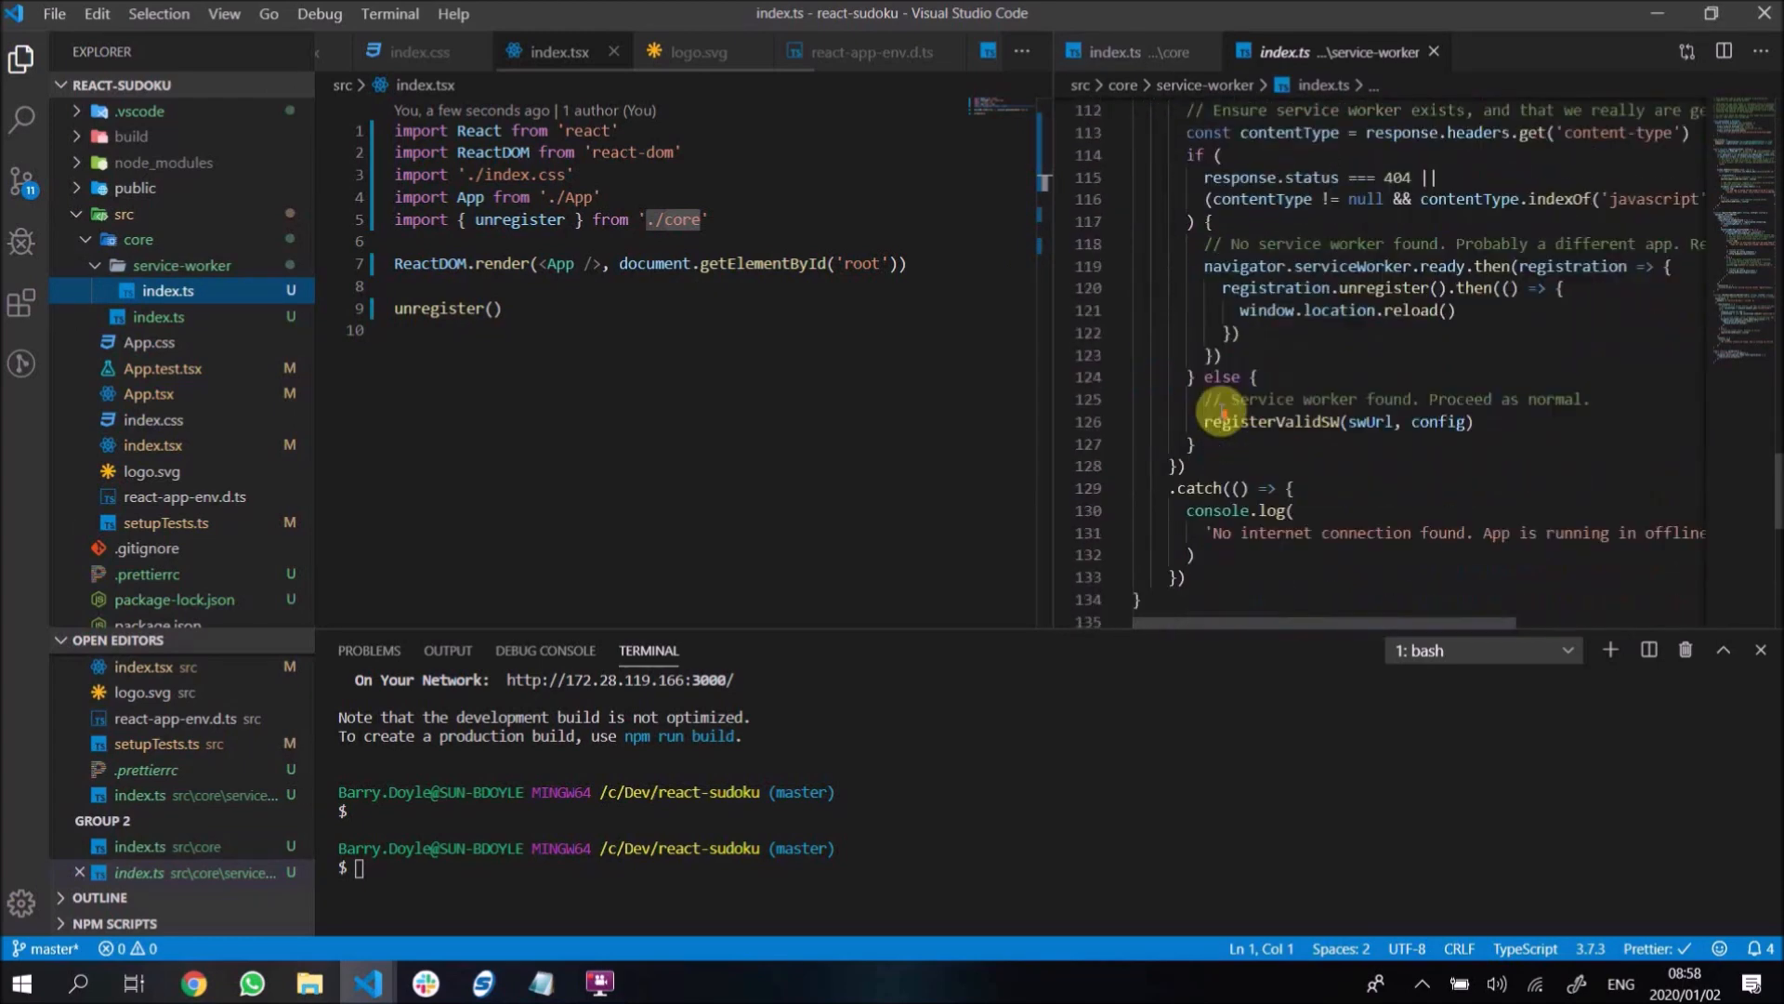
{"action": "scroll", "scroll_direction": "down", "scroll_amount": 3}
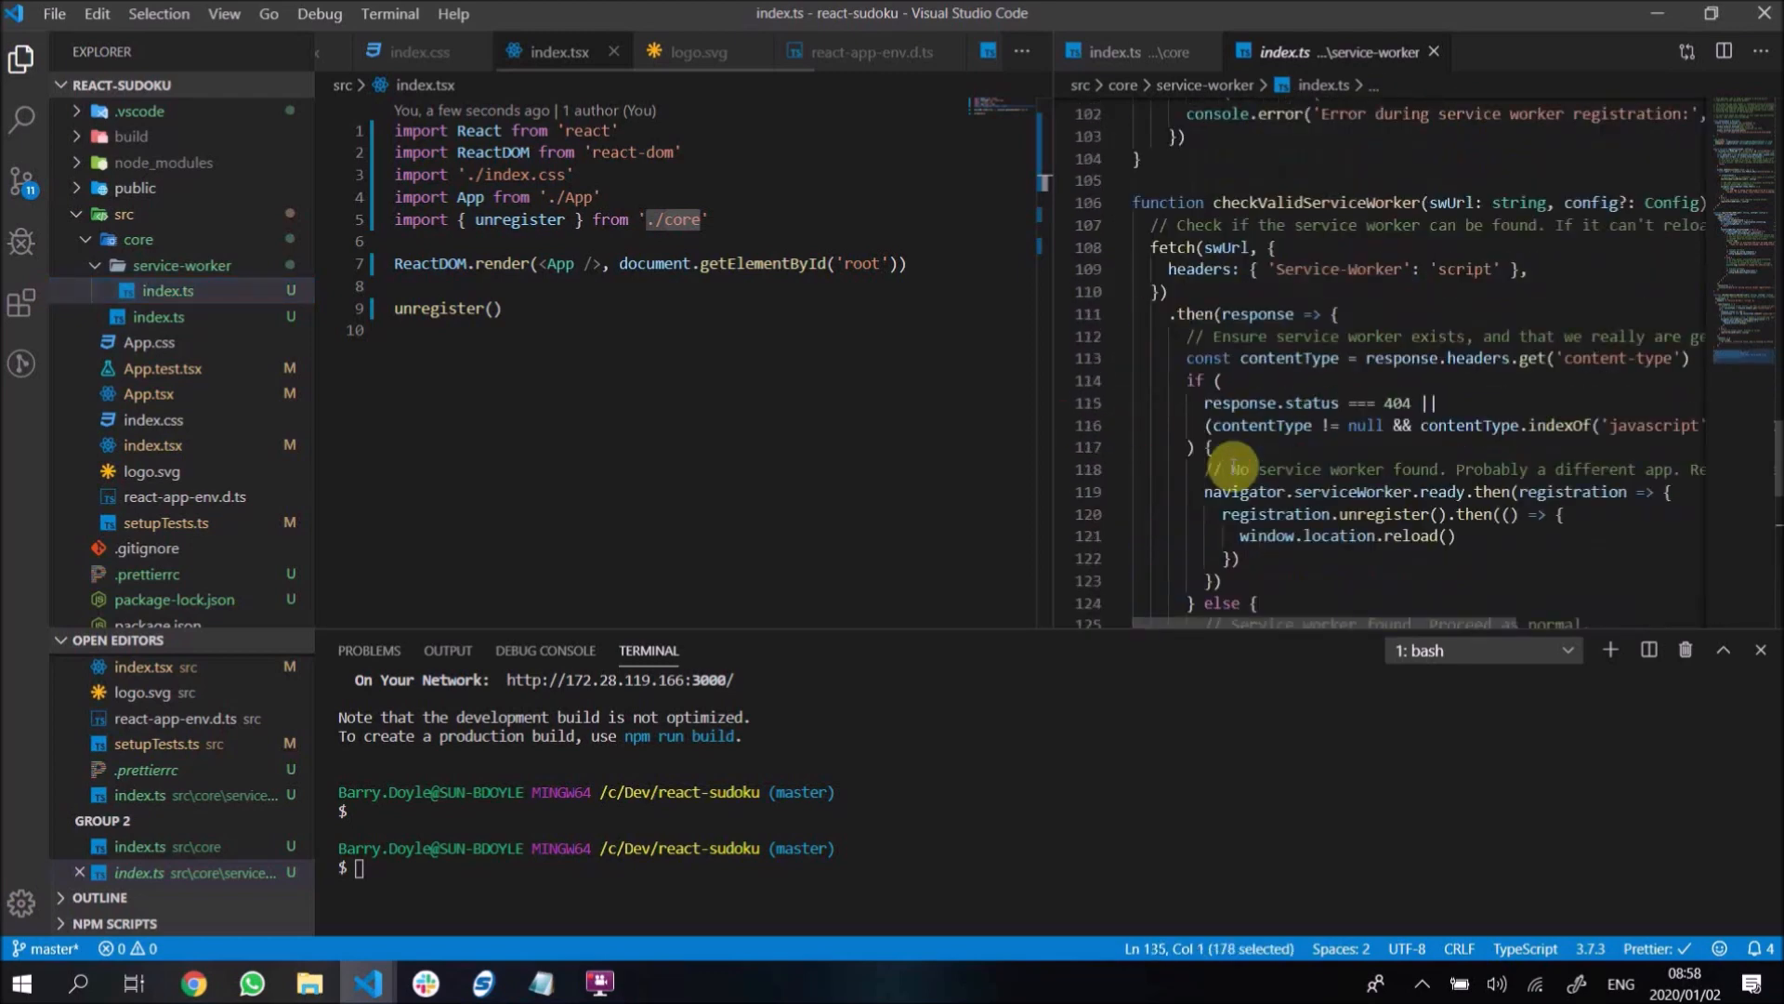
{"action": "left_click", "coordinate": [1126, 52]}
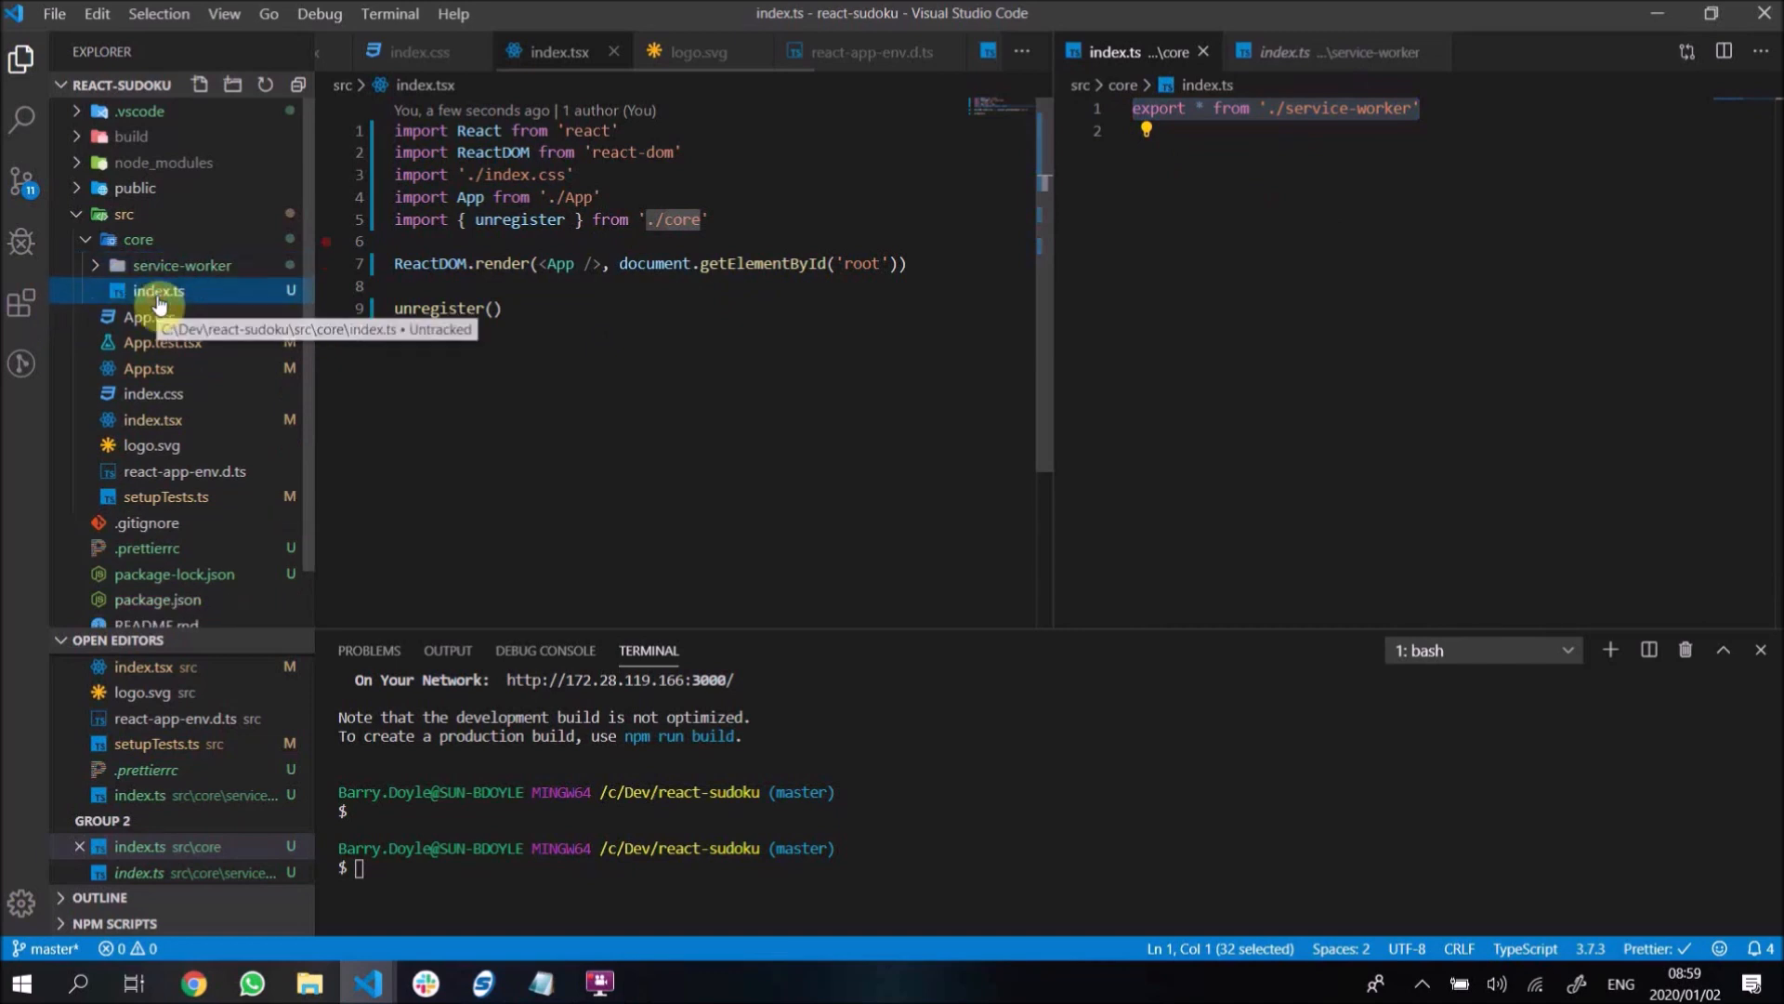
{"action": "mouse_move", "coordinate": [146, 356]}
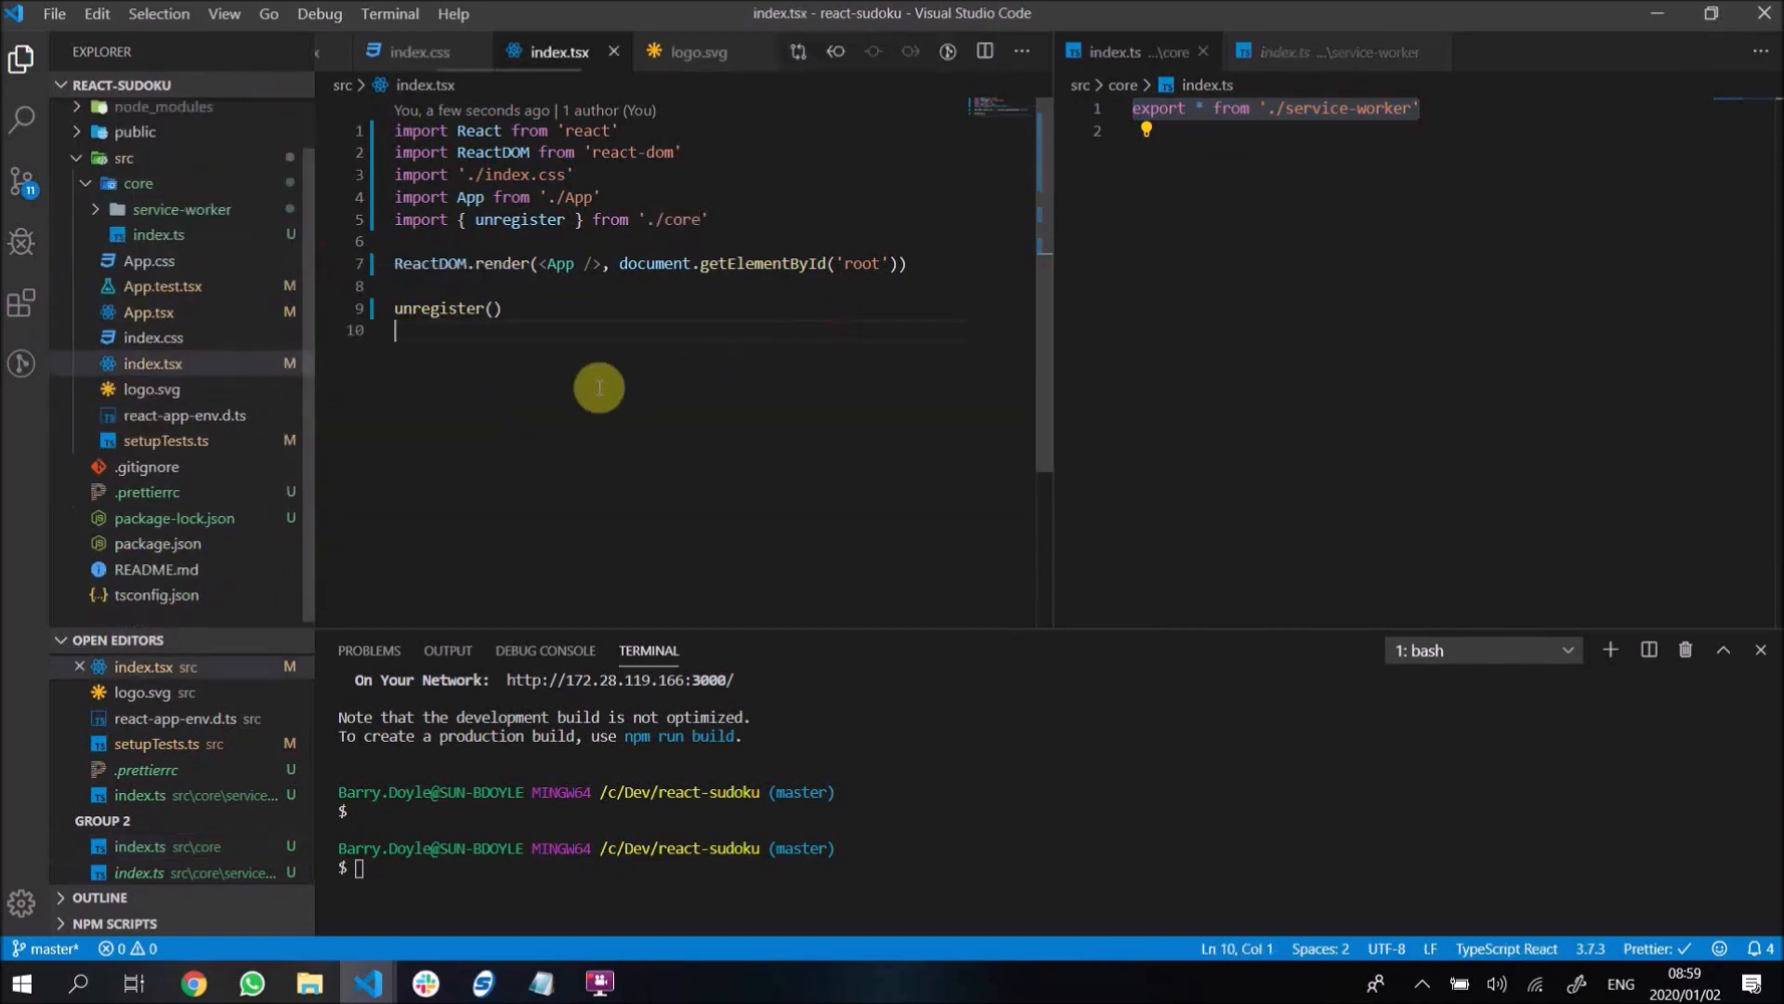
{"action": "mouse_move", "coordinate": [415, 384]}
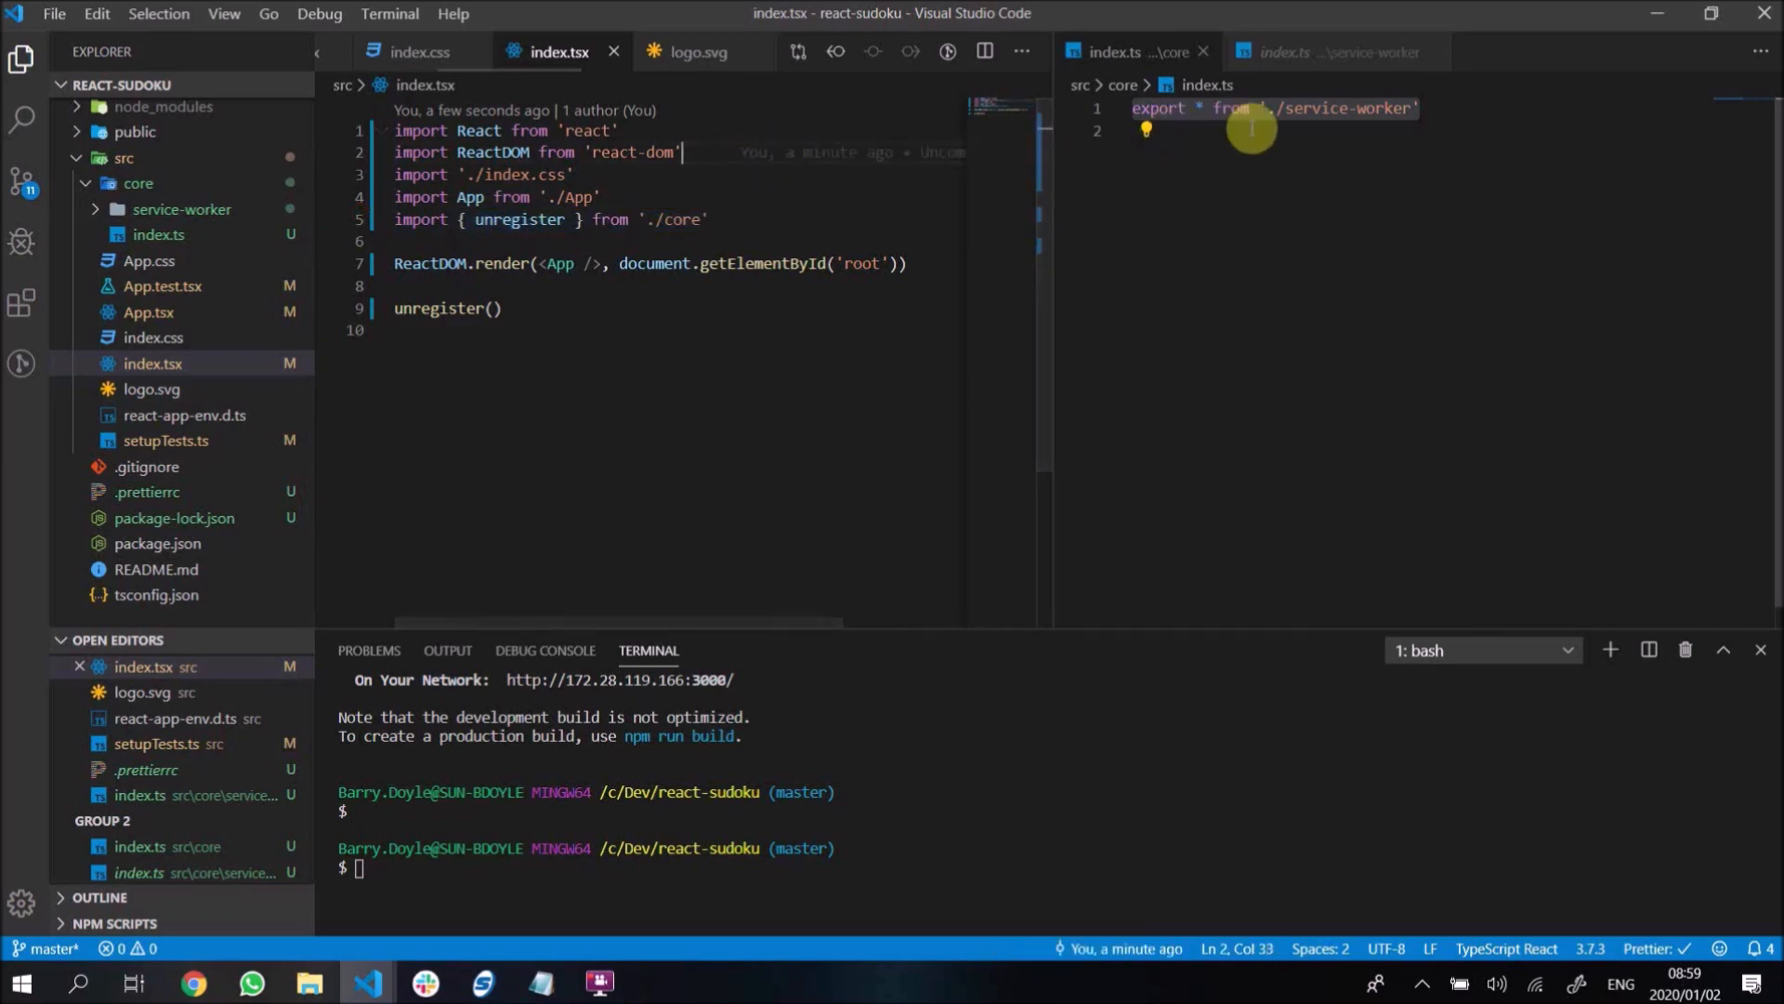
- Clear the integrated terminal and run yarn start
{"action": "key", "text": "enter"}
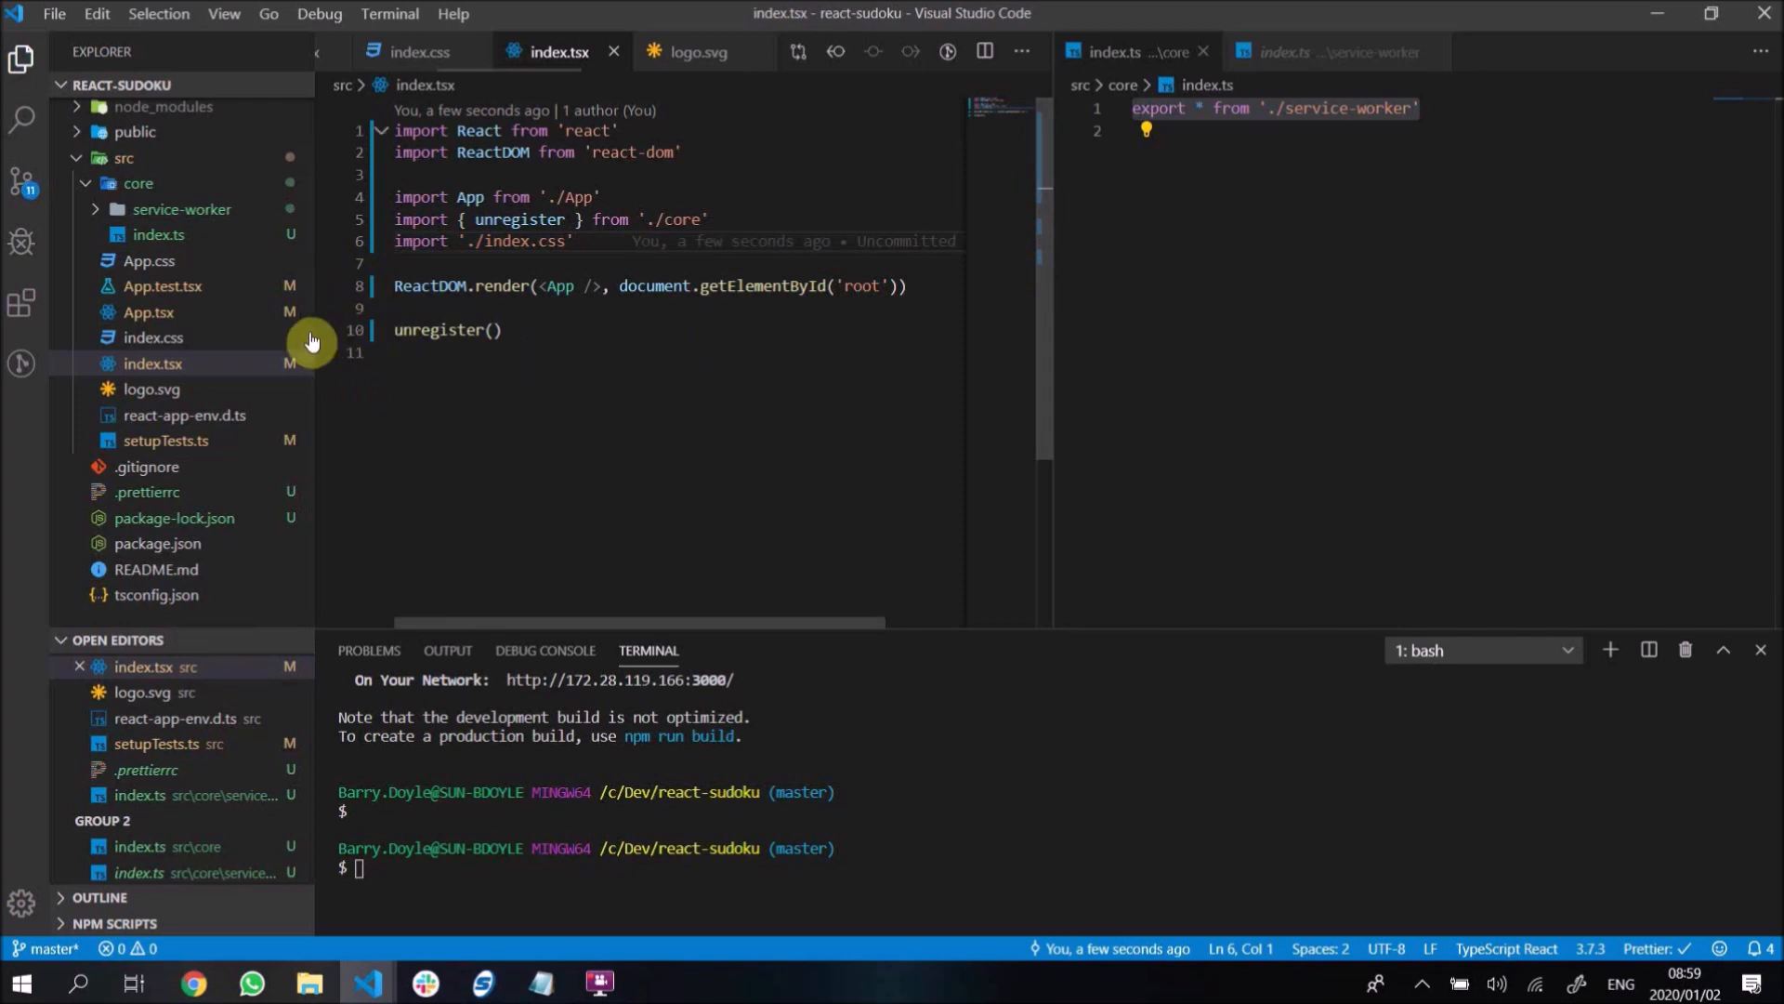
{"action": "mouse_move", "coordinate": [1219, 760]}
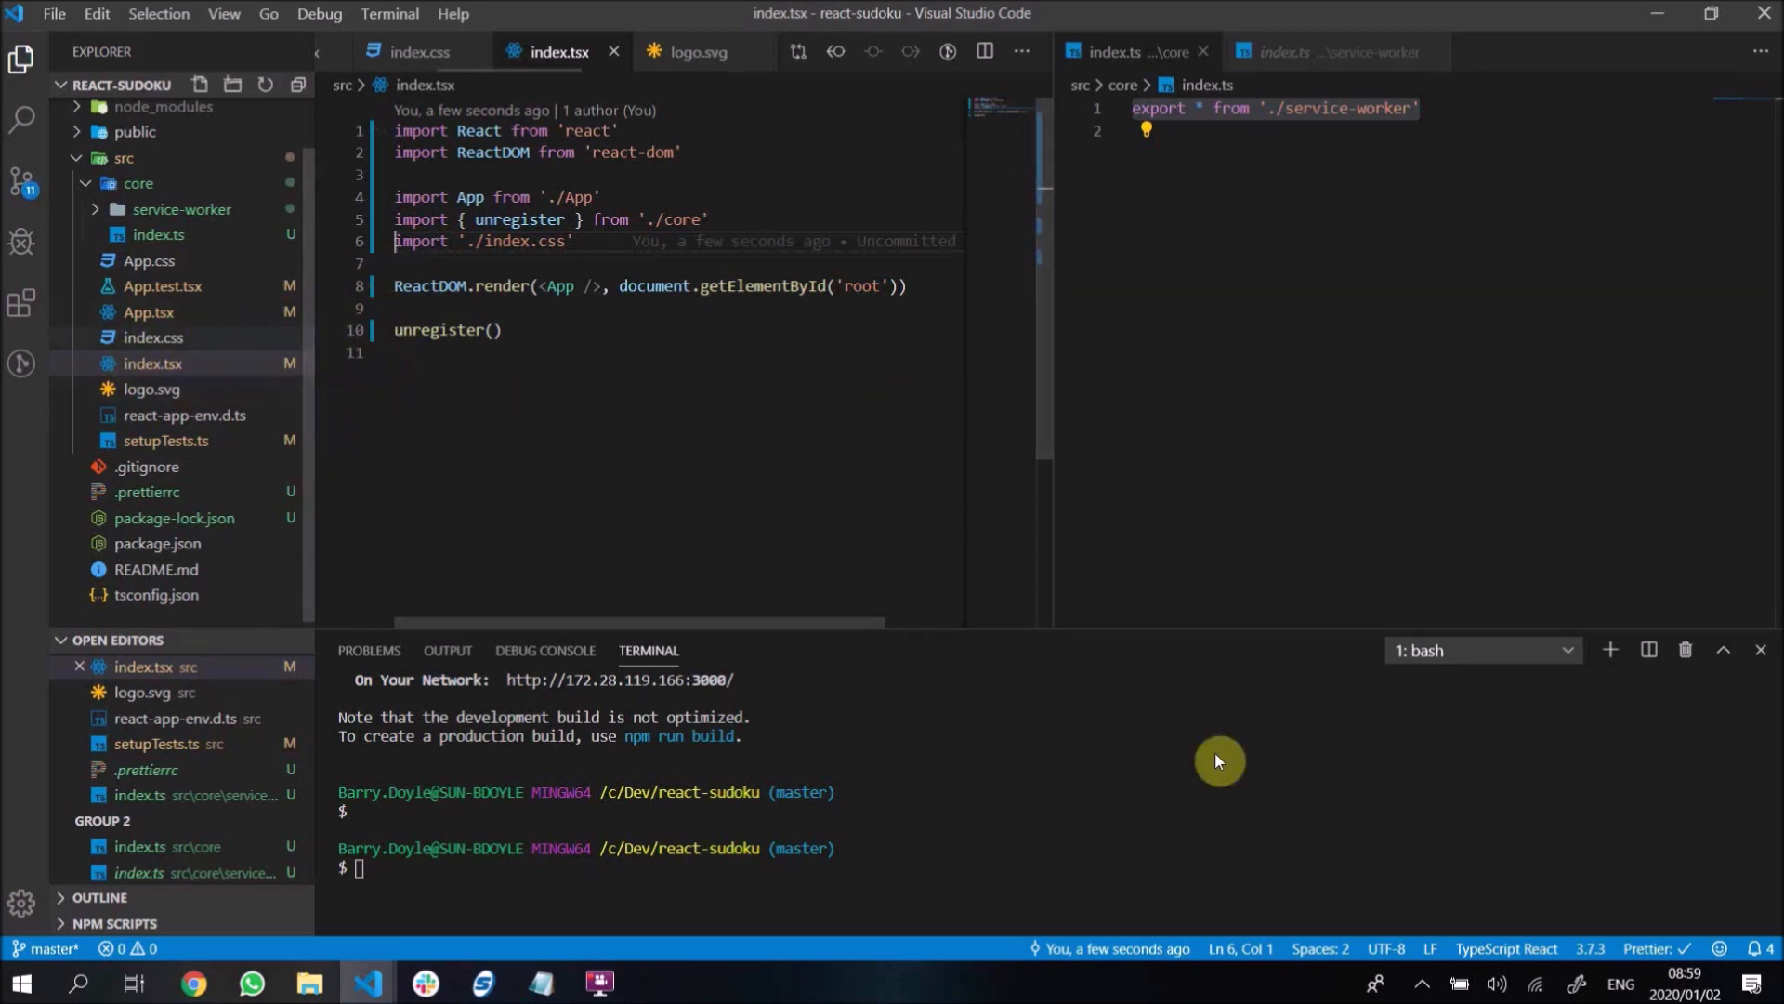
{"action": "type", "text": "yarn start"}
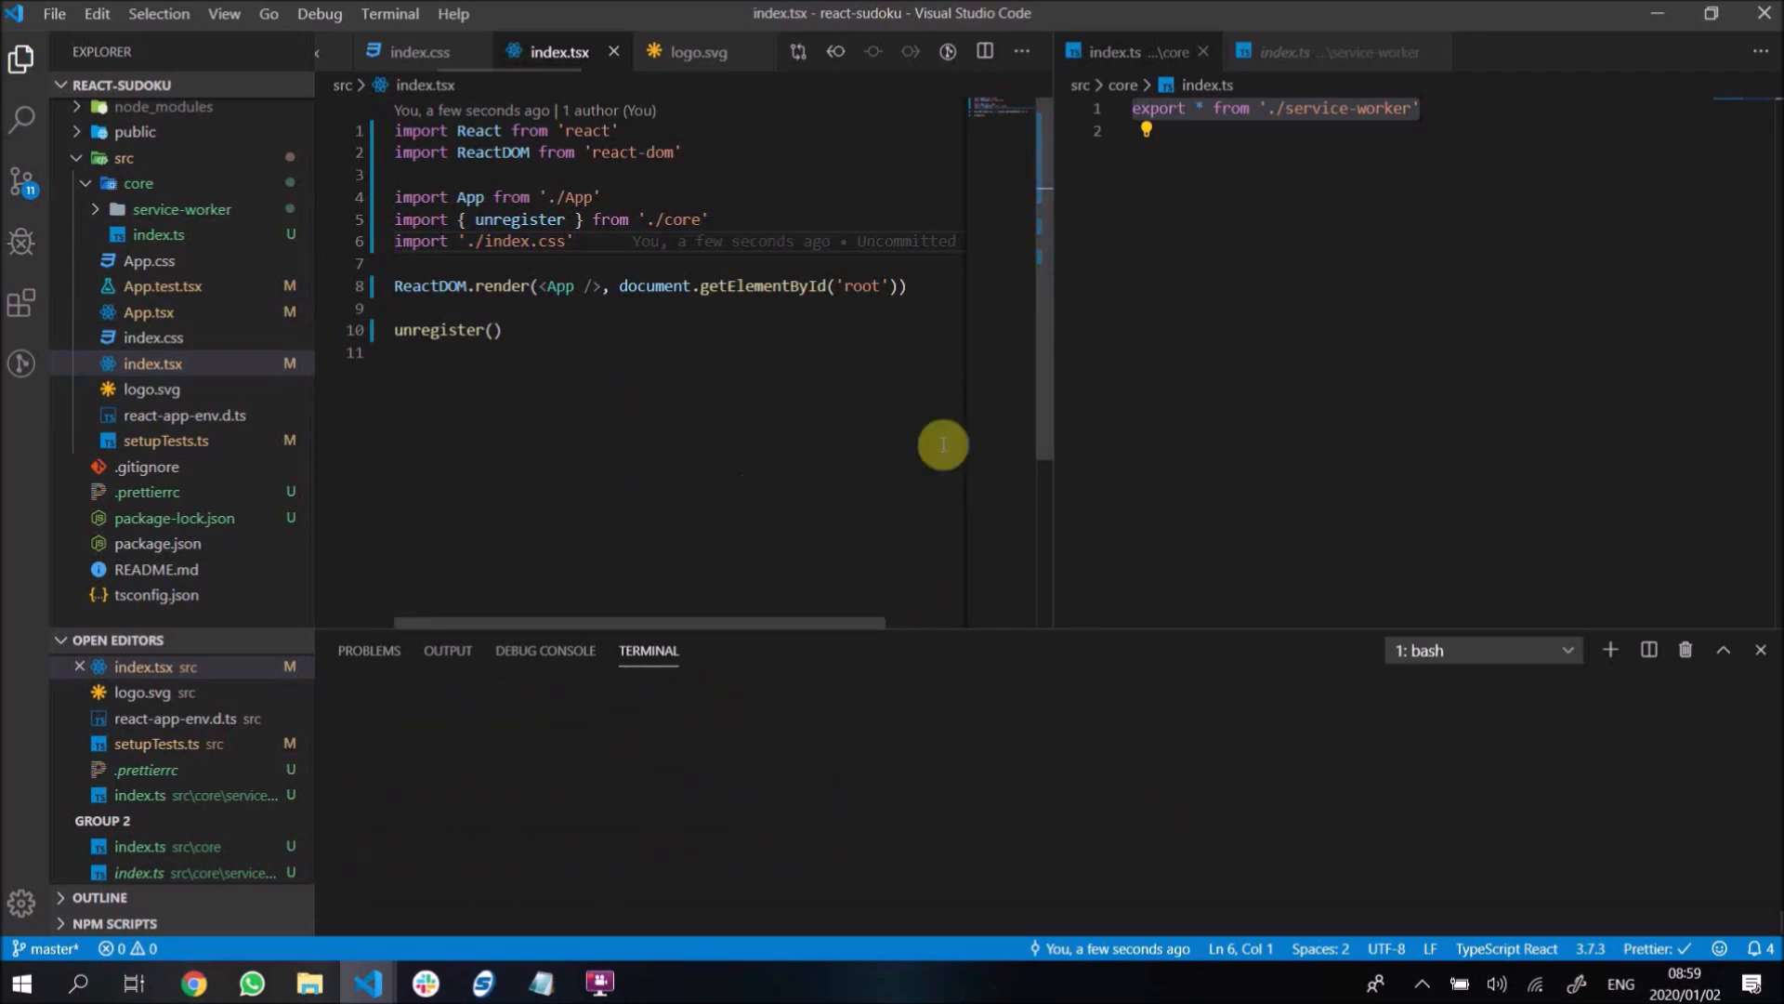
{"action": "mouse_move", "coordinate": [964, 629]}
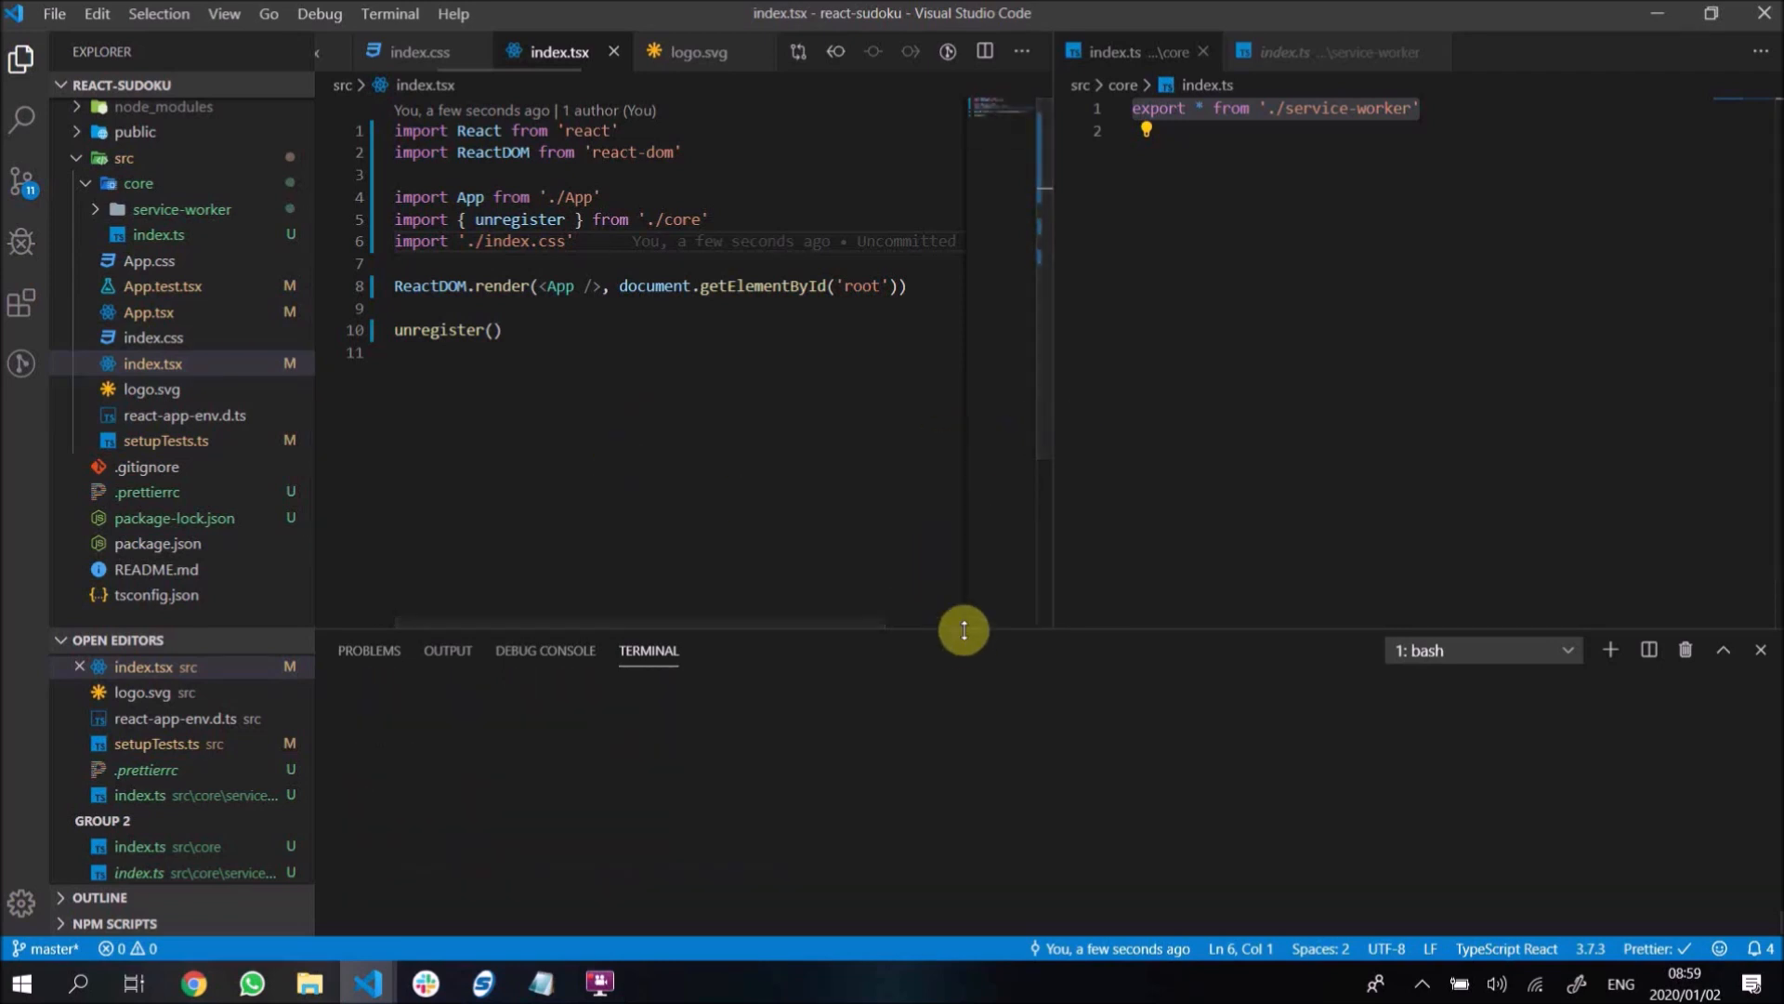
{"action": "mouse_move", "coordinate": [625, 542]}
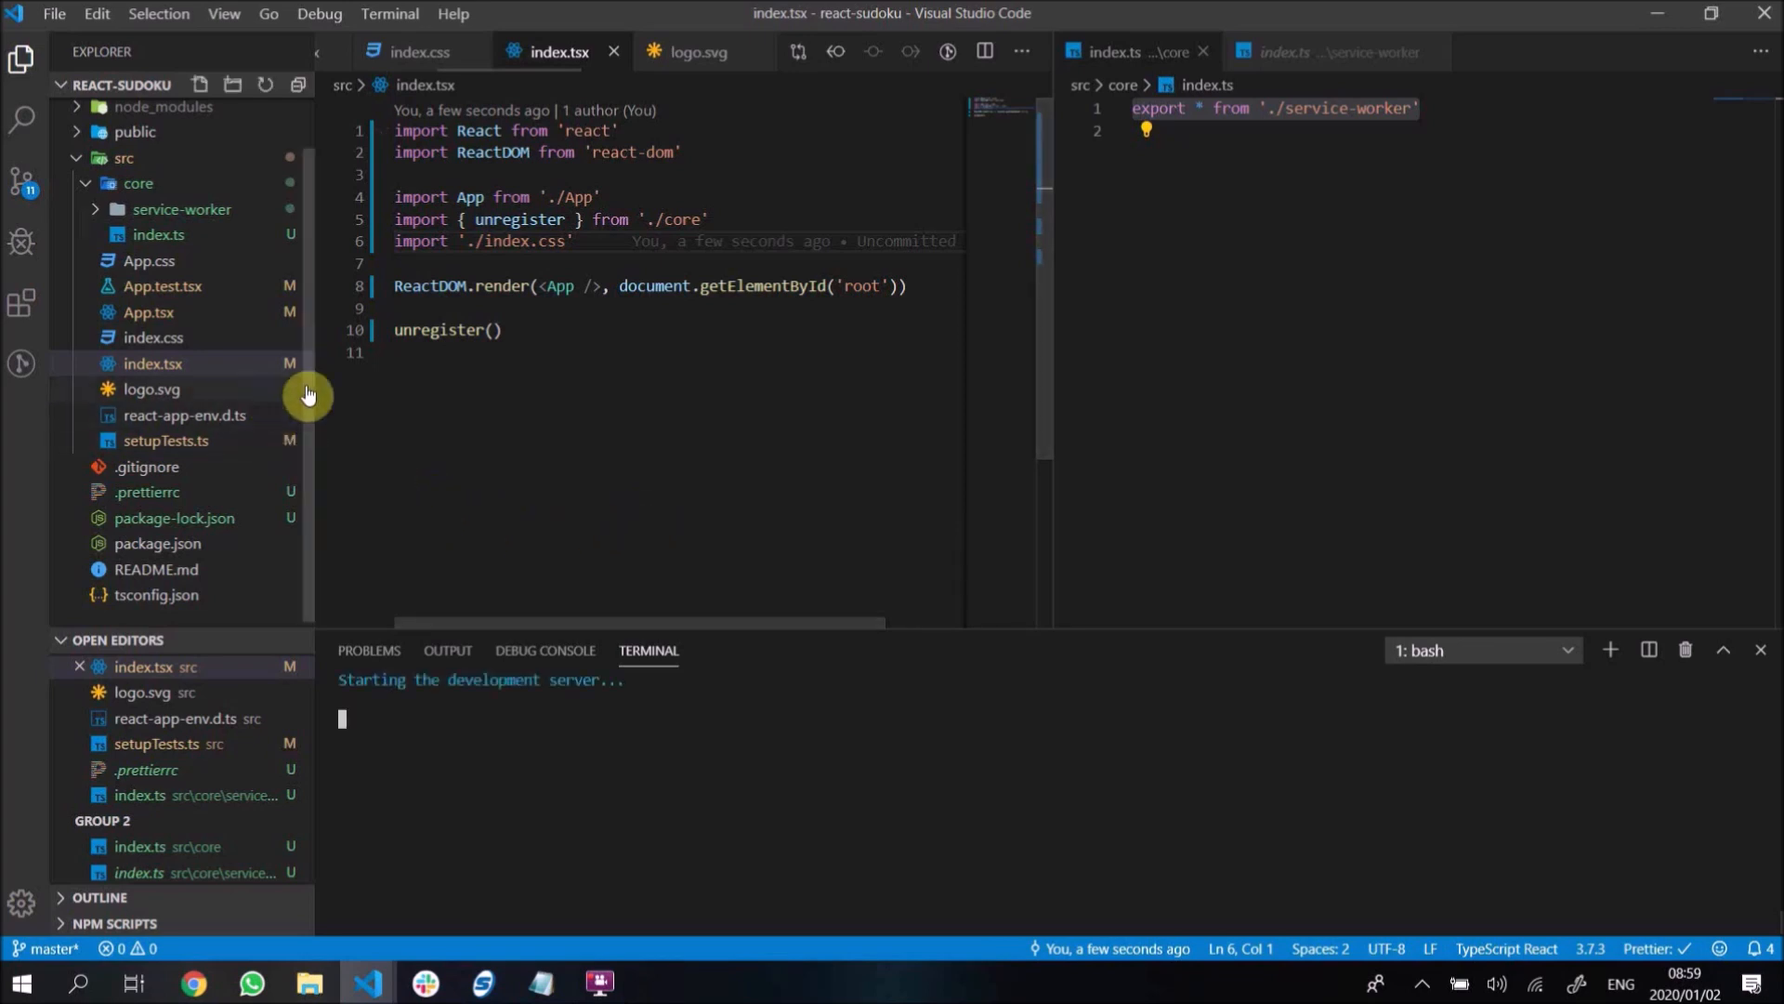
- Switch to Chrome to watch localhost:3000 load
{"action": "left_click", "coordinate": [192, 983]}
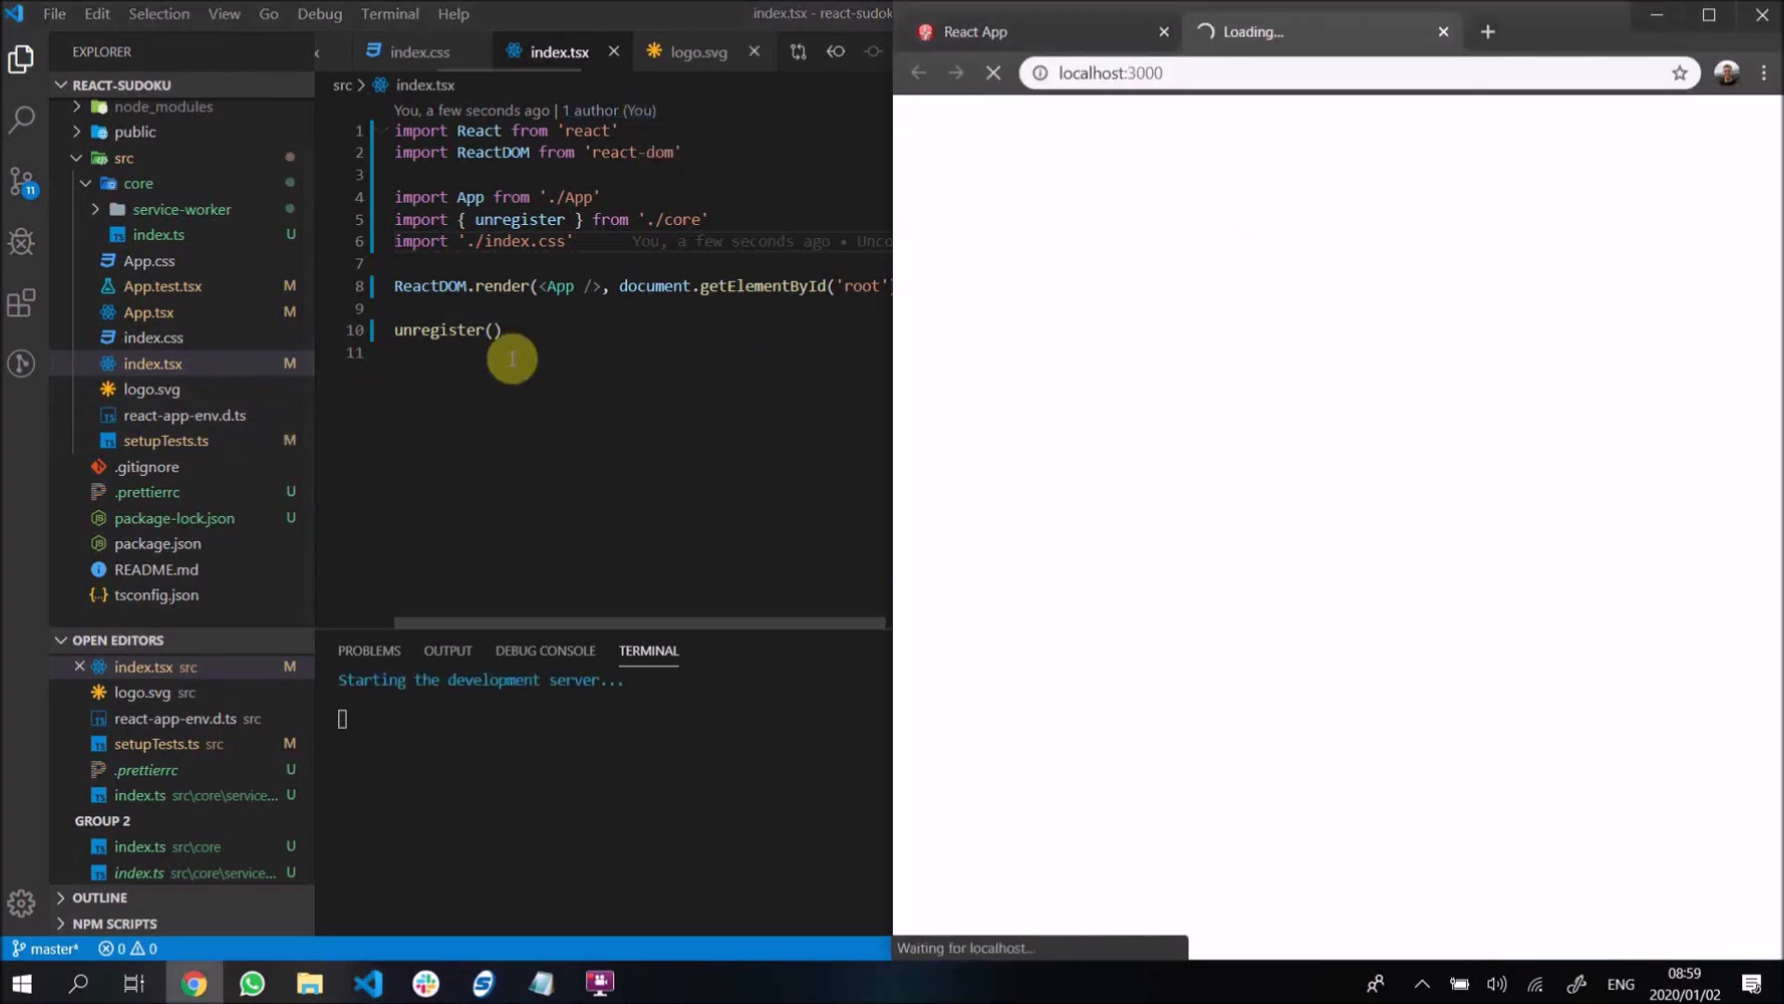
{"action": "mouse_move", "coordinate": [781, 553]}
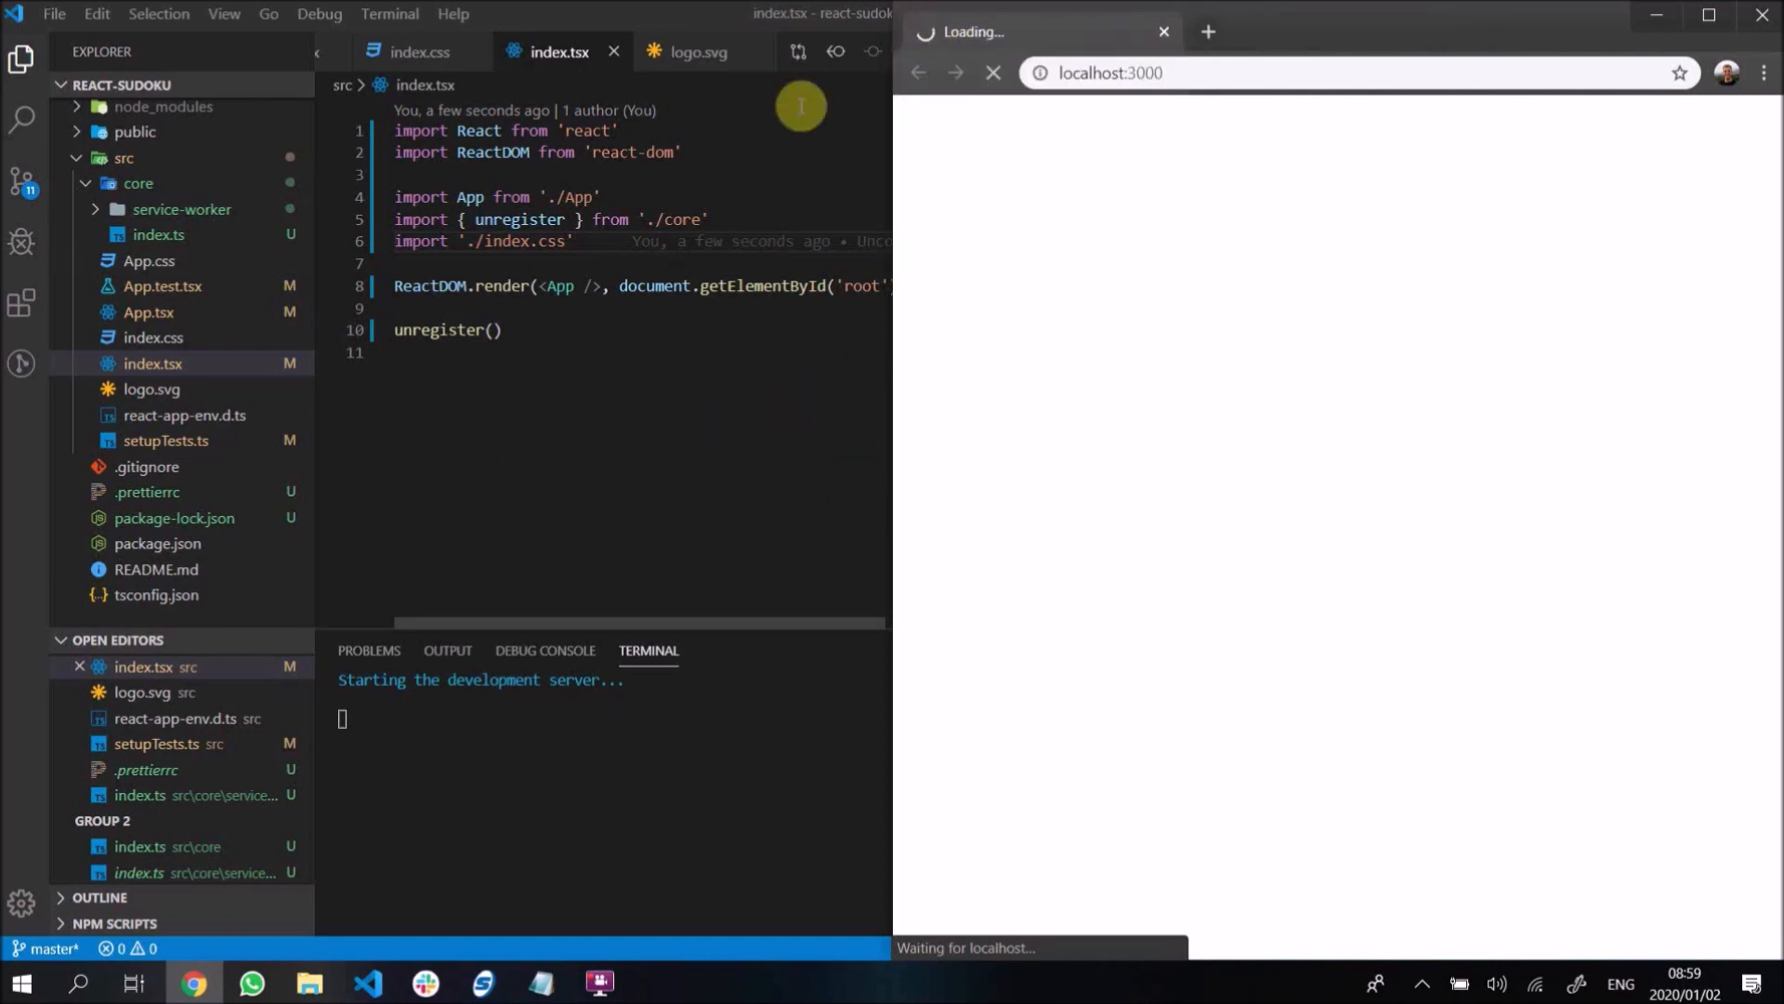
{"action": "mouse_move", "coordinate": [1220, 62]}
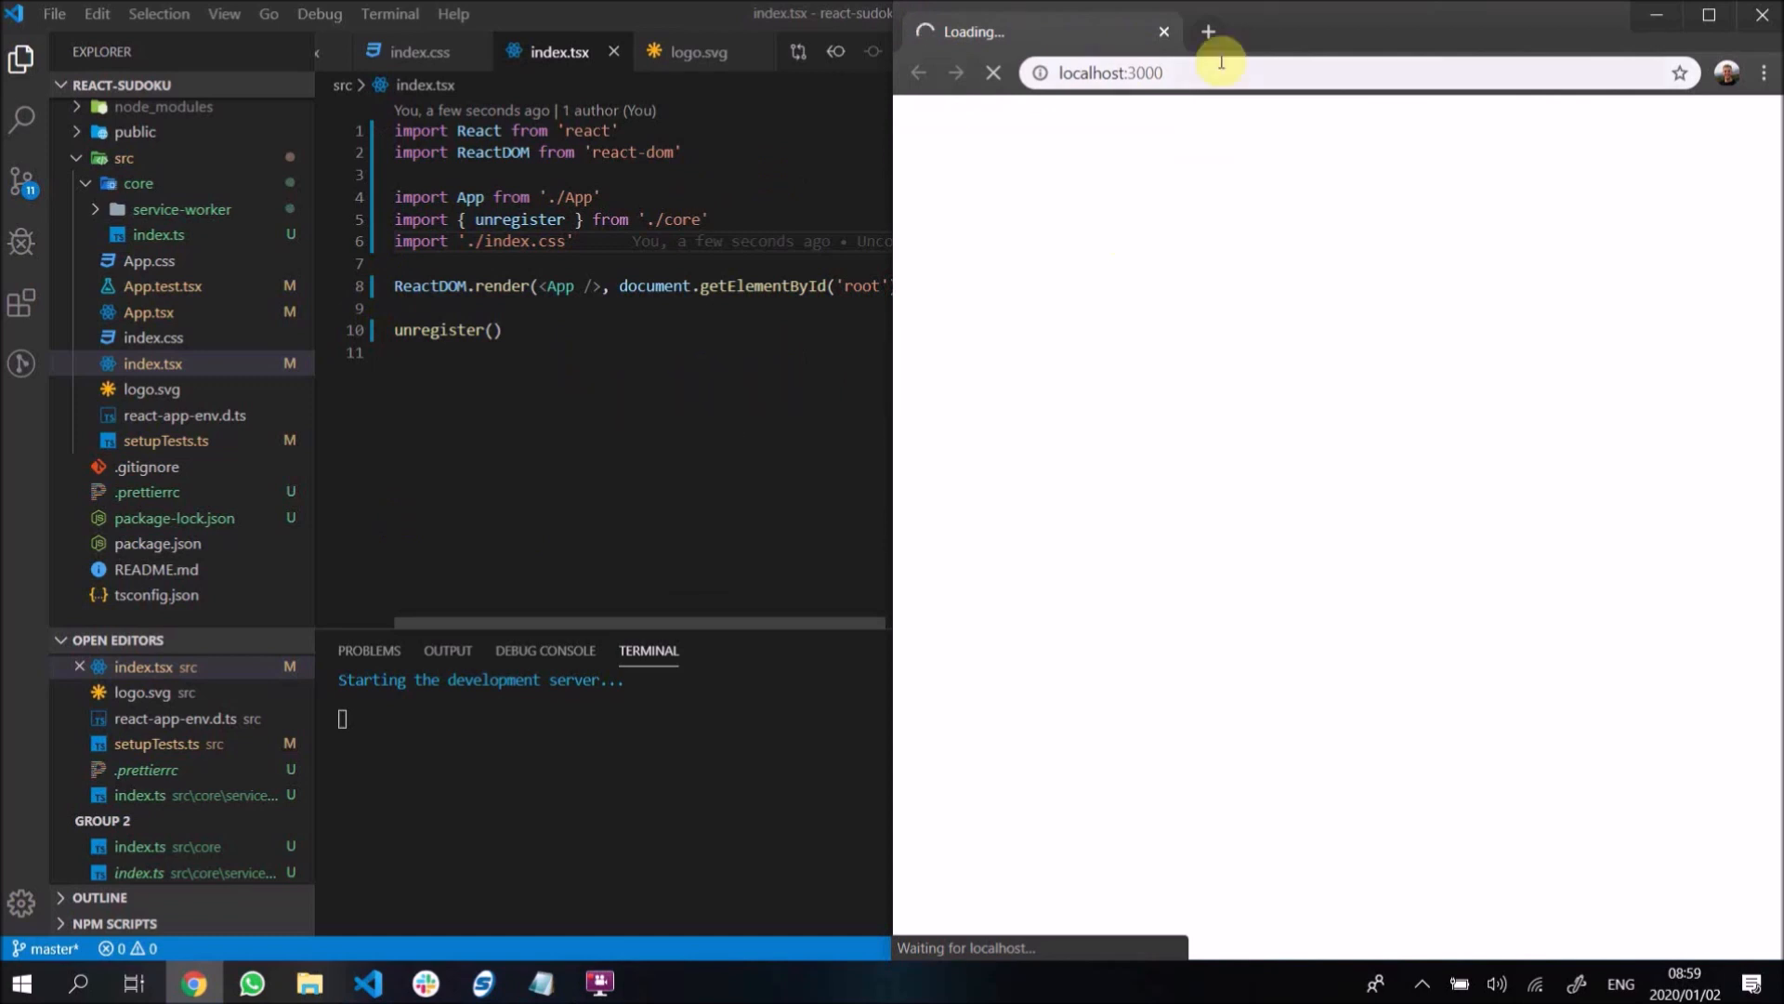
{"action": "mouse_move", "coordinate": [1100, 132]}
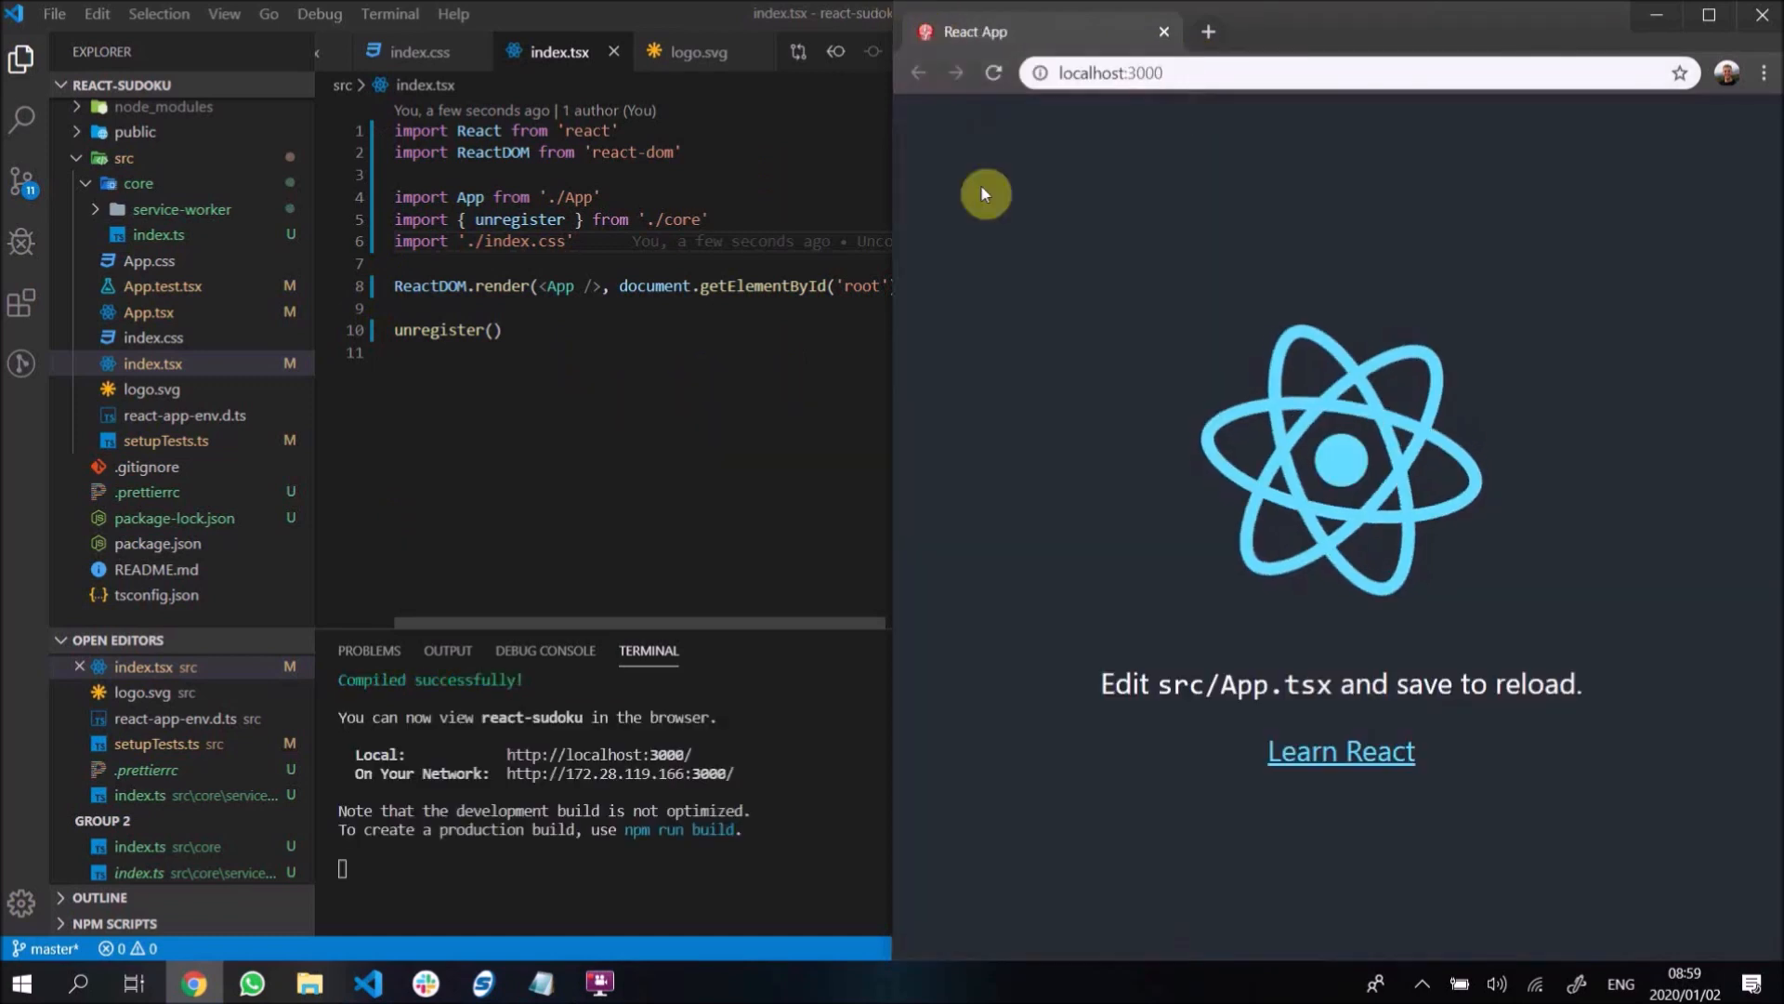
{"action": "mouse_move", "coordinate": [927, 31]}
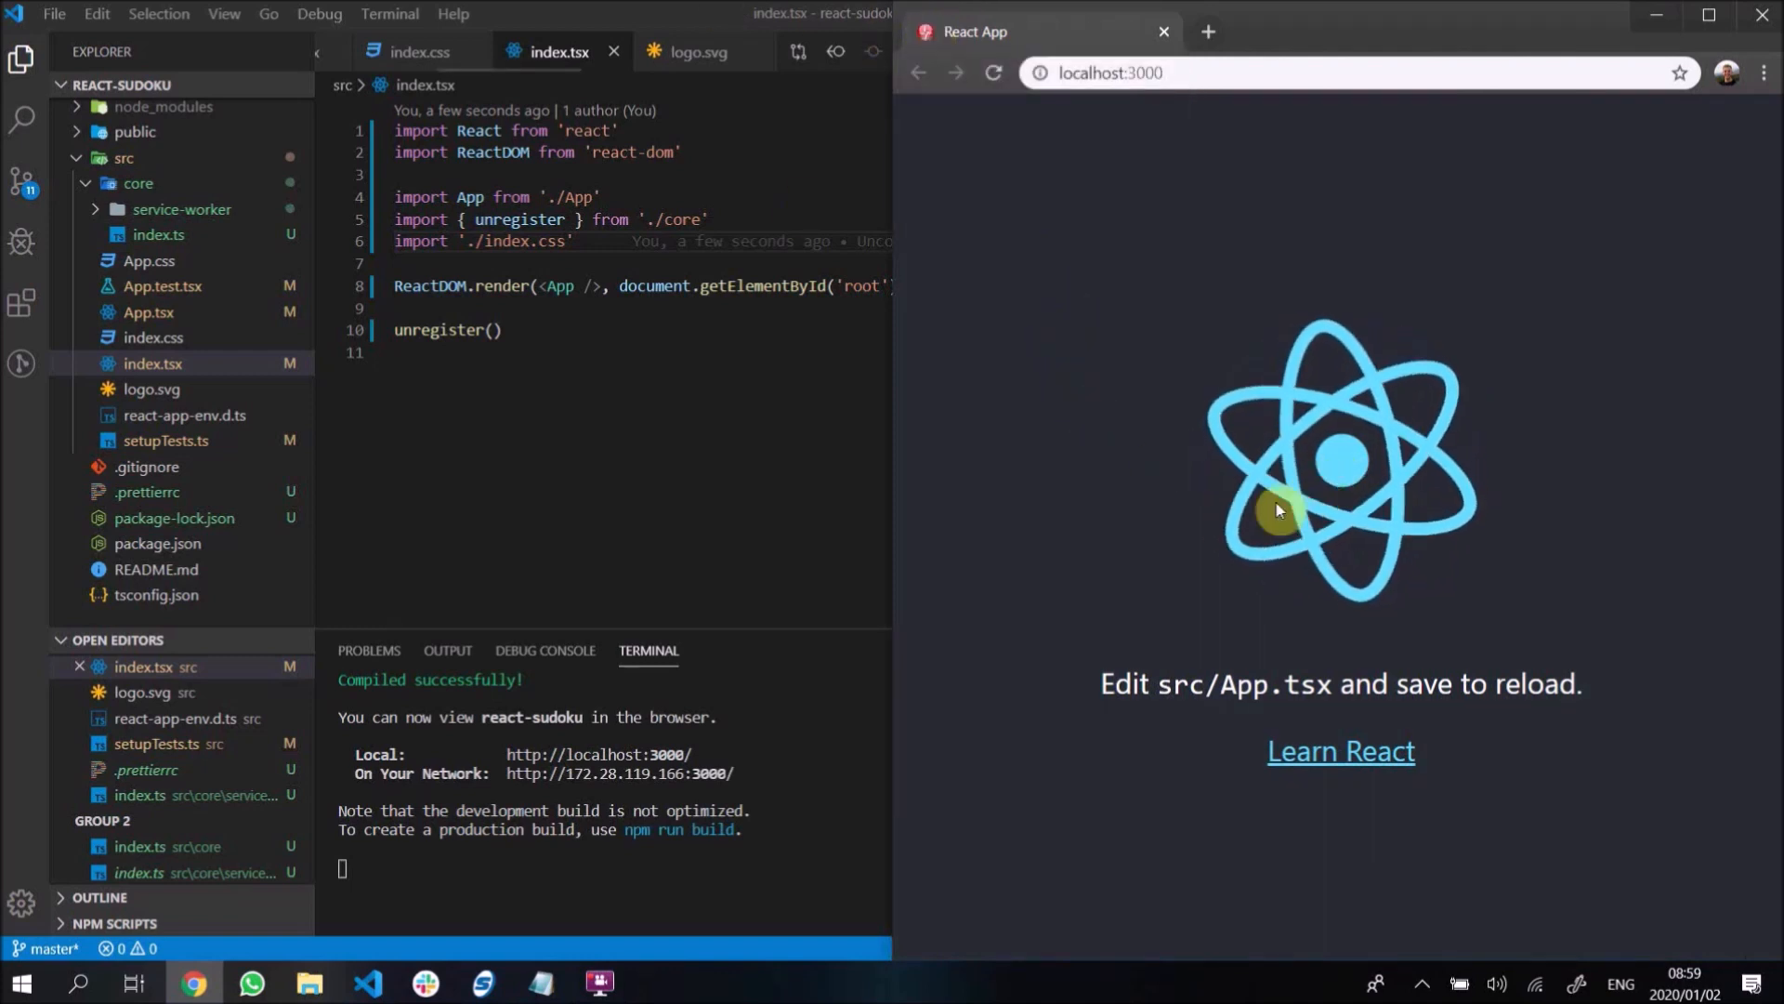
{"action": "mouse_move", "coordinate": [887, 473]}
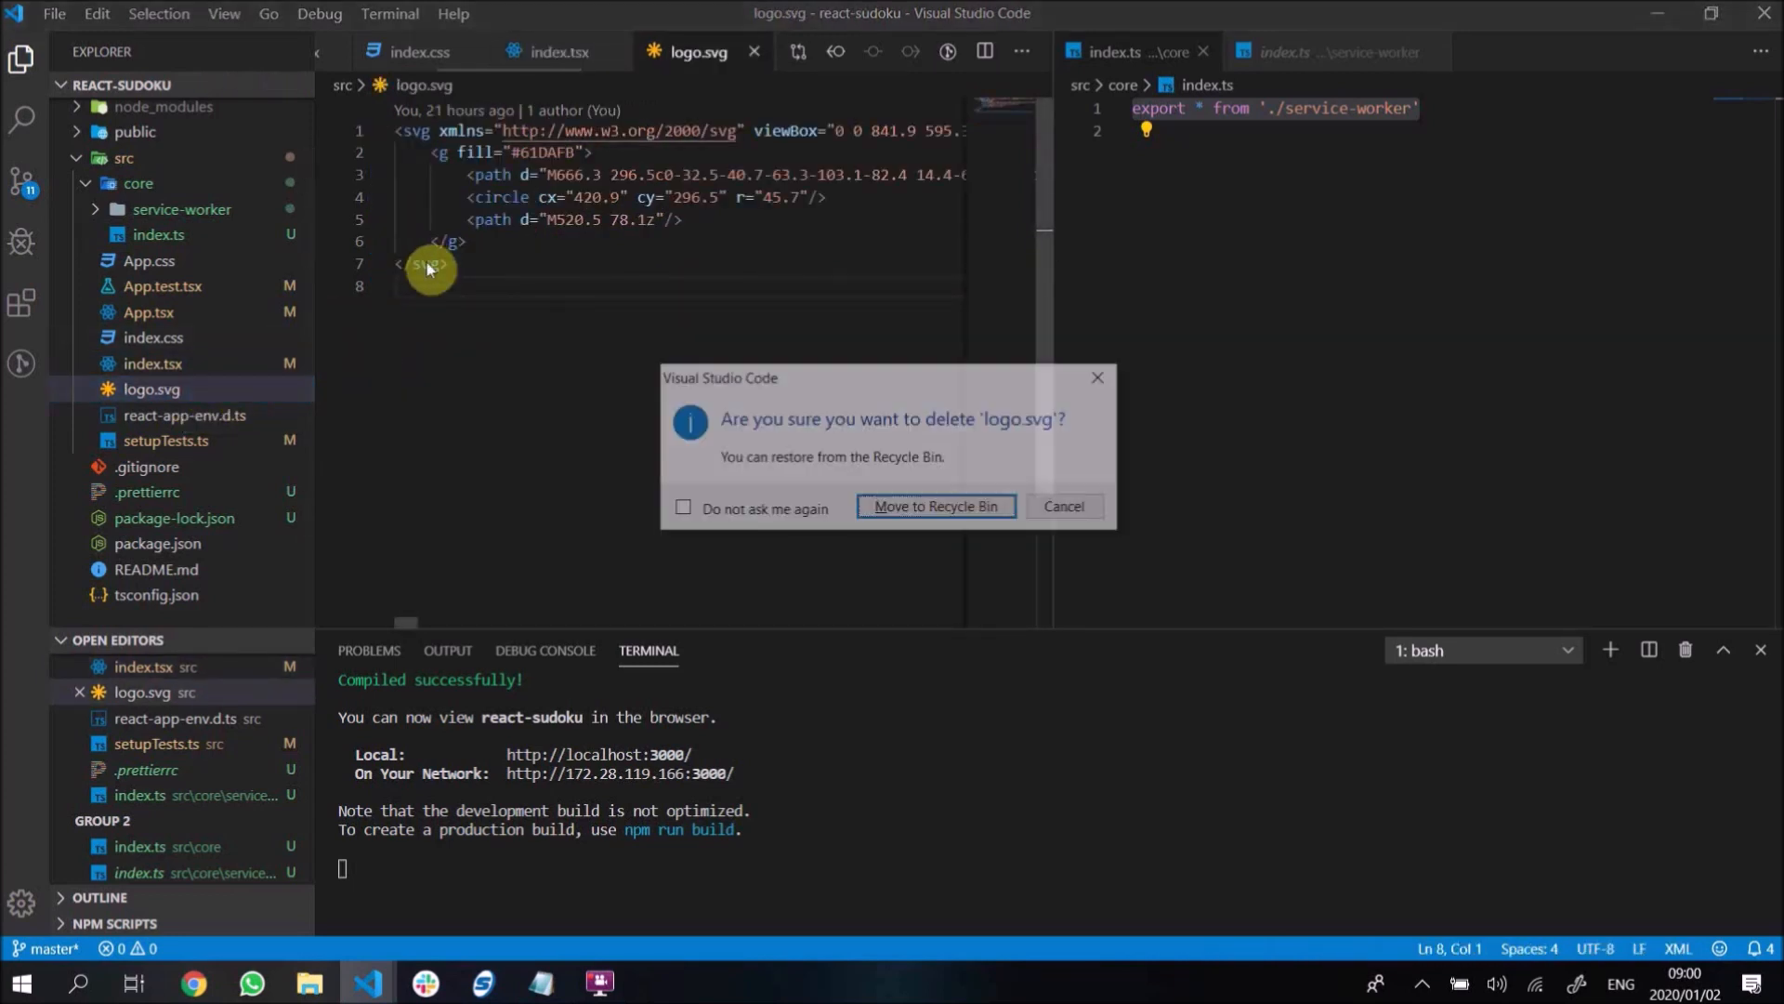
- Delete logo.svg, App.tsx and App.css, confirming each move to the Recycle Bin
{"action": "left_click", "coordinate": [936, 506]}
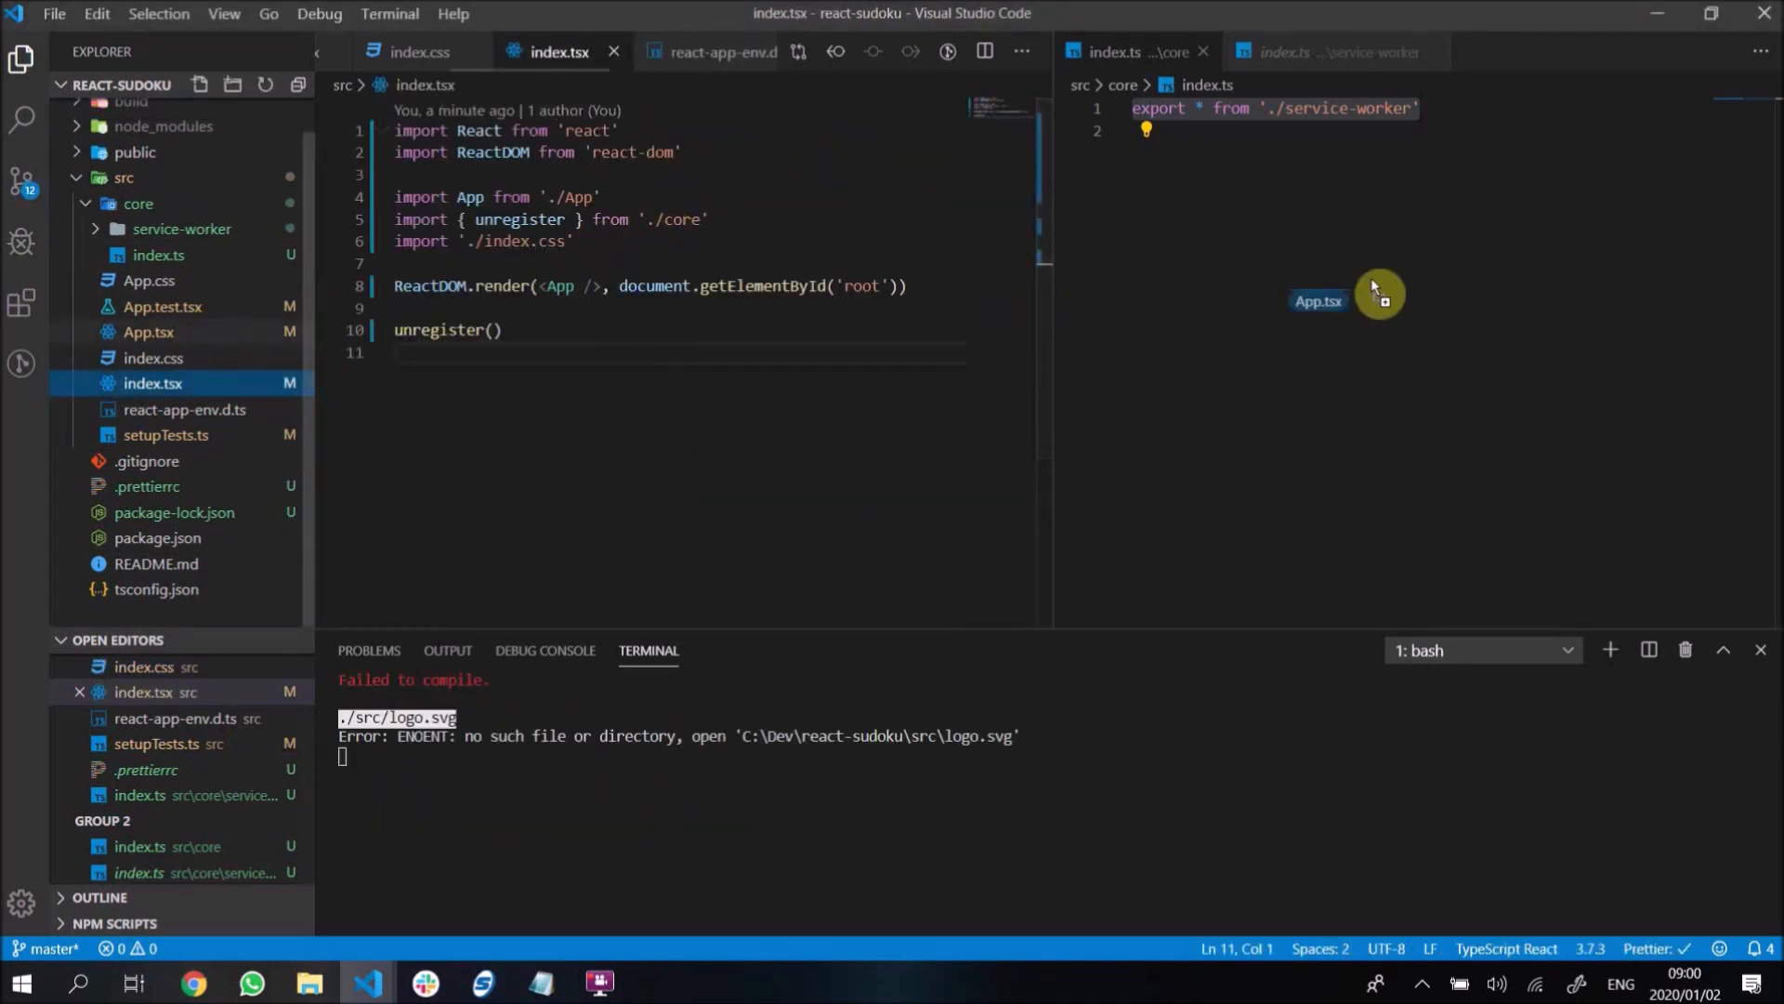
{"action": "left_click", "coordinate": [1318, 301]}
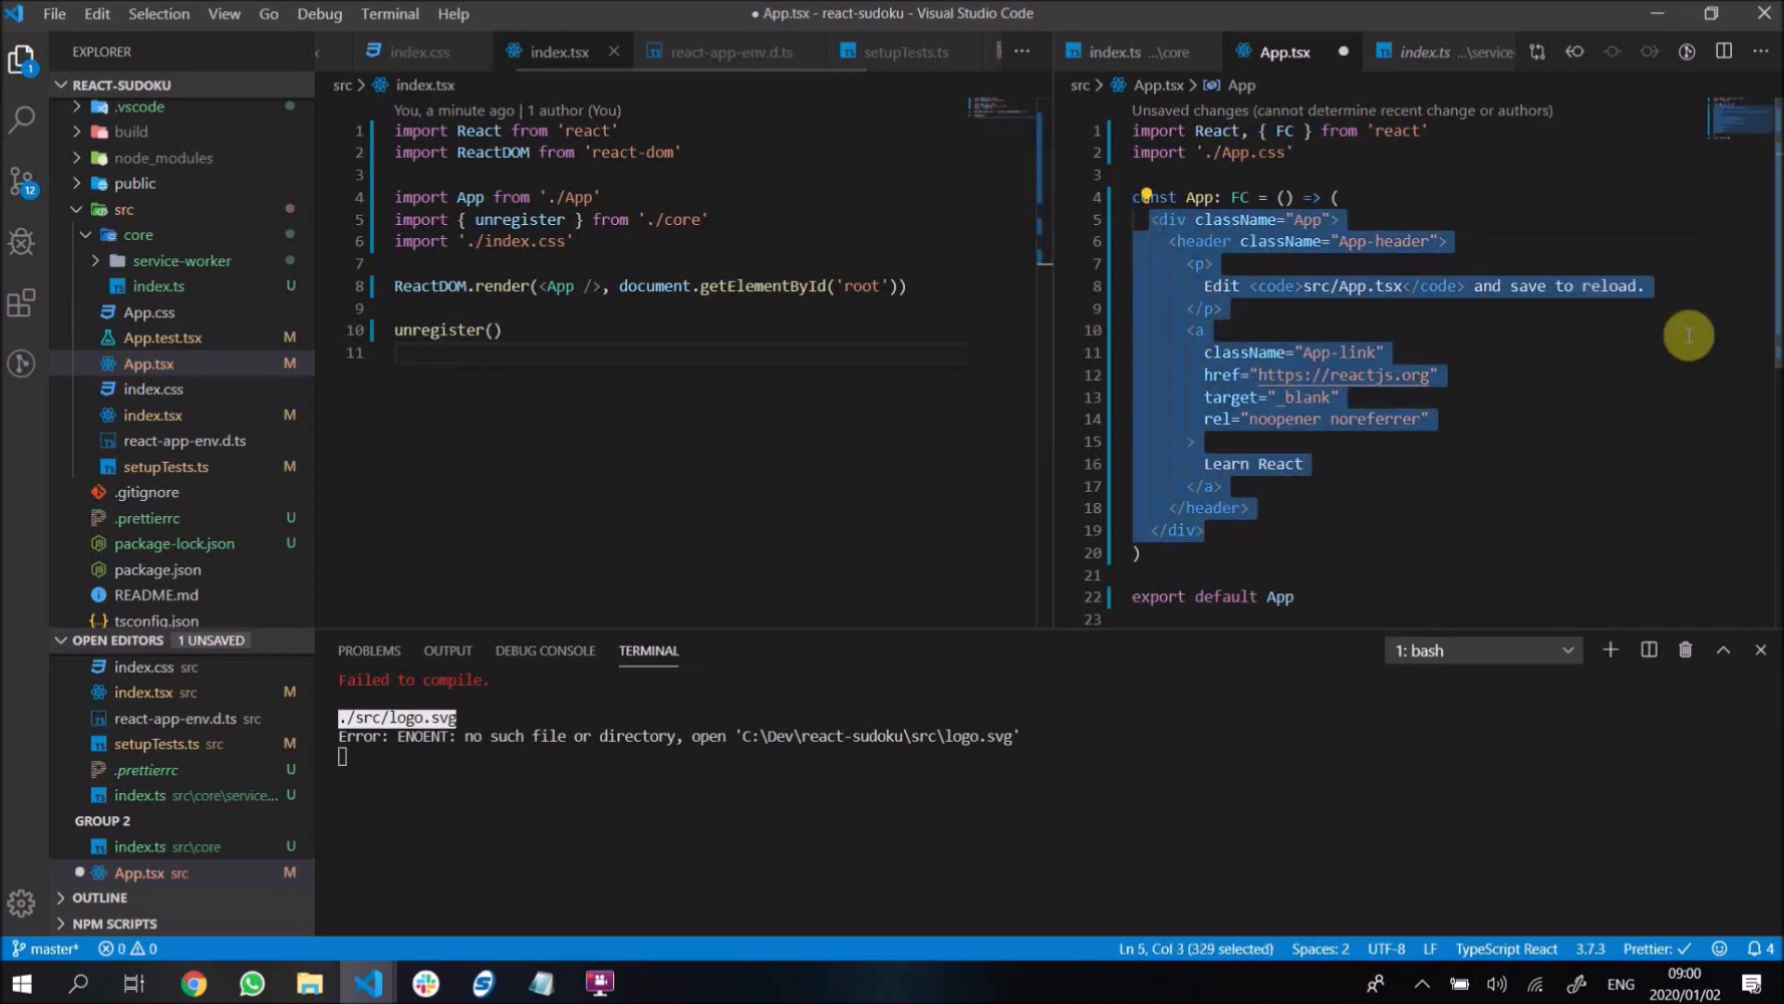
{"action": "right_click", "coordinate": [148, 363]}
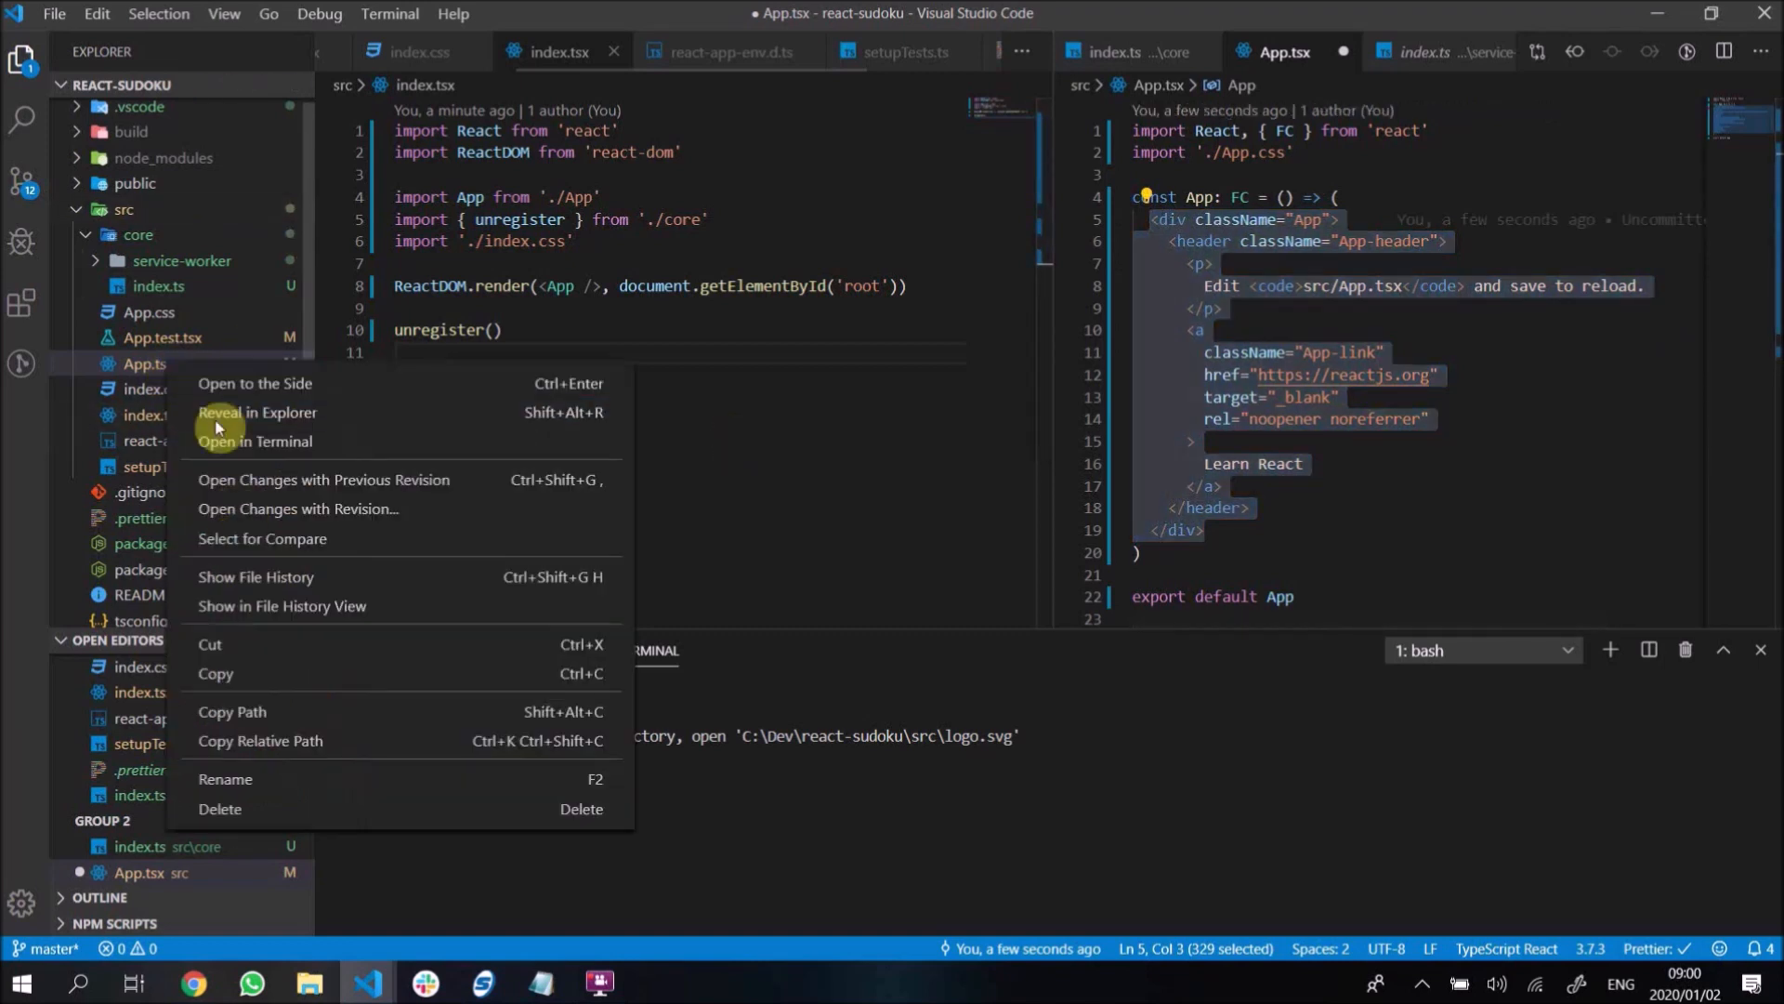
{"action": "mouse_move", "coordinate": [285, 812]}
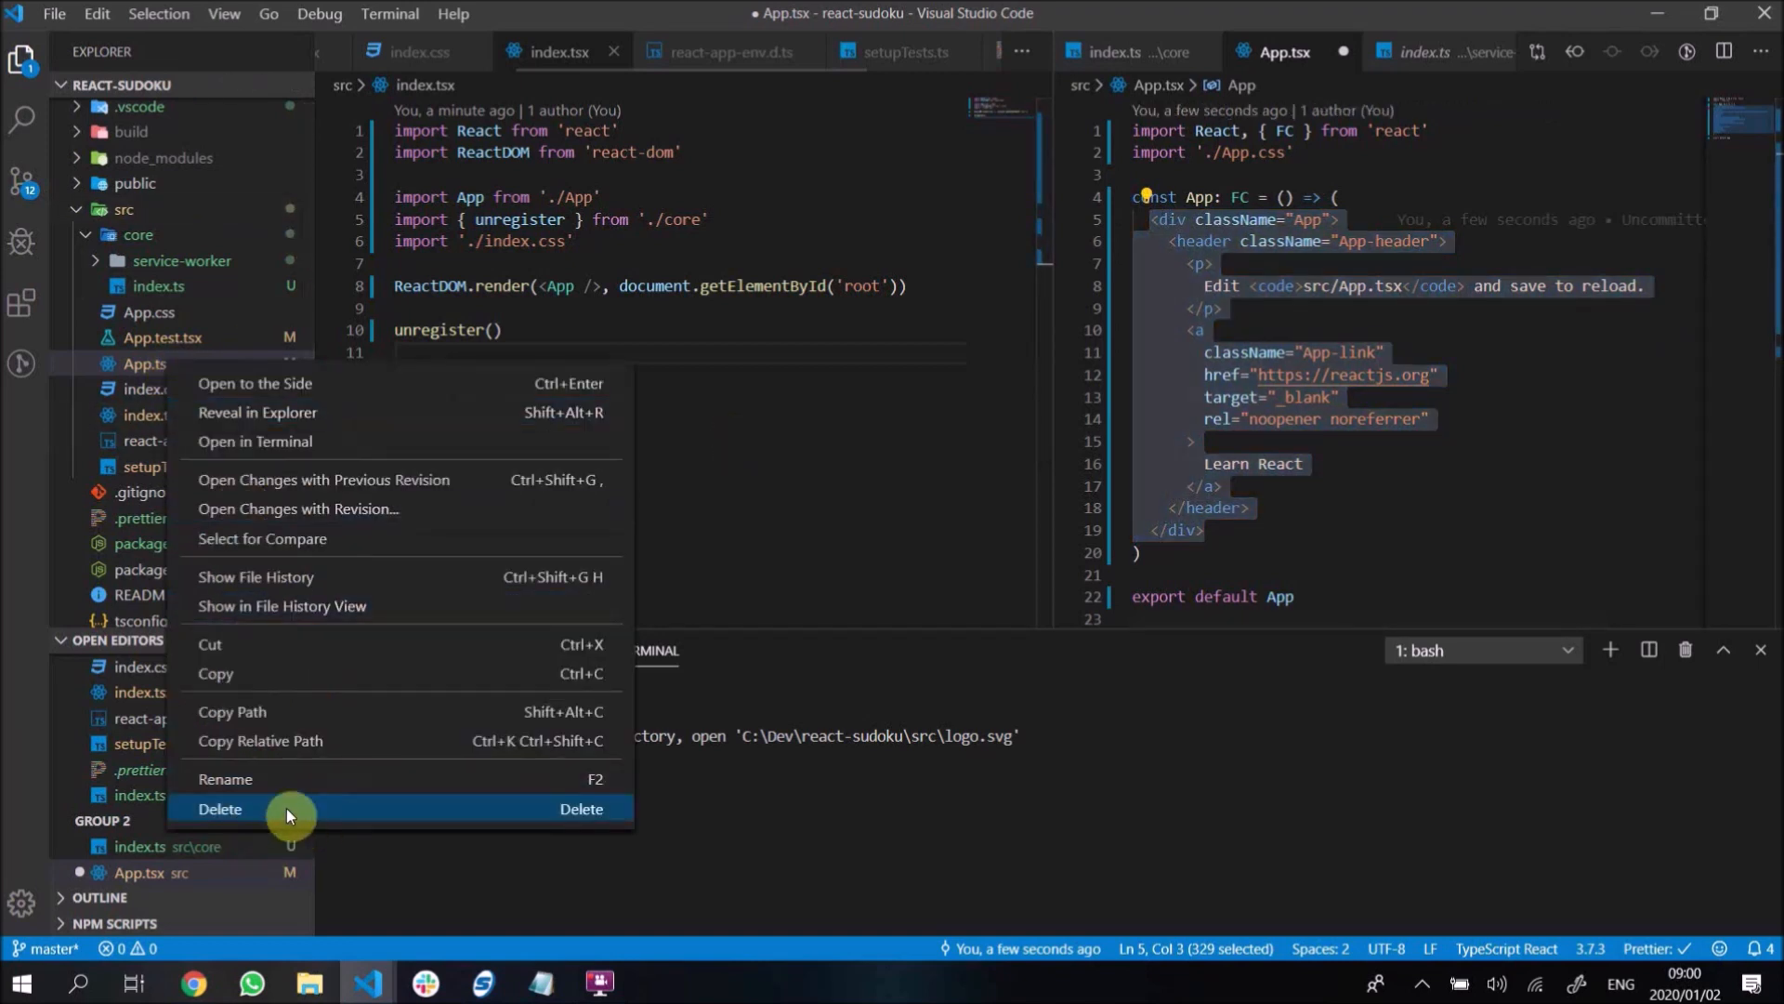
{"action": "left_click", "coordinate": [219, 807]}
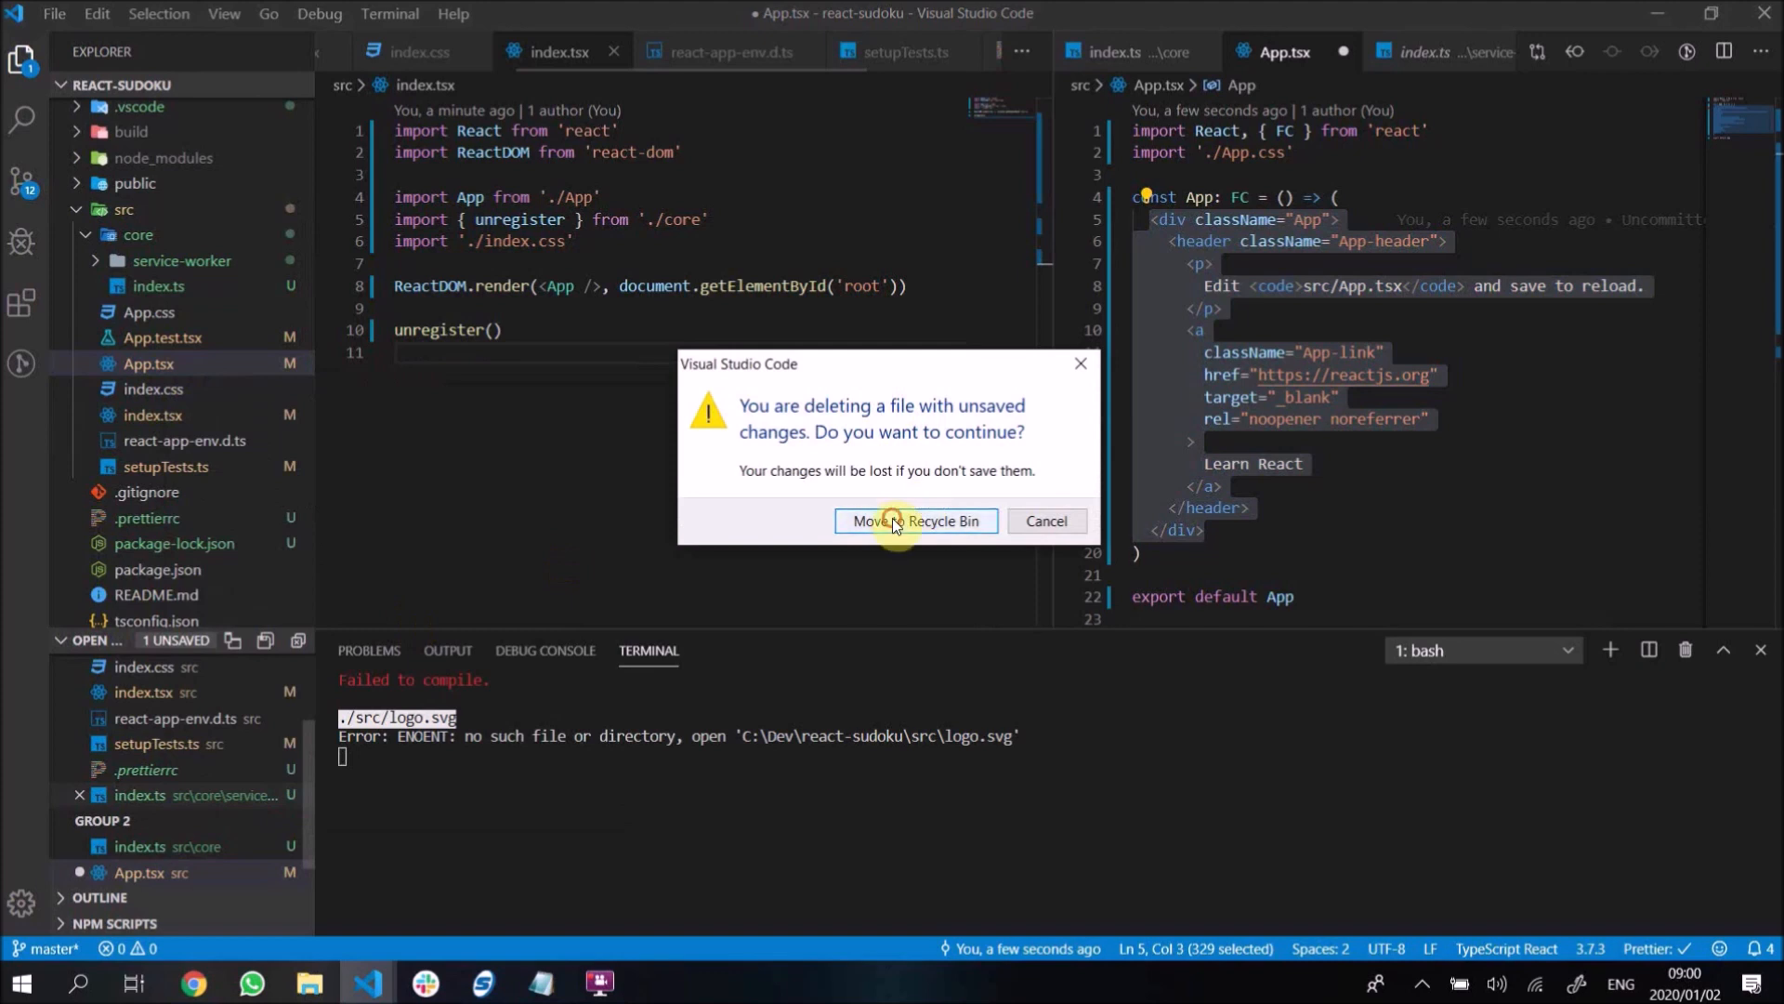
{"action": "left_click", "coordinate": [914, 521]}
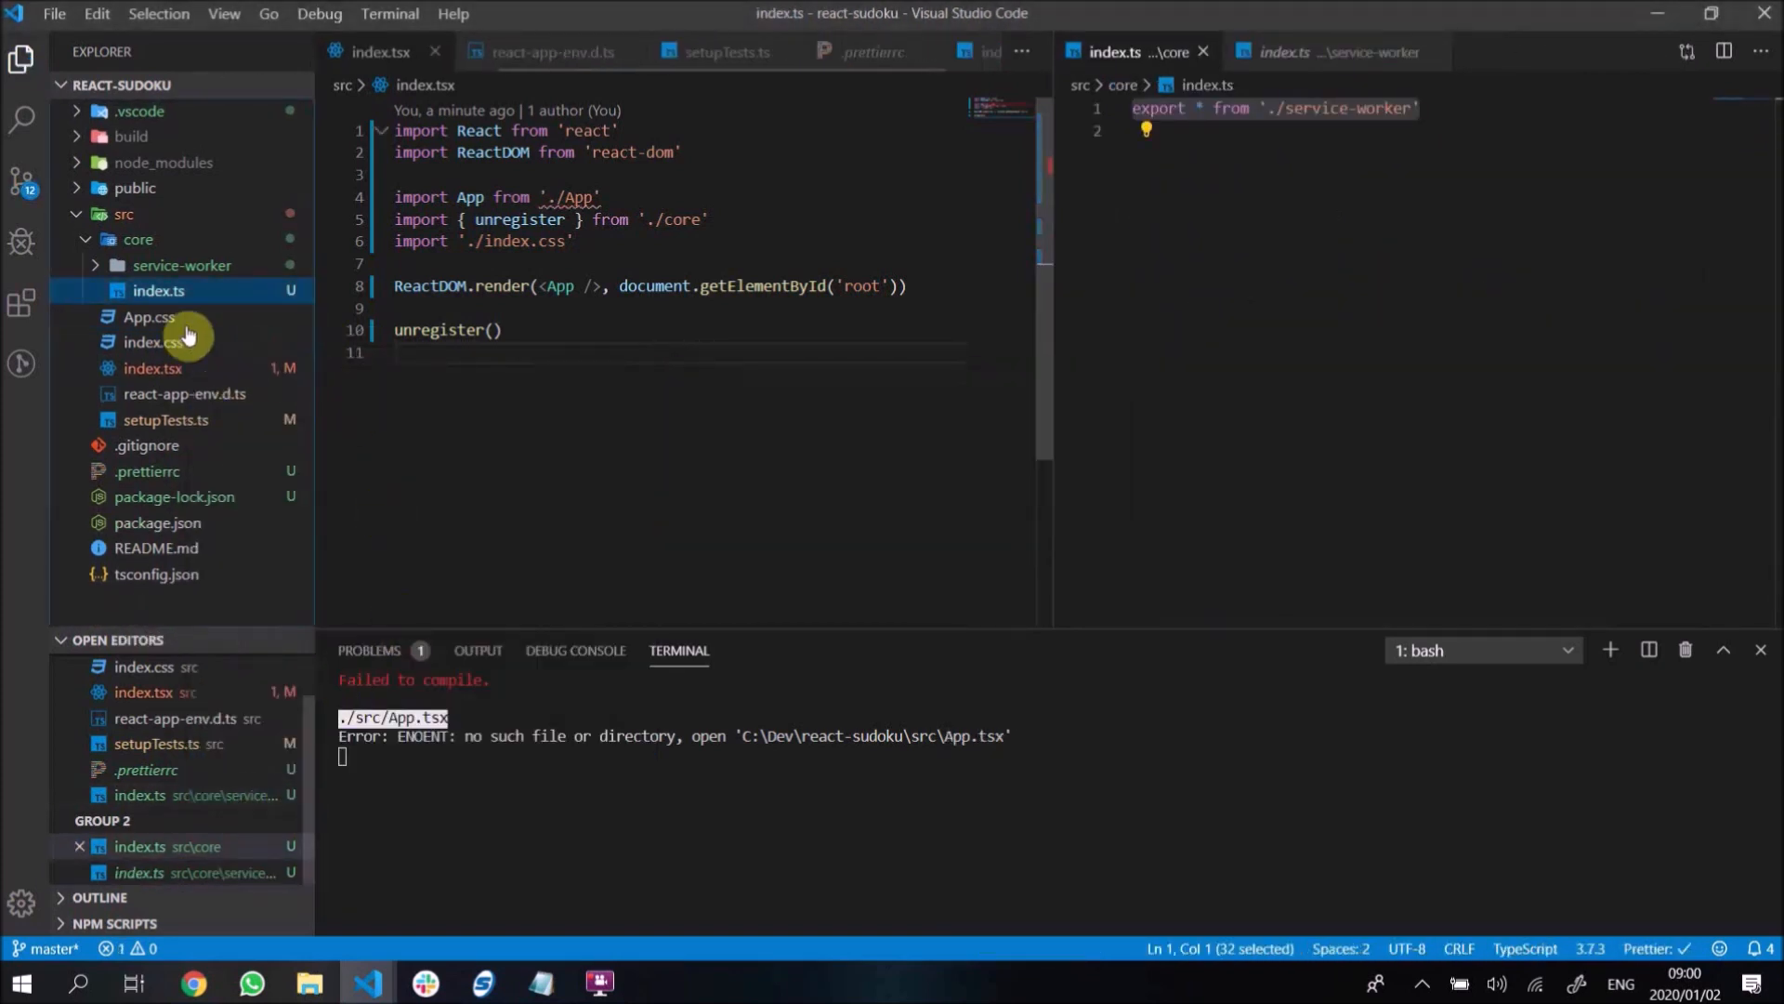
{"action": "key", "text": "Delete"}
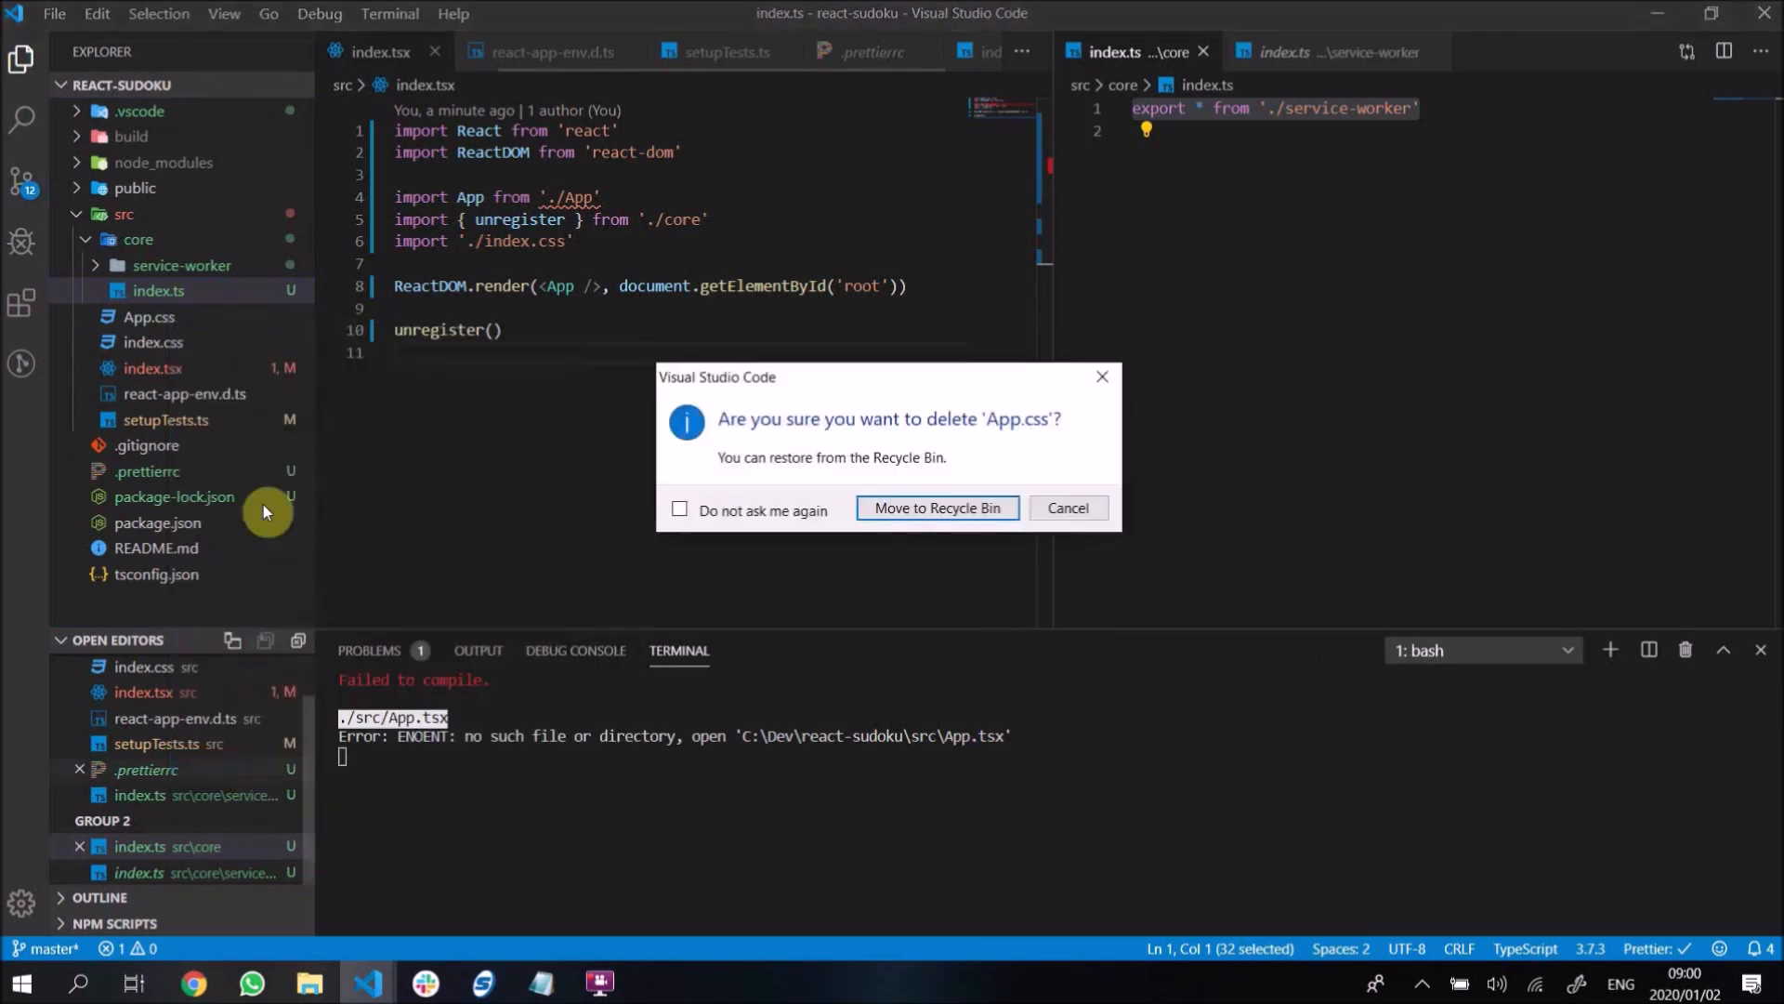
{"action": "left_click", "coordinate": [936, 507]}
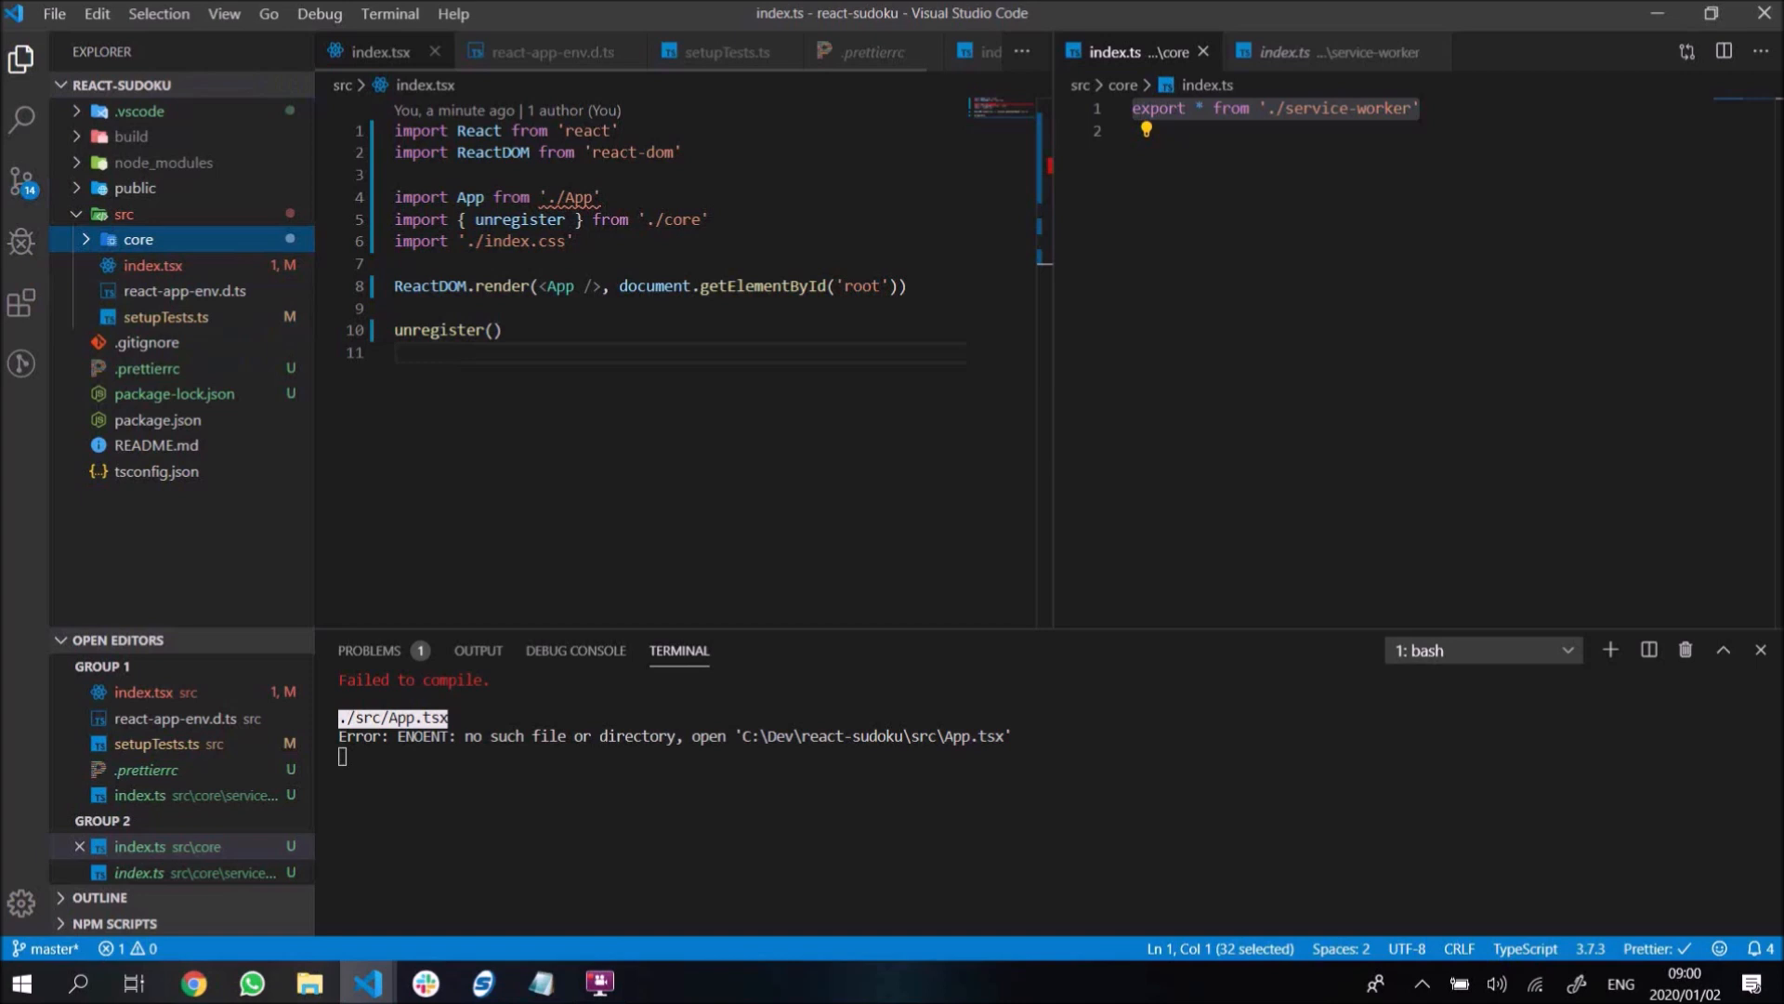
{"action": "mouse_move", "coordinate": [273, 291]}
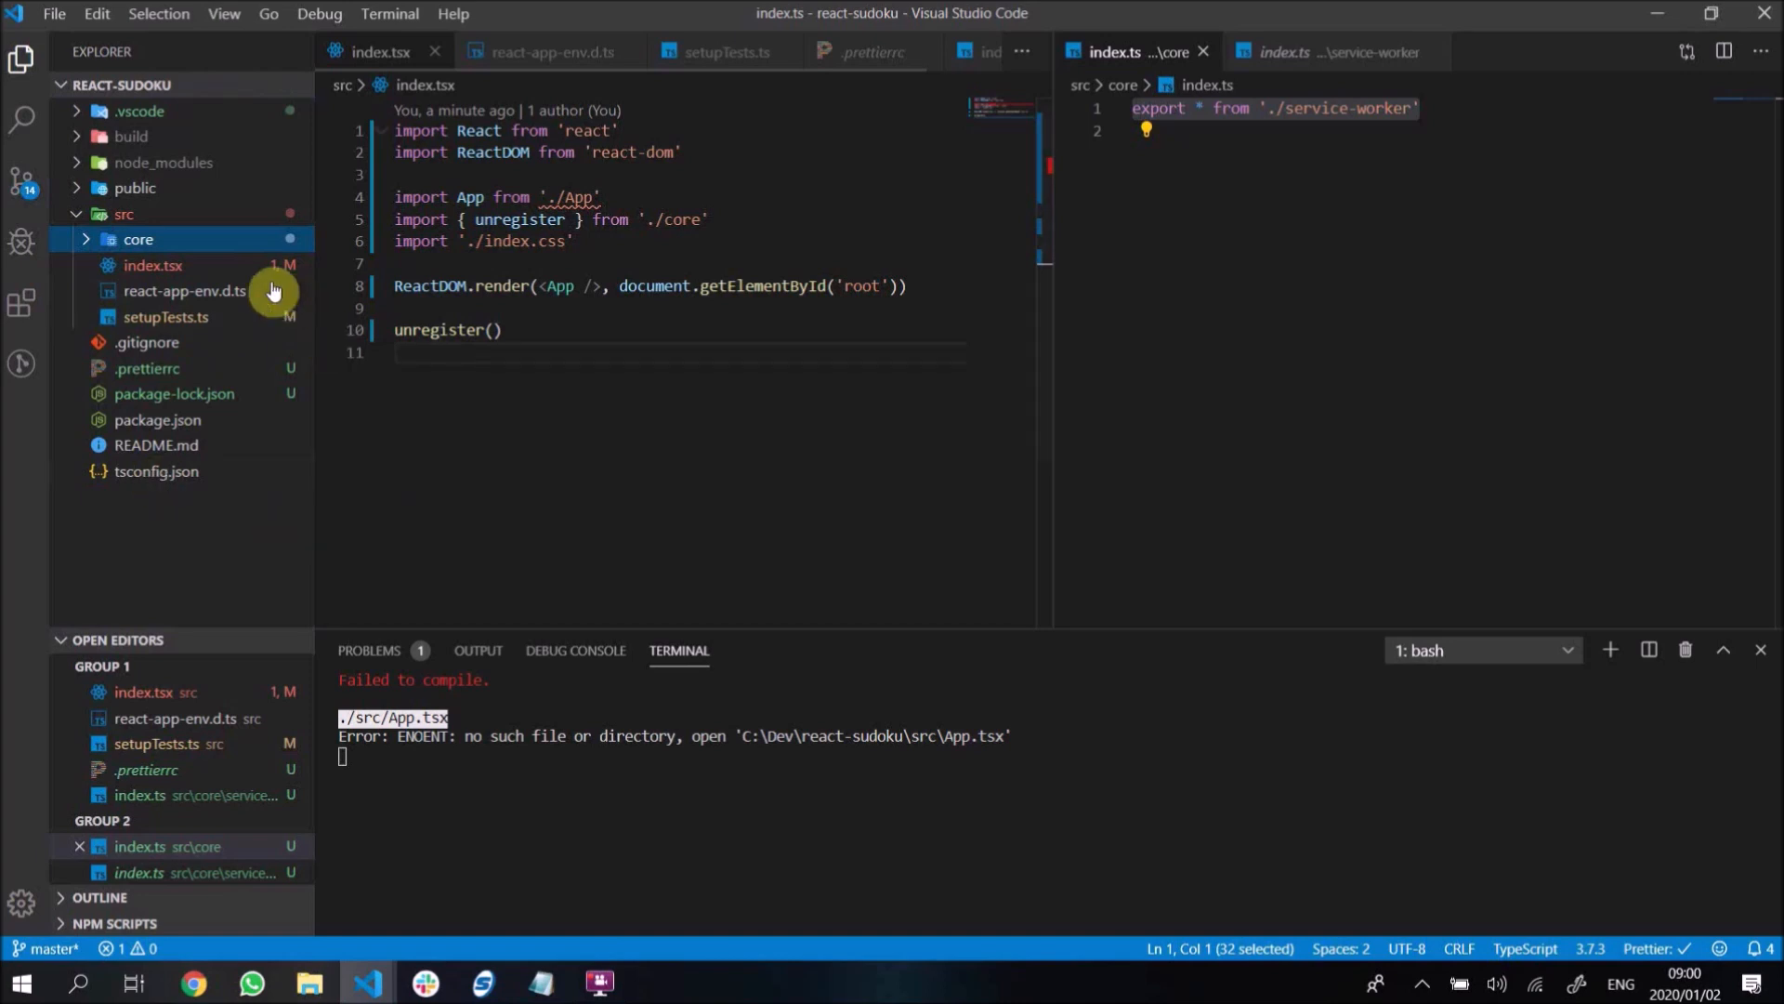
{"action": "mouse_move", "coordinate": [202, 328]}
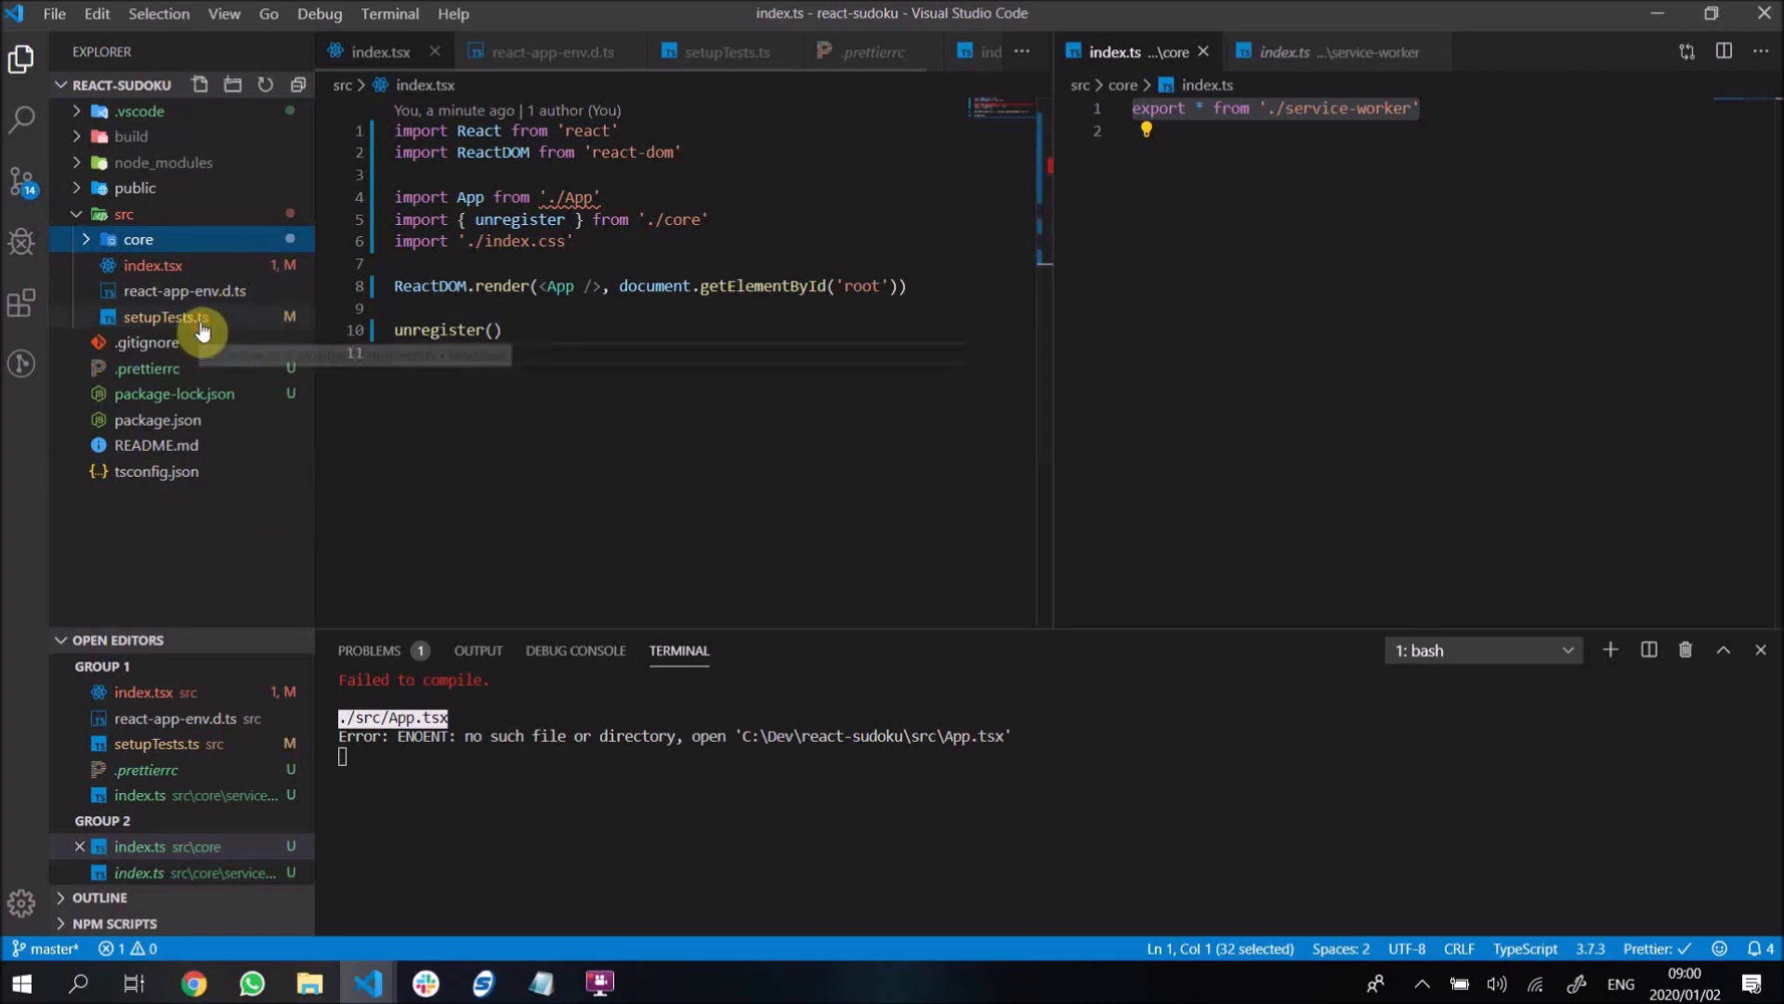
- Strip setupTests.ts down to its jest-dom import, save, and move it into core
{"action": "left_click", "coordinate": [164, 316]}
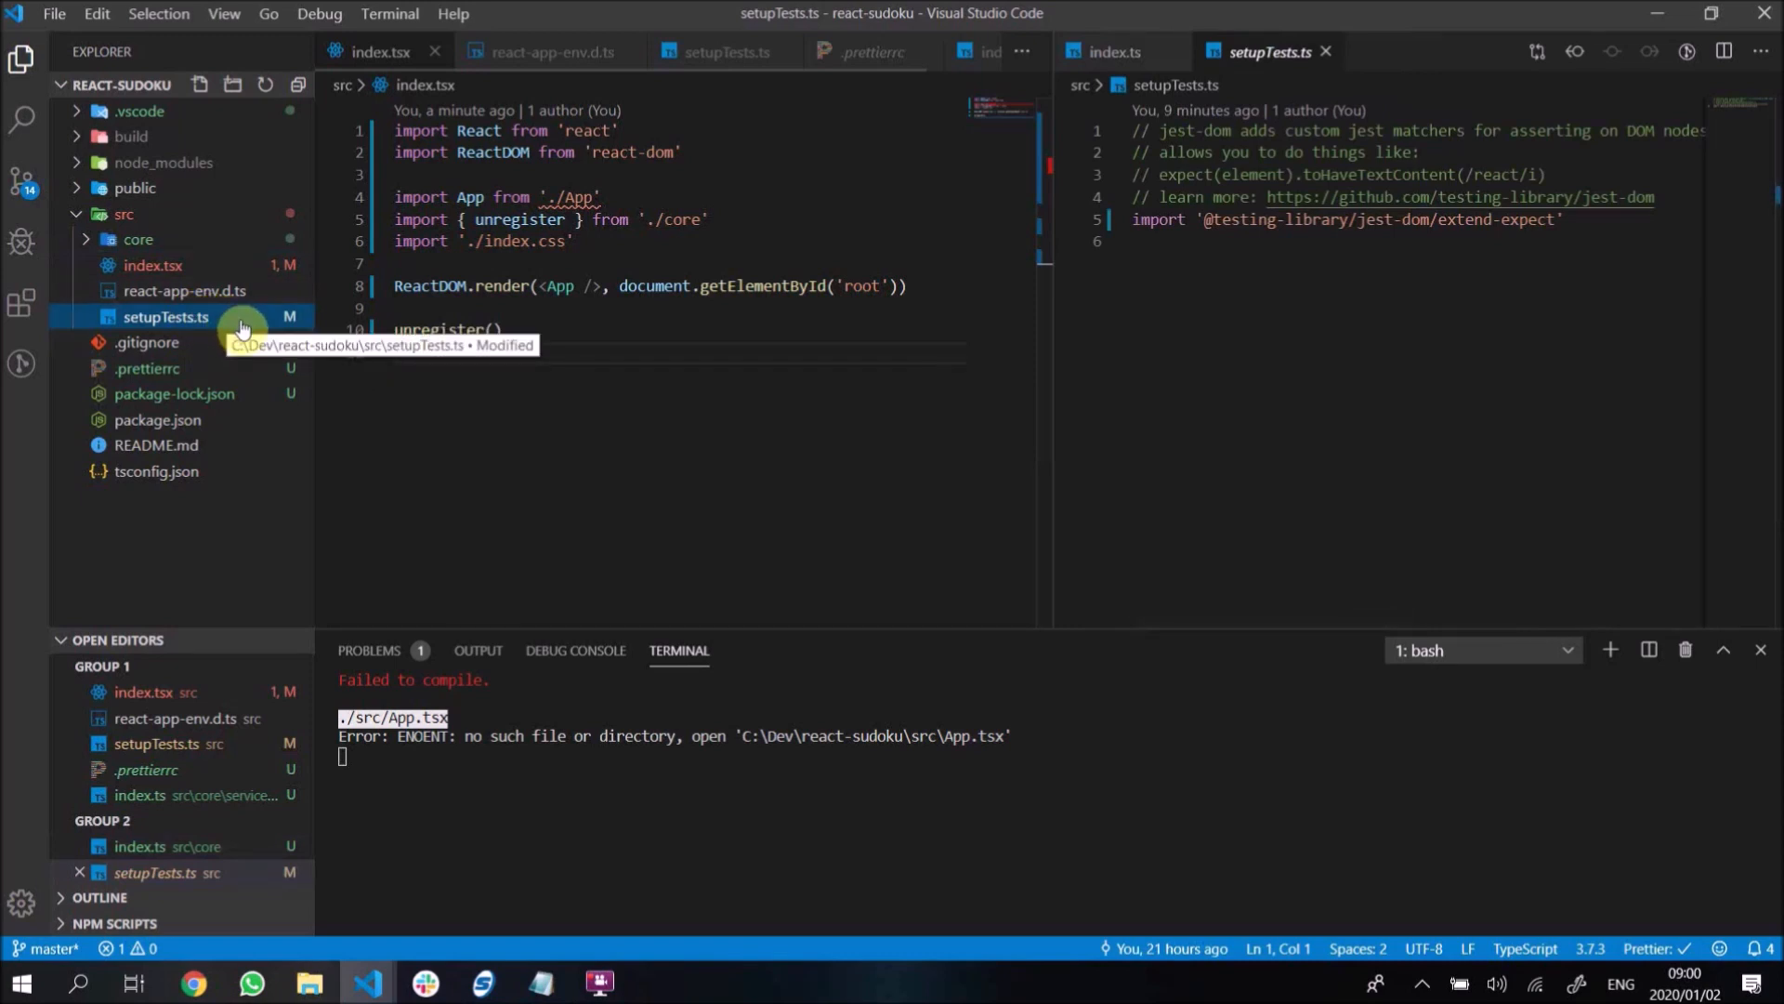
{"action": "mouse_move", "coordinate": [234, 326]}
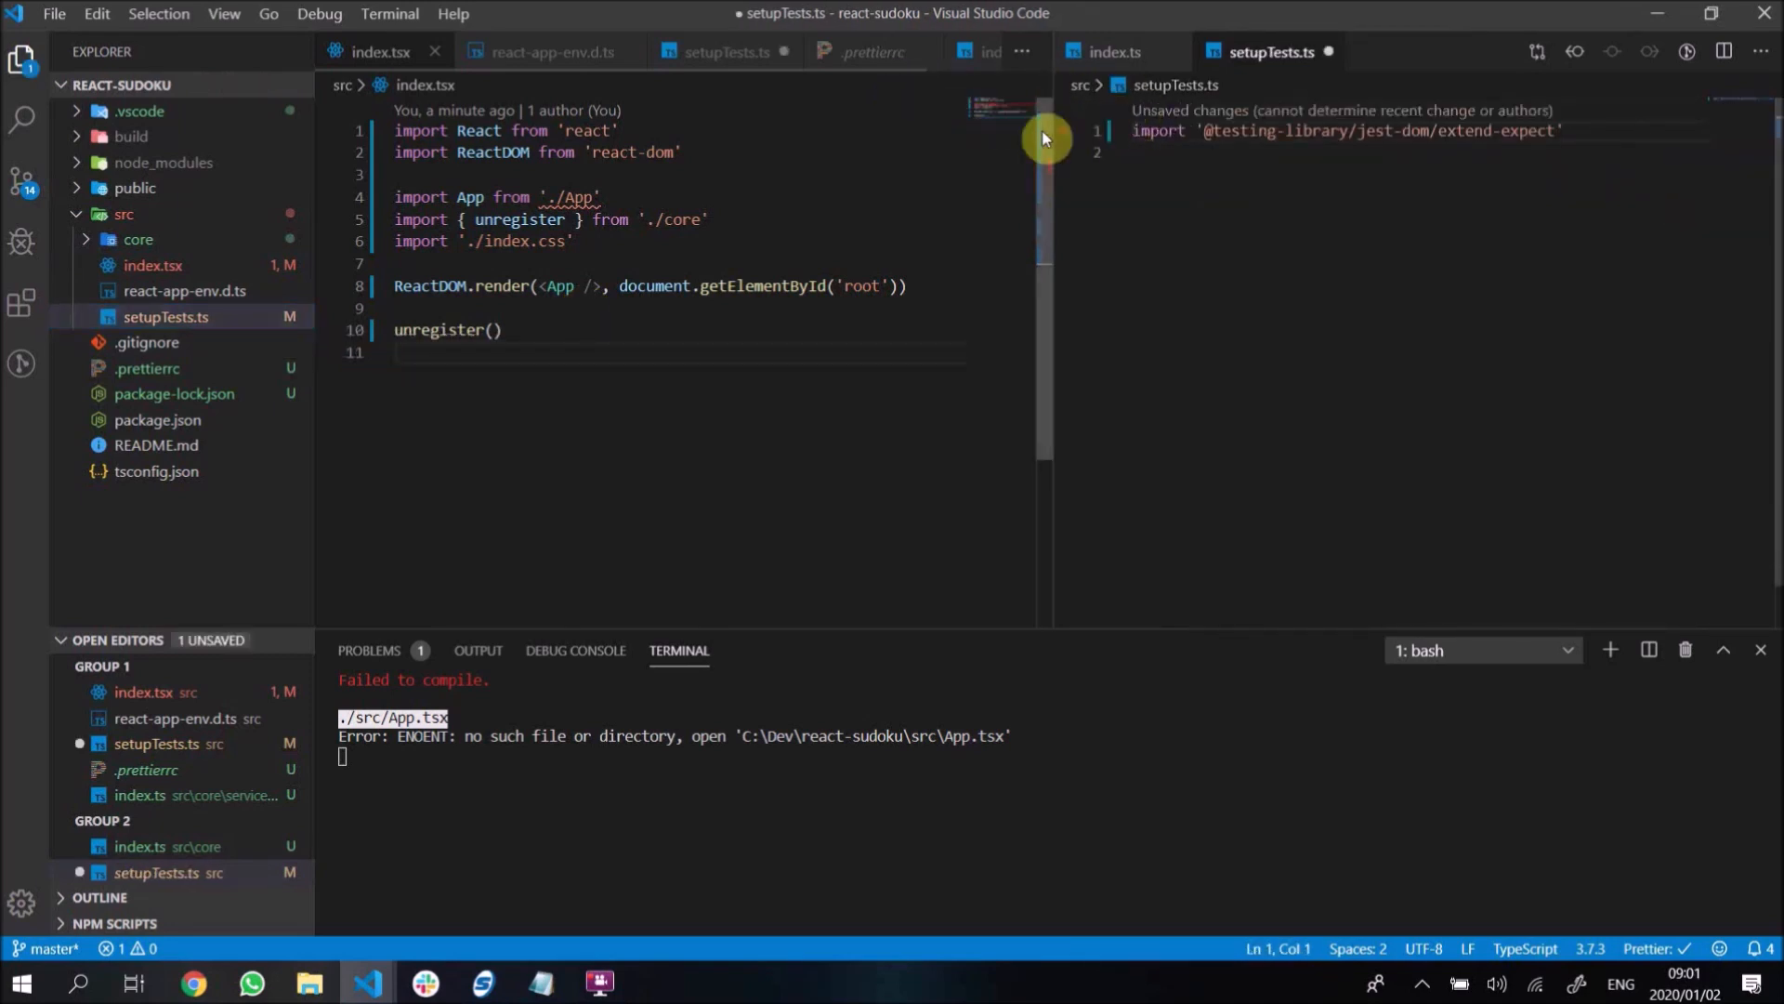
{"action": "key", "text": "ctrl+s"}
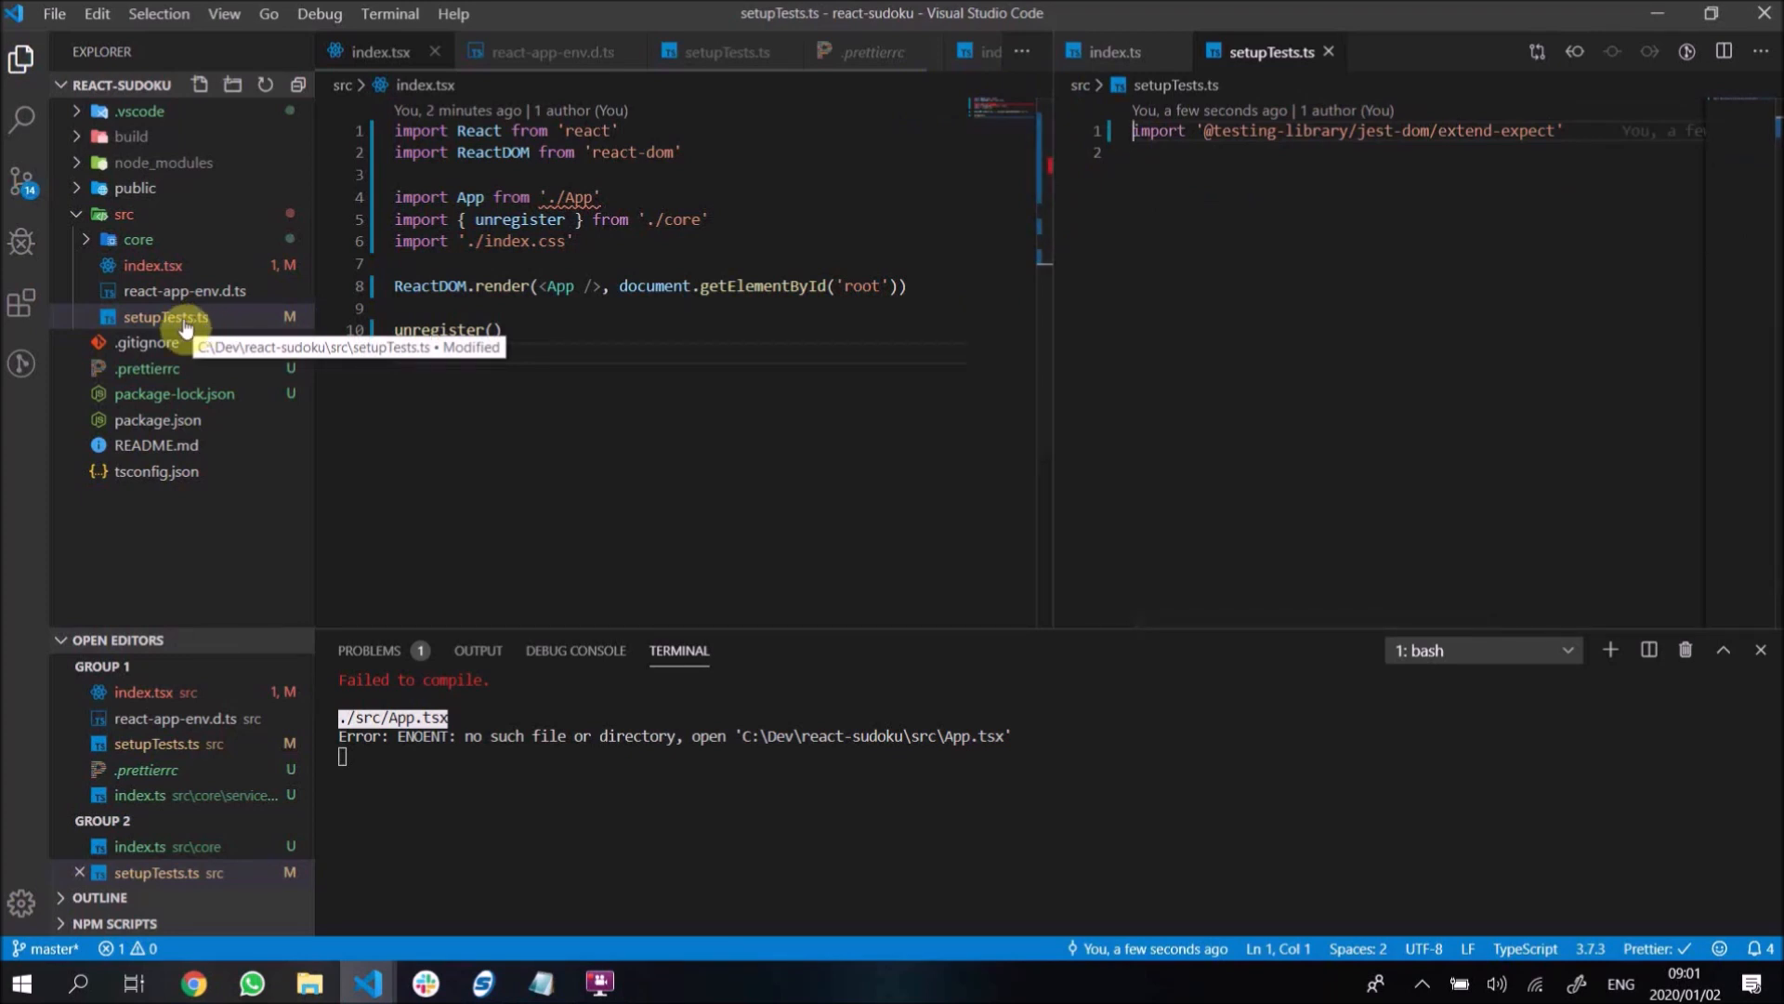
{"action": "left_click", "coordinate": [138, 239]}
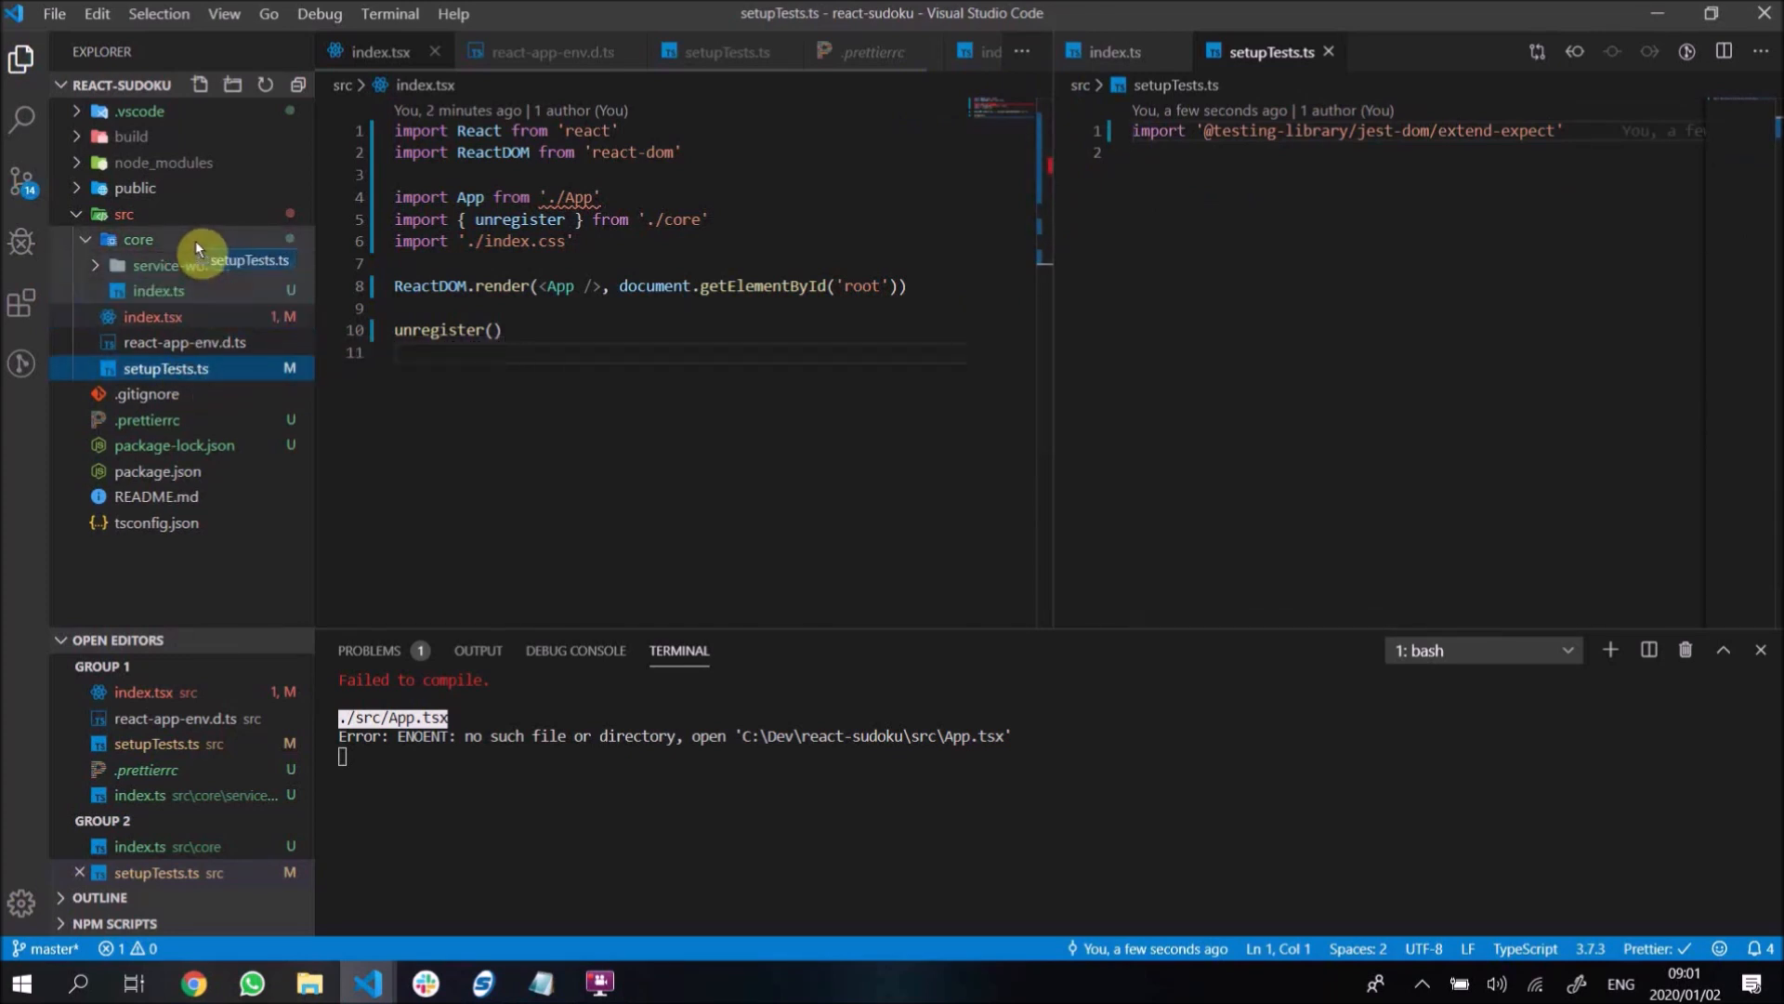
{"action": "left_click_drag", "start_coordinate": [166, 368], "coordinate": [137, 239]}
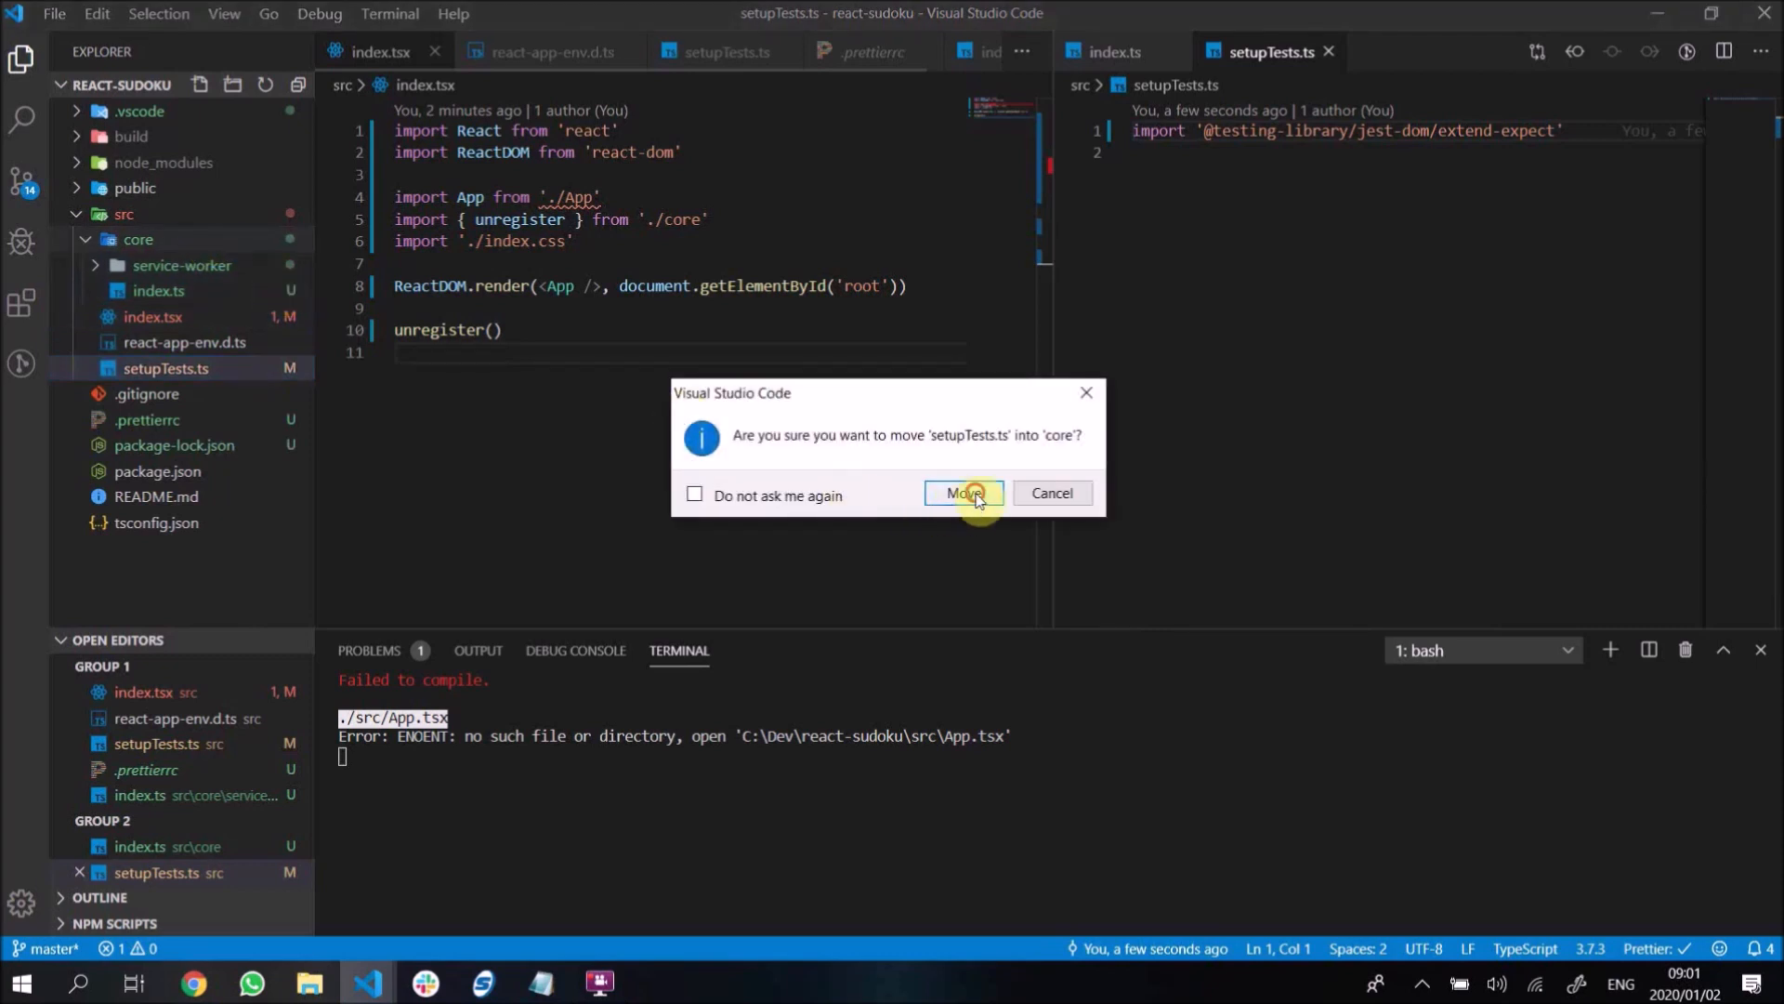
{"action": "left_click", "coordinate": [962, 492]}
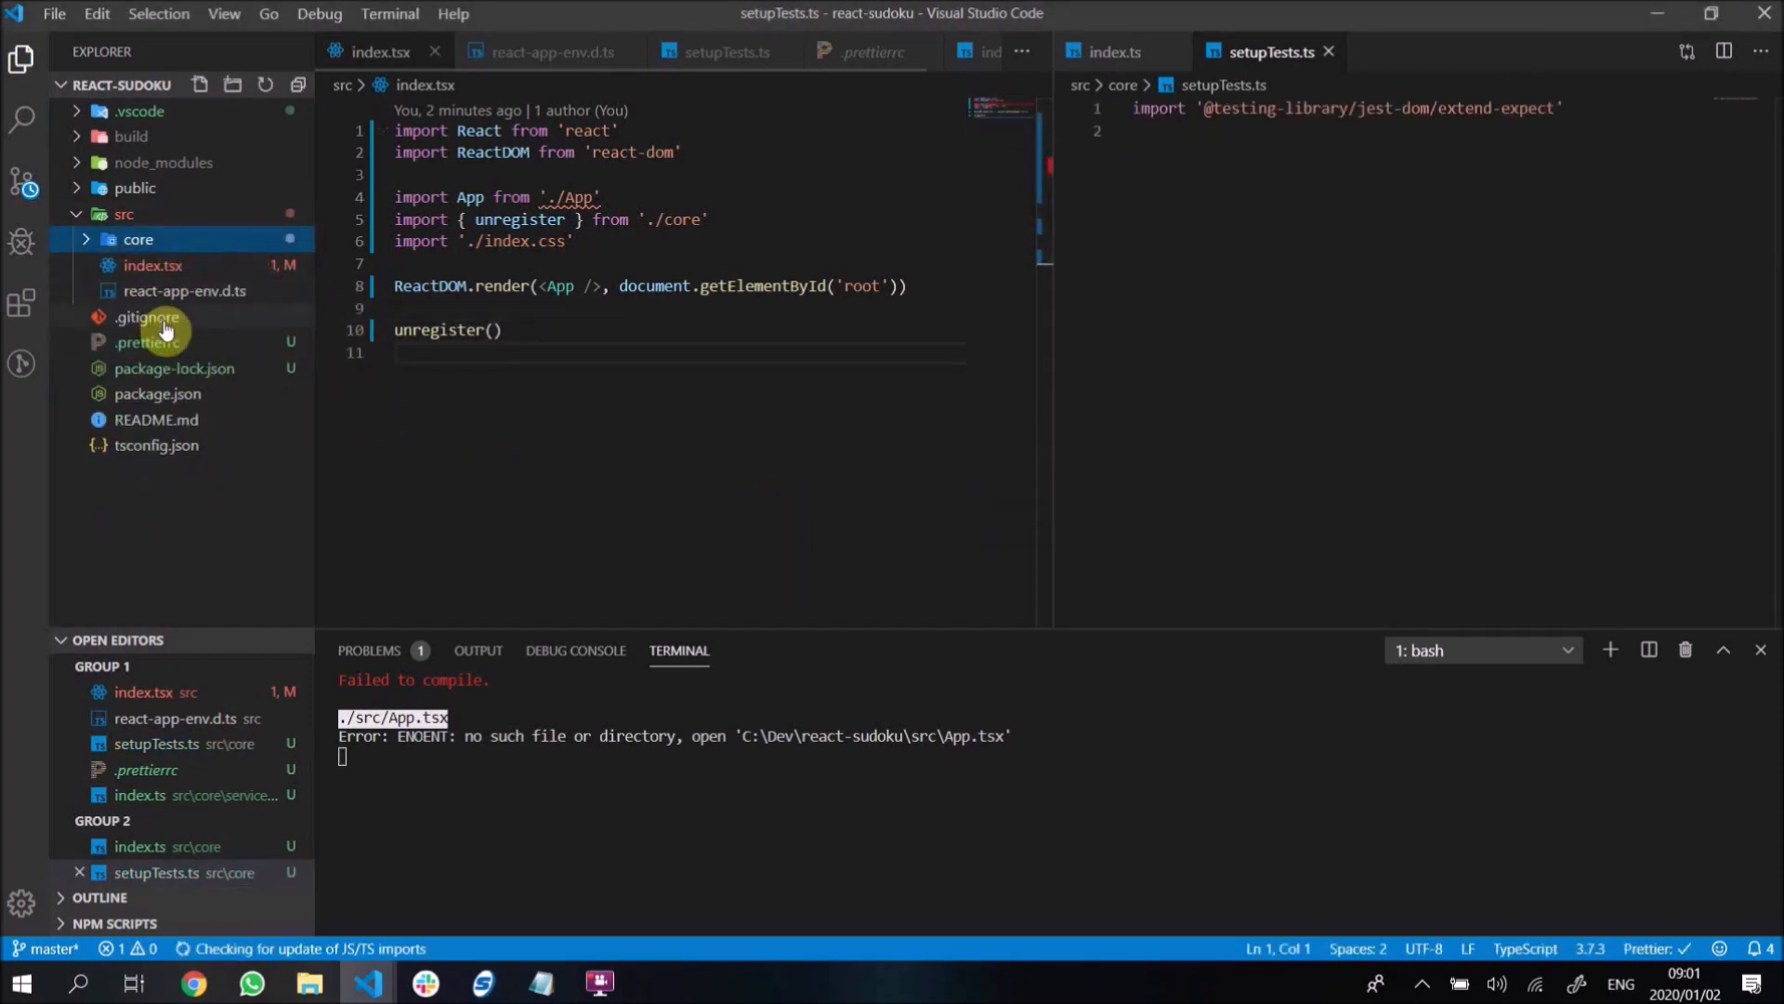
- Inspect react-app-env.d.ts, confirm setupTests.ts sits in core, and reopen index.tsx
{"action": "left_click", "coordinate": [186, 291]}
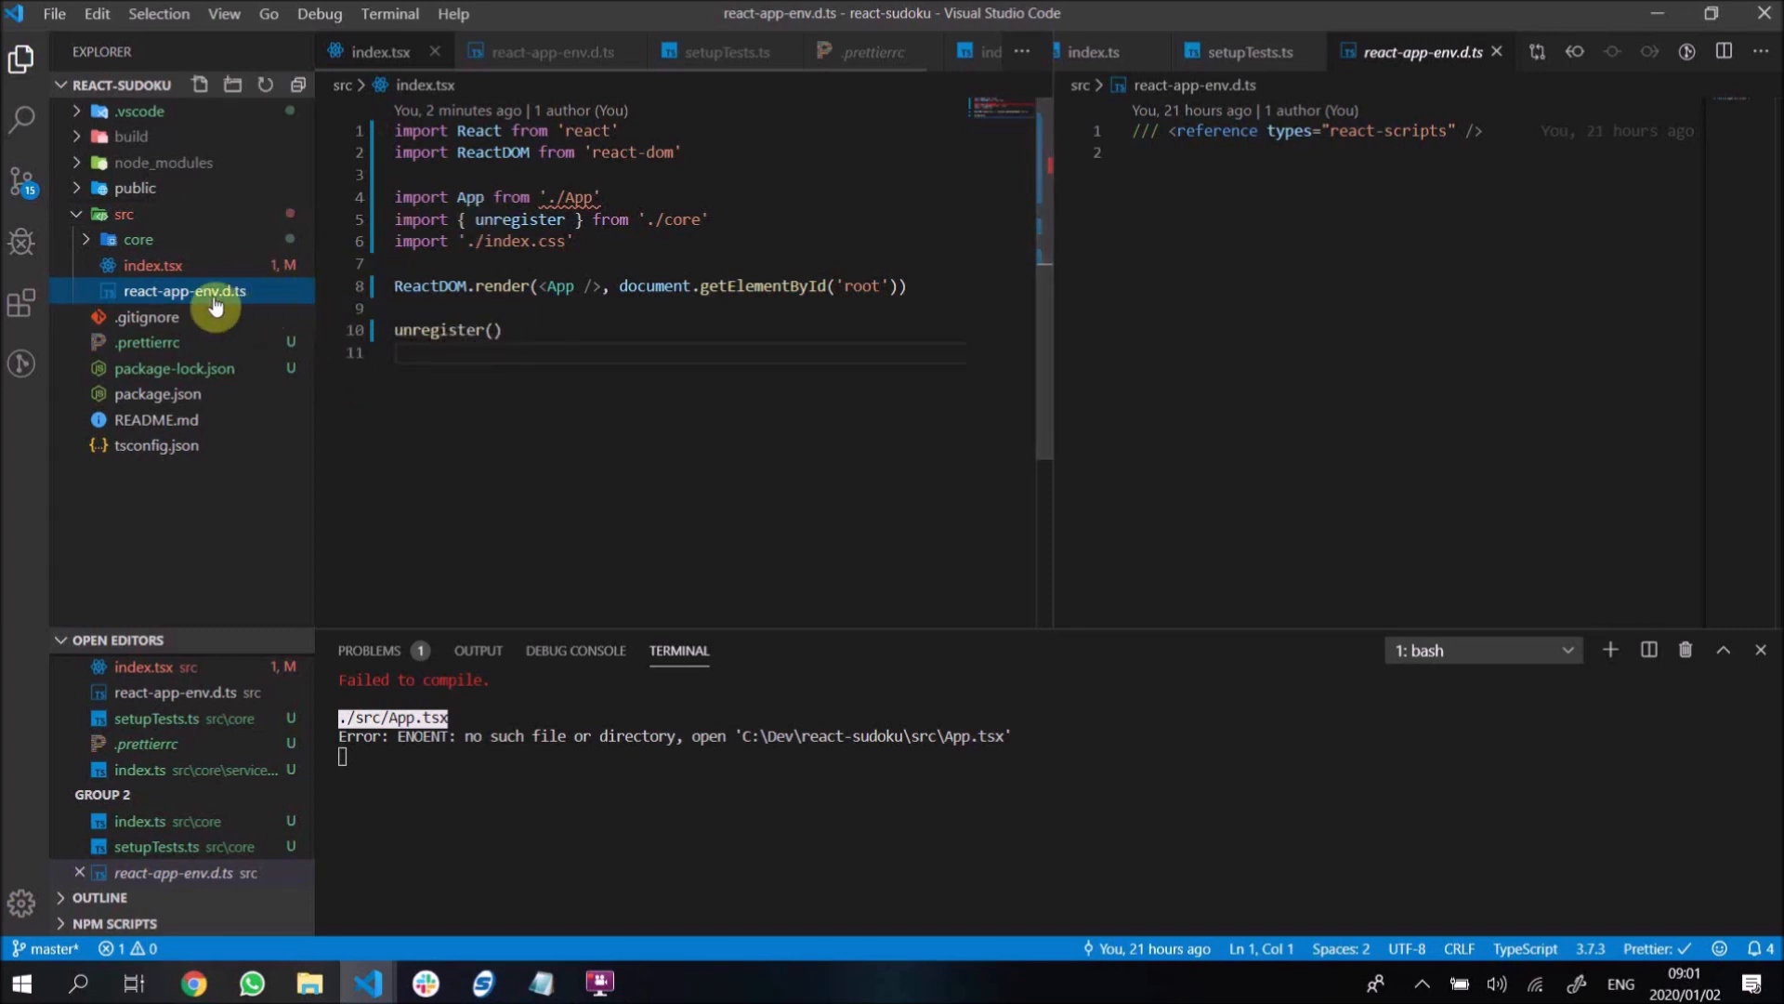
{"action": "left_click", "coordinate": [139, 239]}
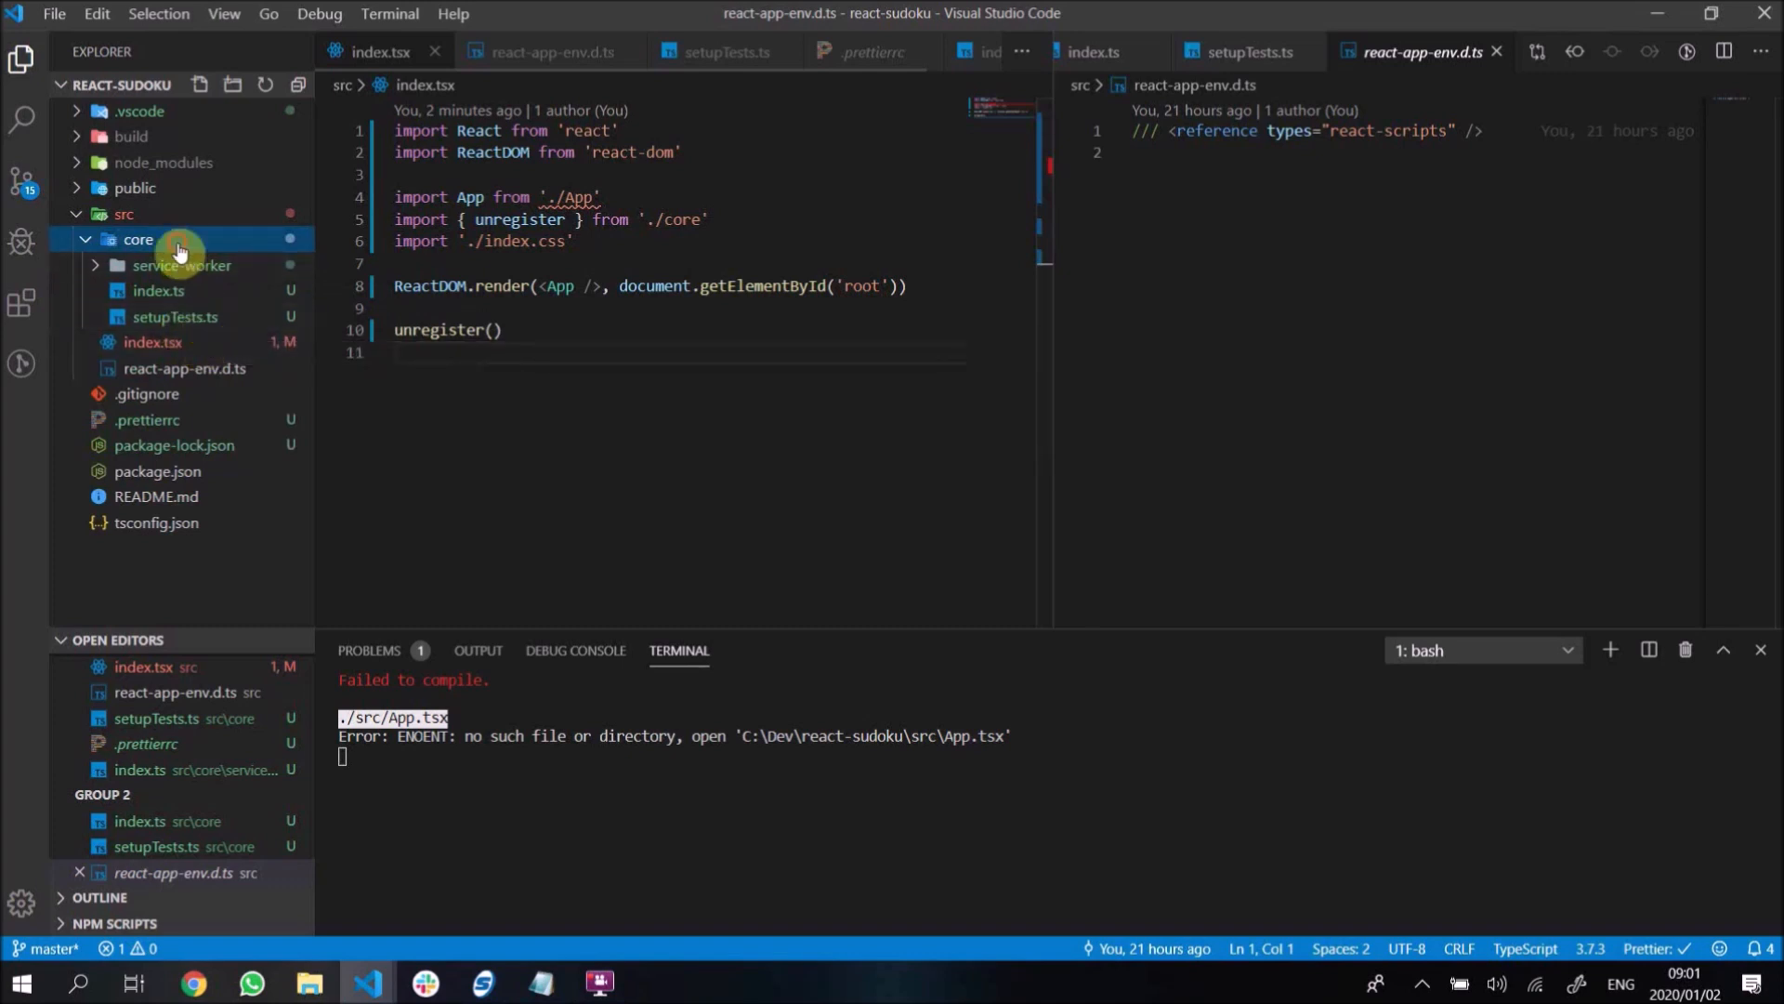
{"action": "left_click", "coordinate": [138, 239]}
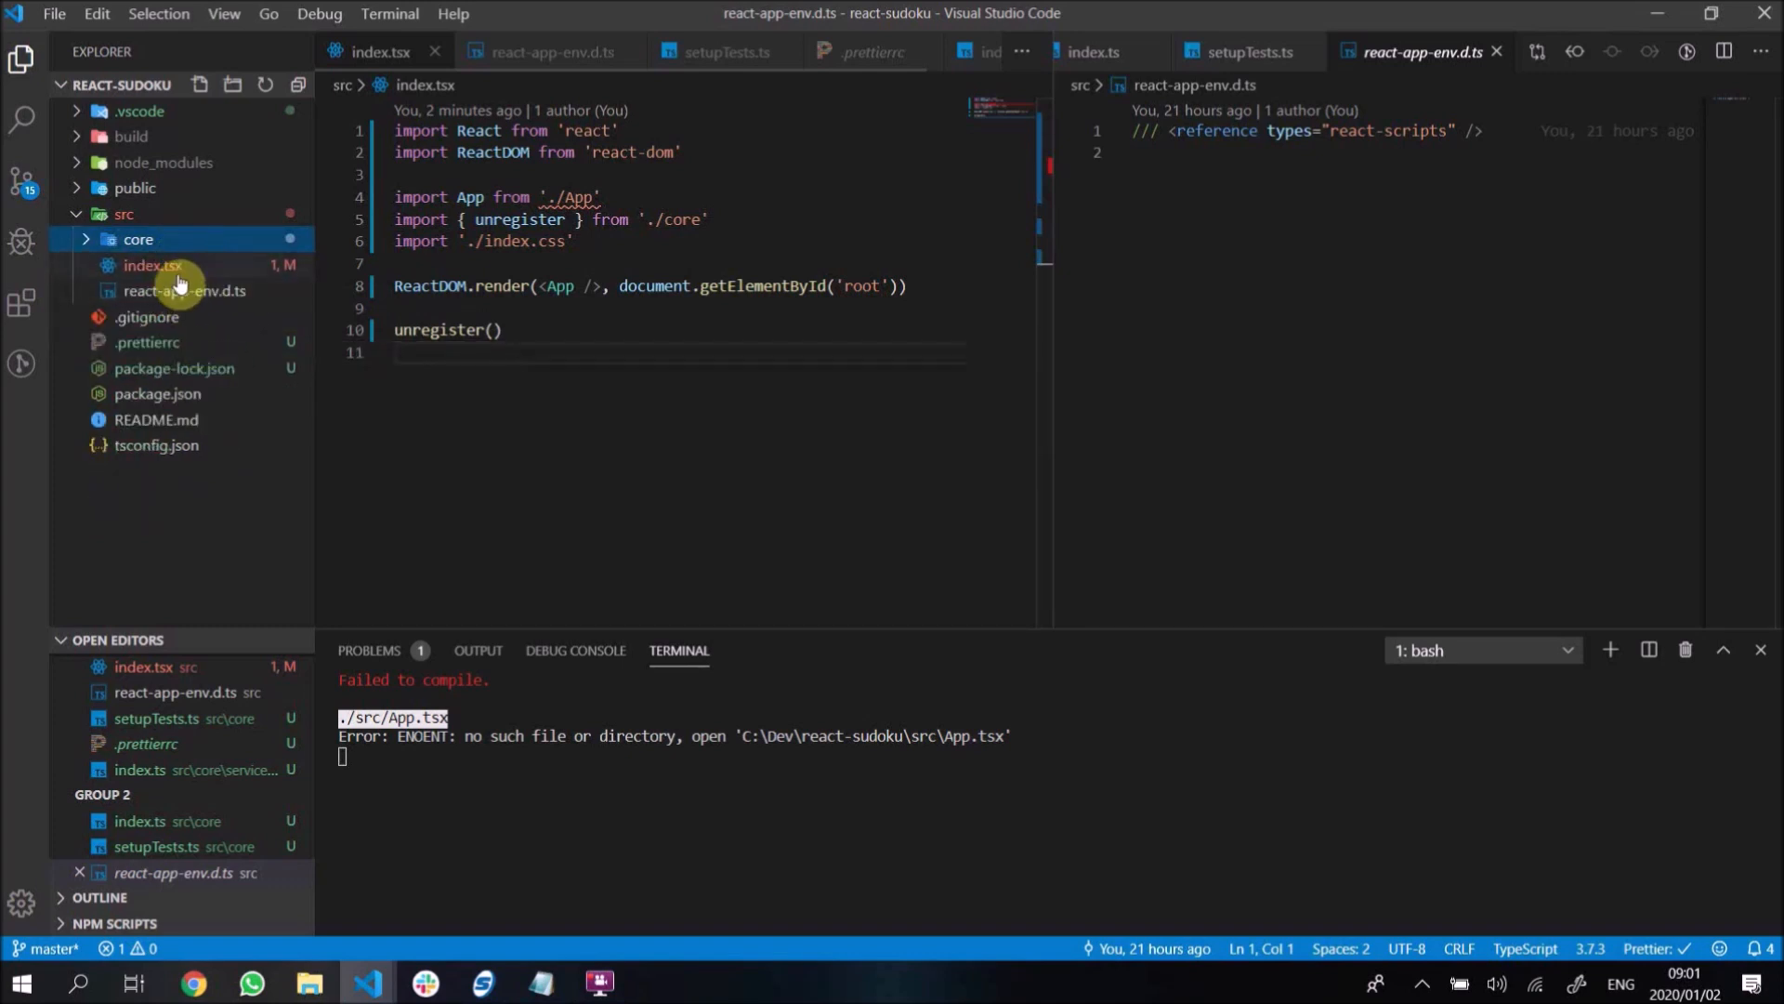
{"action": "left_click", "coordinate": [152, 265]}
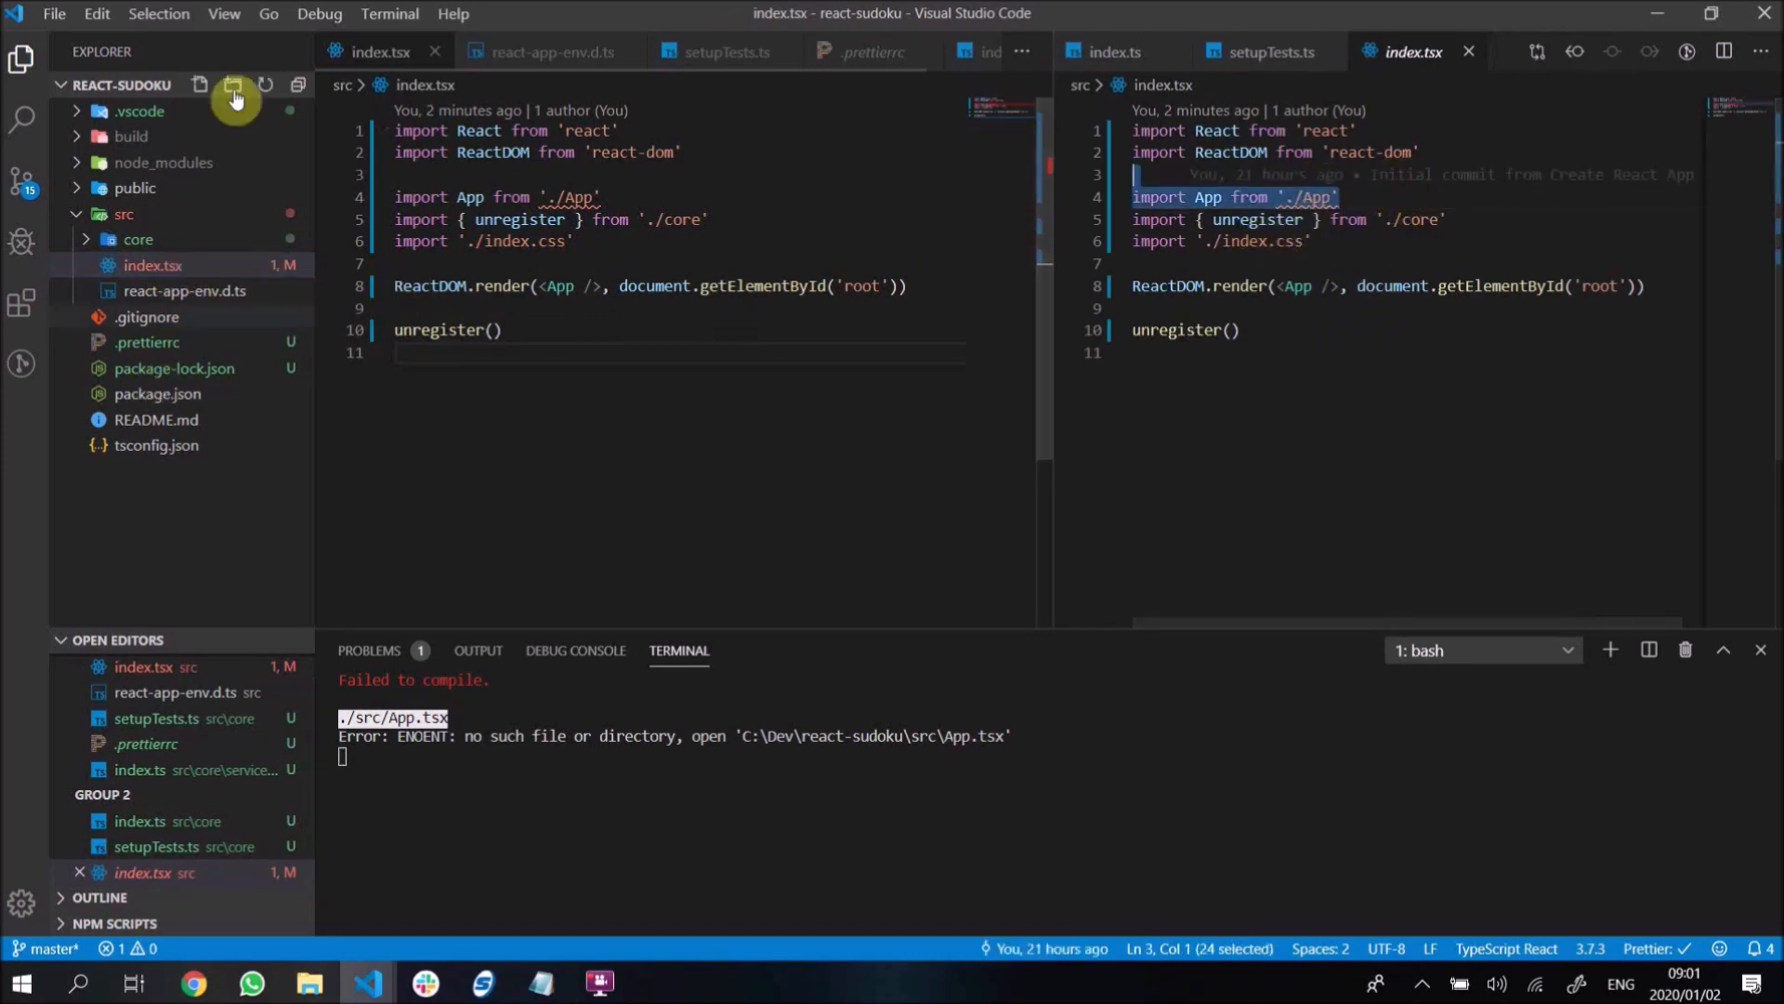
- Delete the App import and replace <App /> with <div>Hello World</div> in index.tsx
{"action": "key", "text": "Delete"}
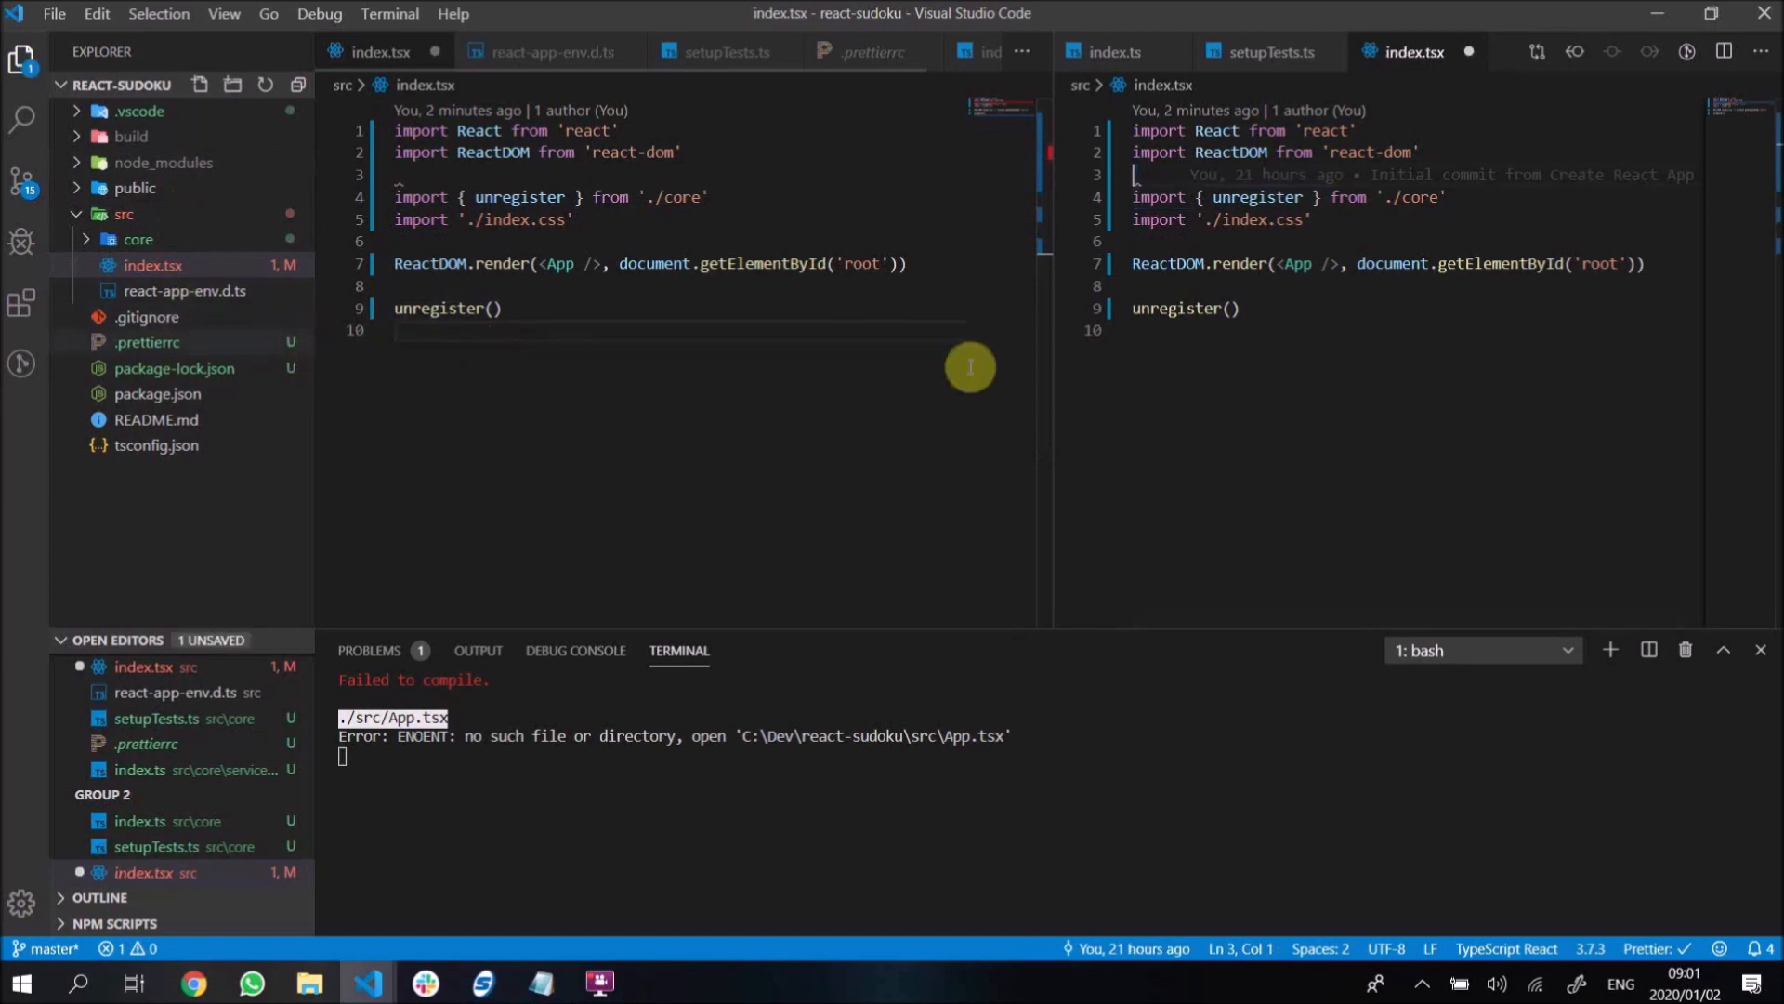
{"action": "double_click", "coordinate": [1294, 263]}
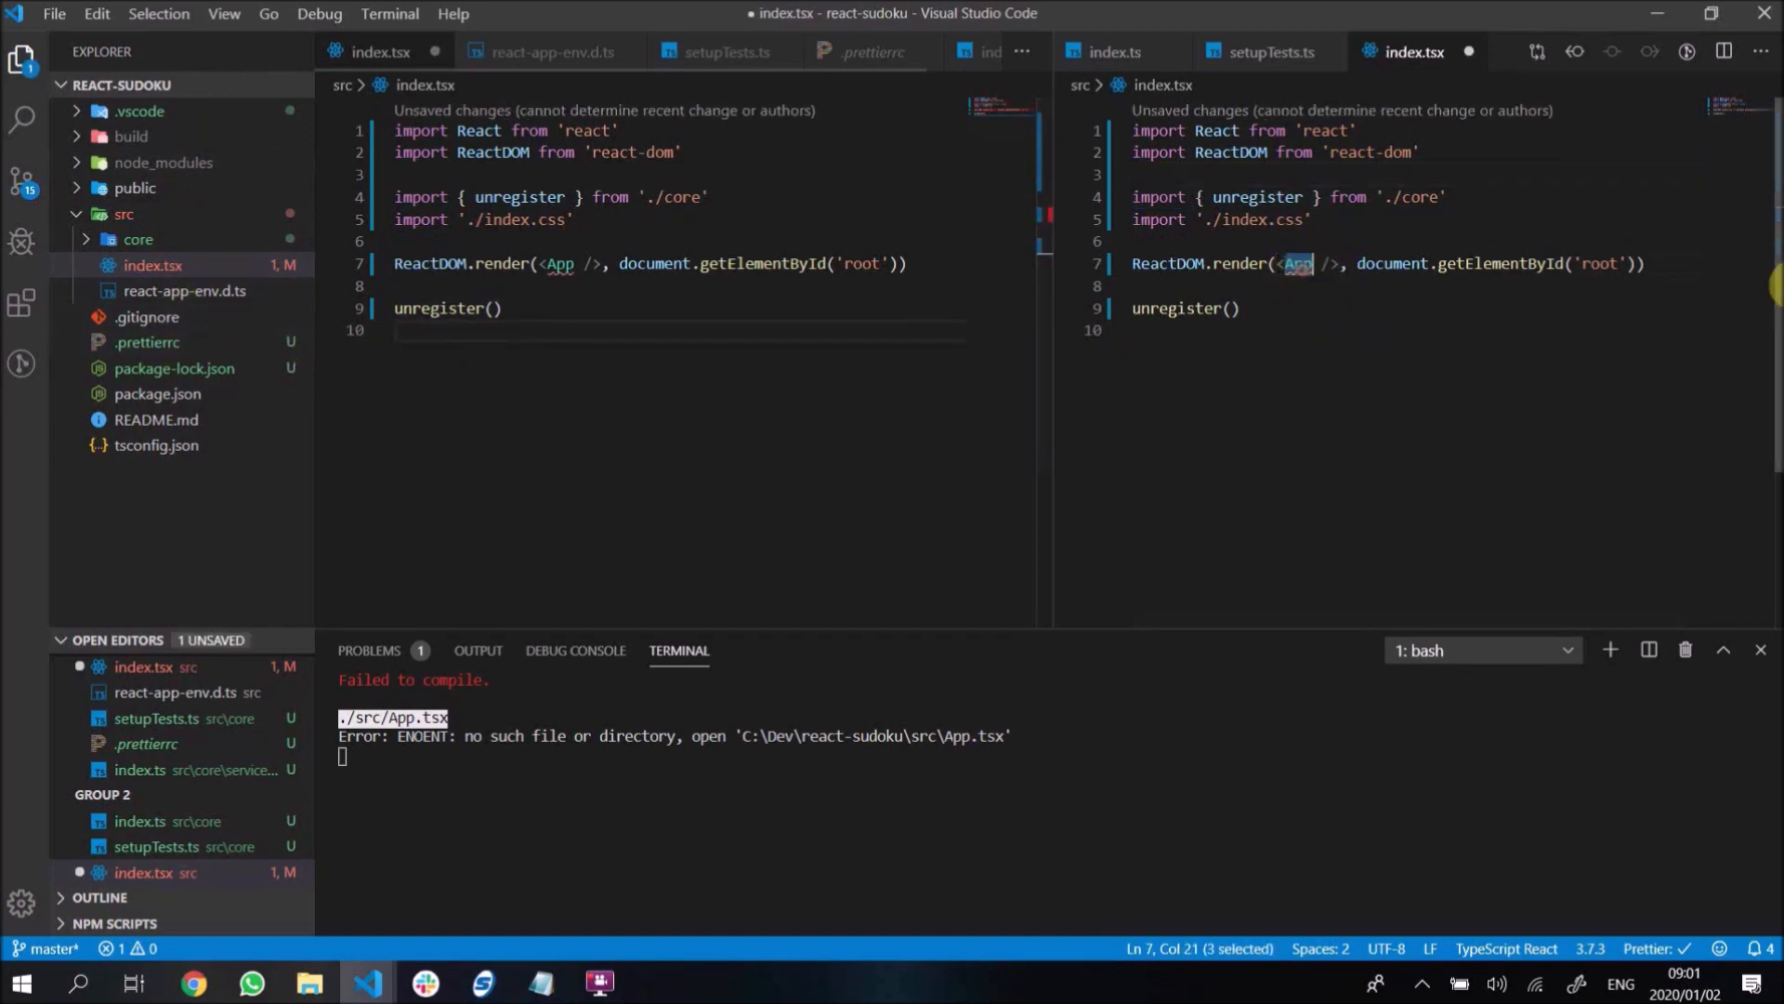
{"action": "type", "text": "div"}
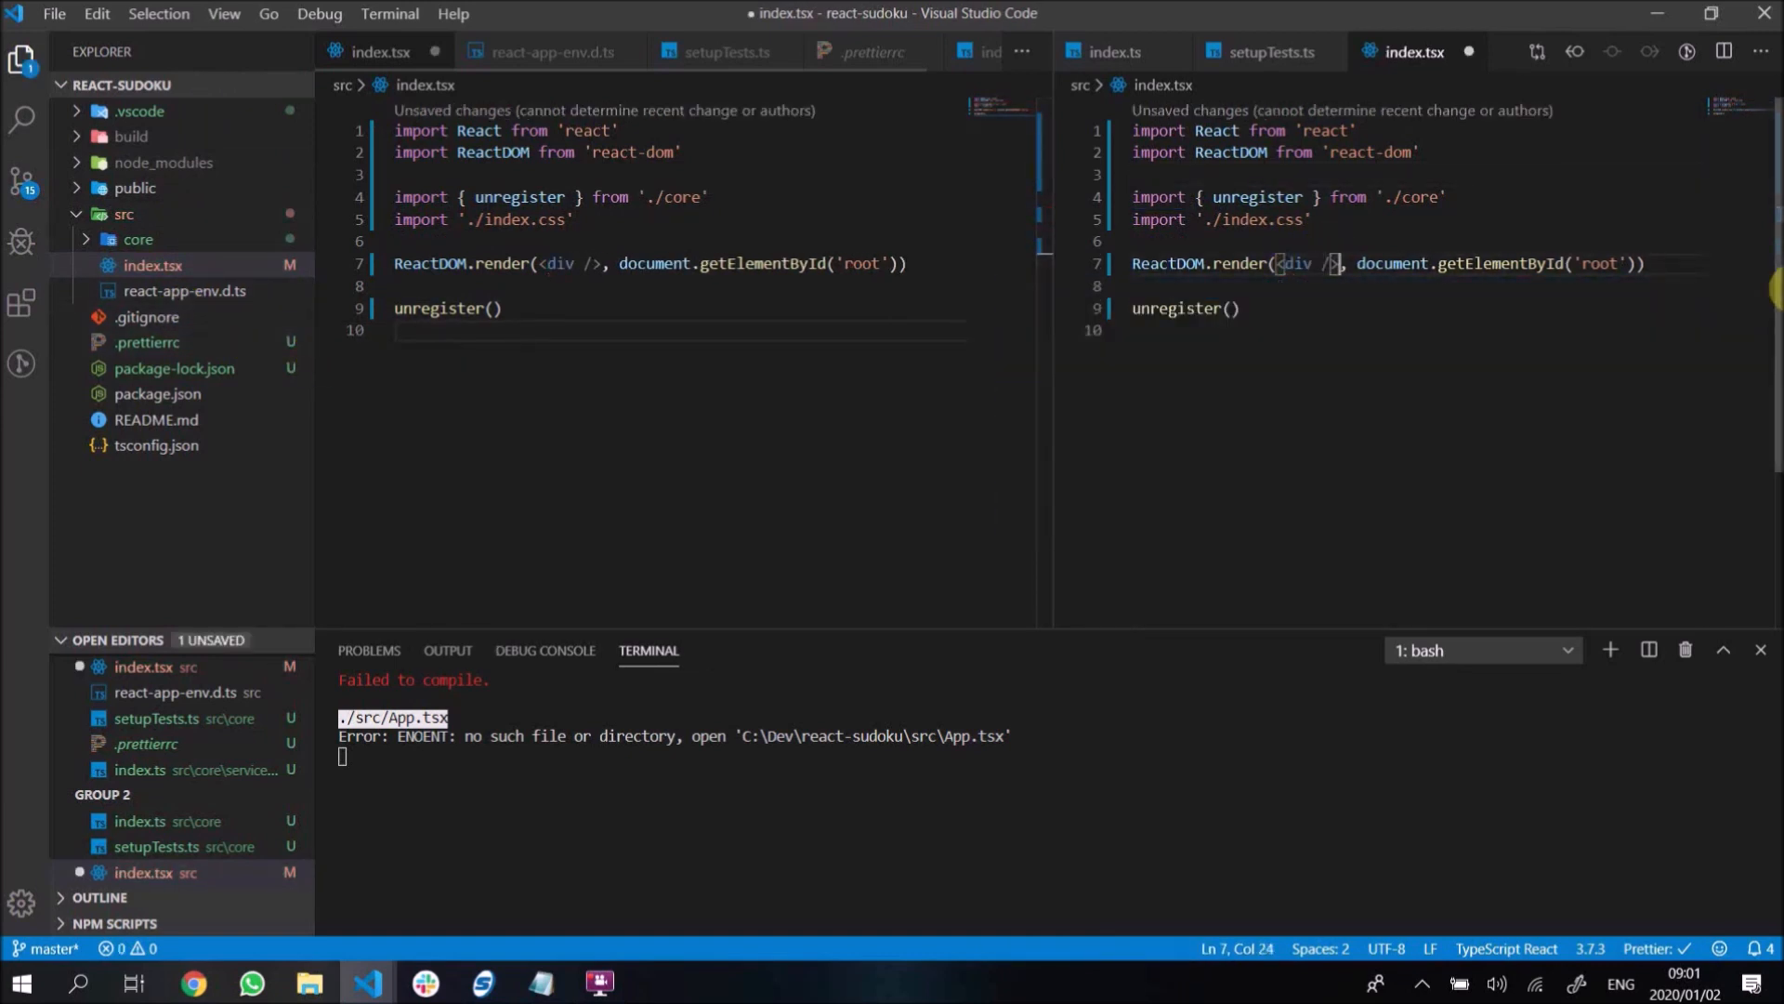
{"action": "type", "text": "></div>"}
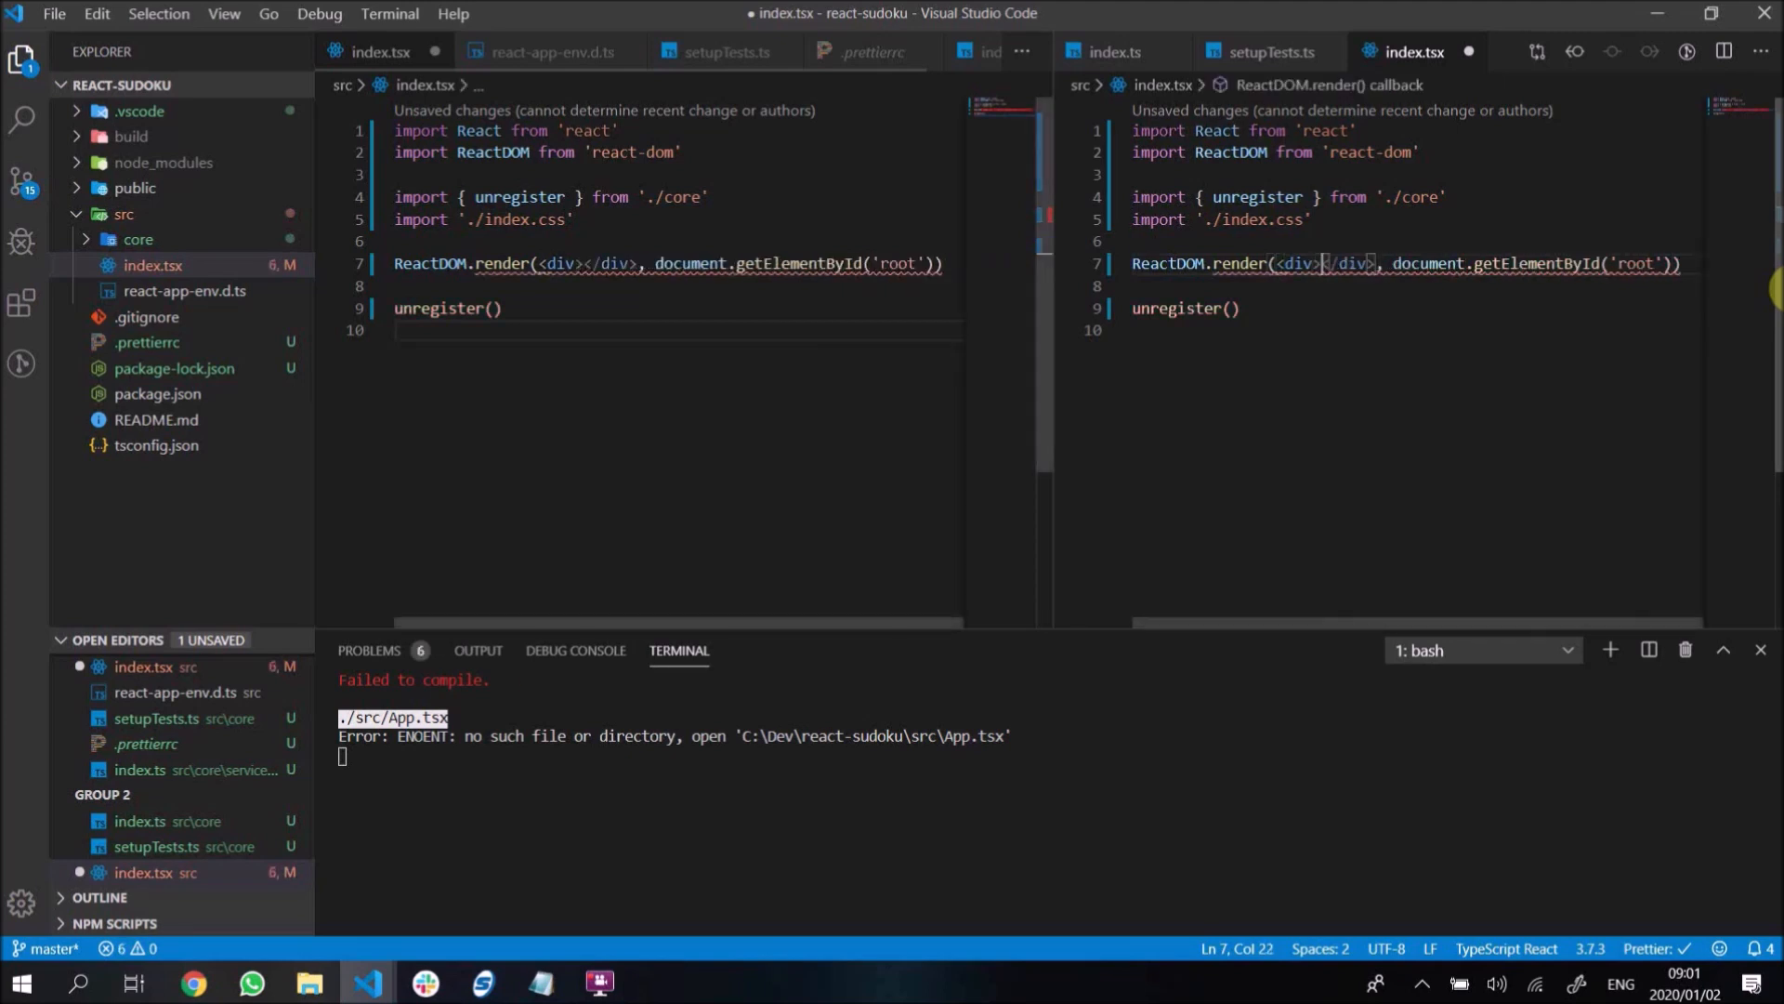
{"action": "type", "text": "Hello"}
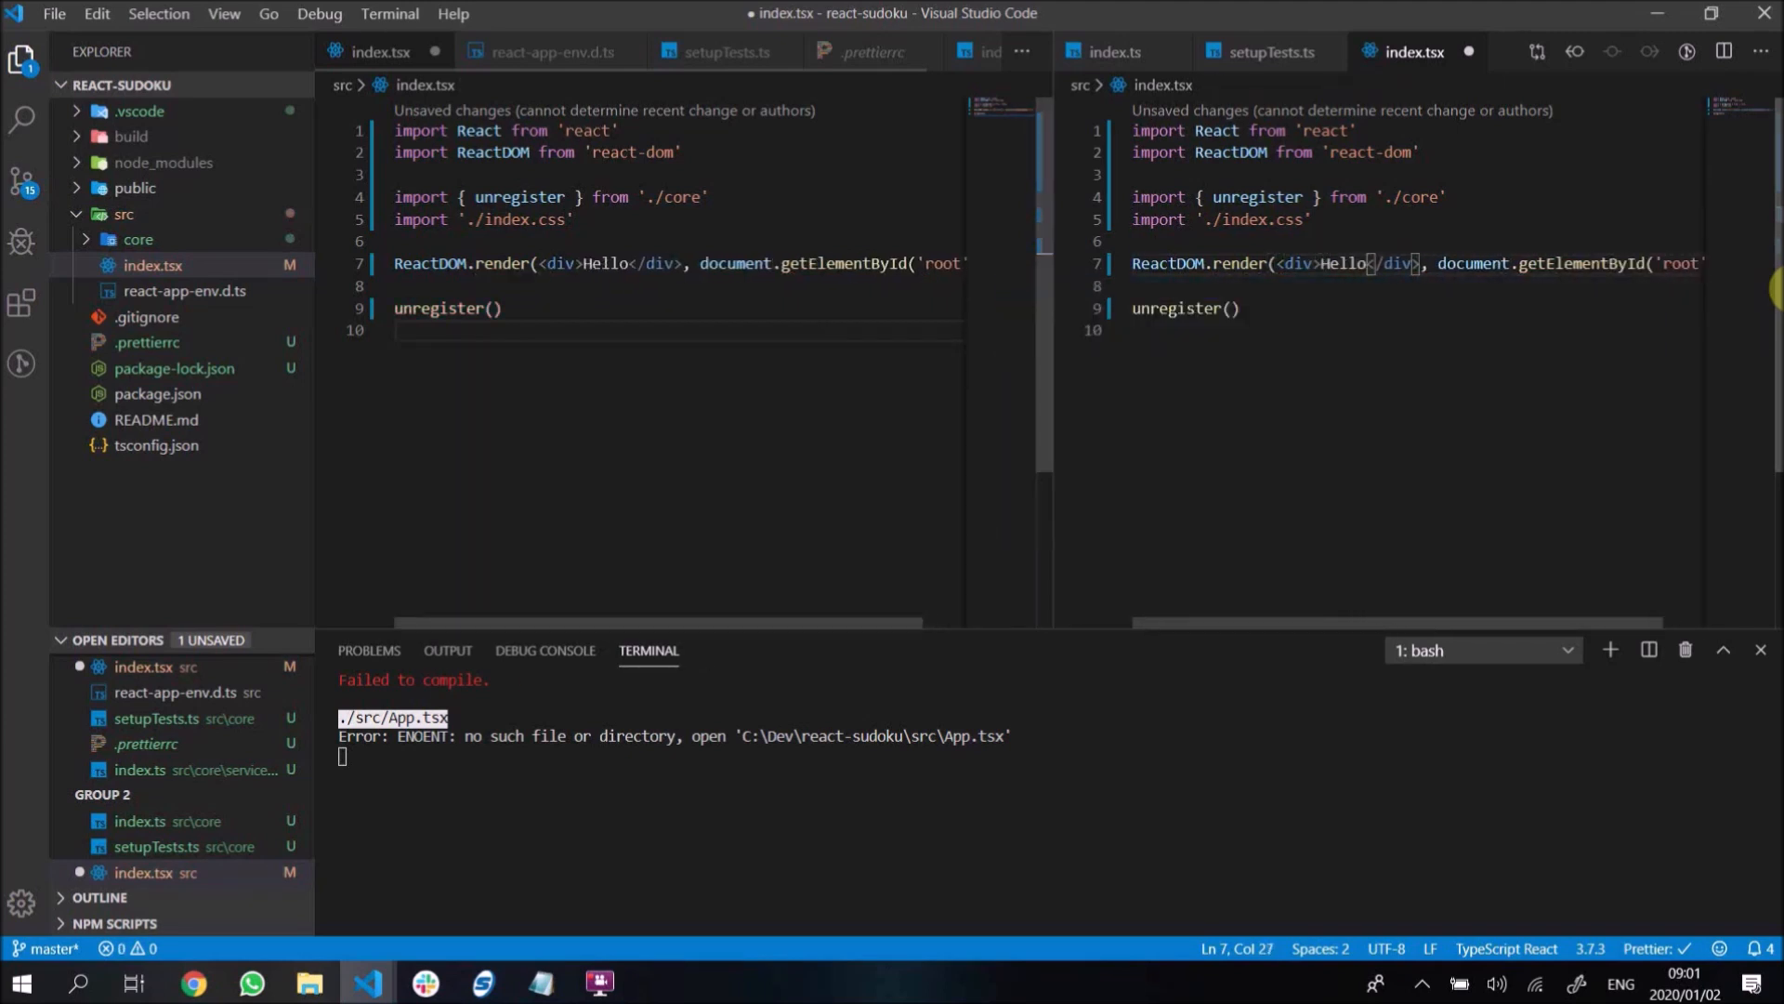
{"action": "type", "text": "World"}
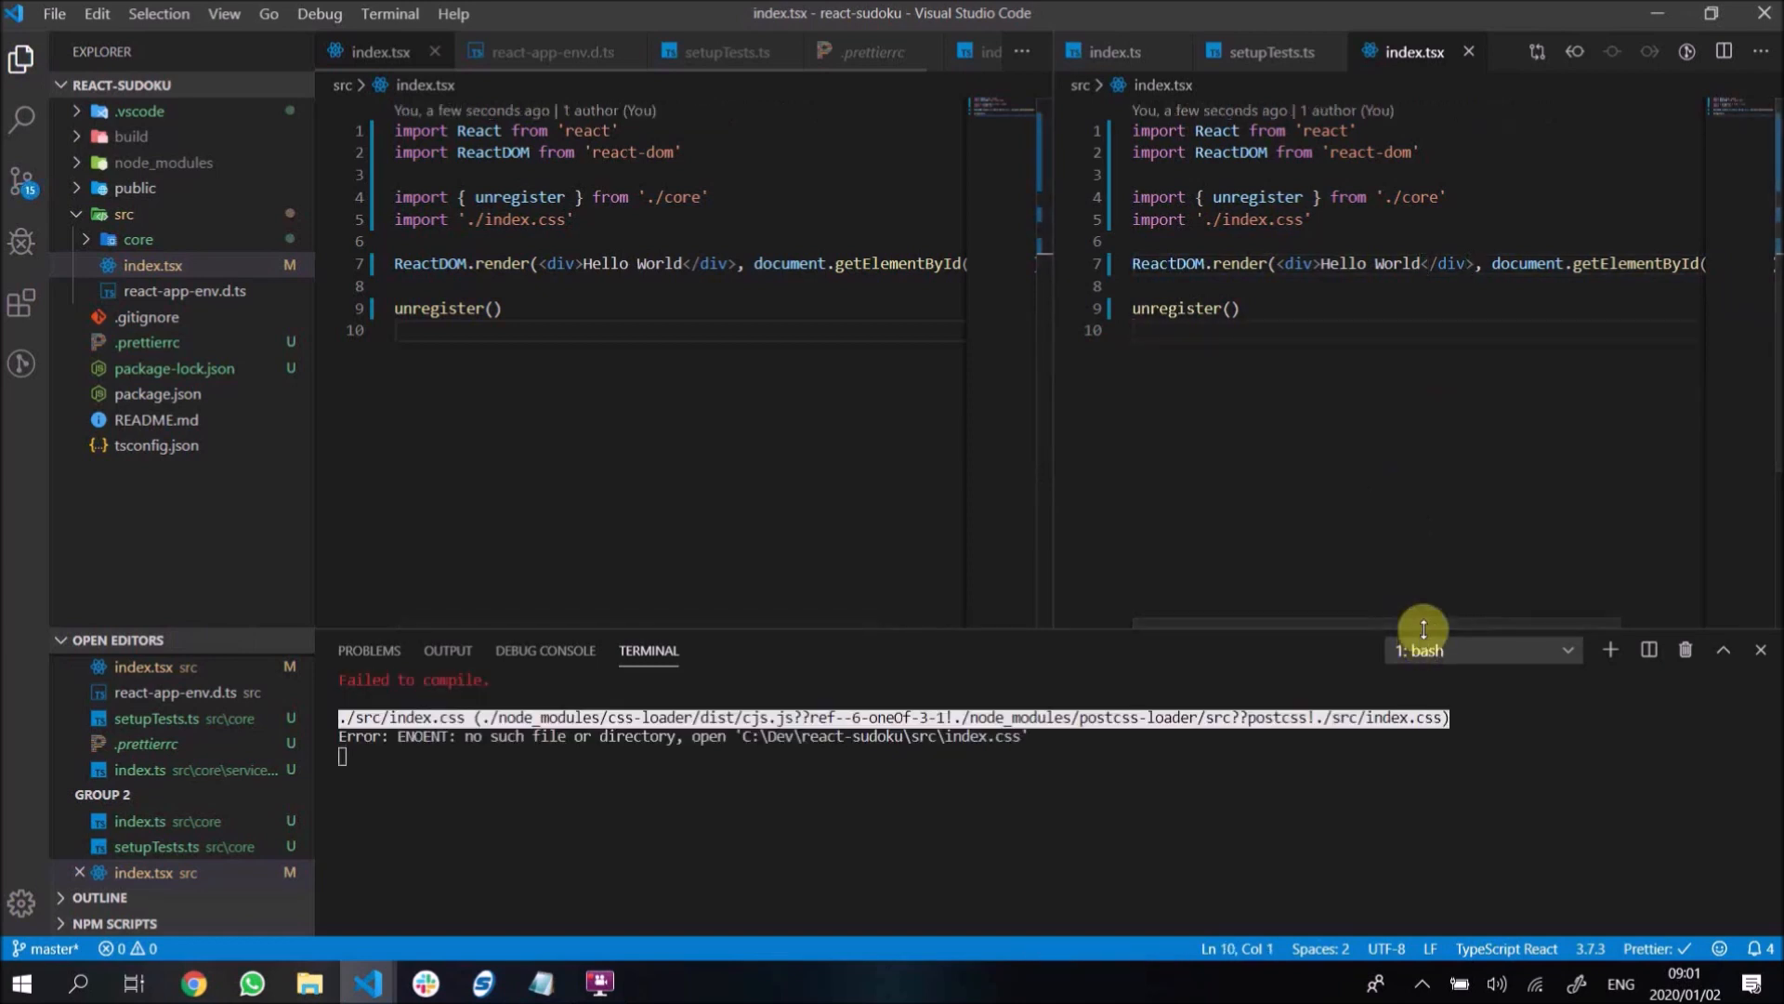
{"action": "mouse_move", "coordinate": [1274, 193]}
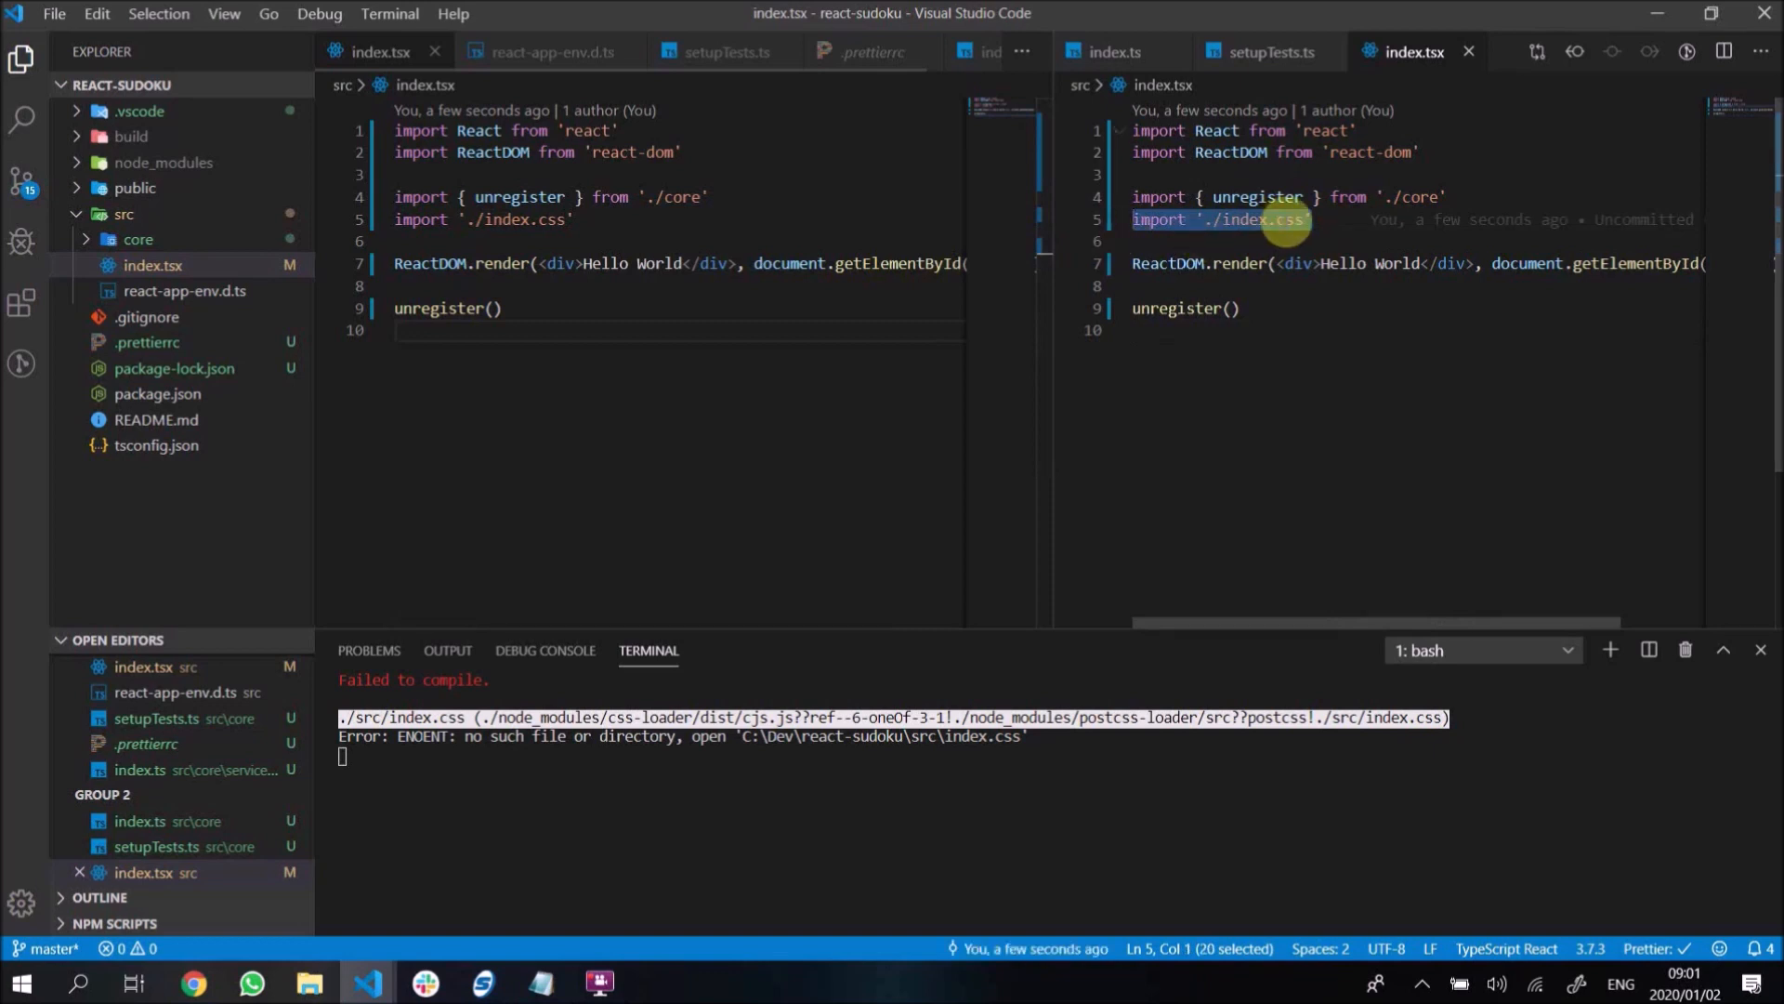
{"action": "mouse_move", "coordinate": [938, 737]}
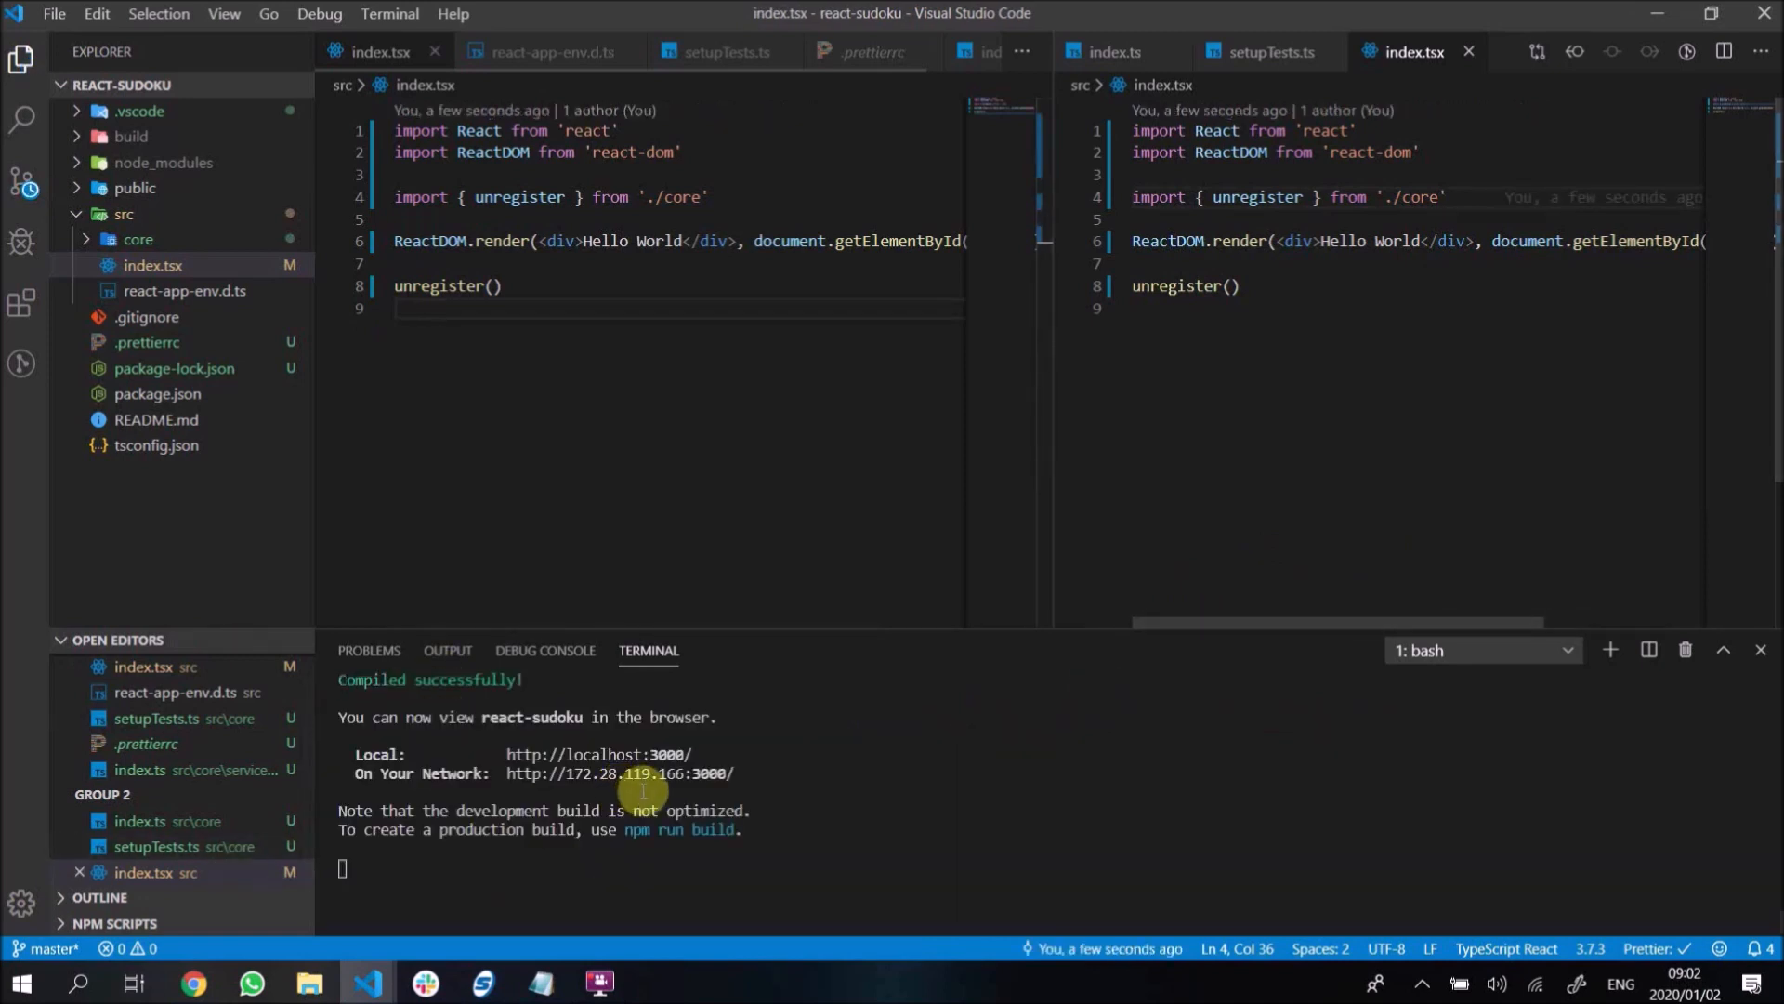
{"action": "mouse_move", "coordinate": [341, 355]}
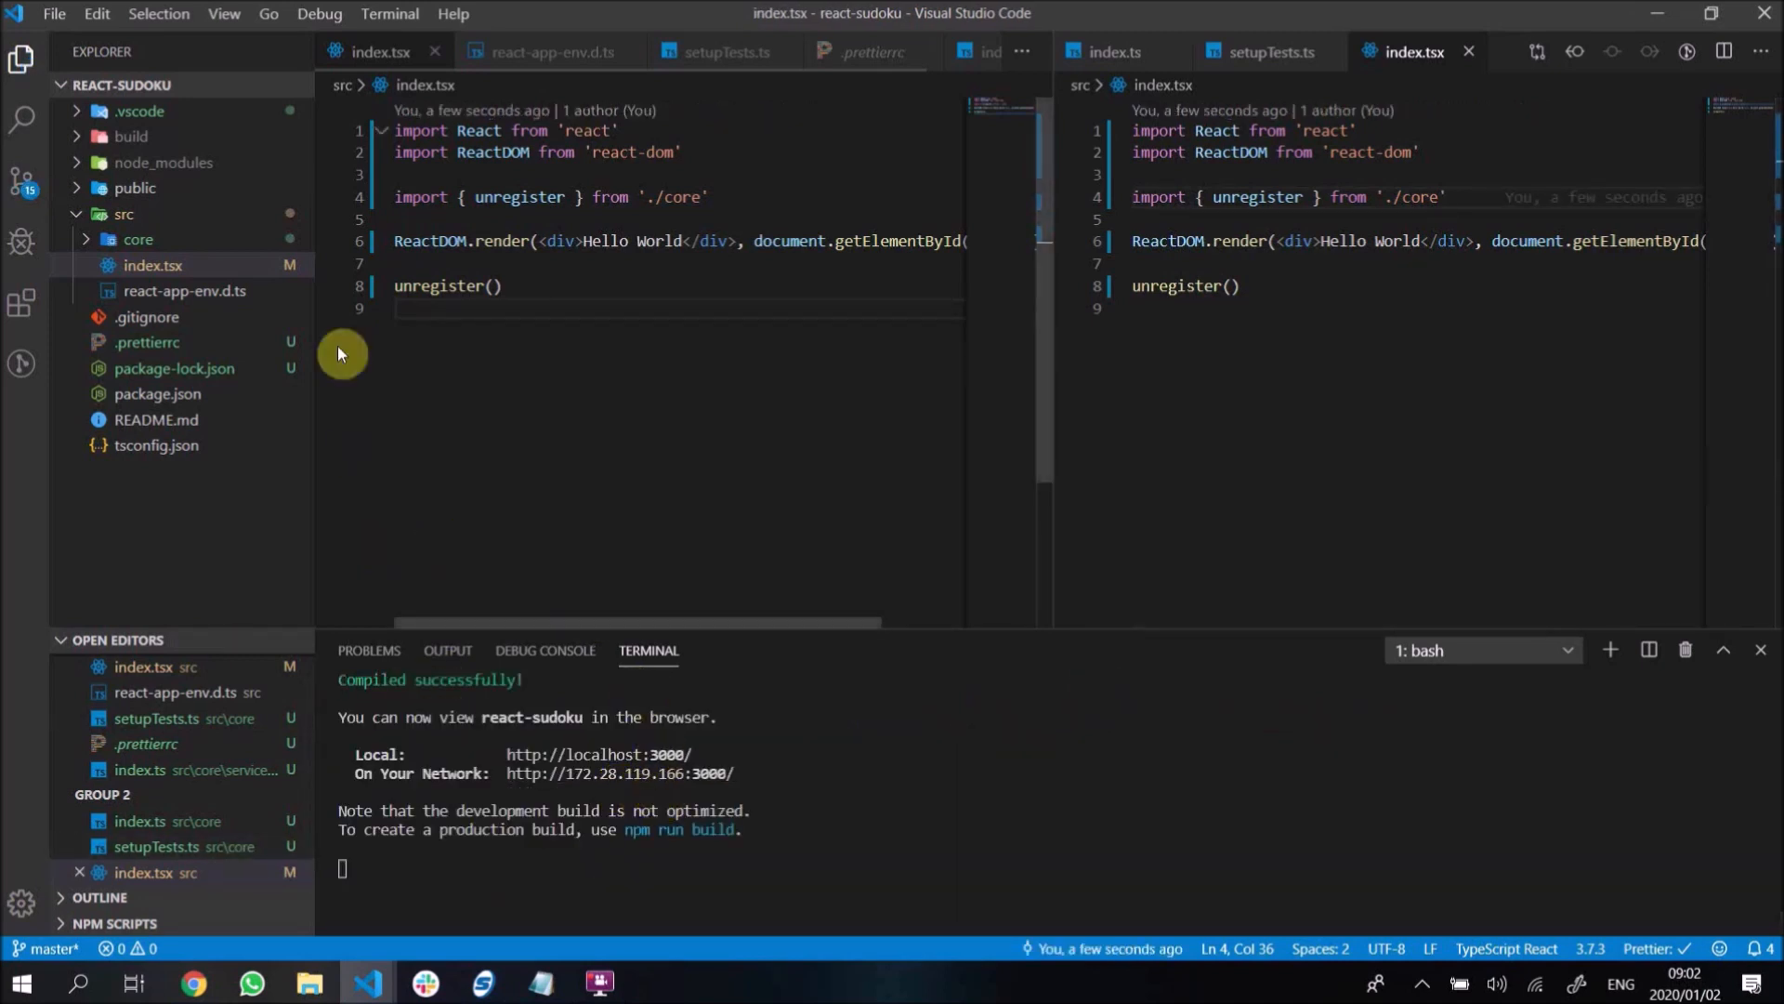
{"action": "left_click", "coordinate": [193, 984]}
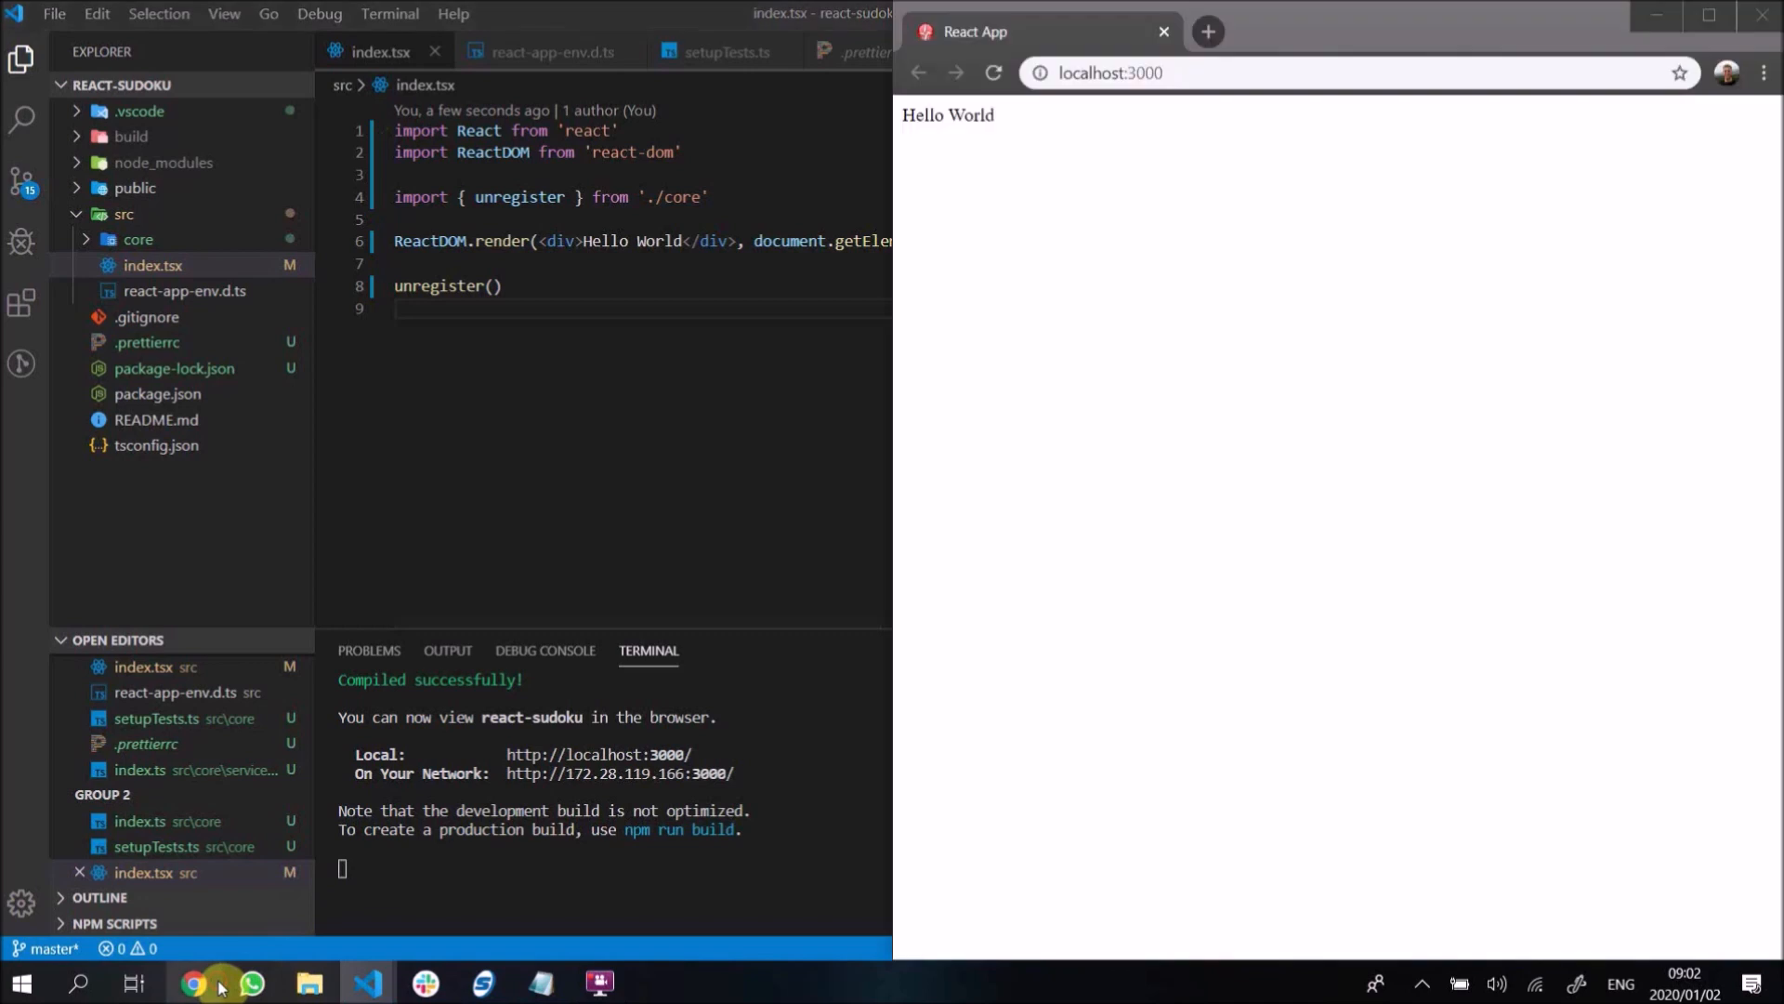
{"action": "double_click", "coordinate": [947, 115]}
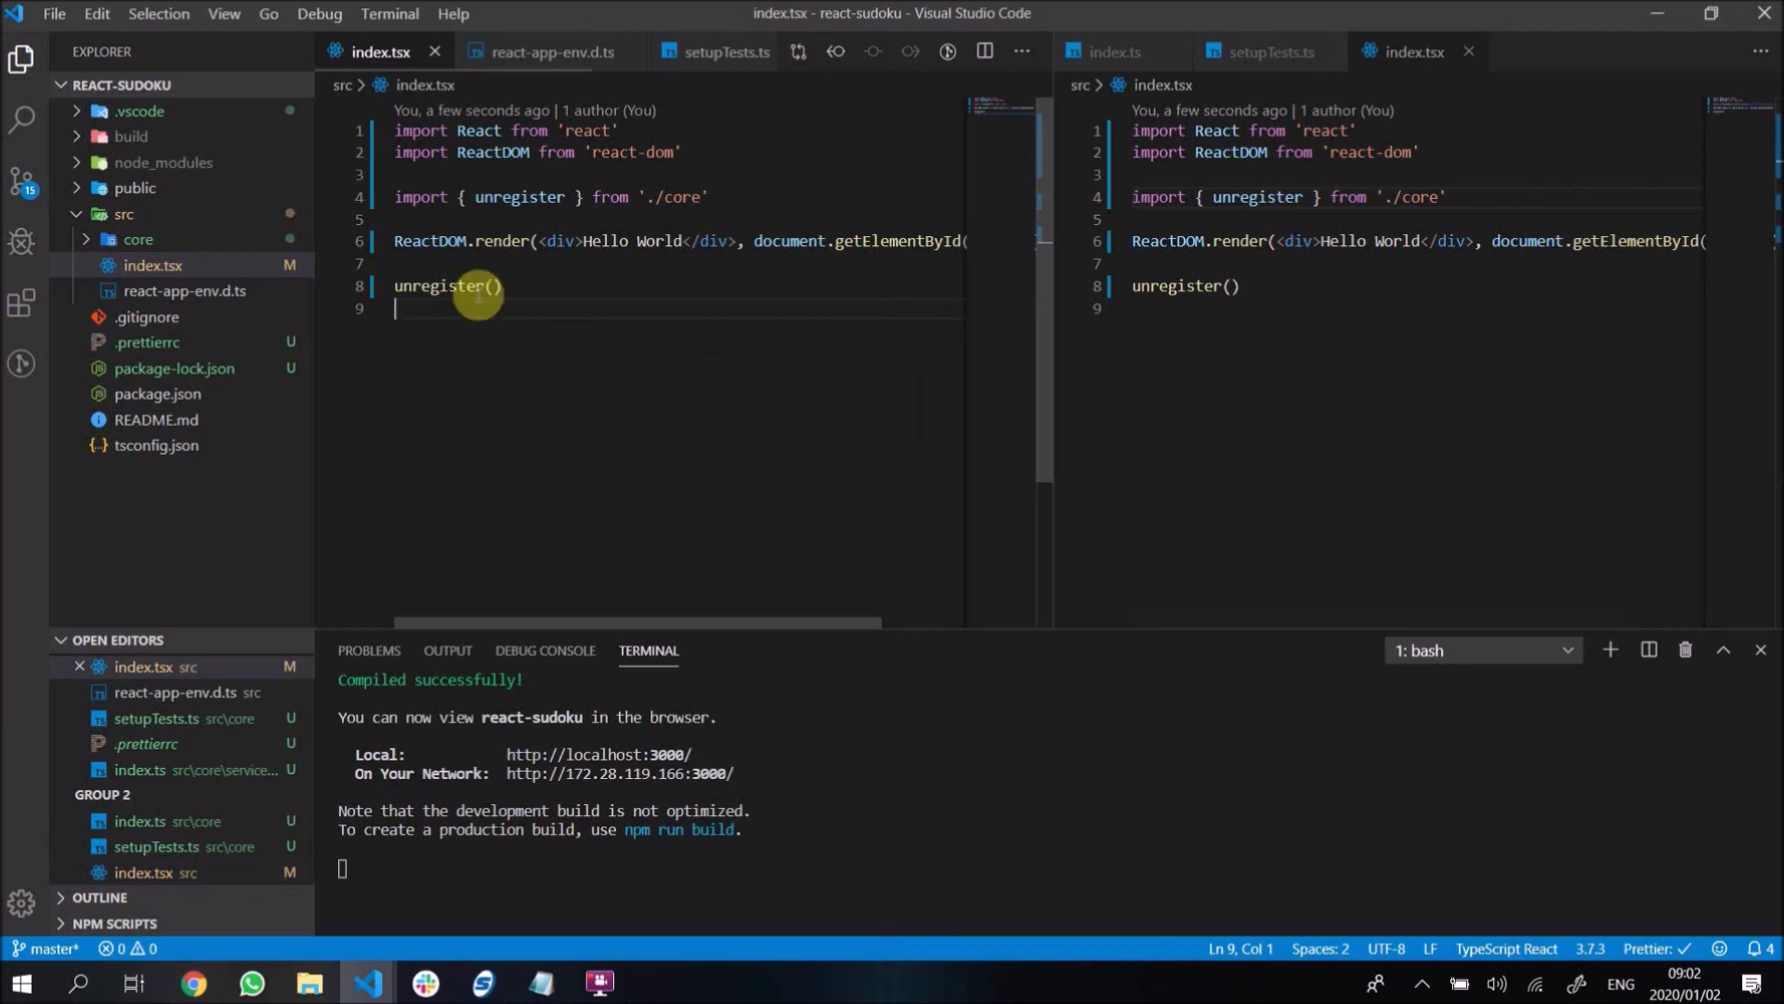
{"action": "mouse_move", "coordinate": [297, 298]}
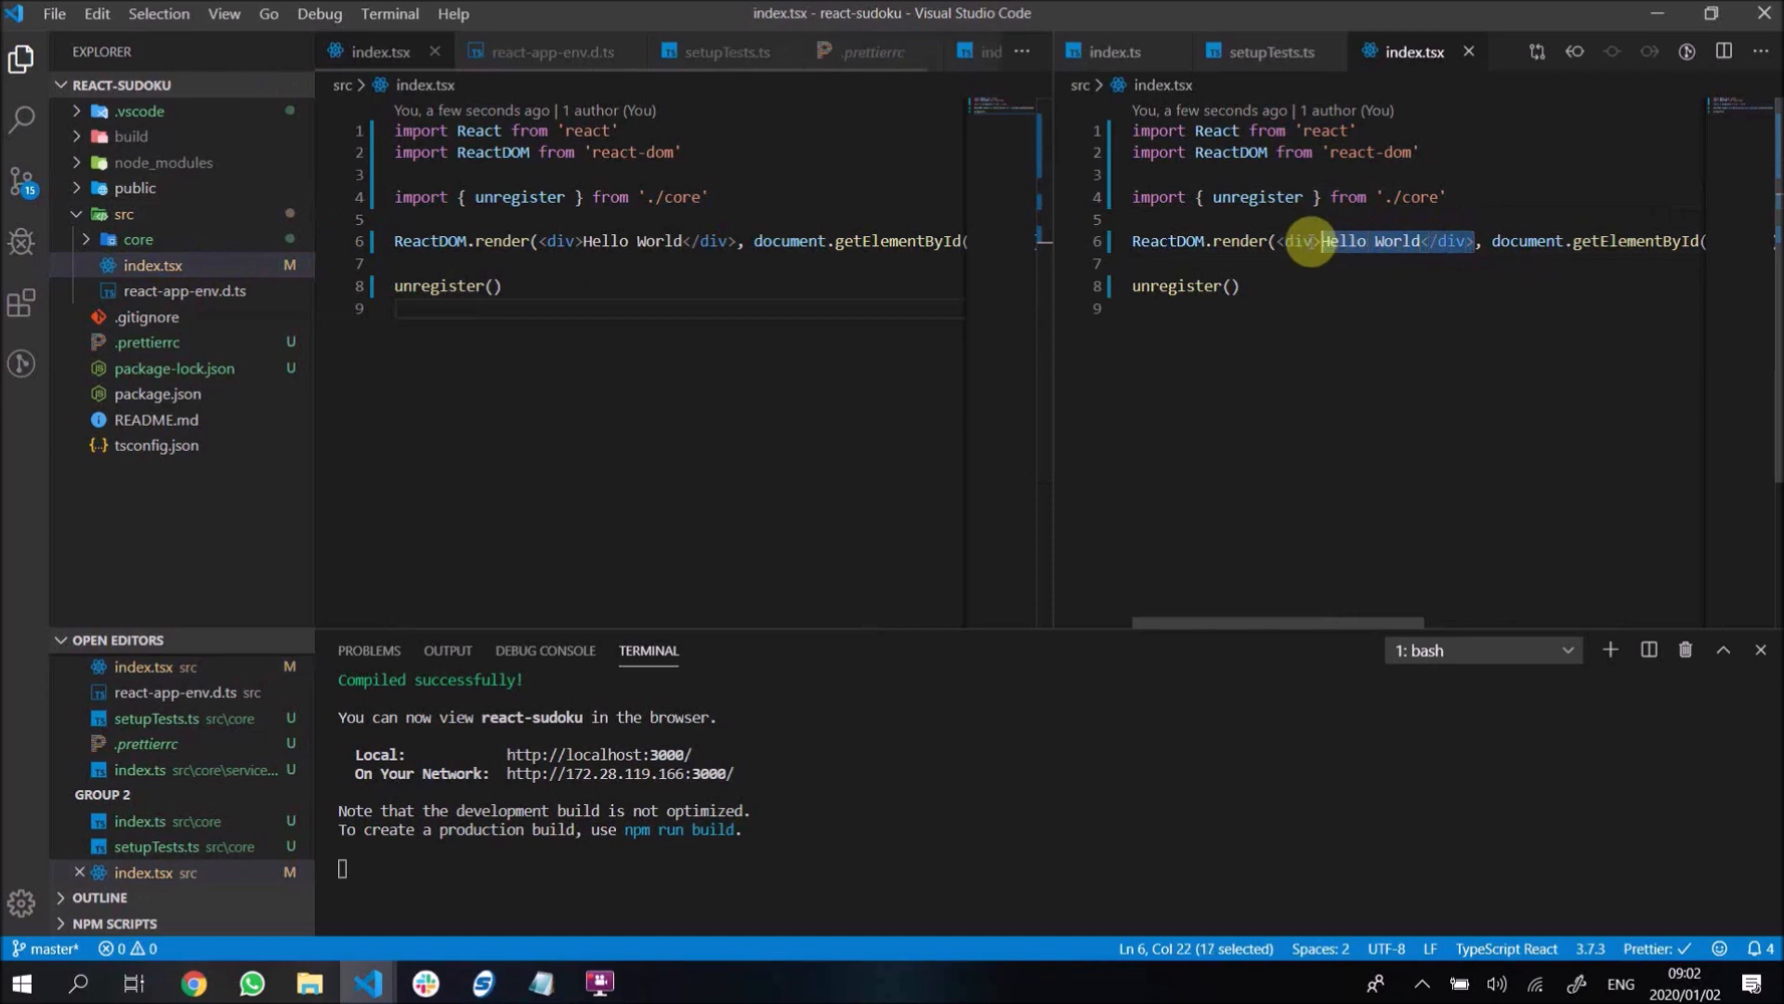
- Peek into the core folder and jump to unregister's definition
{"action": "left_click", "coordinate": [137, 239]}
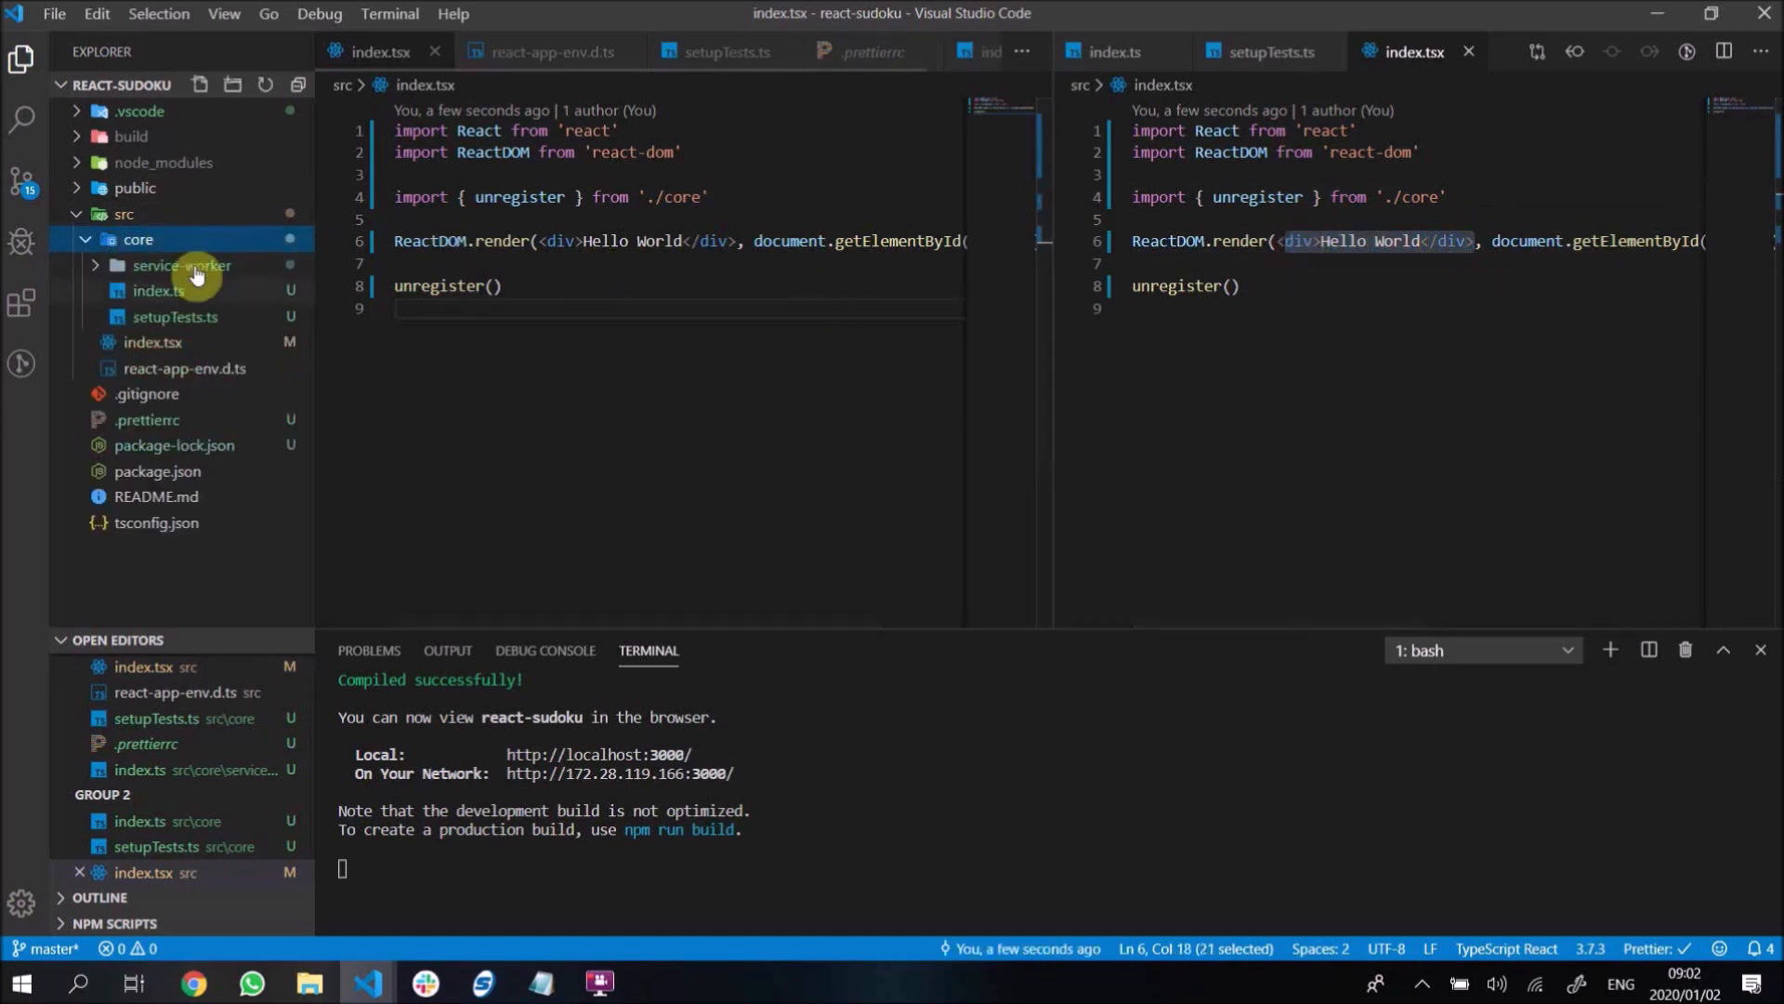
{"action": "left_click", "coordinate": [138, 239]}
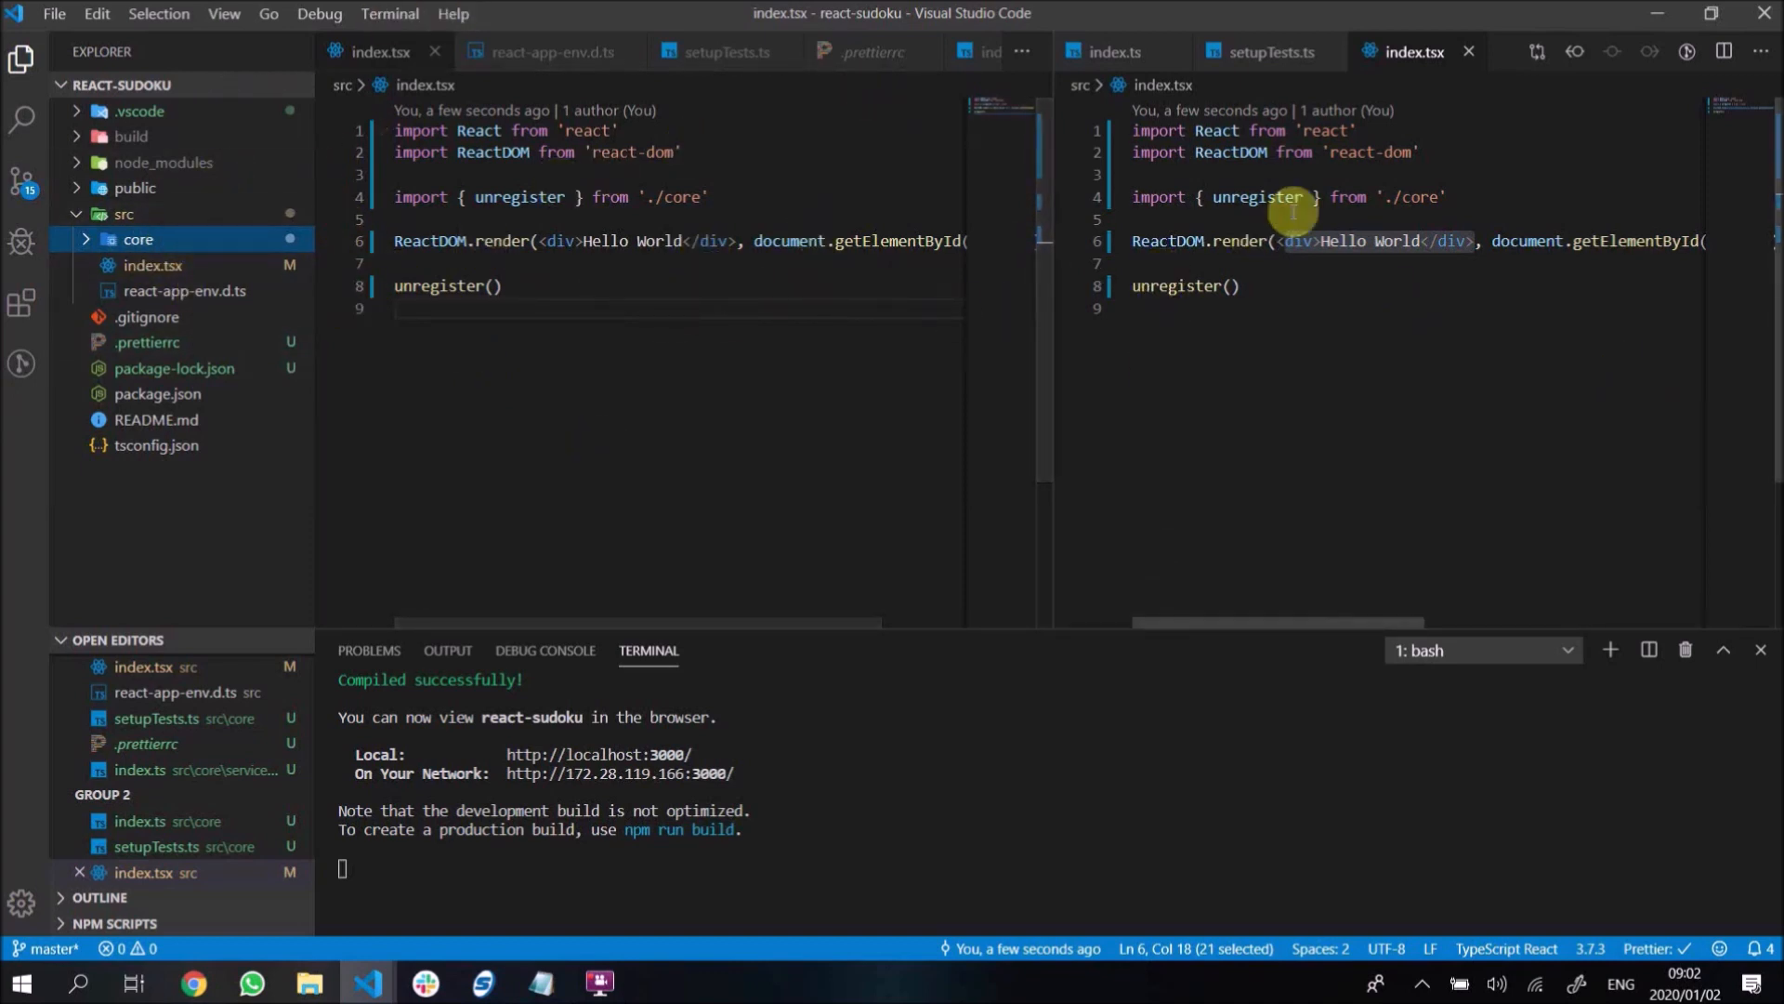
{"action": "mouse_move", "coordinate": [1258, 196]}
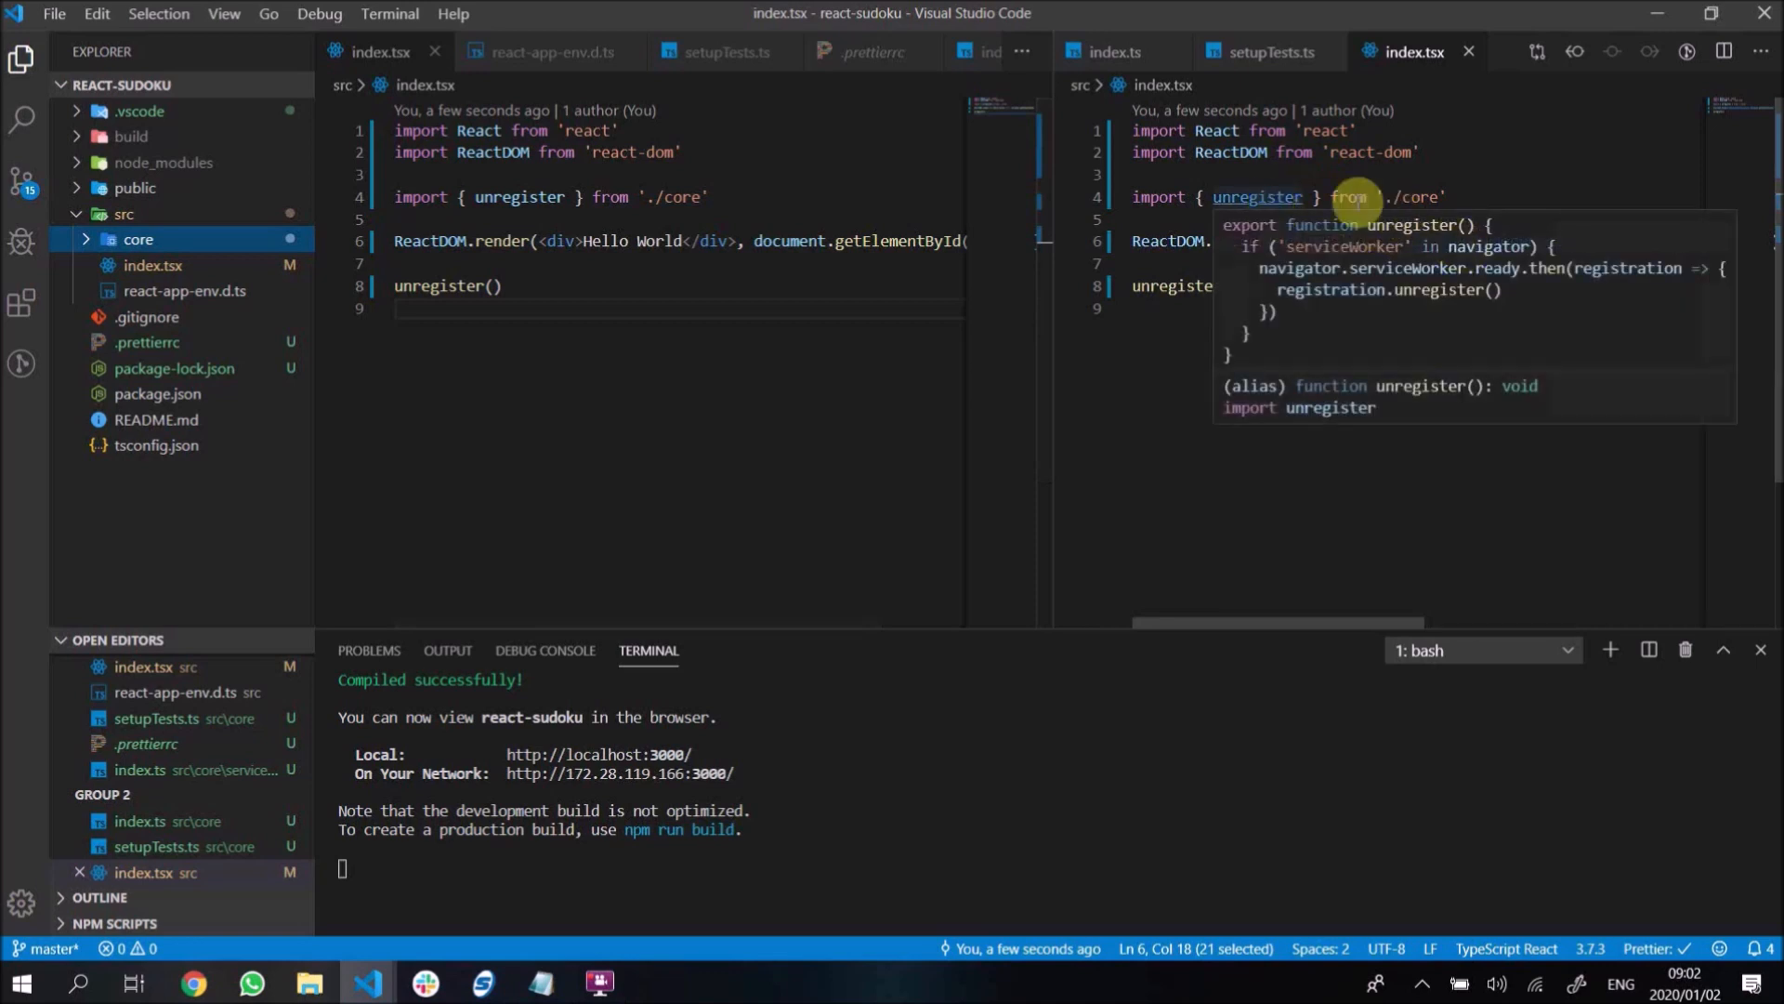
{"action": "left_click", "coordinate": [1257, 197]}
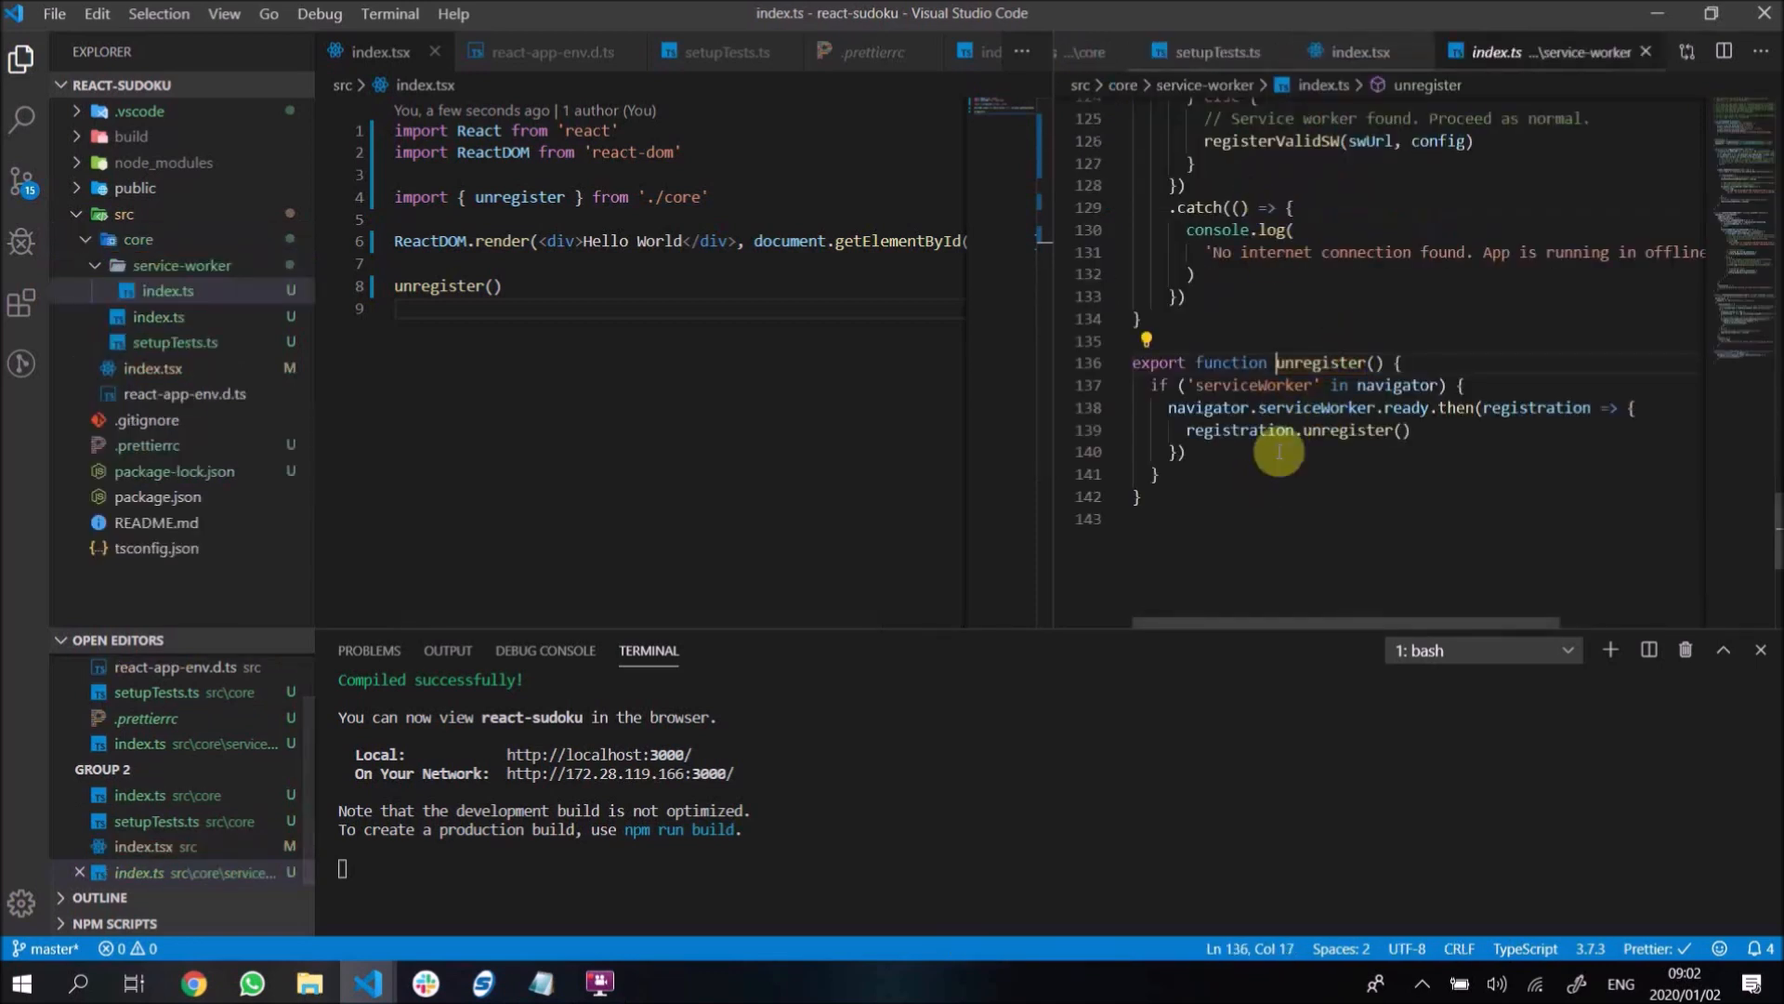
{"action": "mouse_move", "coordinate": [168, 290]}
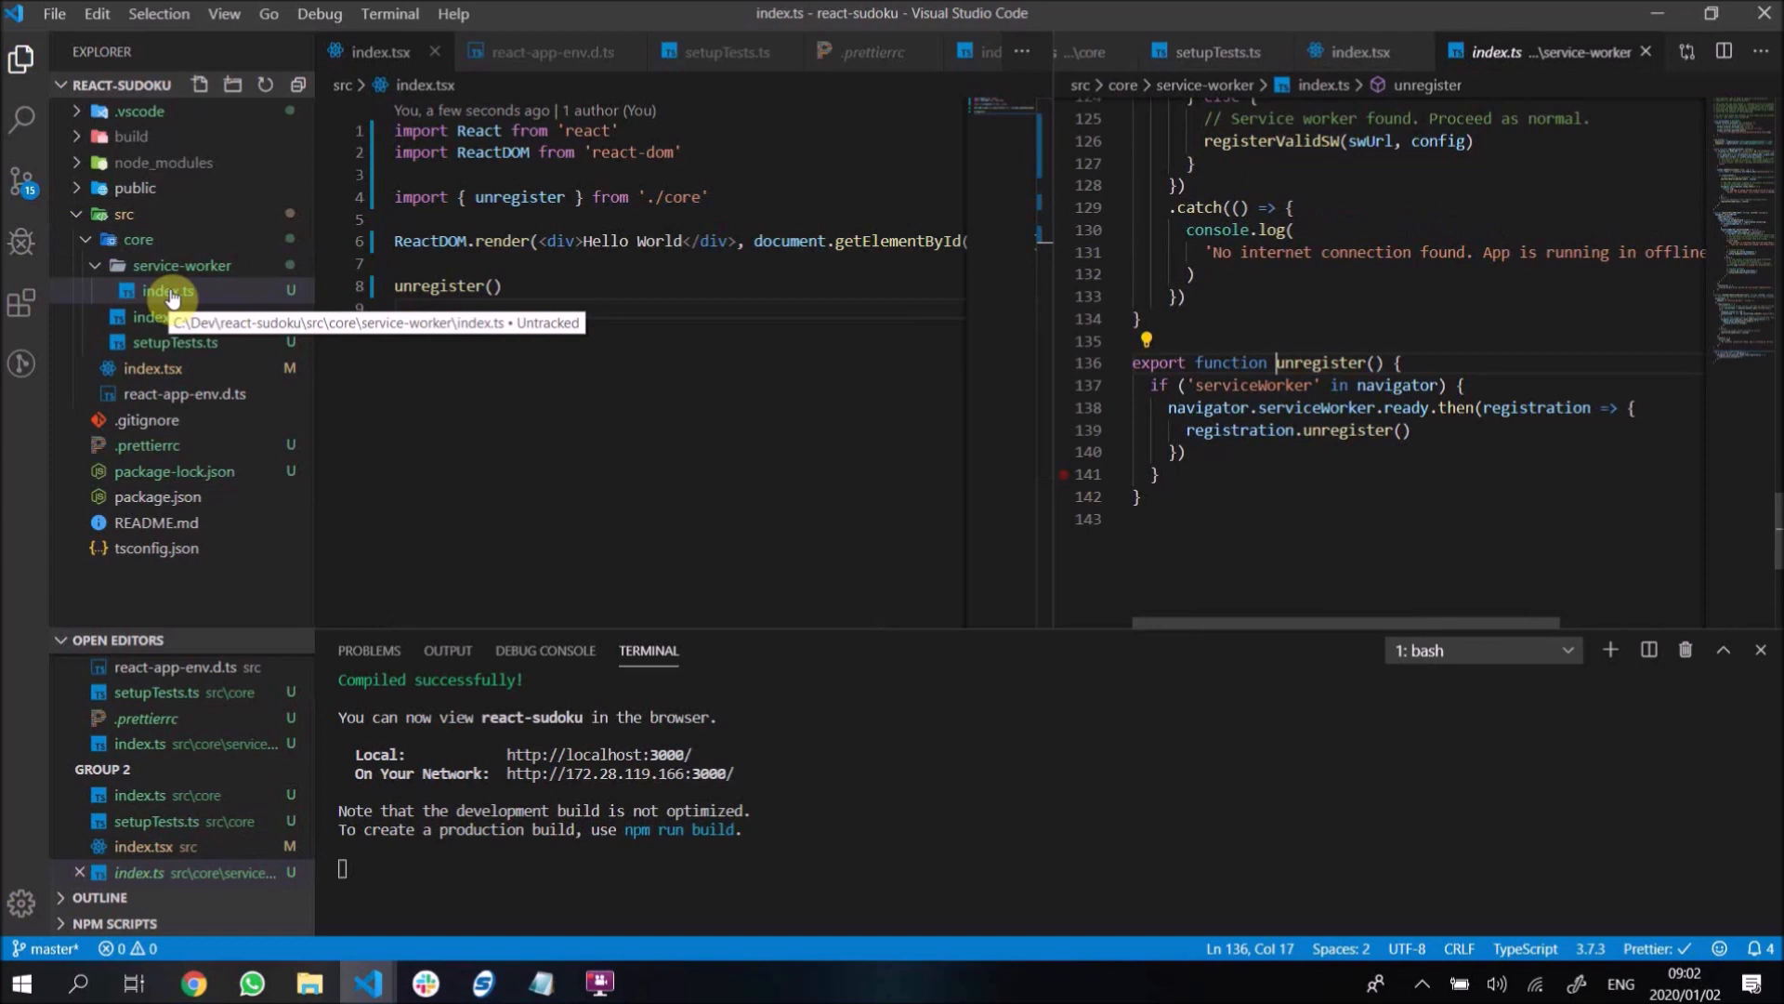
{"action": "mouse_move", "coordinate": [205, 301]}
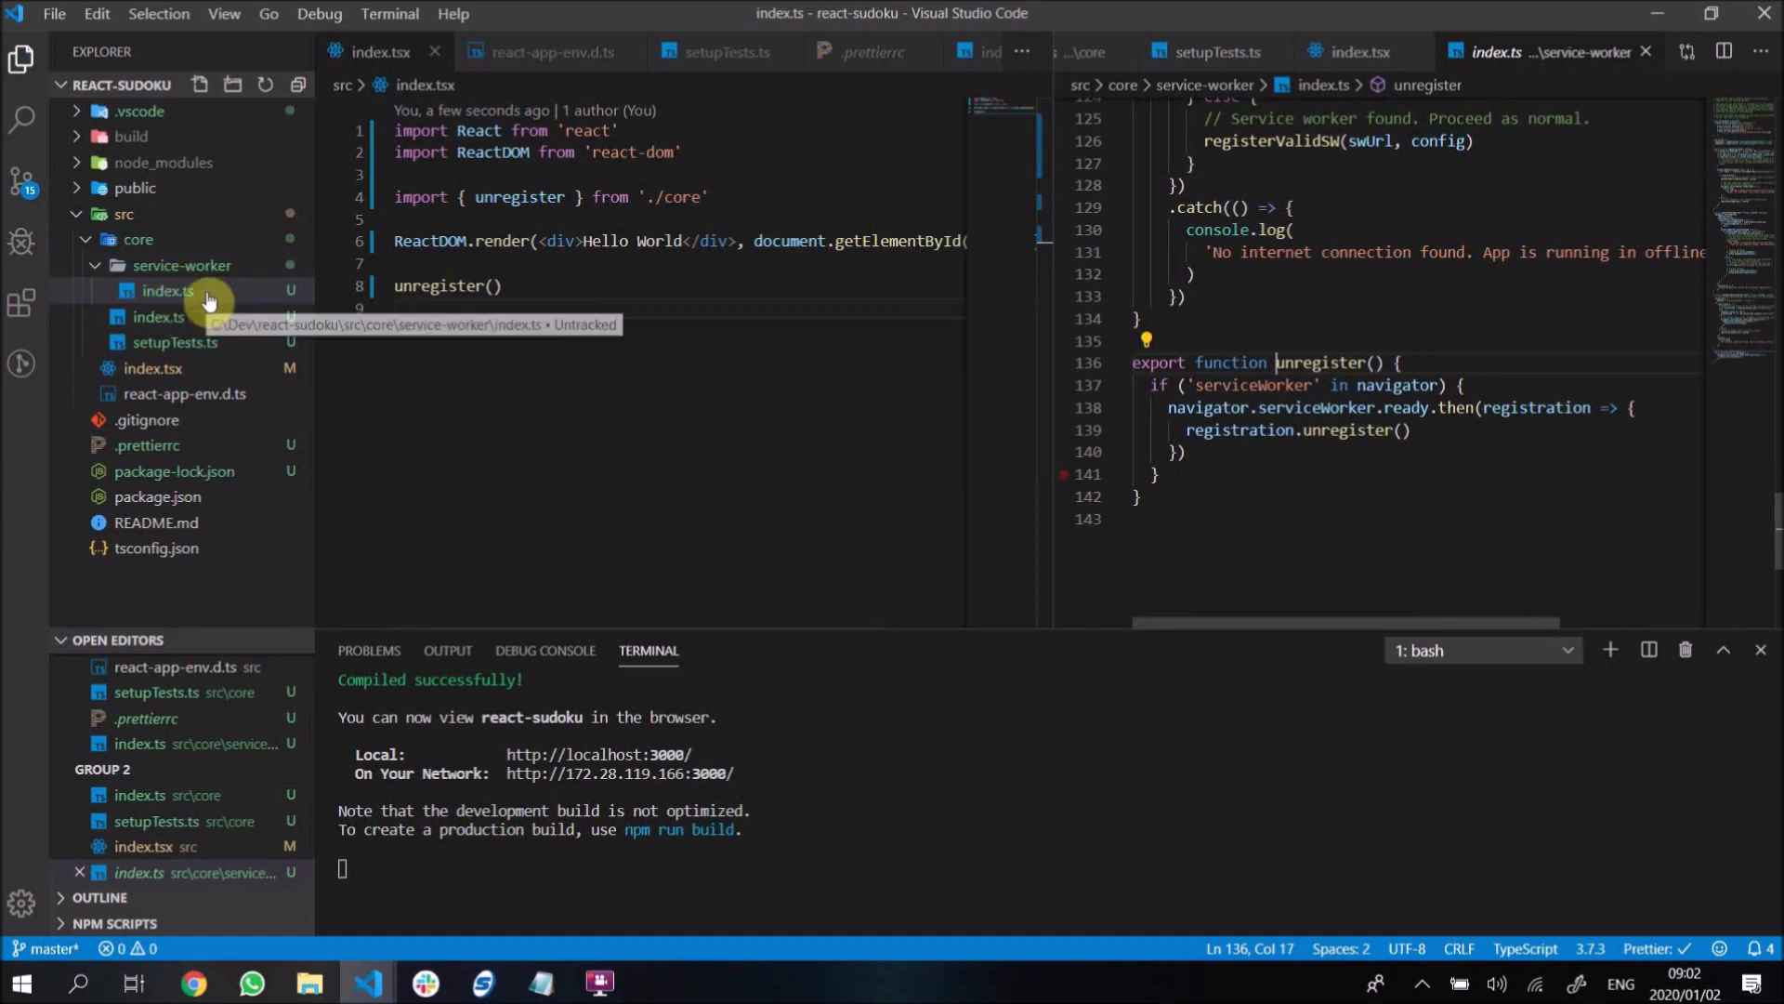
- Open core/index.ts and service-worker/index.ts, then fold both folders back up
{"action": "left_click", "coordinate": [158, 316]}
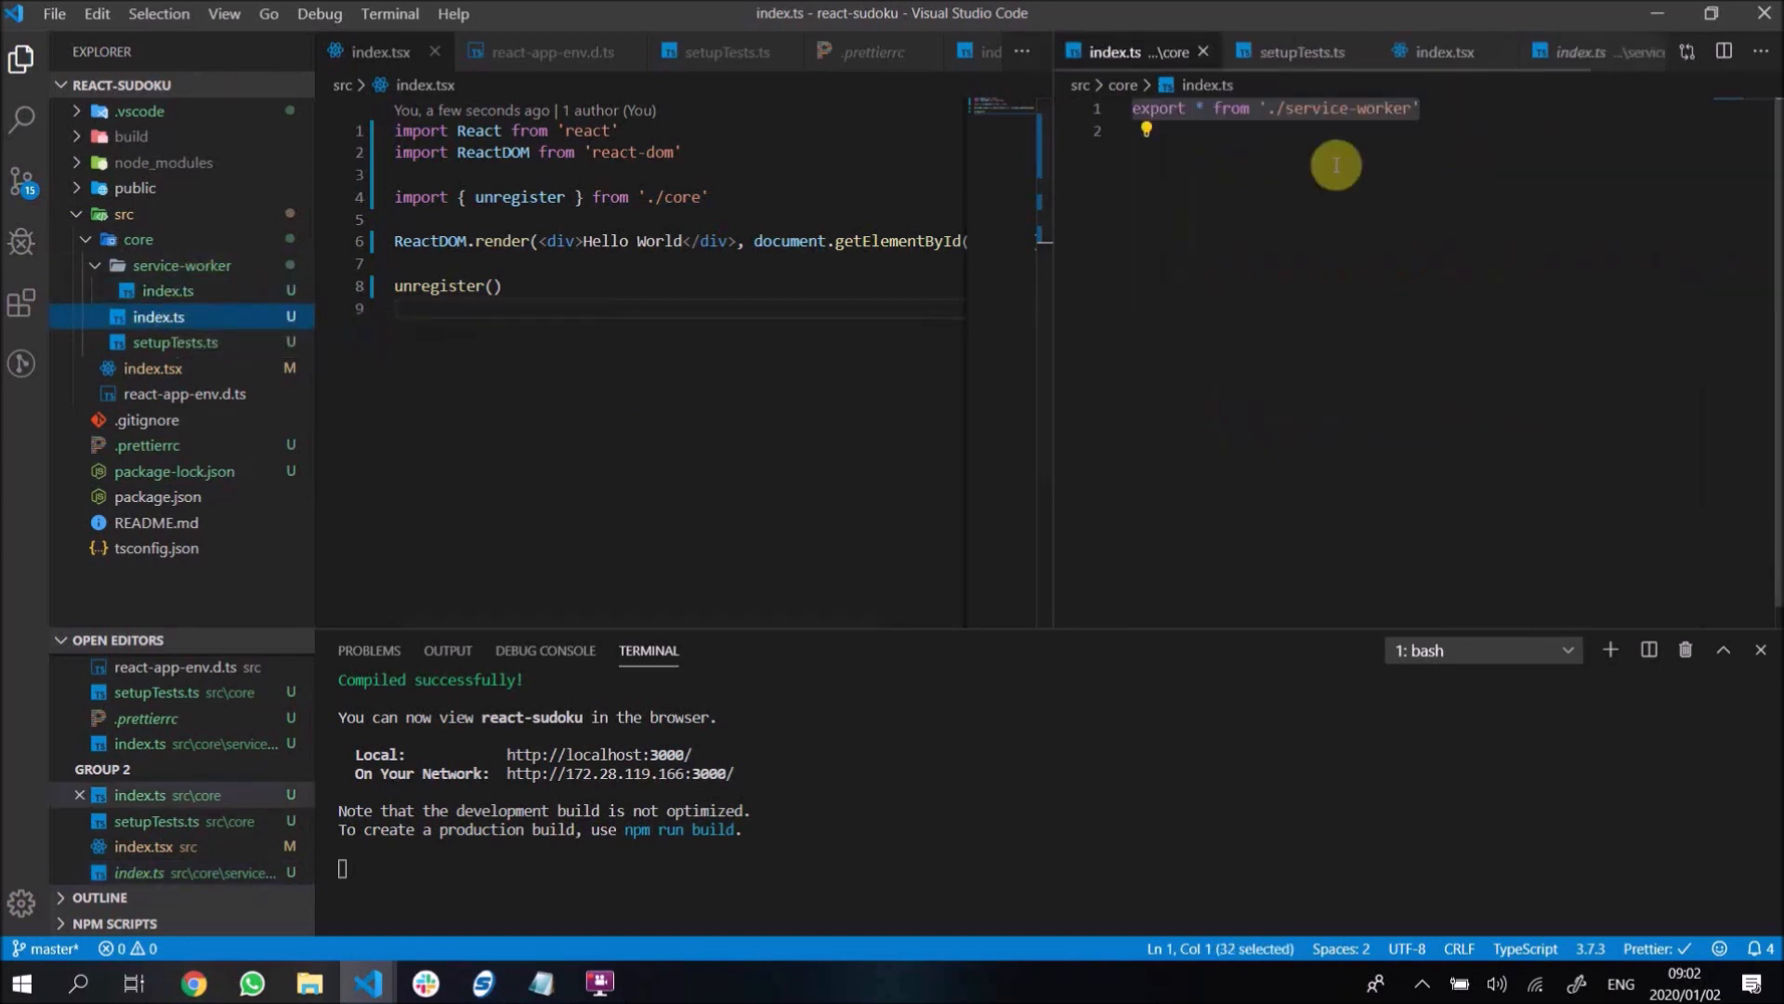
{"action": "mouse_move", "coordinate": [1358, 107]}
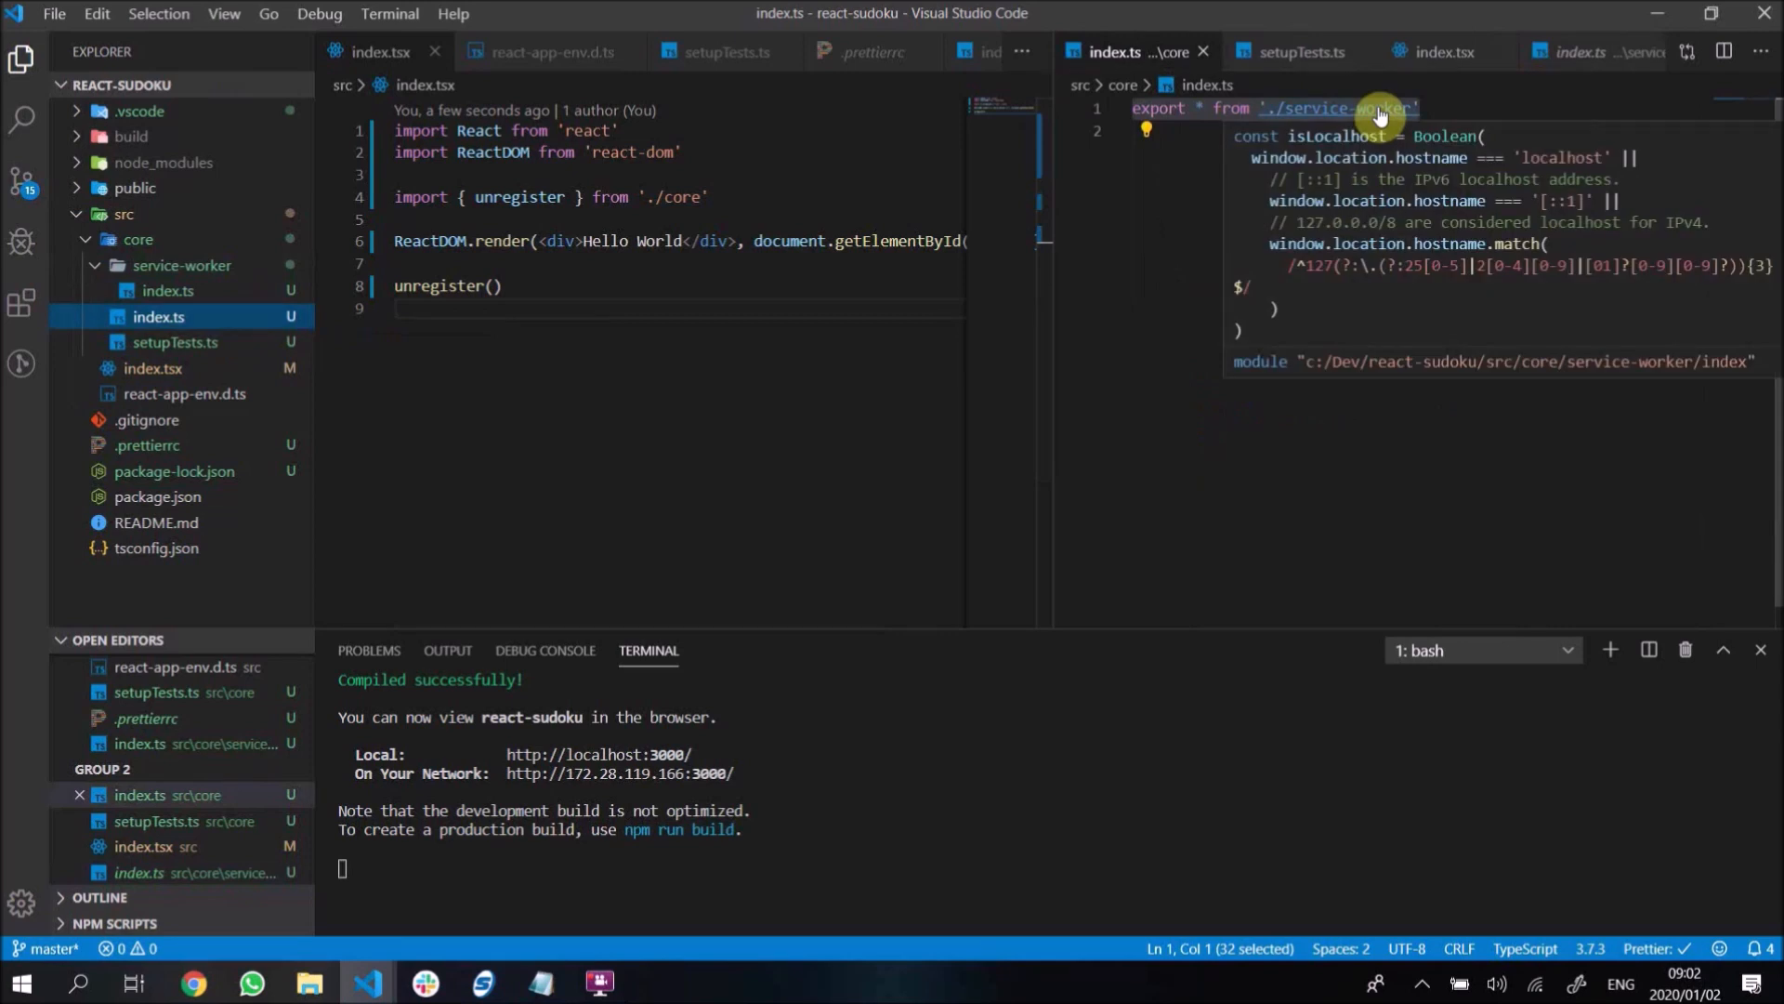
{"action": "mouse_move", "coordinate": [167, 368]}
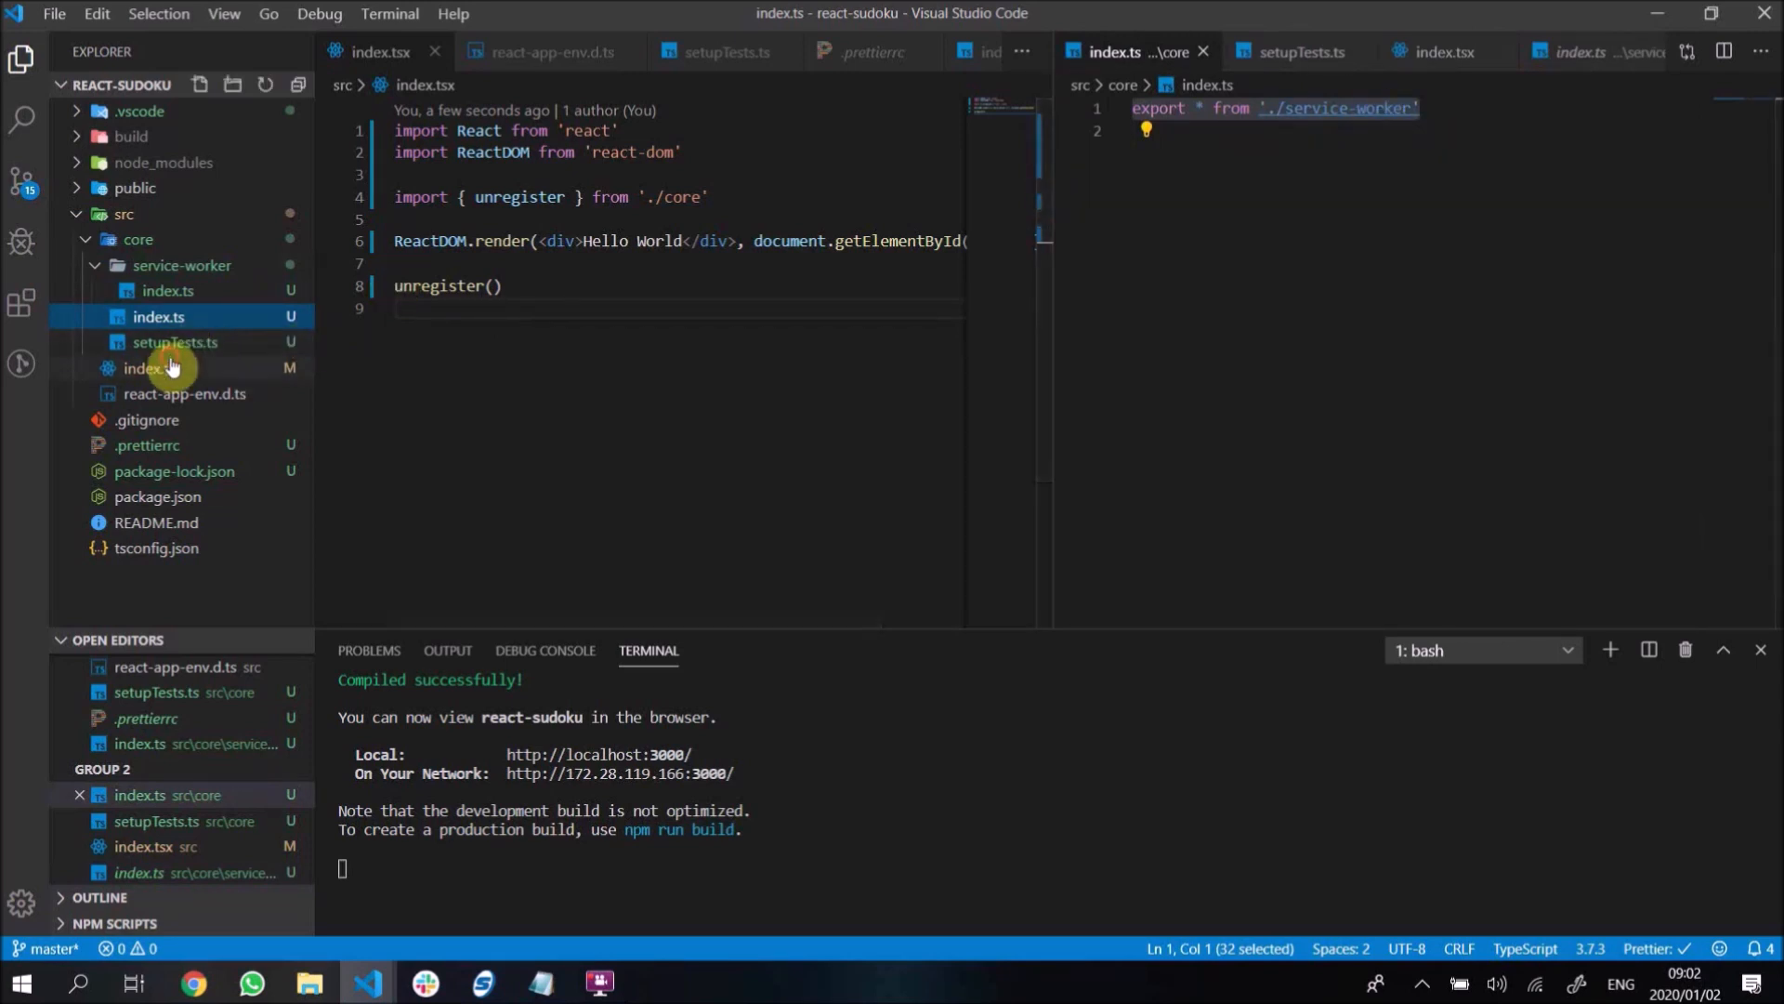
{"action": "left_click", "coordinate": [143, 368]}
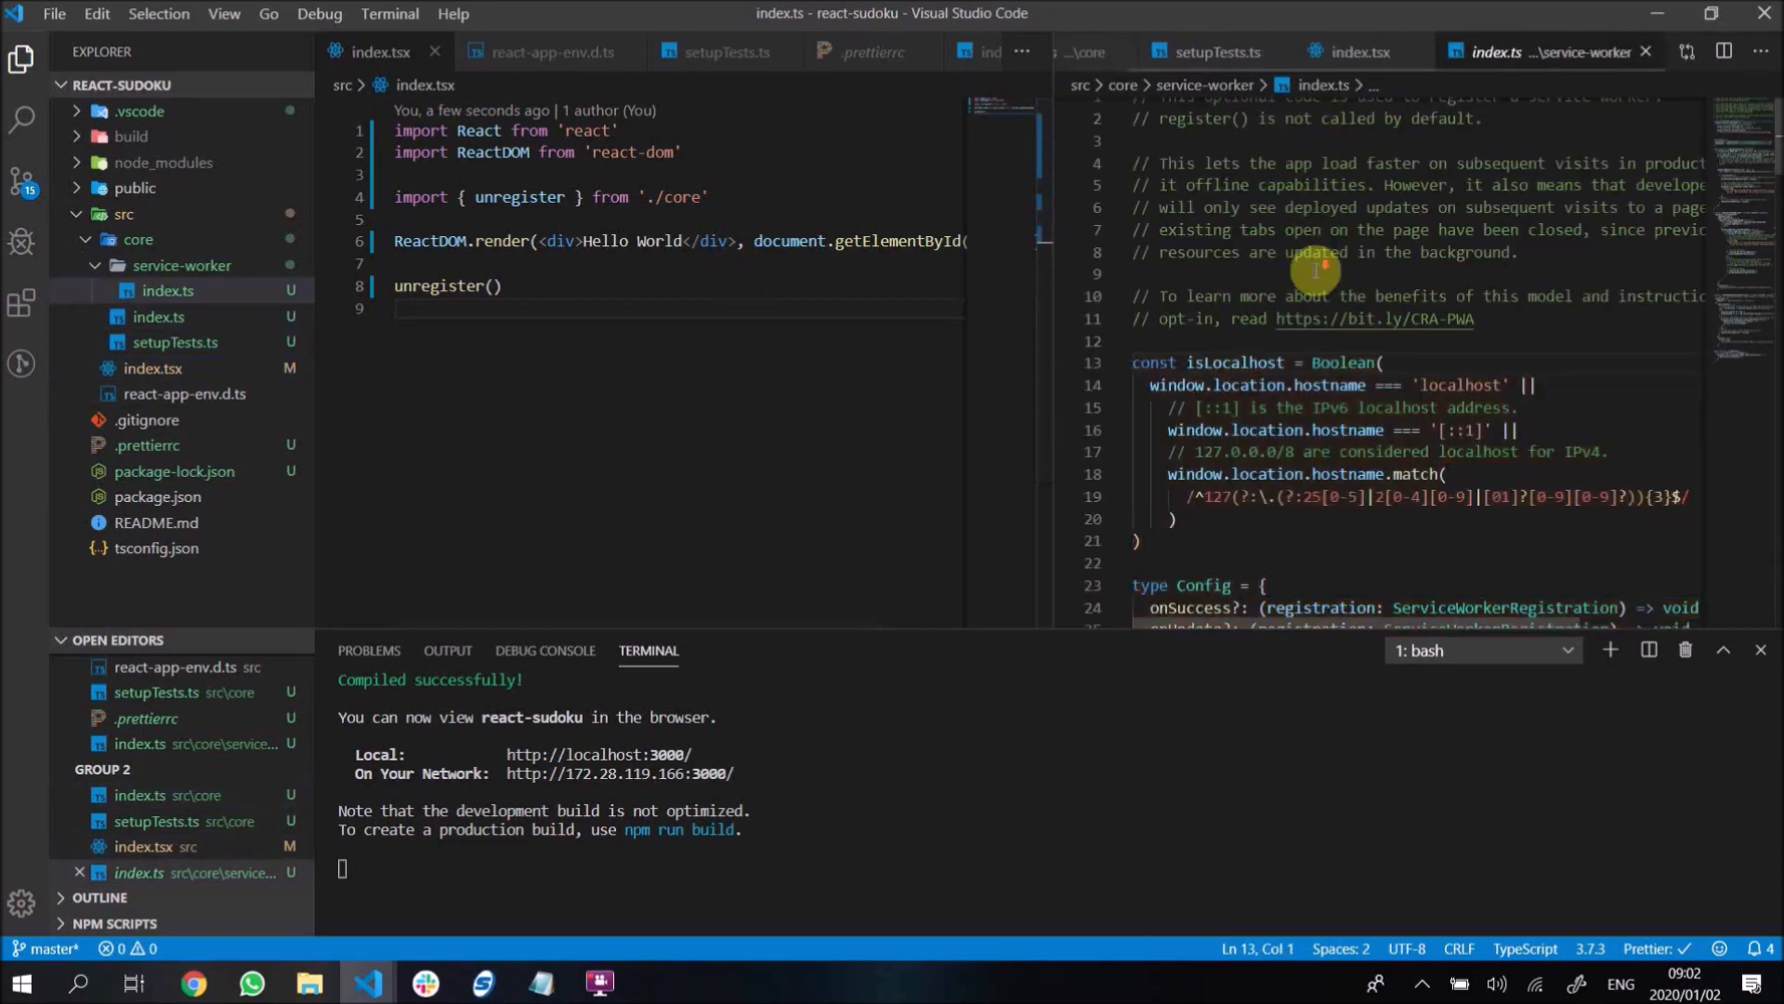
{"action": "scroll", "scroll_direction": "down", "scroll_amount": 3}
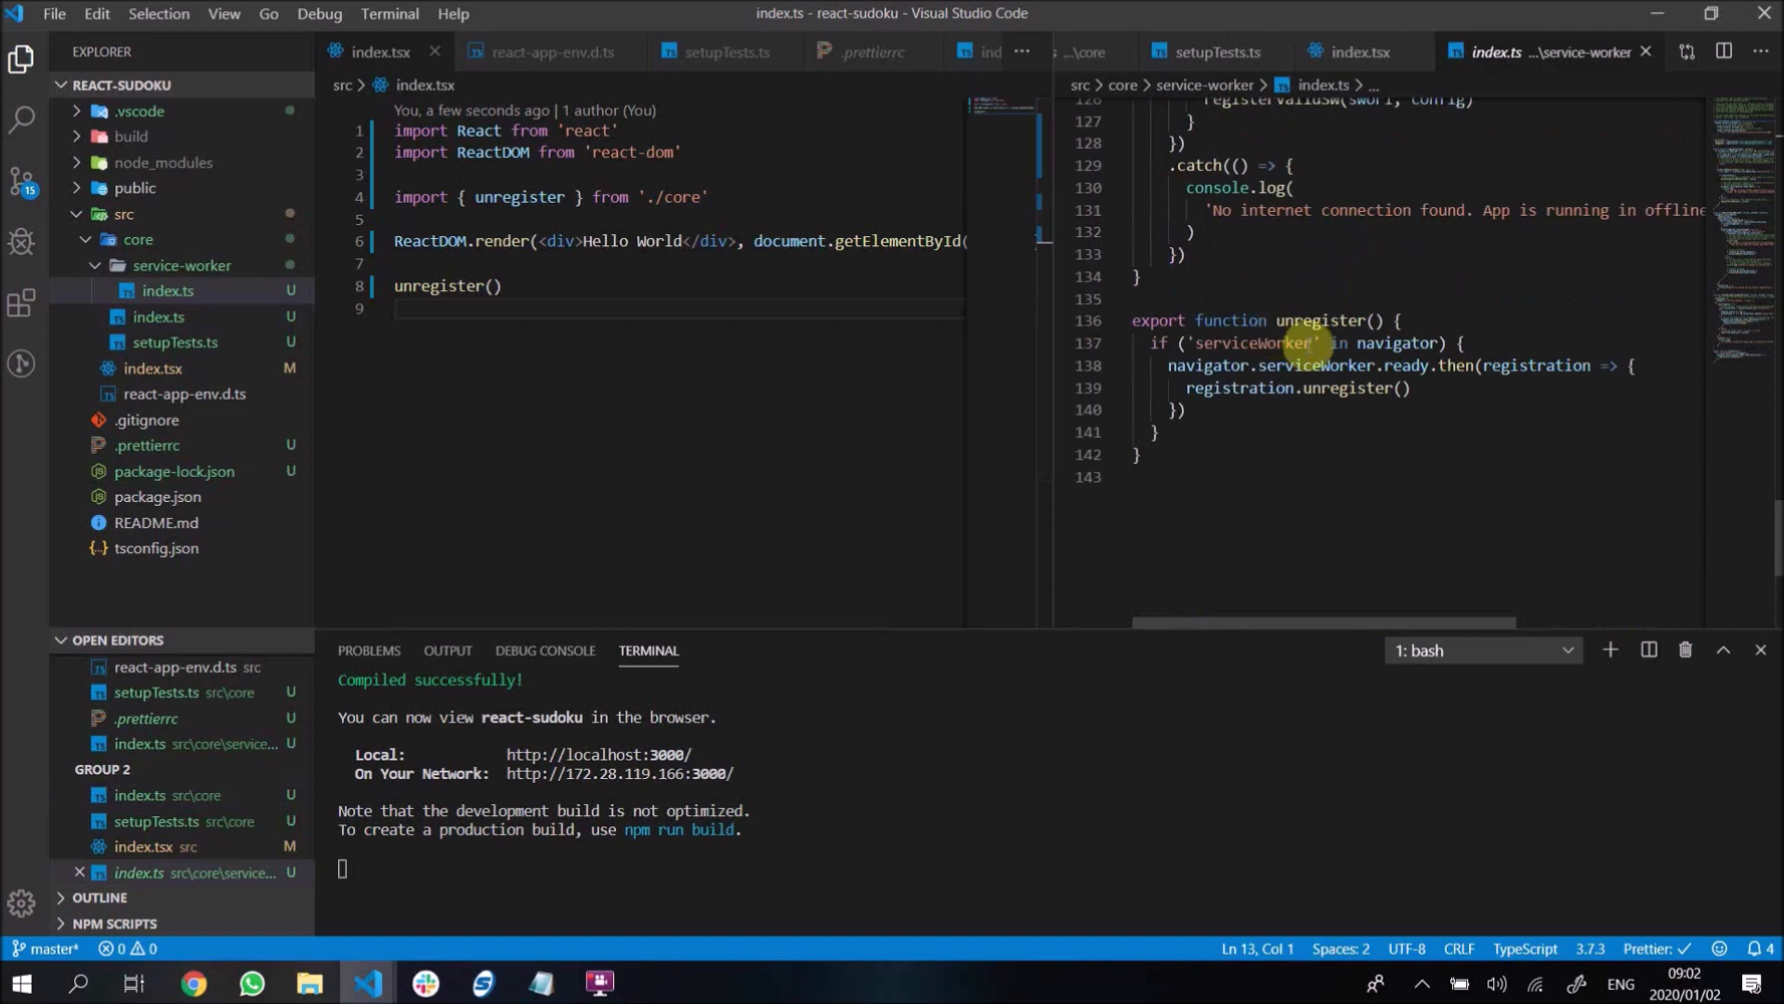
{"action": "left_click", "coordinate": [181, 265]}
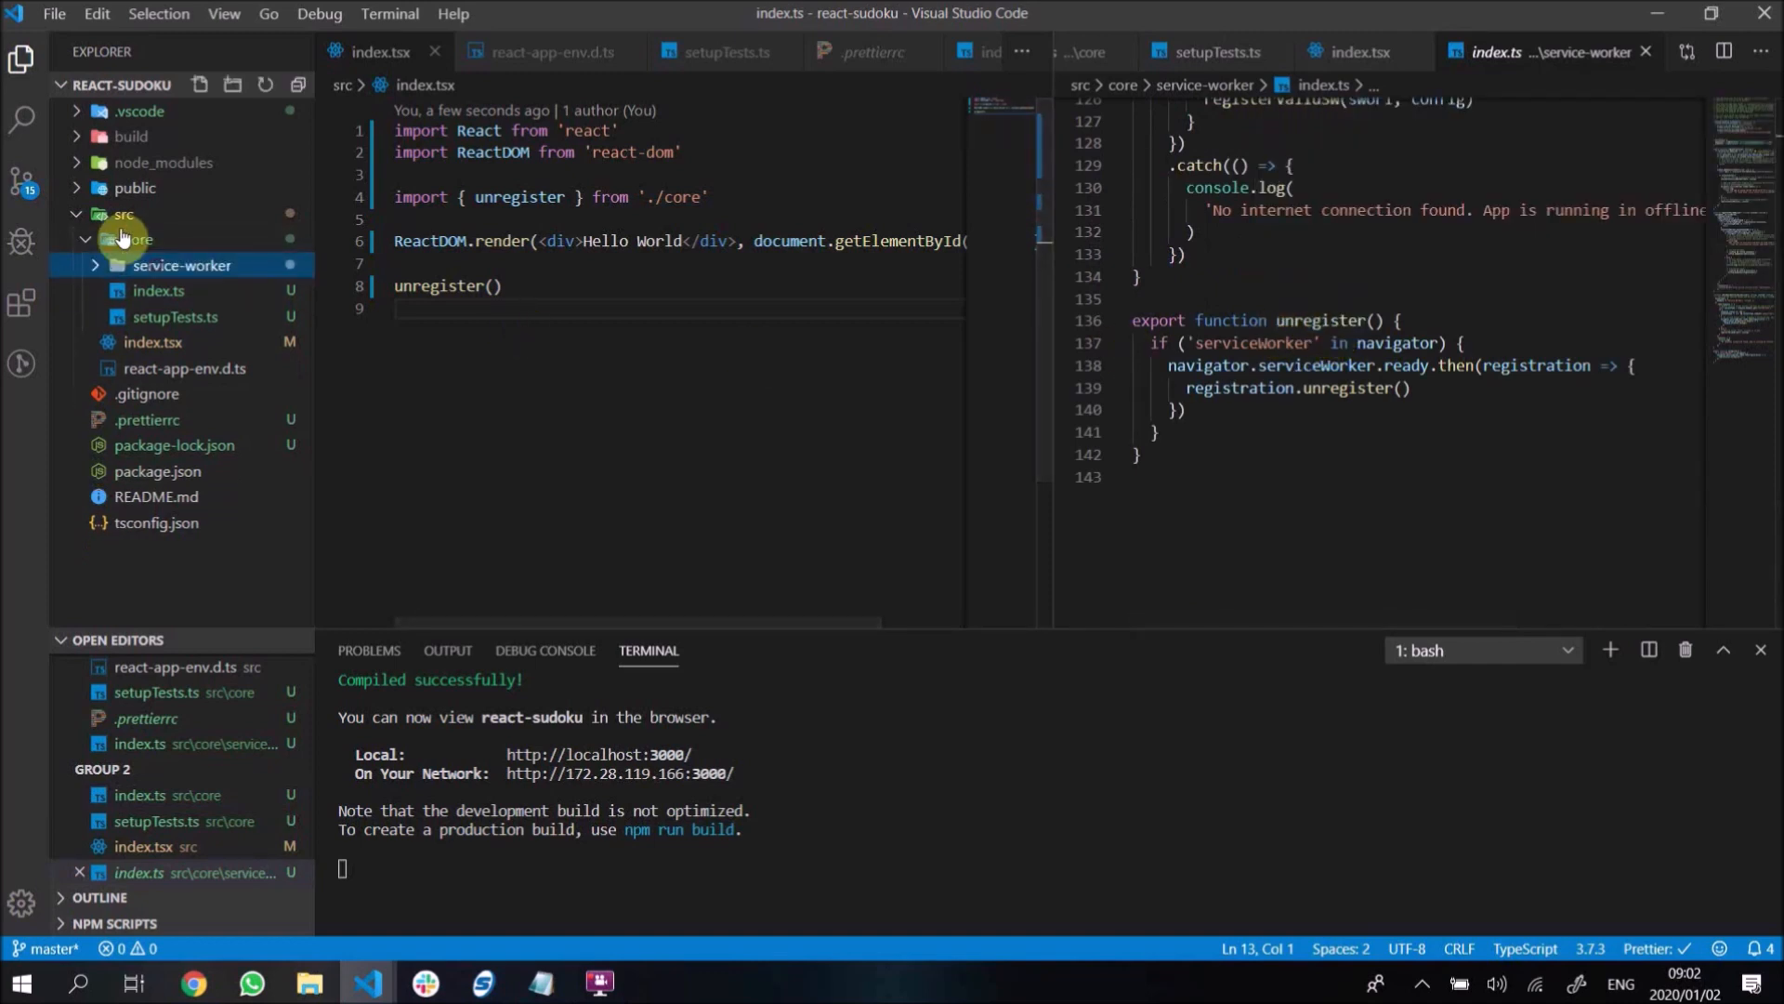
{"action": "left_click", "coordinate": [136, 239]}
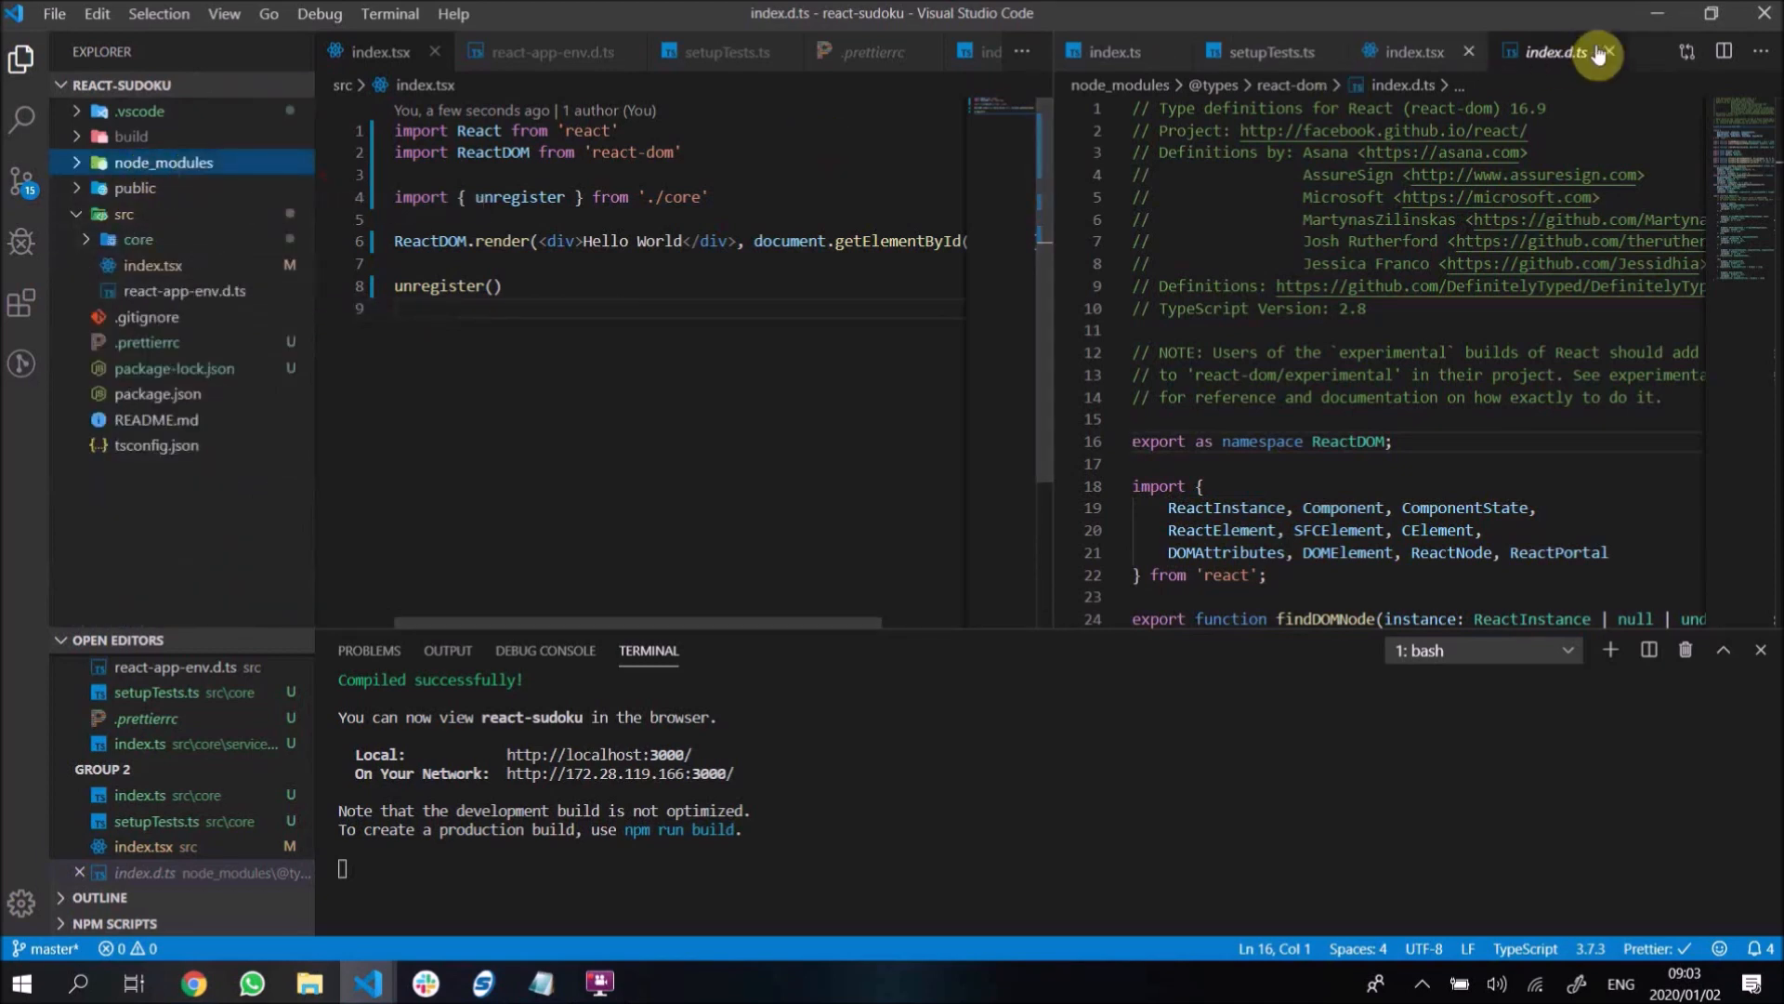
- Close the index.d.ts tab in the right editor group
{"action": "left_click", "coordinate": [1612, 53]}
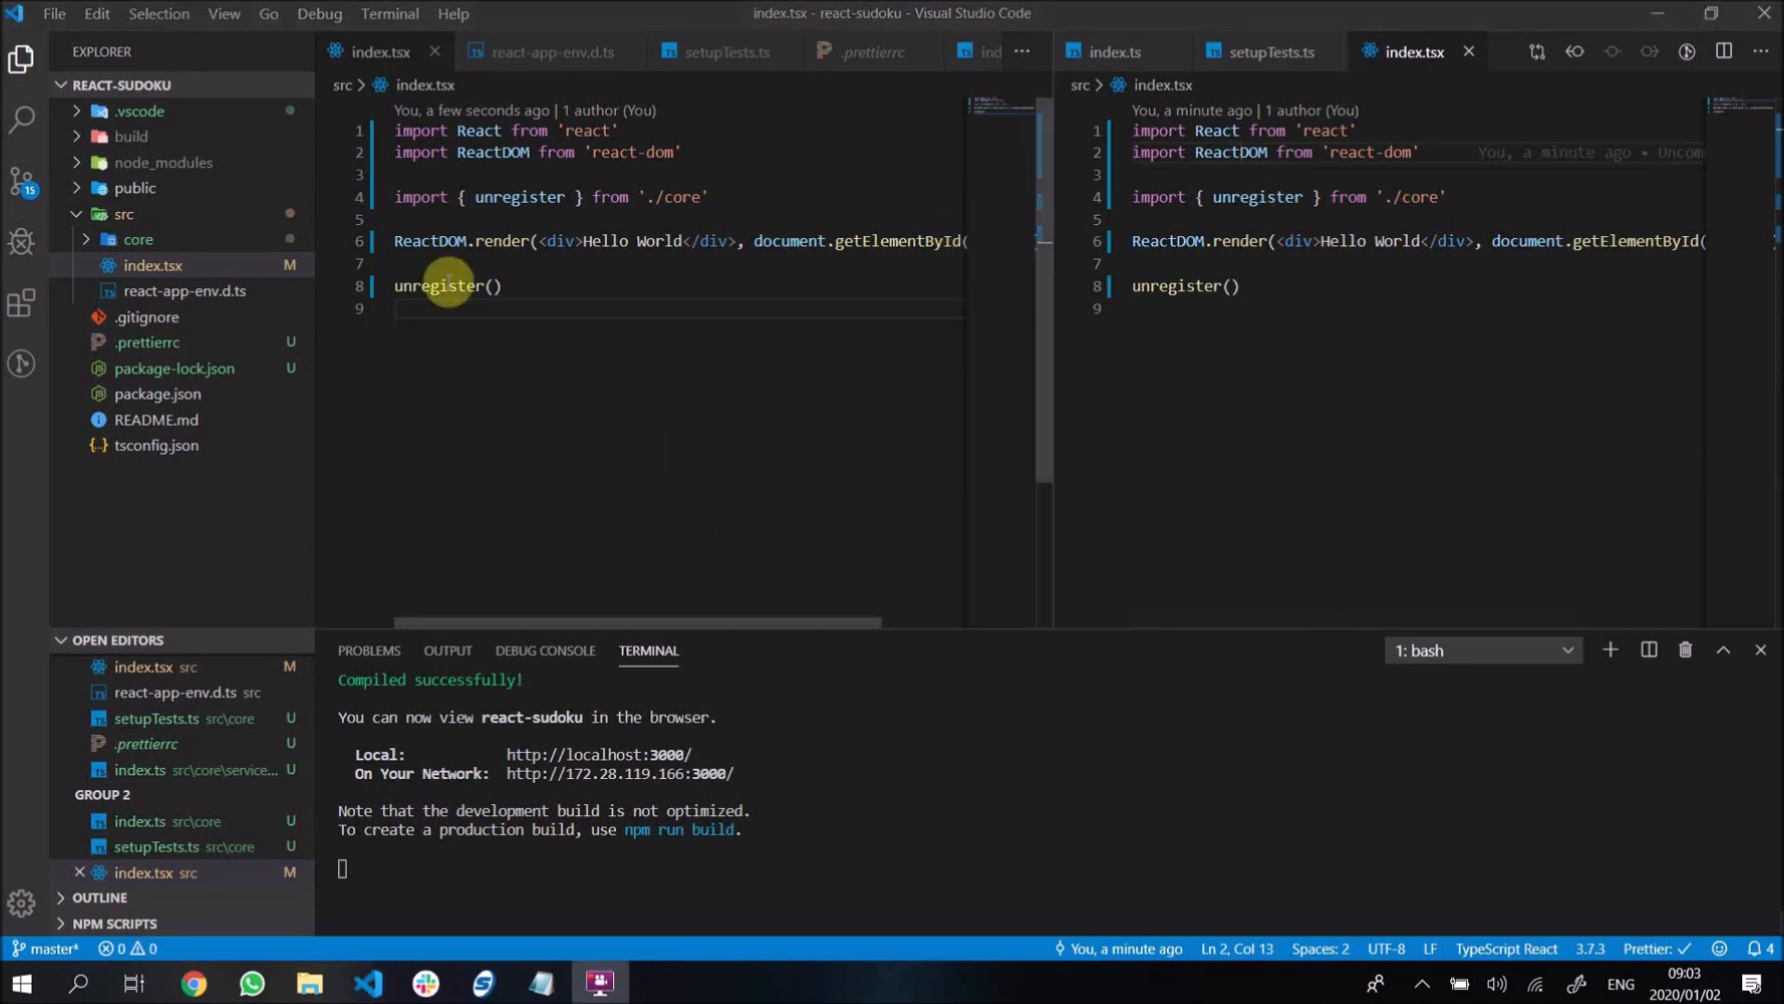
{"action": "mouse_move", "coordinate": [608, 445]}
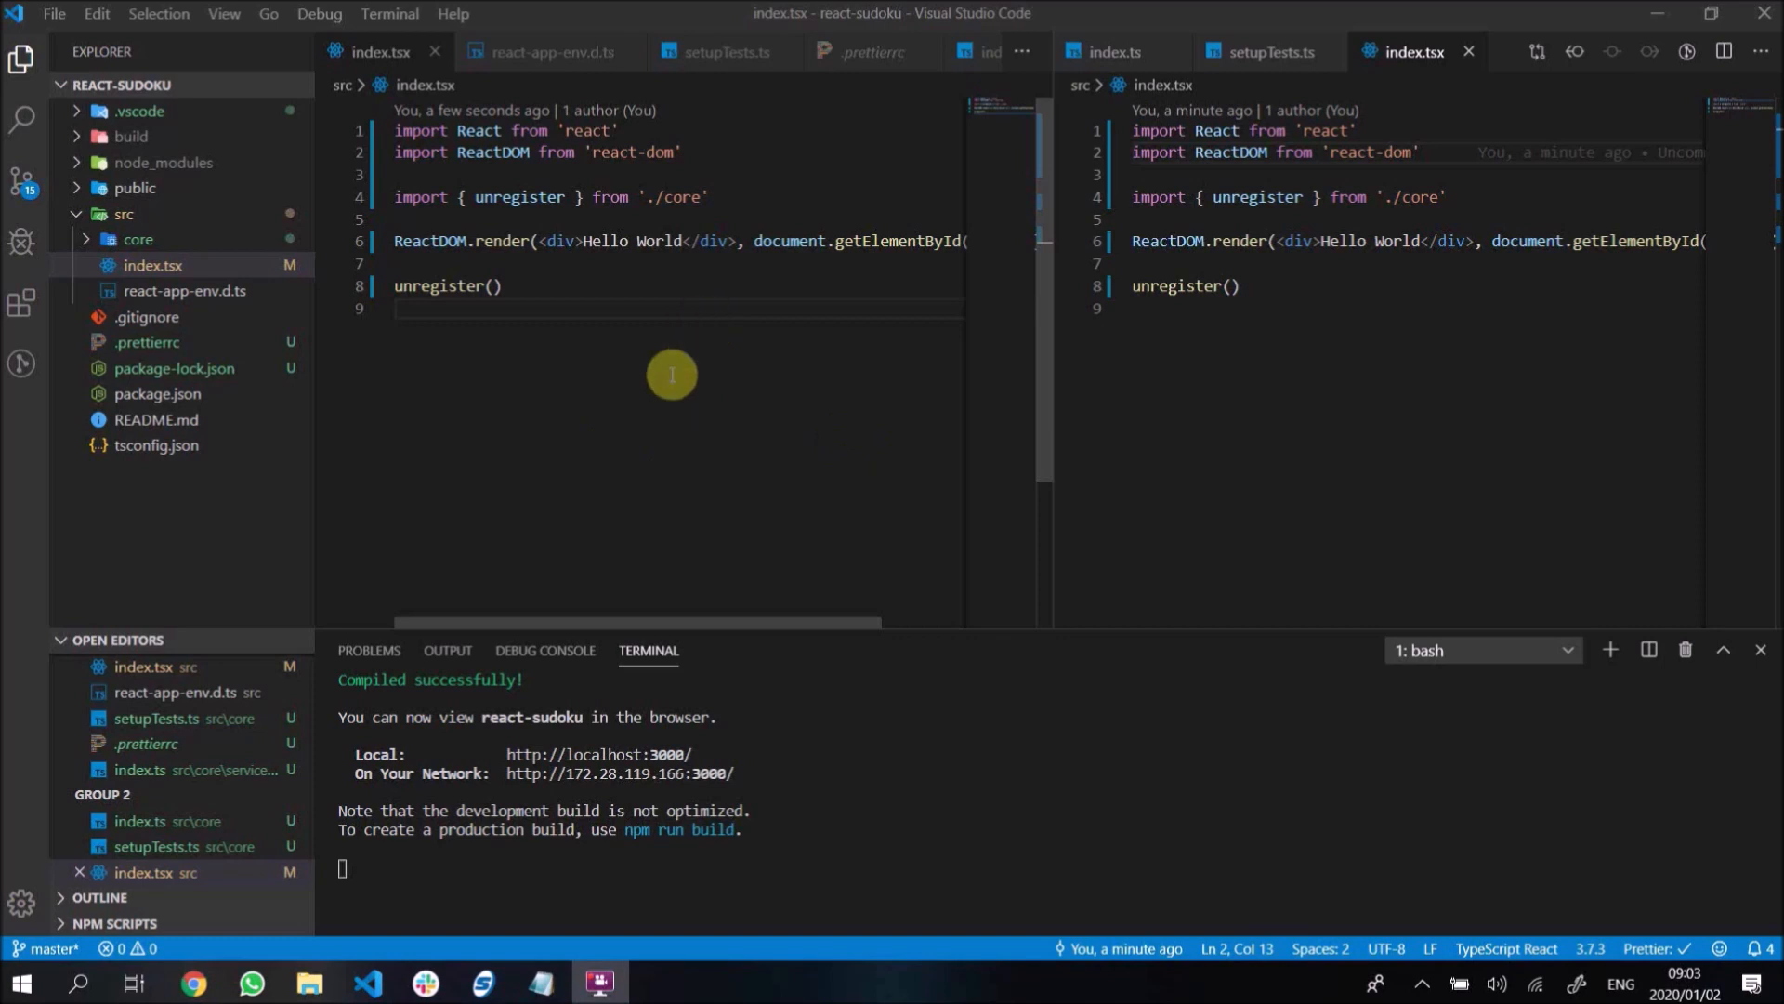
{"action": "mouse_move", "coordinate": [491, 471]}
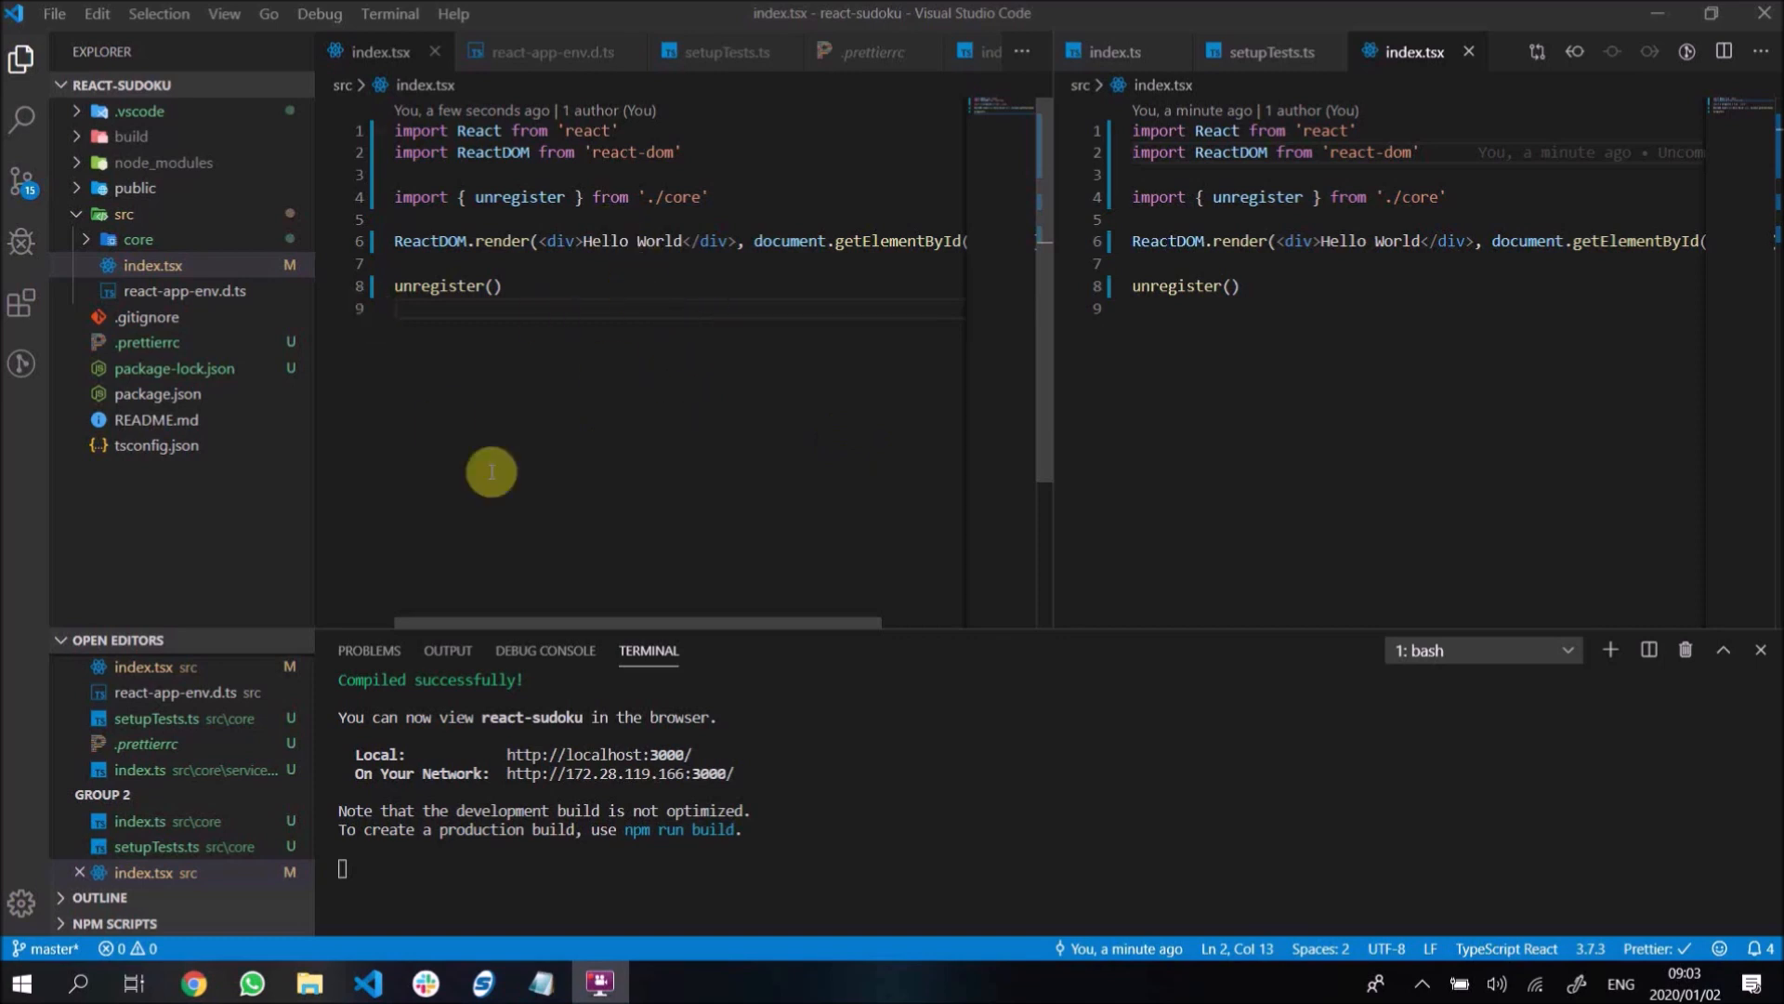
{"action": "mouse_move", "coordinate": [1011, 328]}
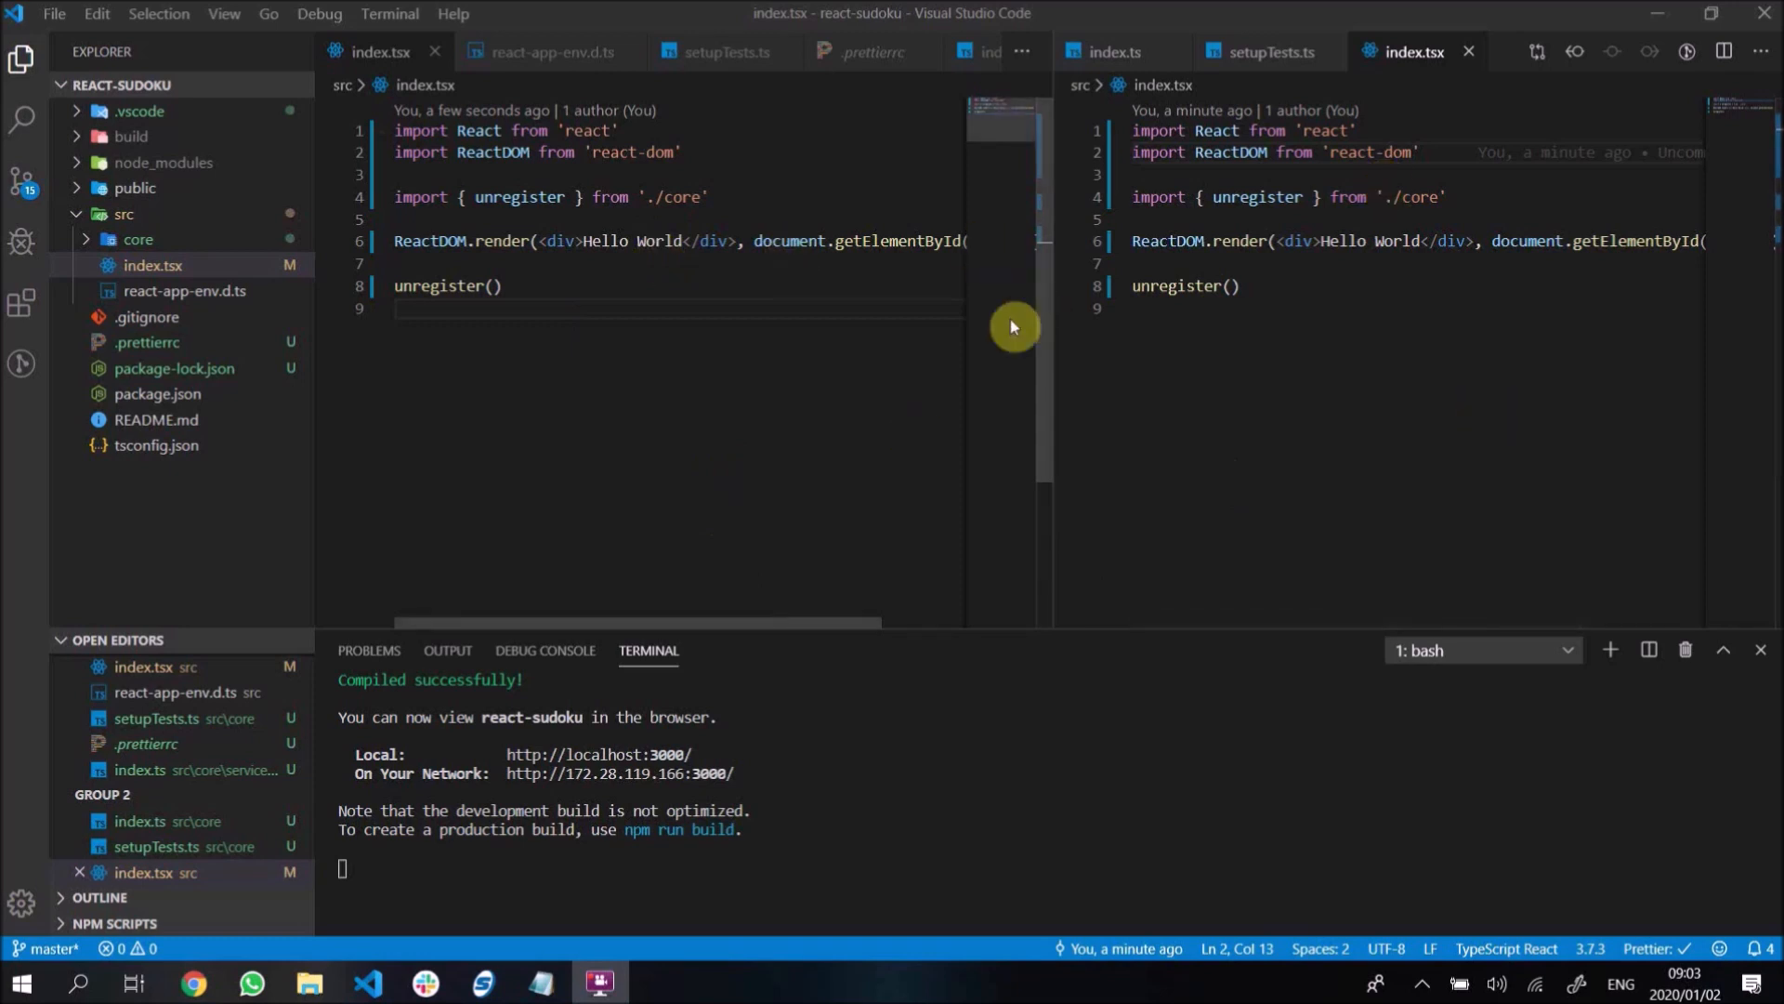